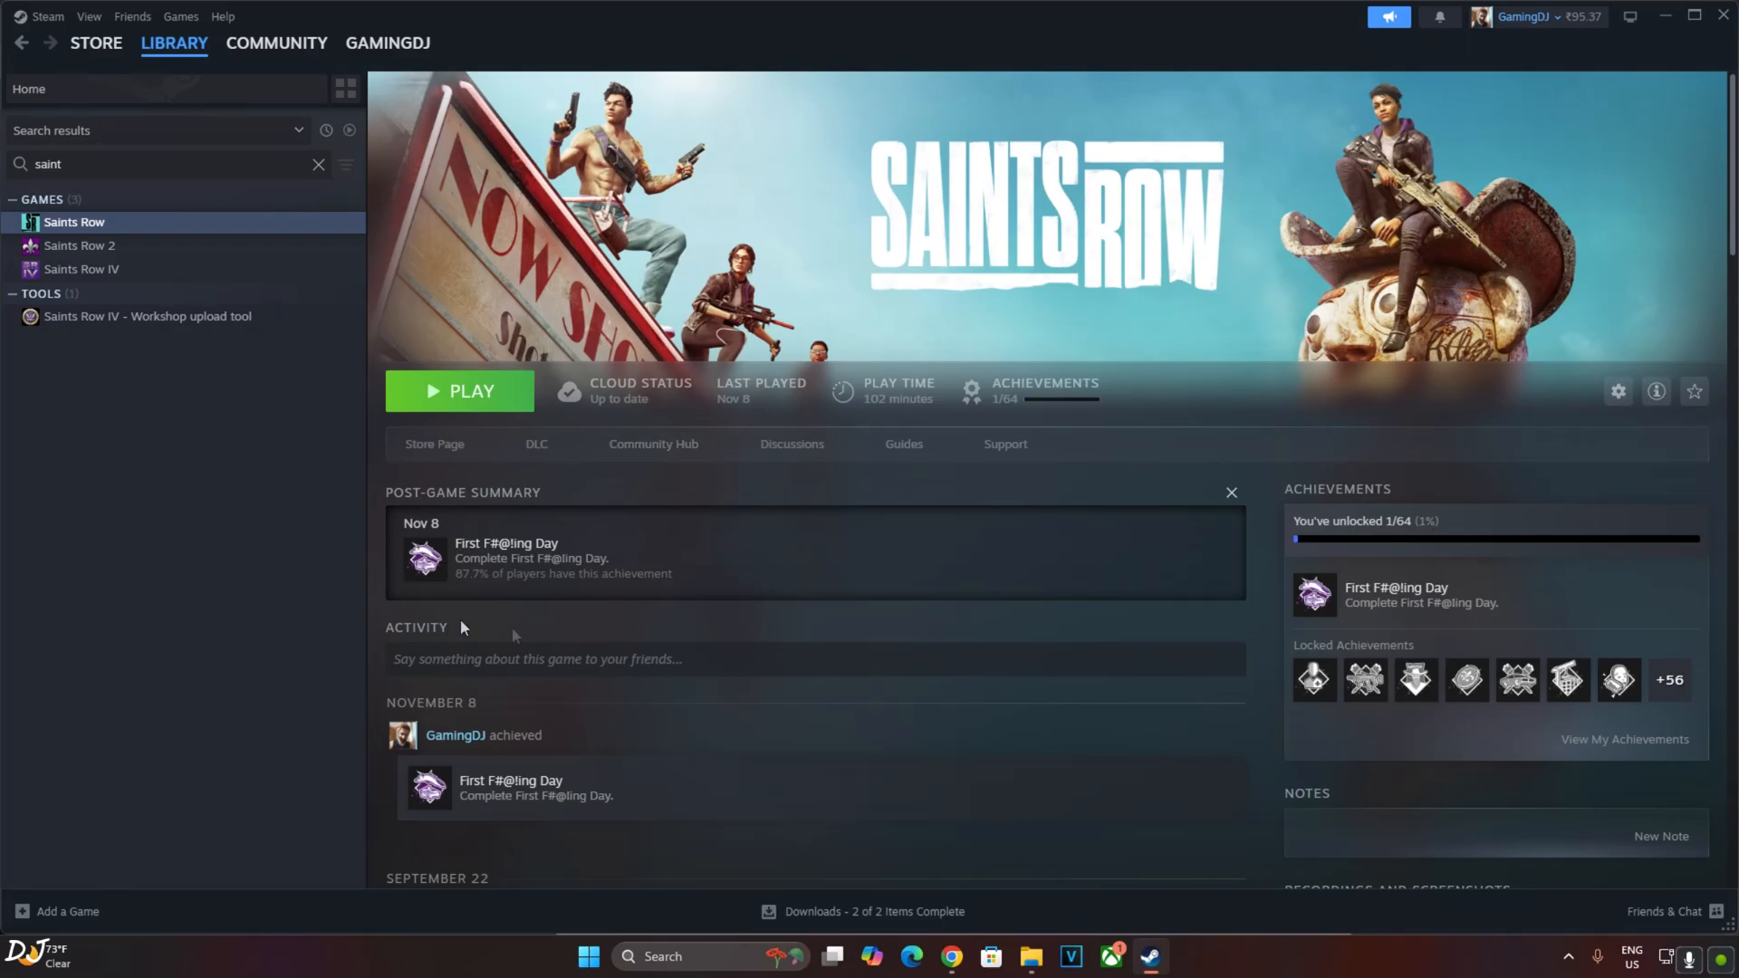
mouse_move(338, 642)
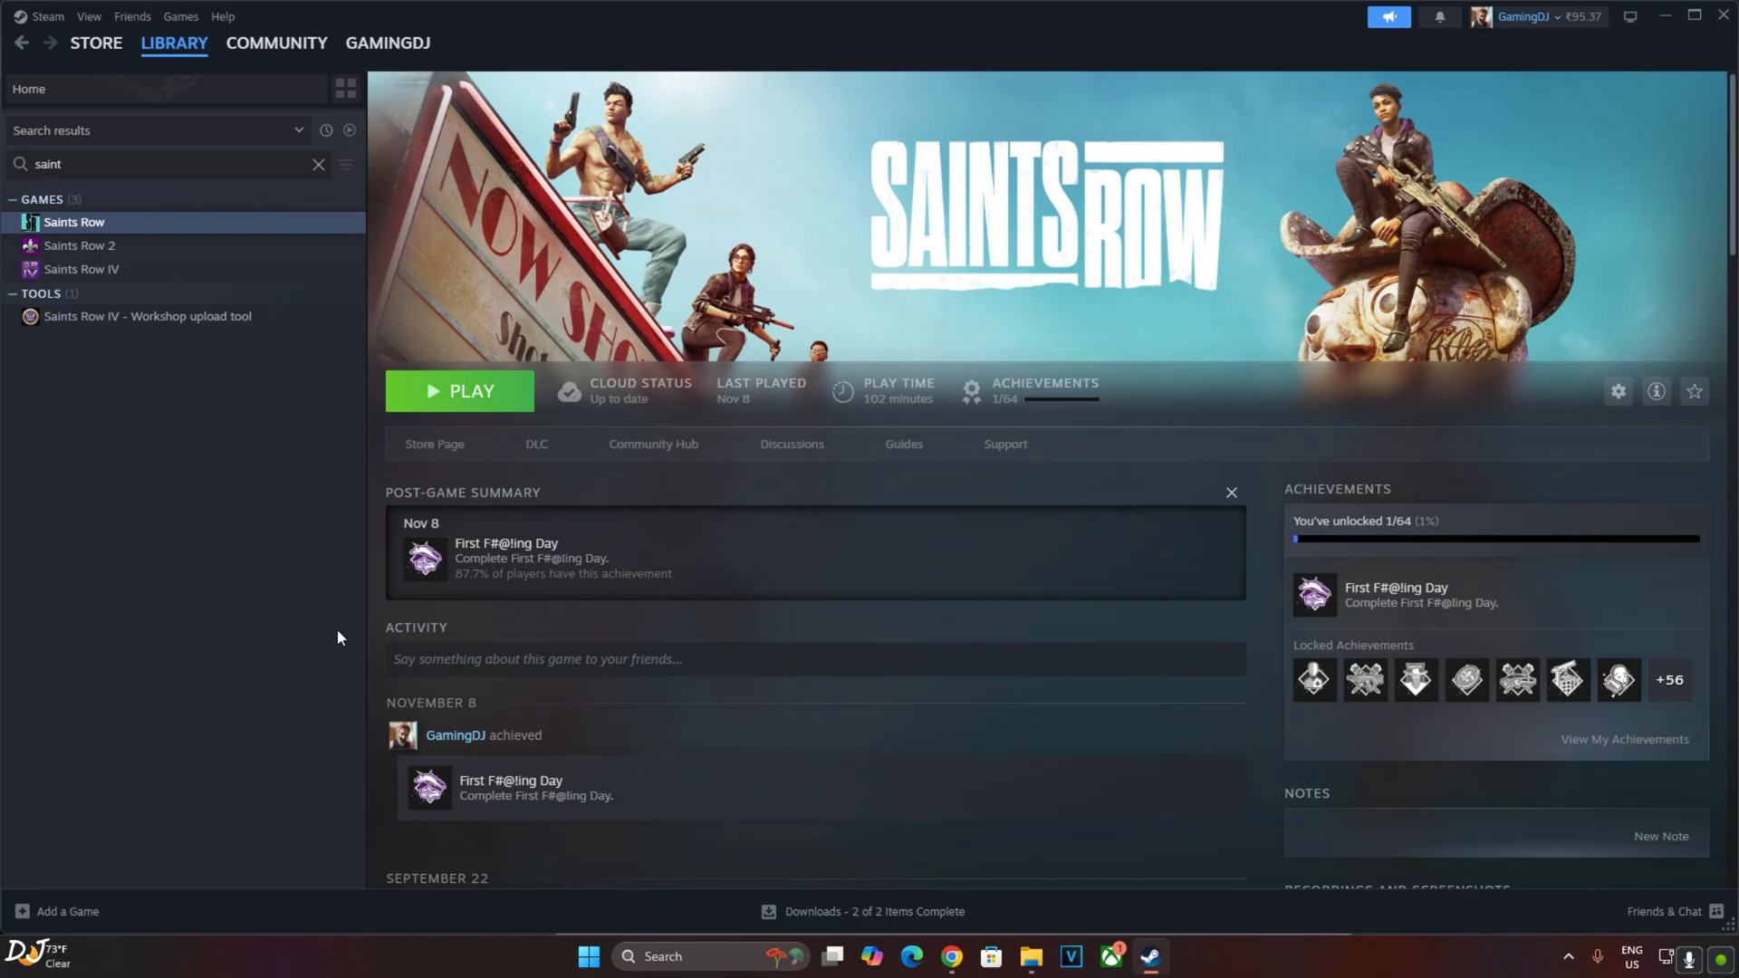
mouse_move(456, 722)
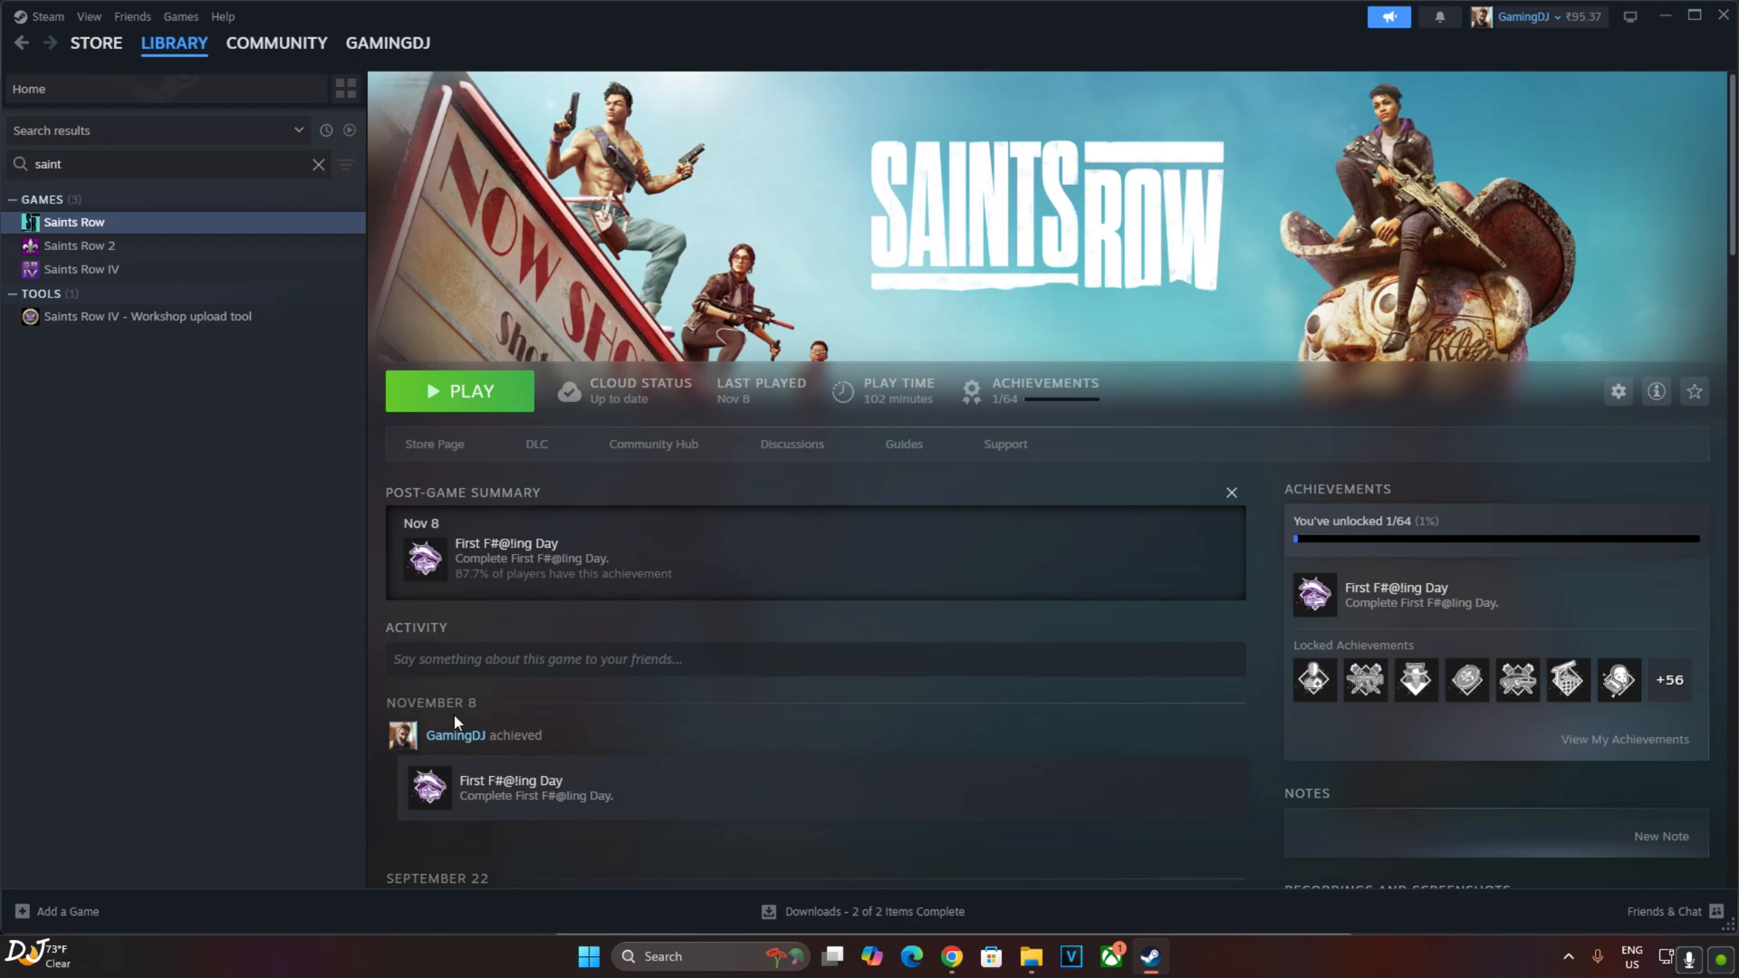
mouse_move(895, 574)
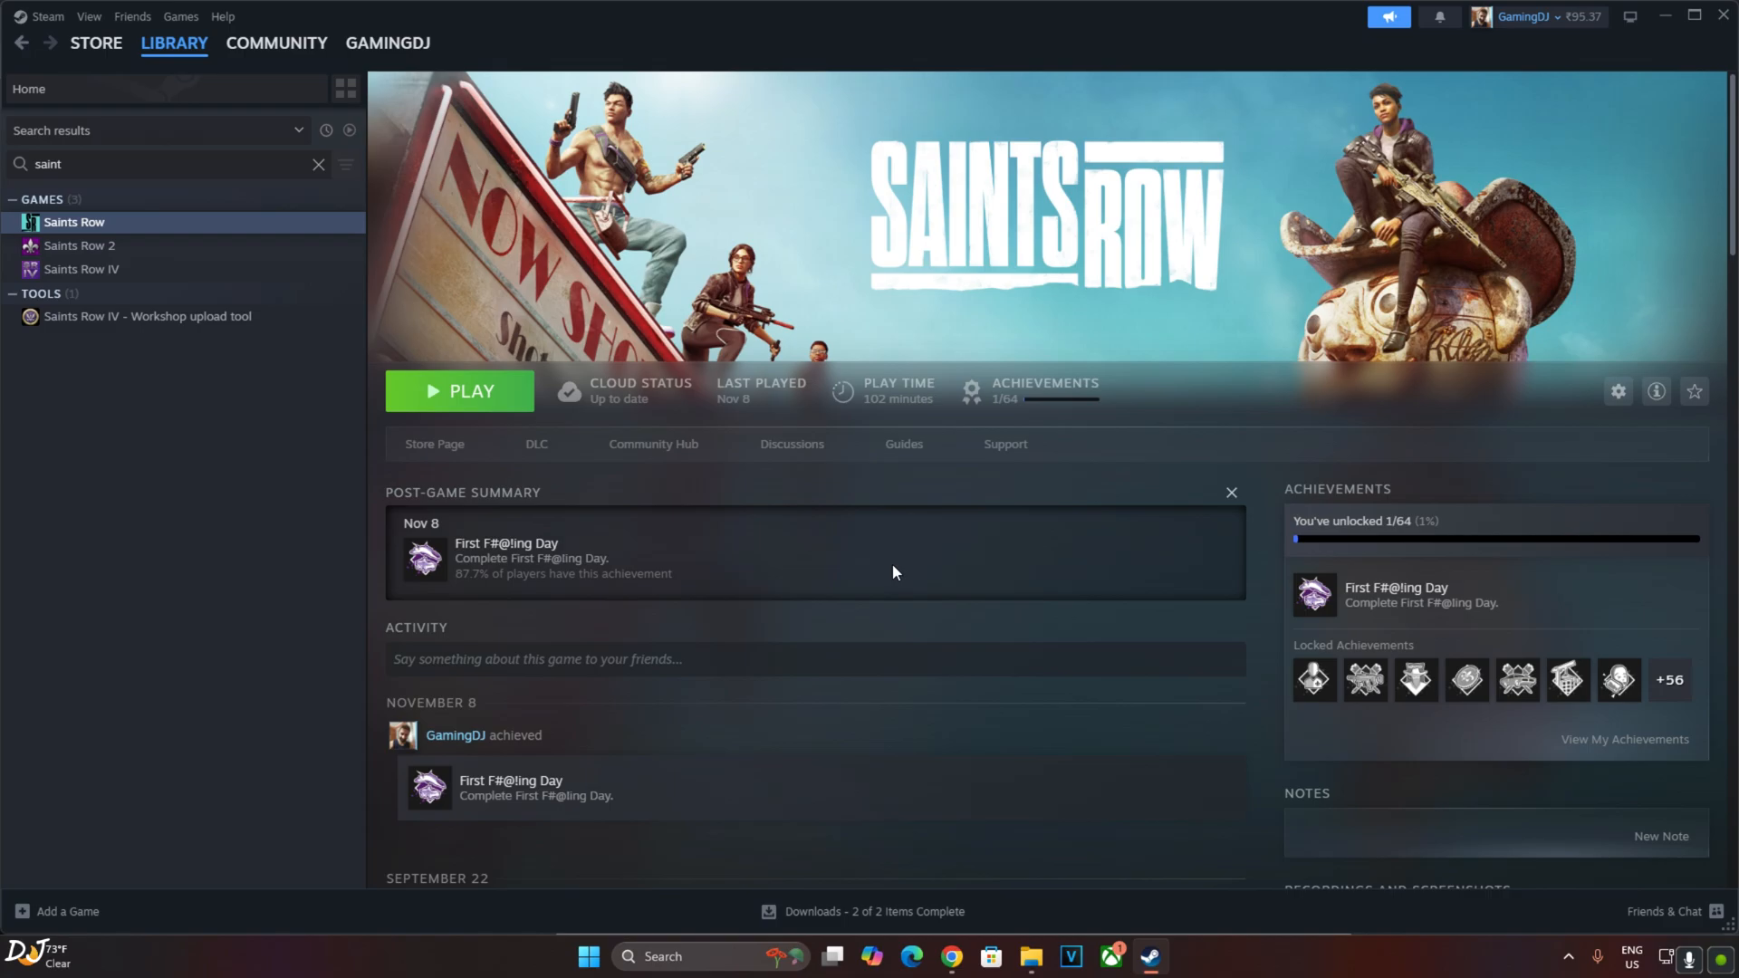
mouse_move(1091, 533)
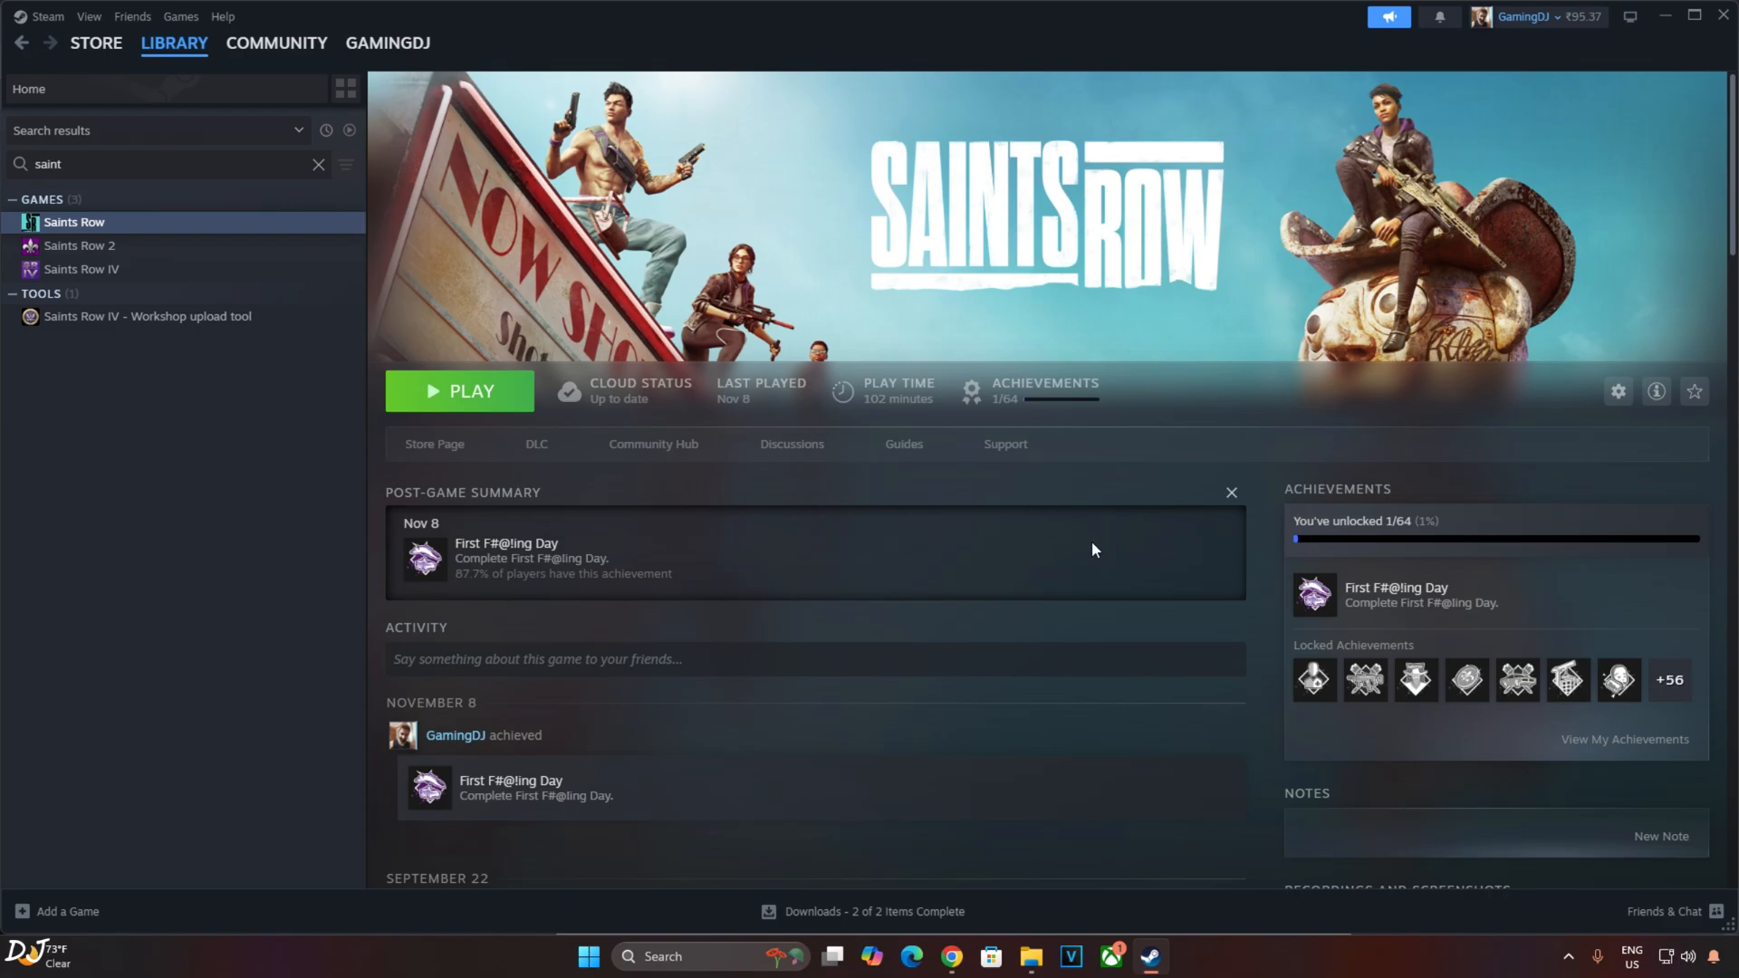
mouse_move(1062, 547)
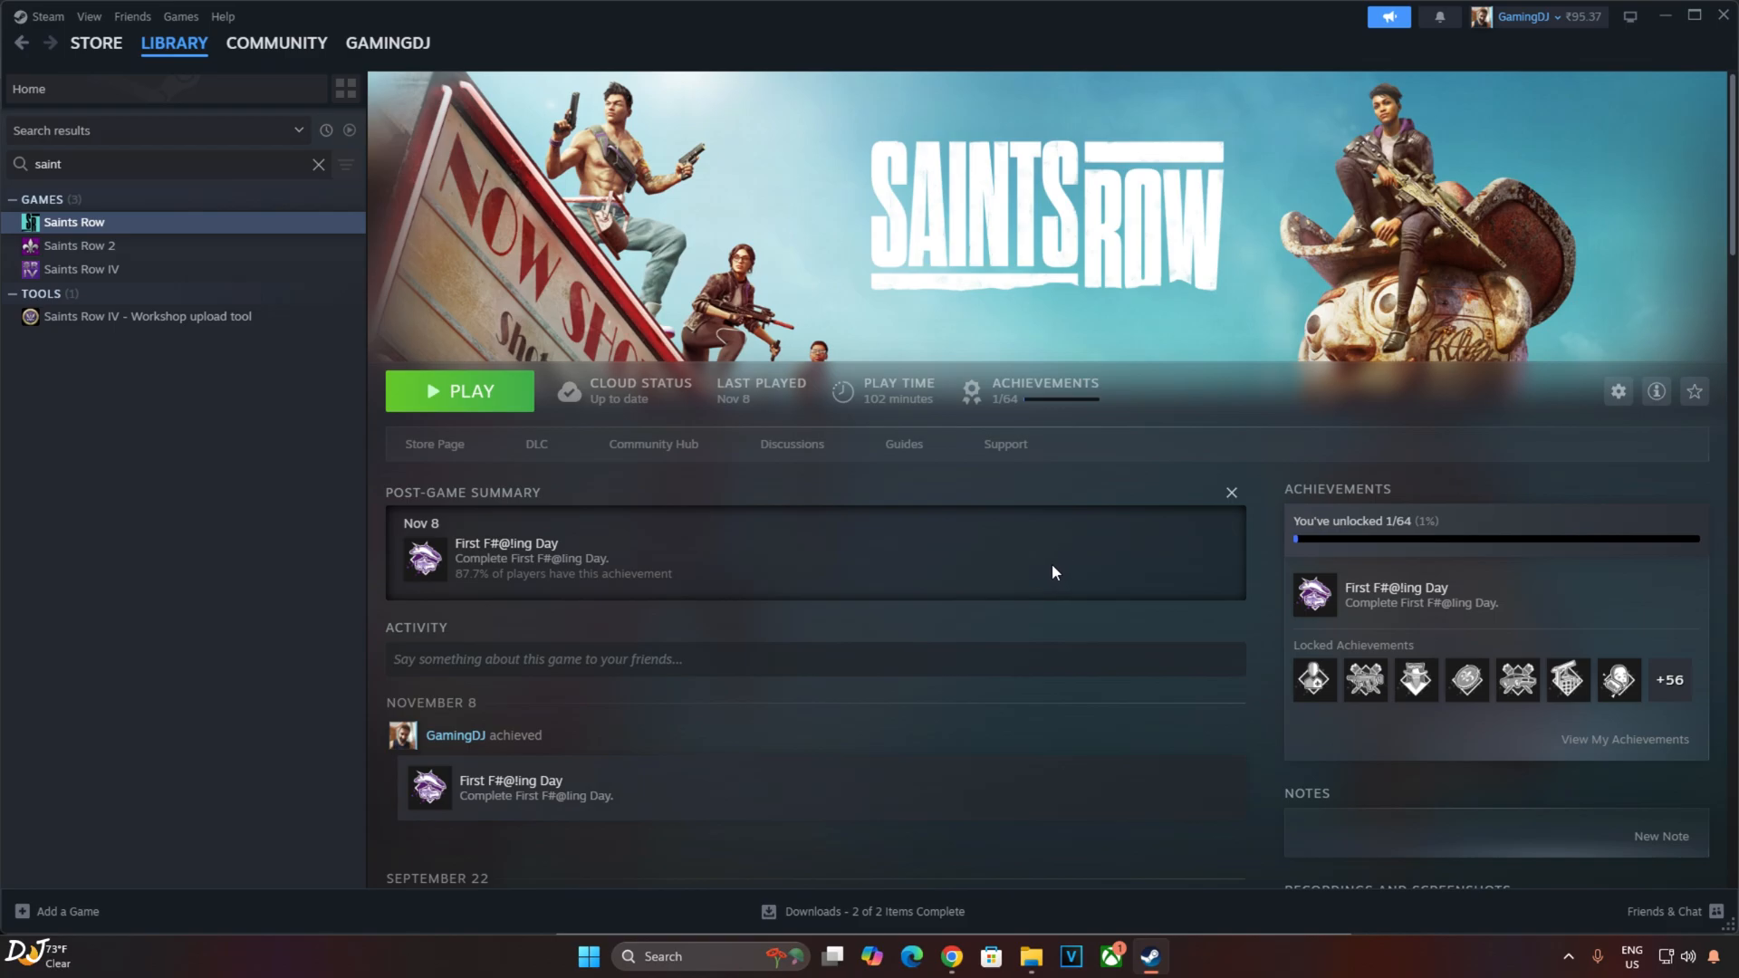
Switch to the browser and show the TCP - DLSS mod's main and old files on Nexus Mods.
left_click(951, 956)
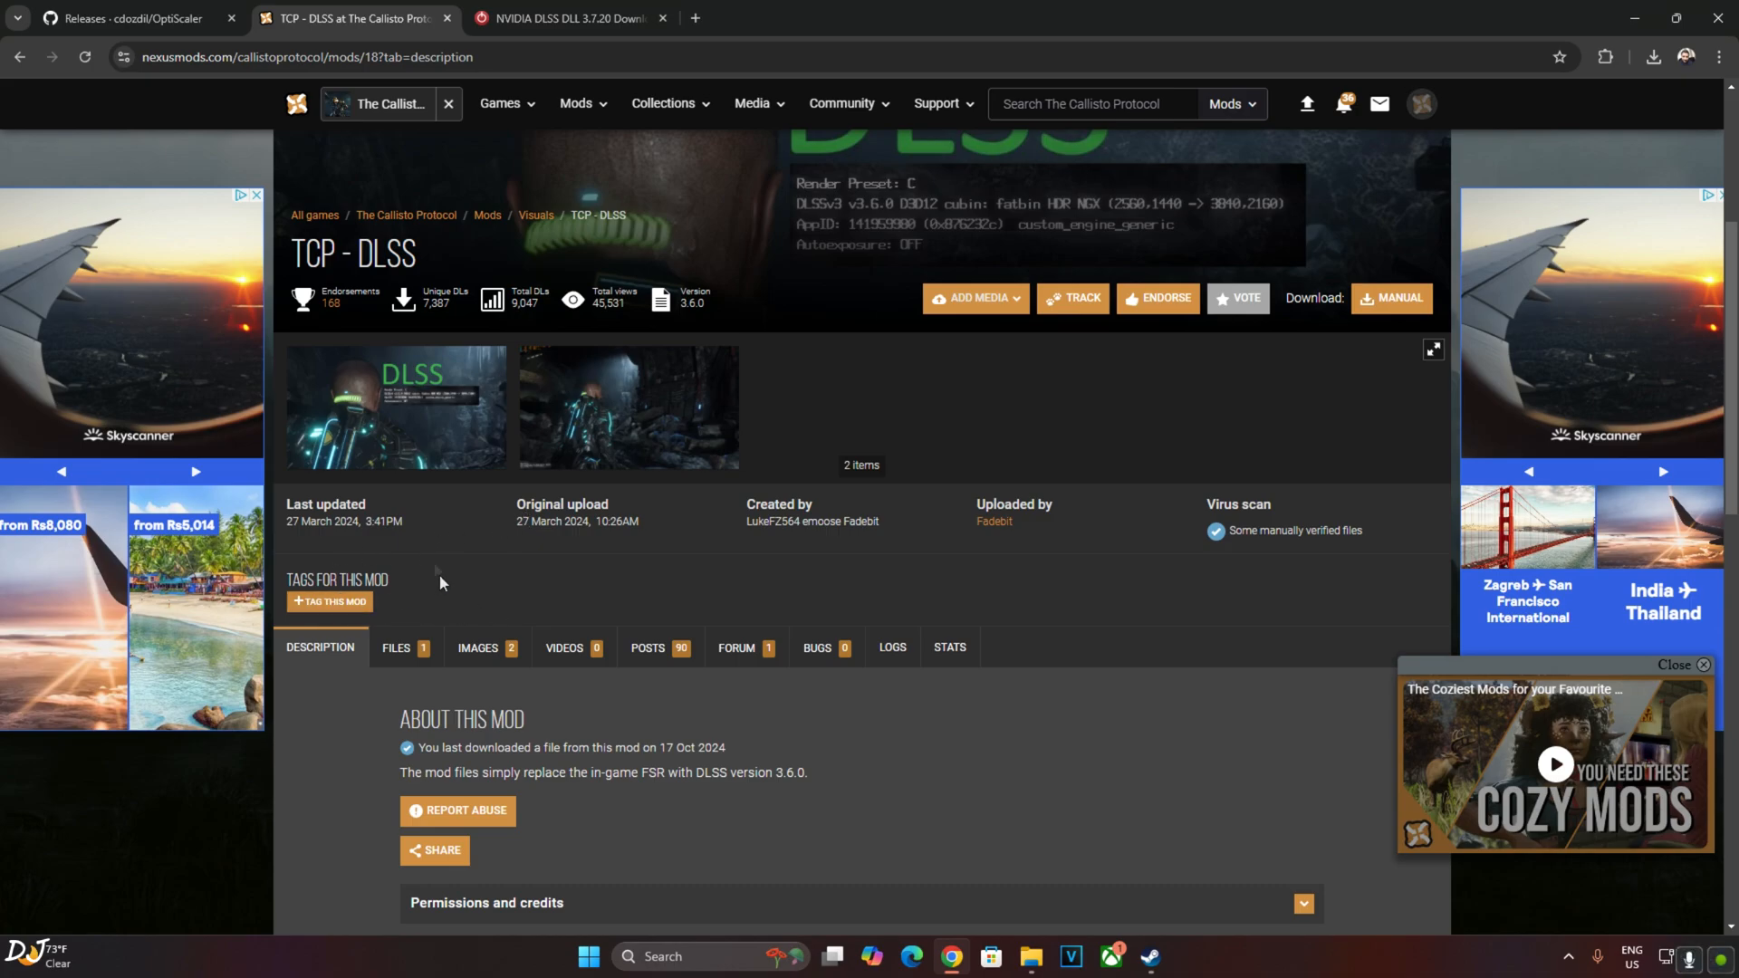
mouse_move(360, 696)
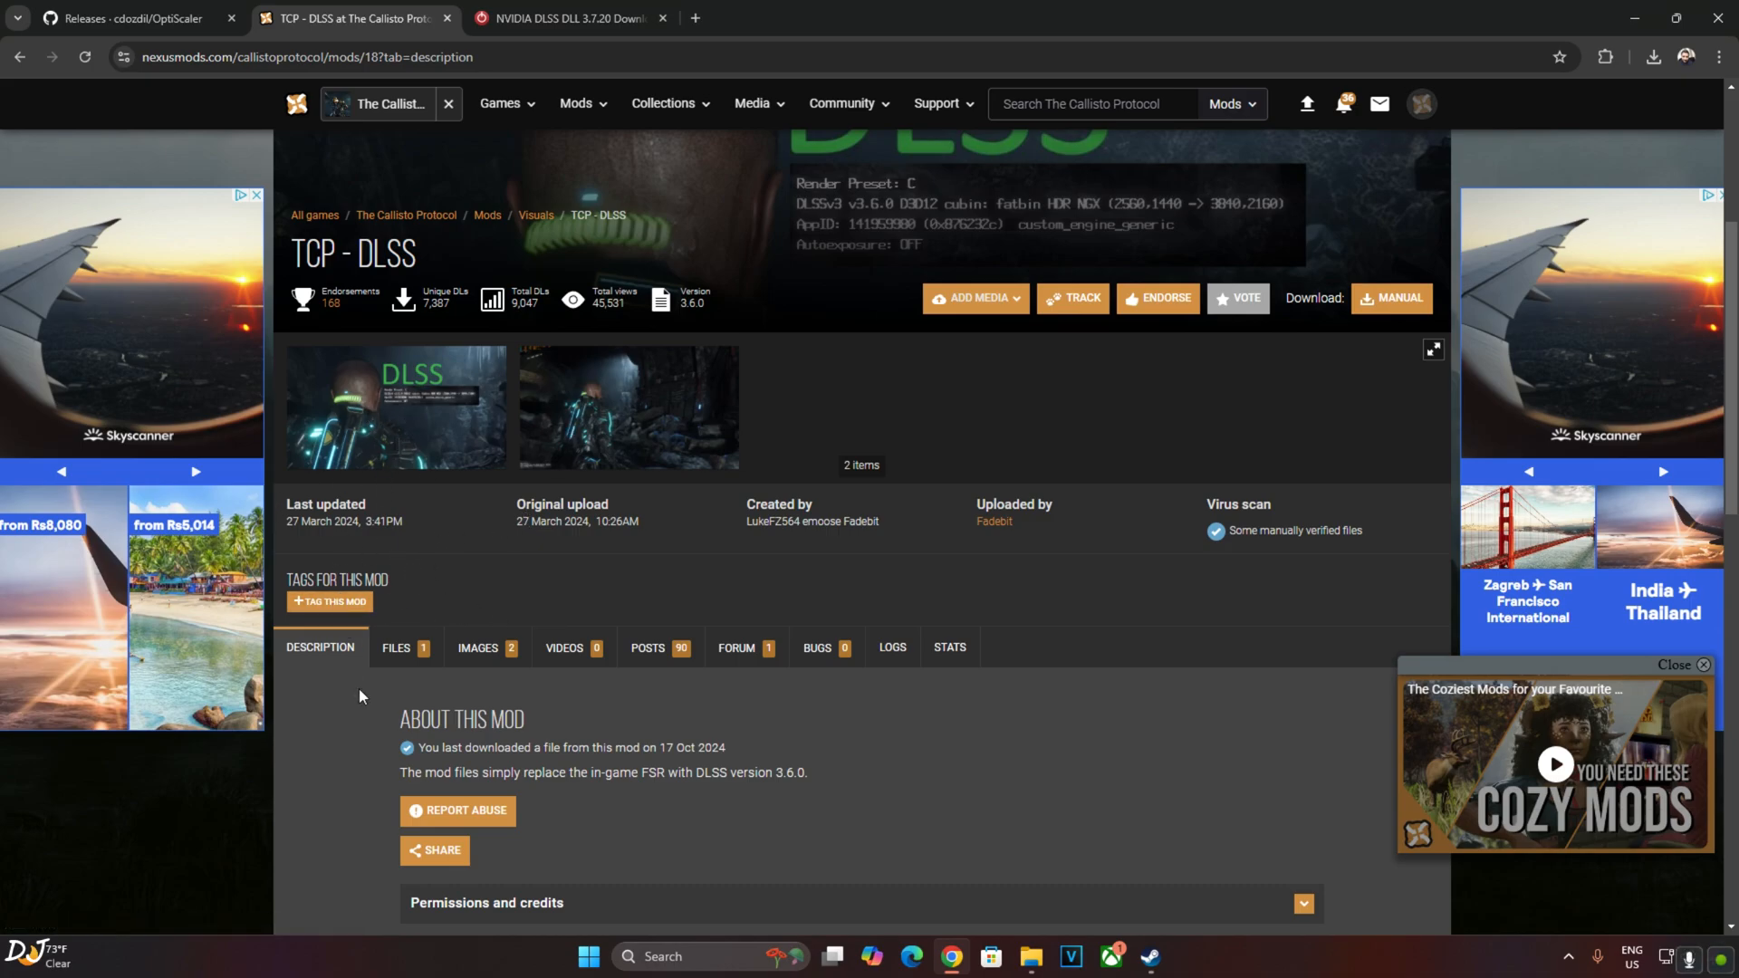
mouse_move(320, 654)
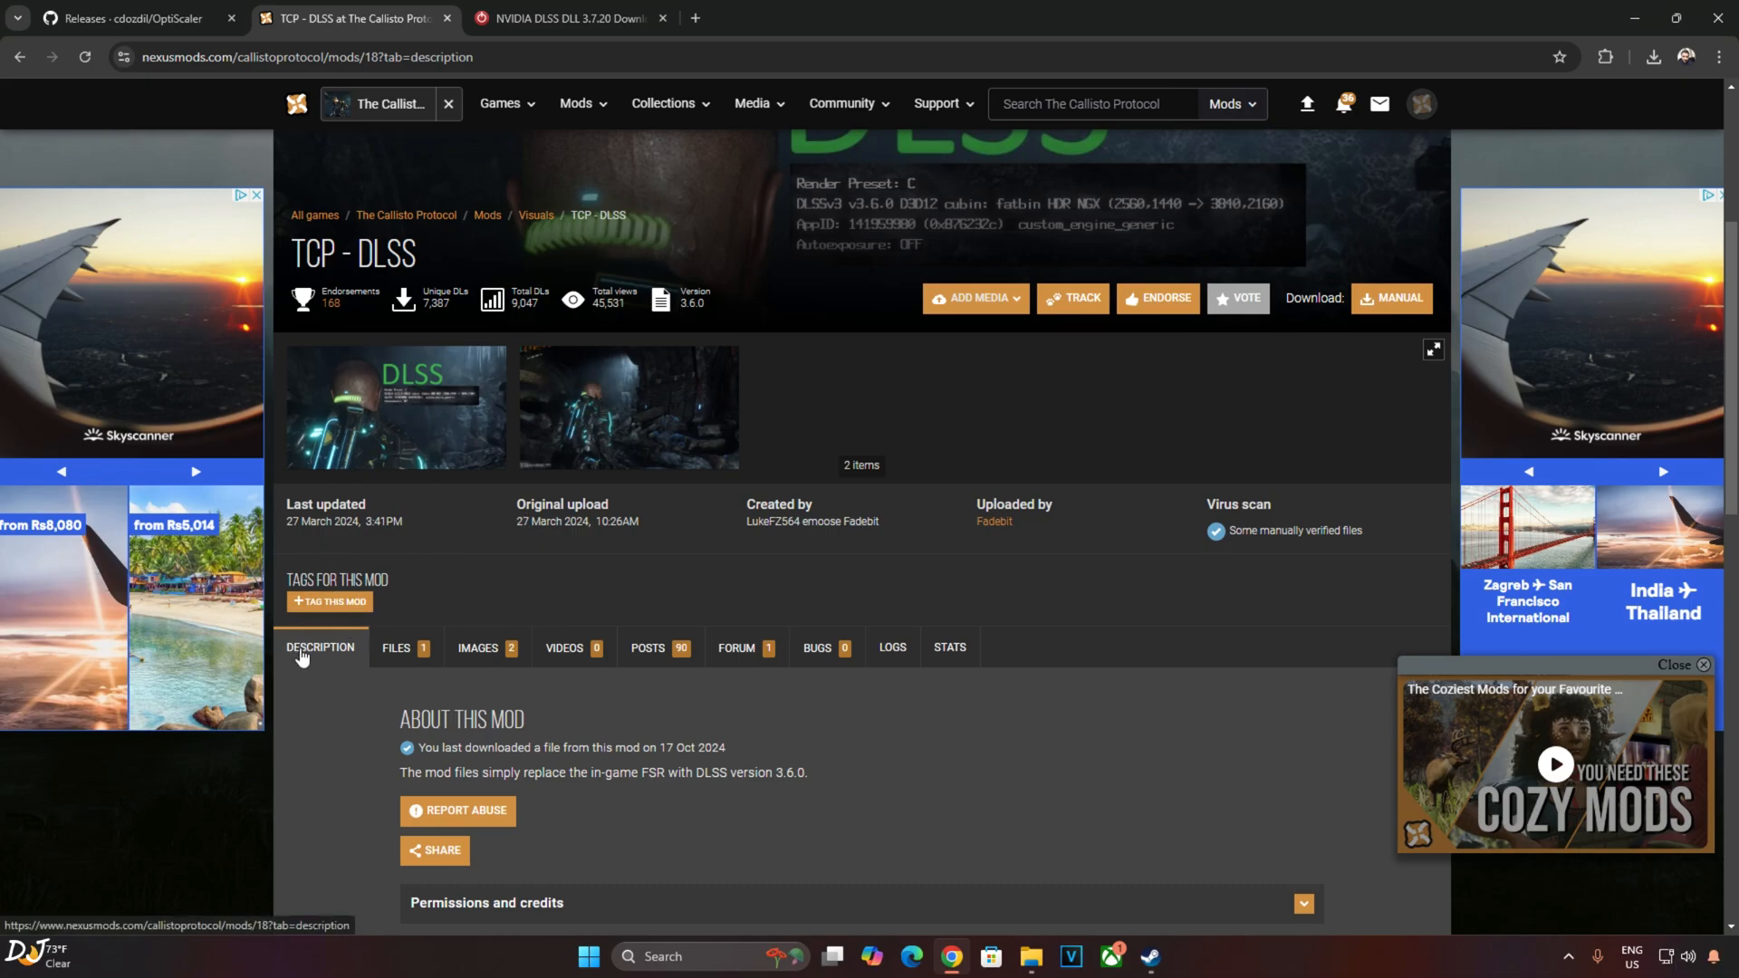
mouse_move(302, 811)
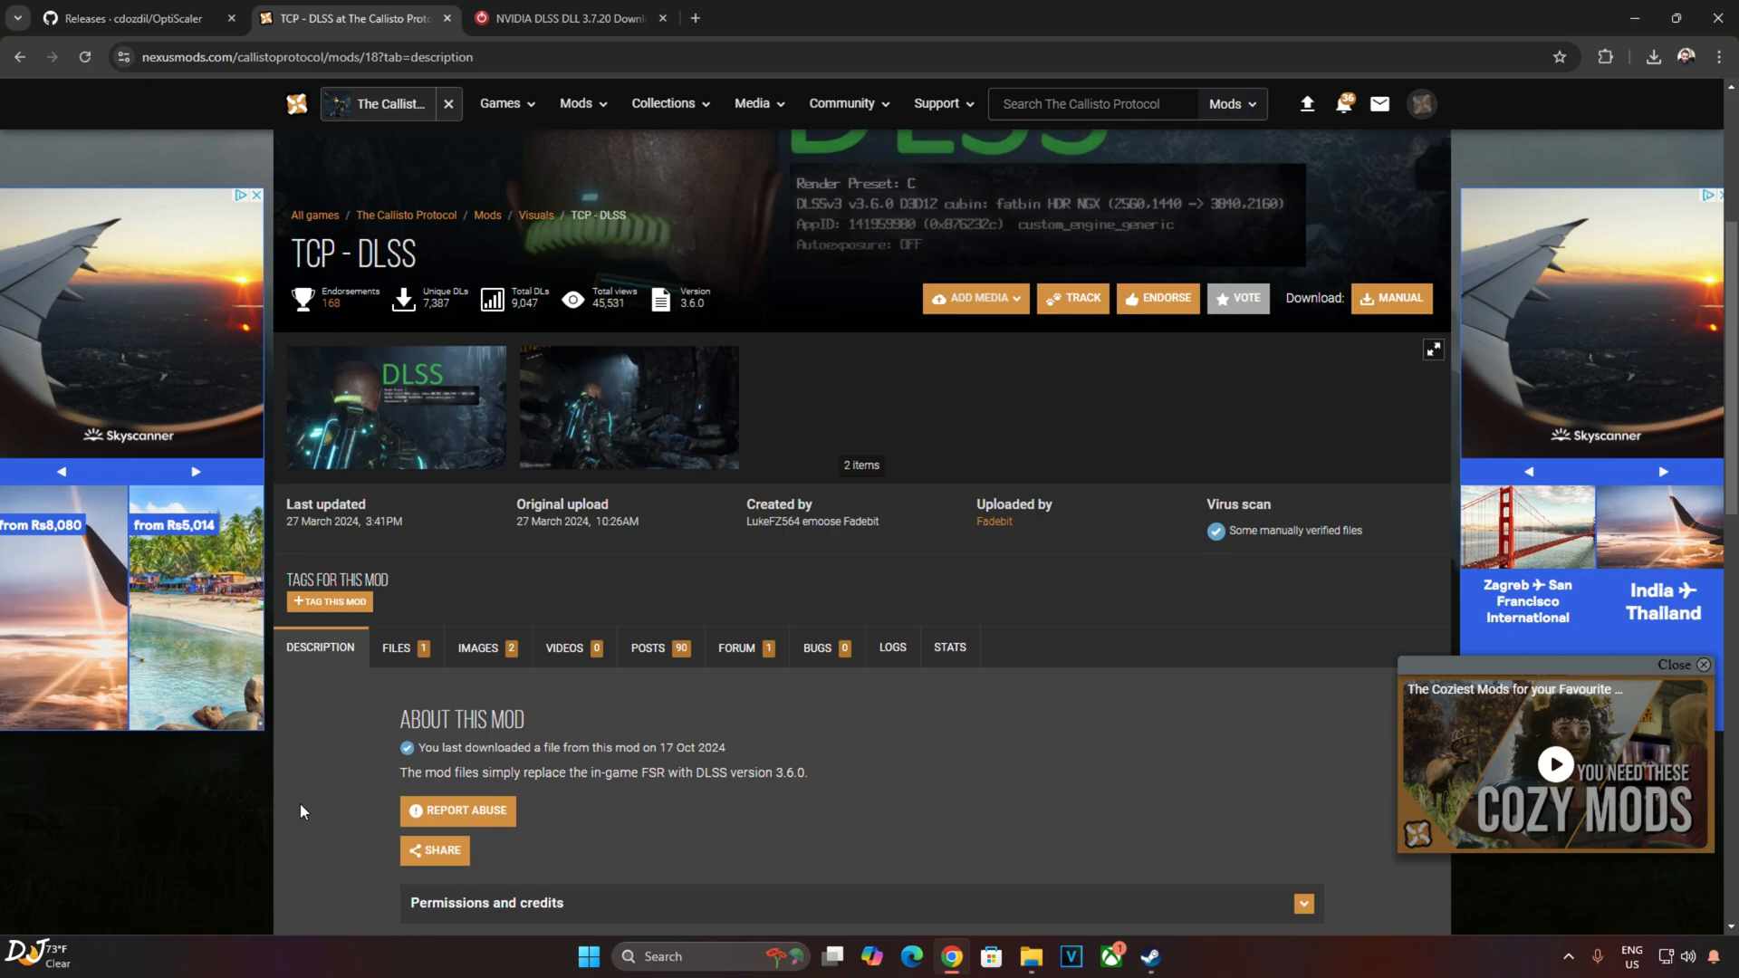
mouse_move(307, 771)
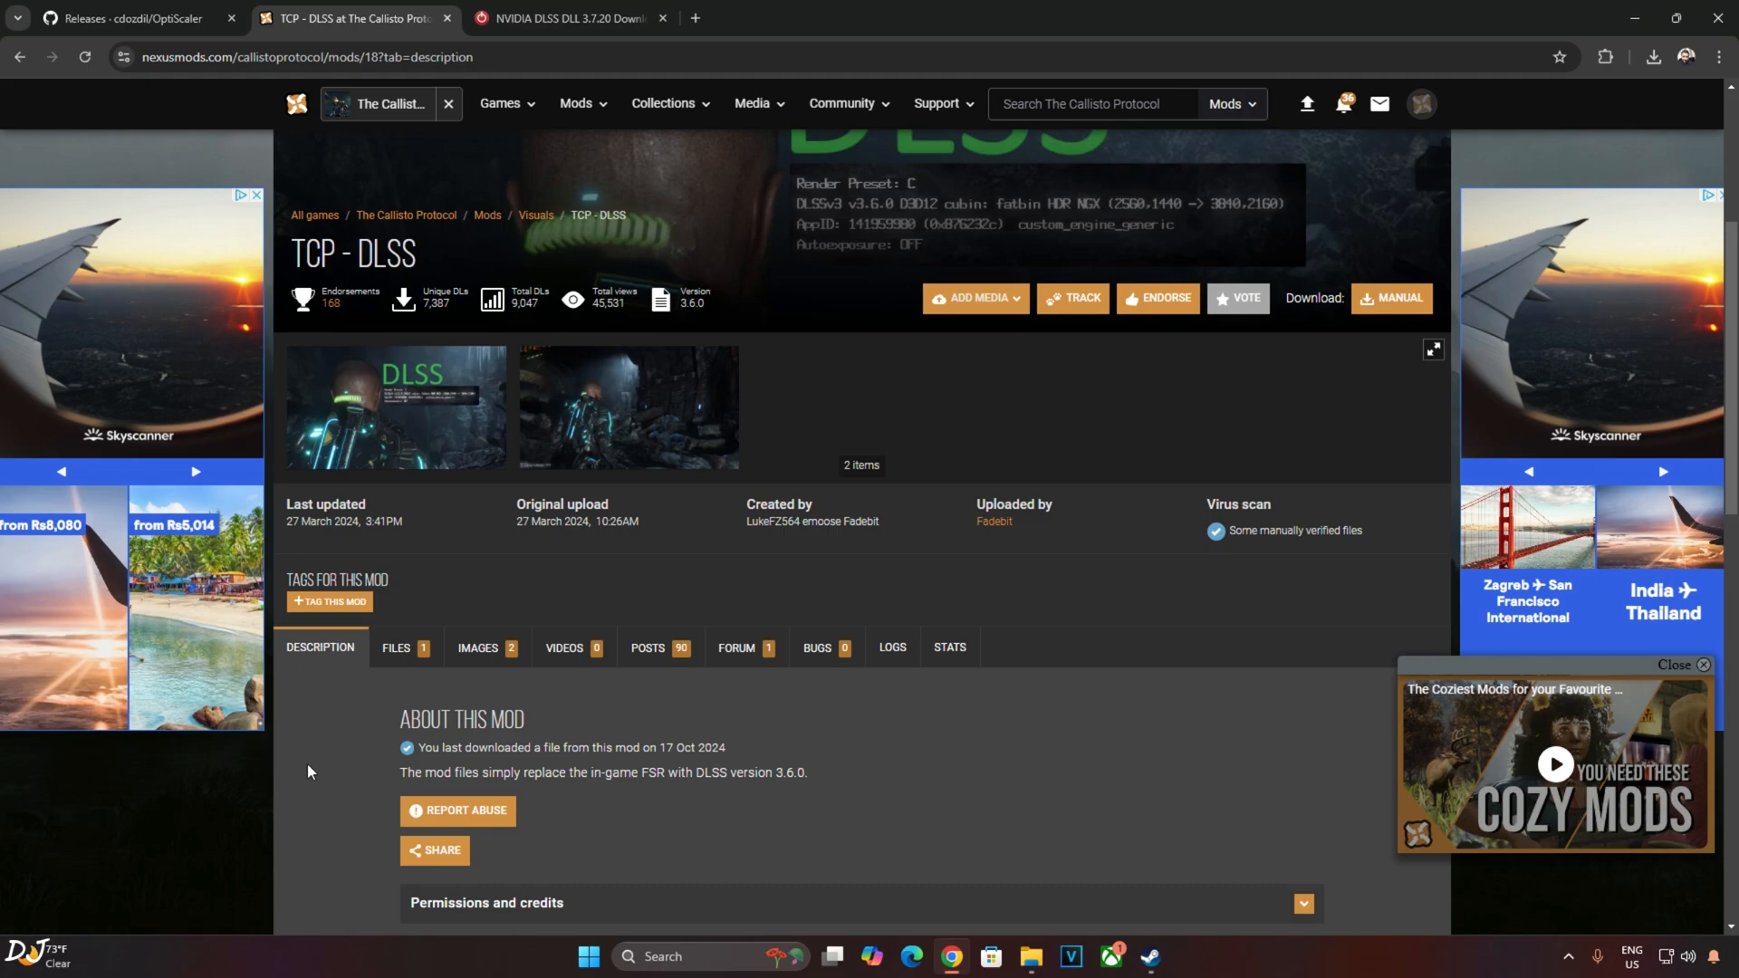
mouse_move(332, 811)
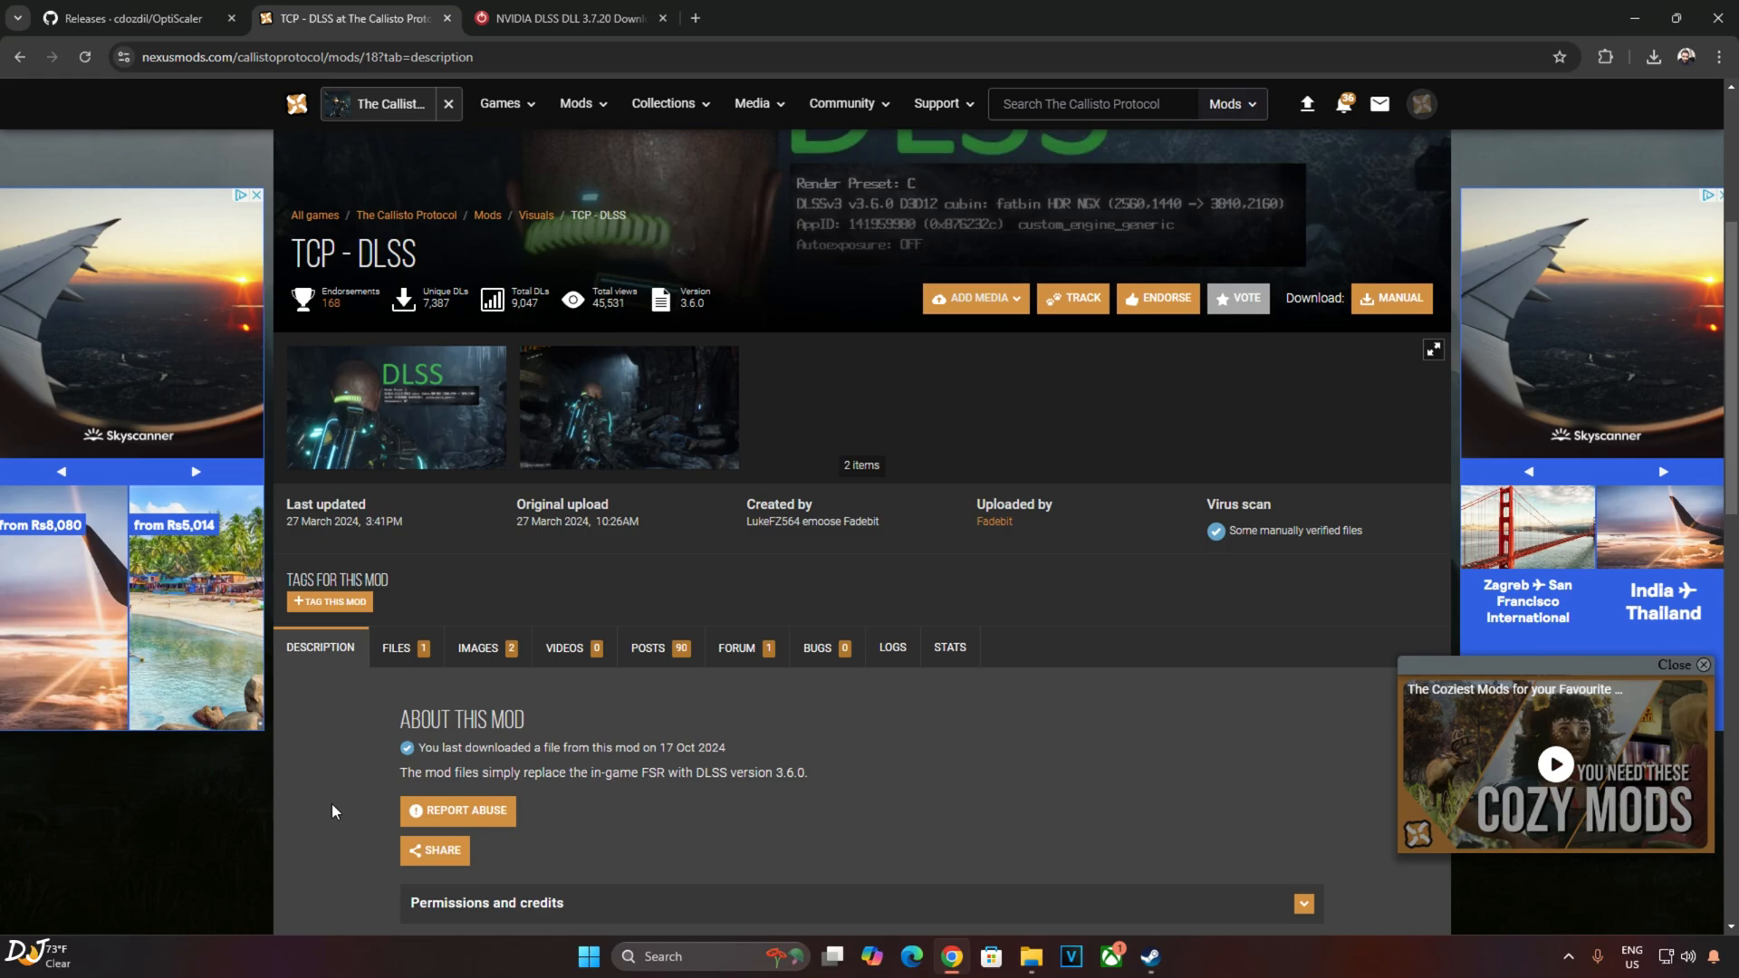
mouse_move(485, 607)
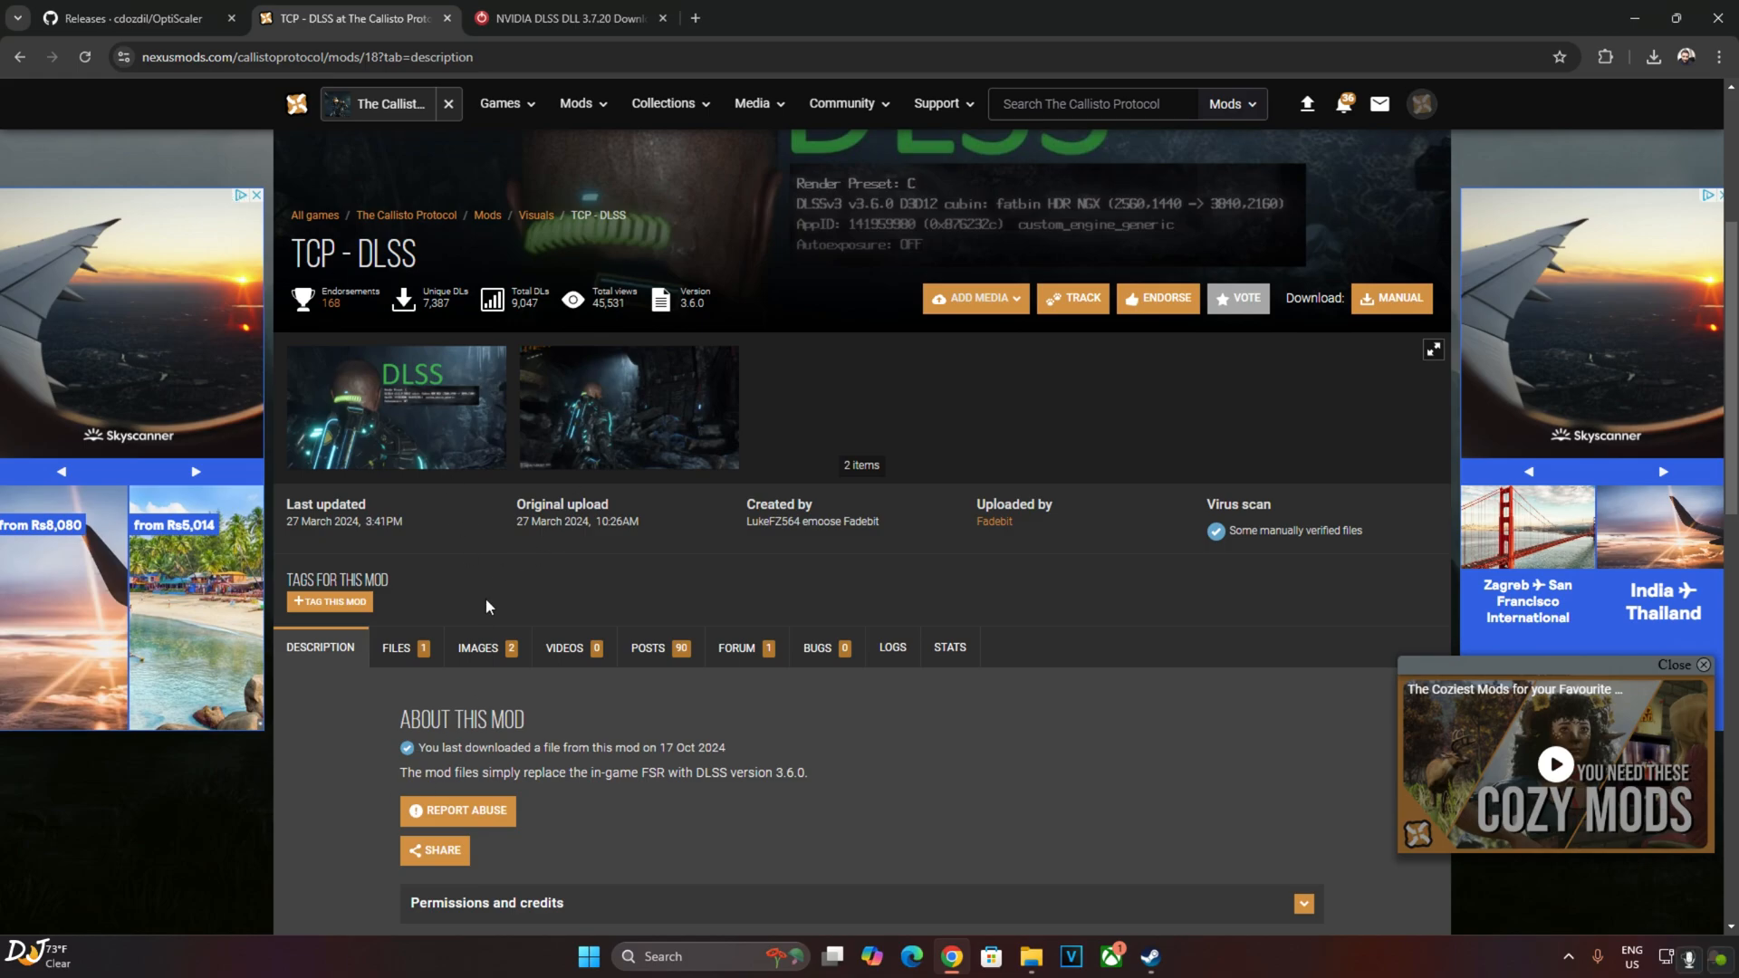
mouse_move(325, 873)
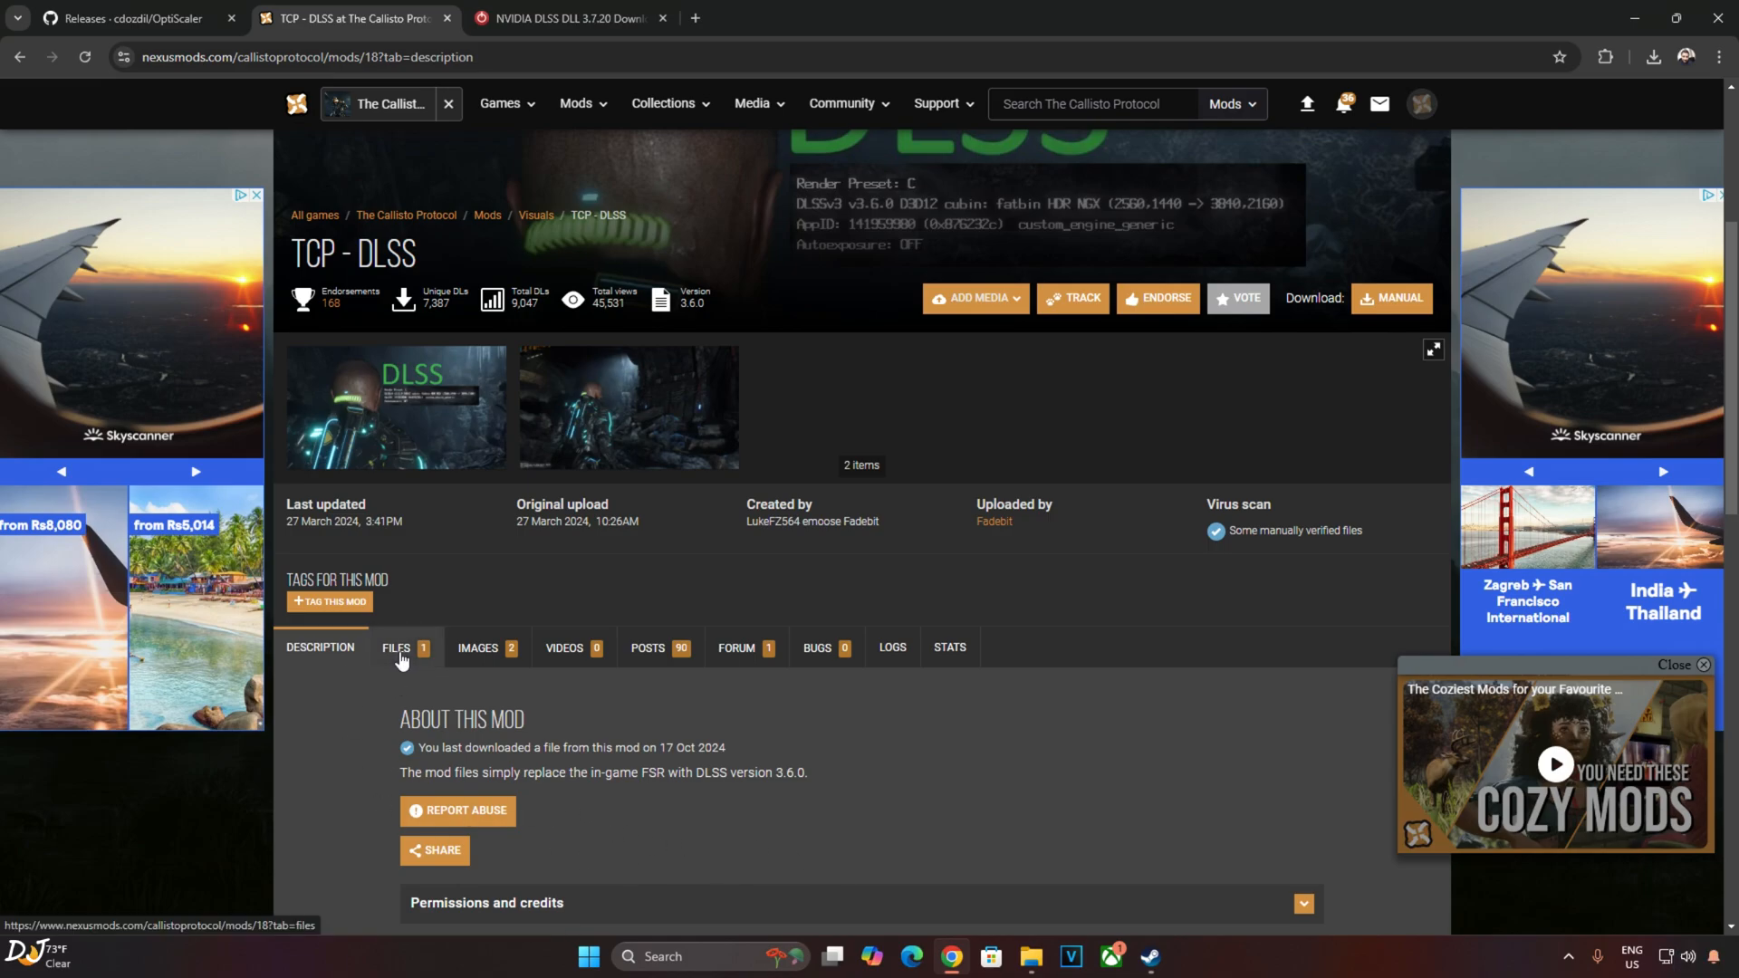
left_click(396, 648)
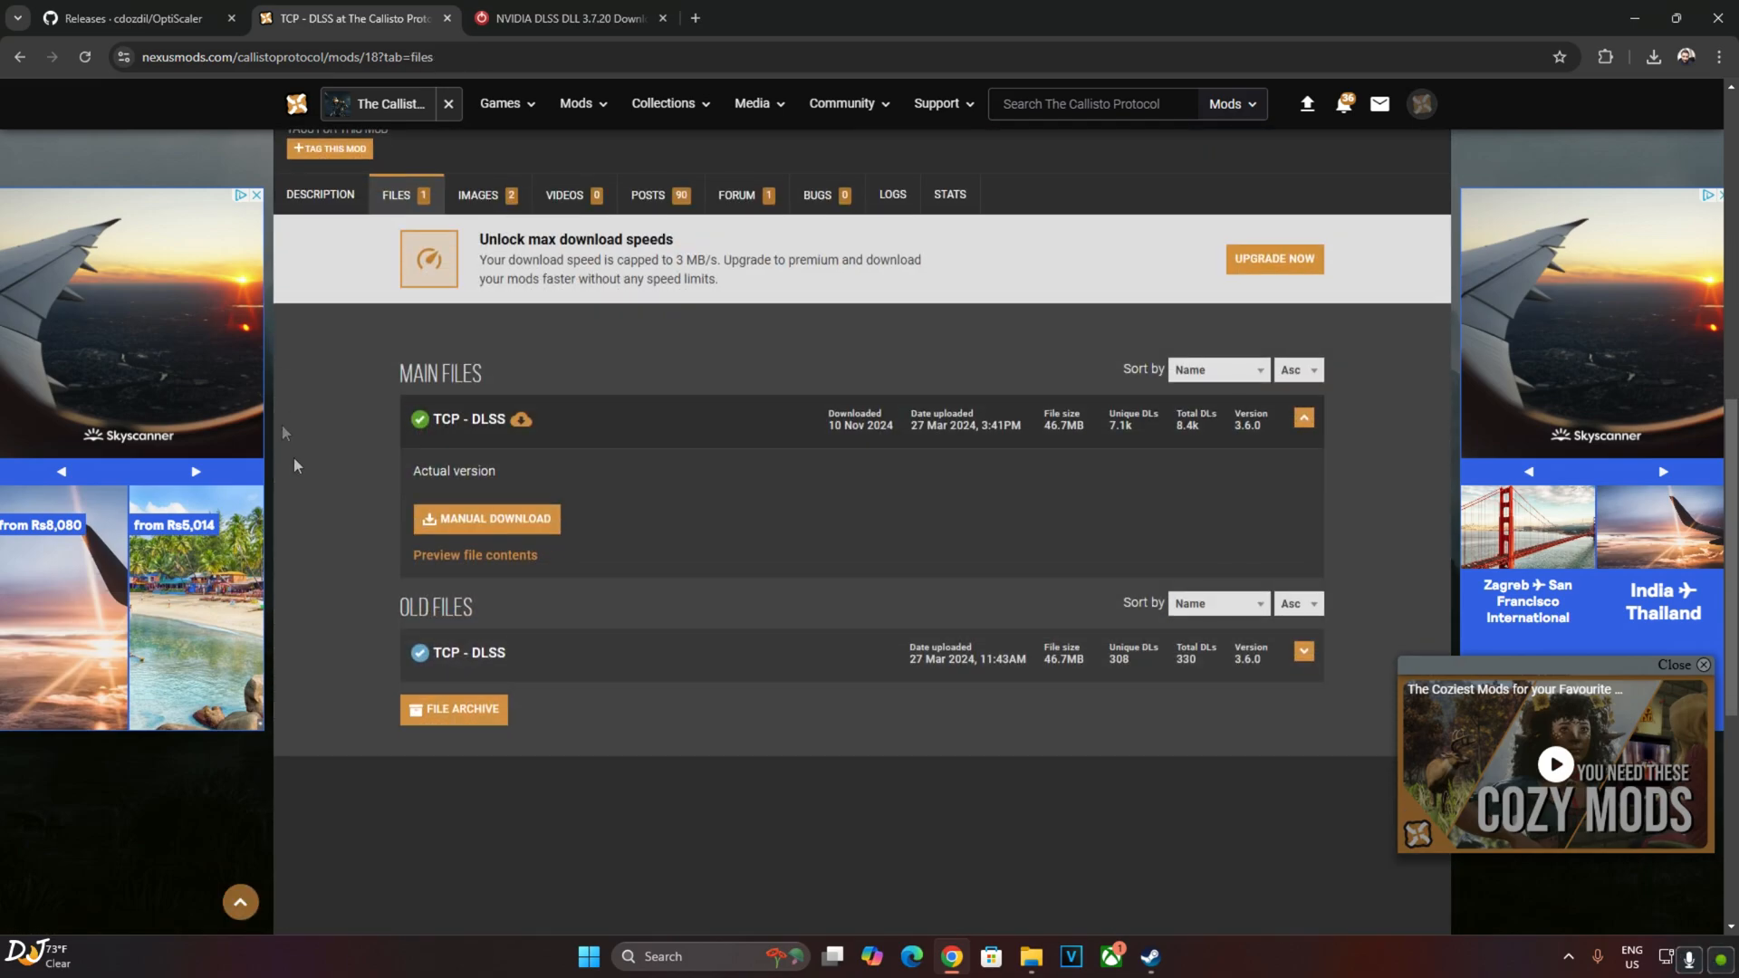
mouse_move(485, 522)
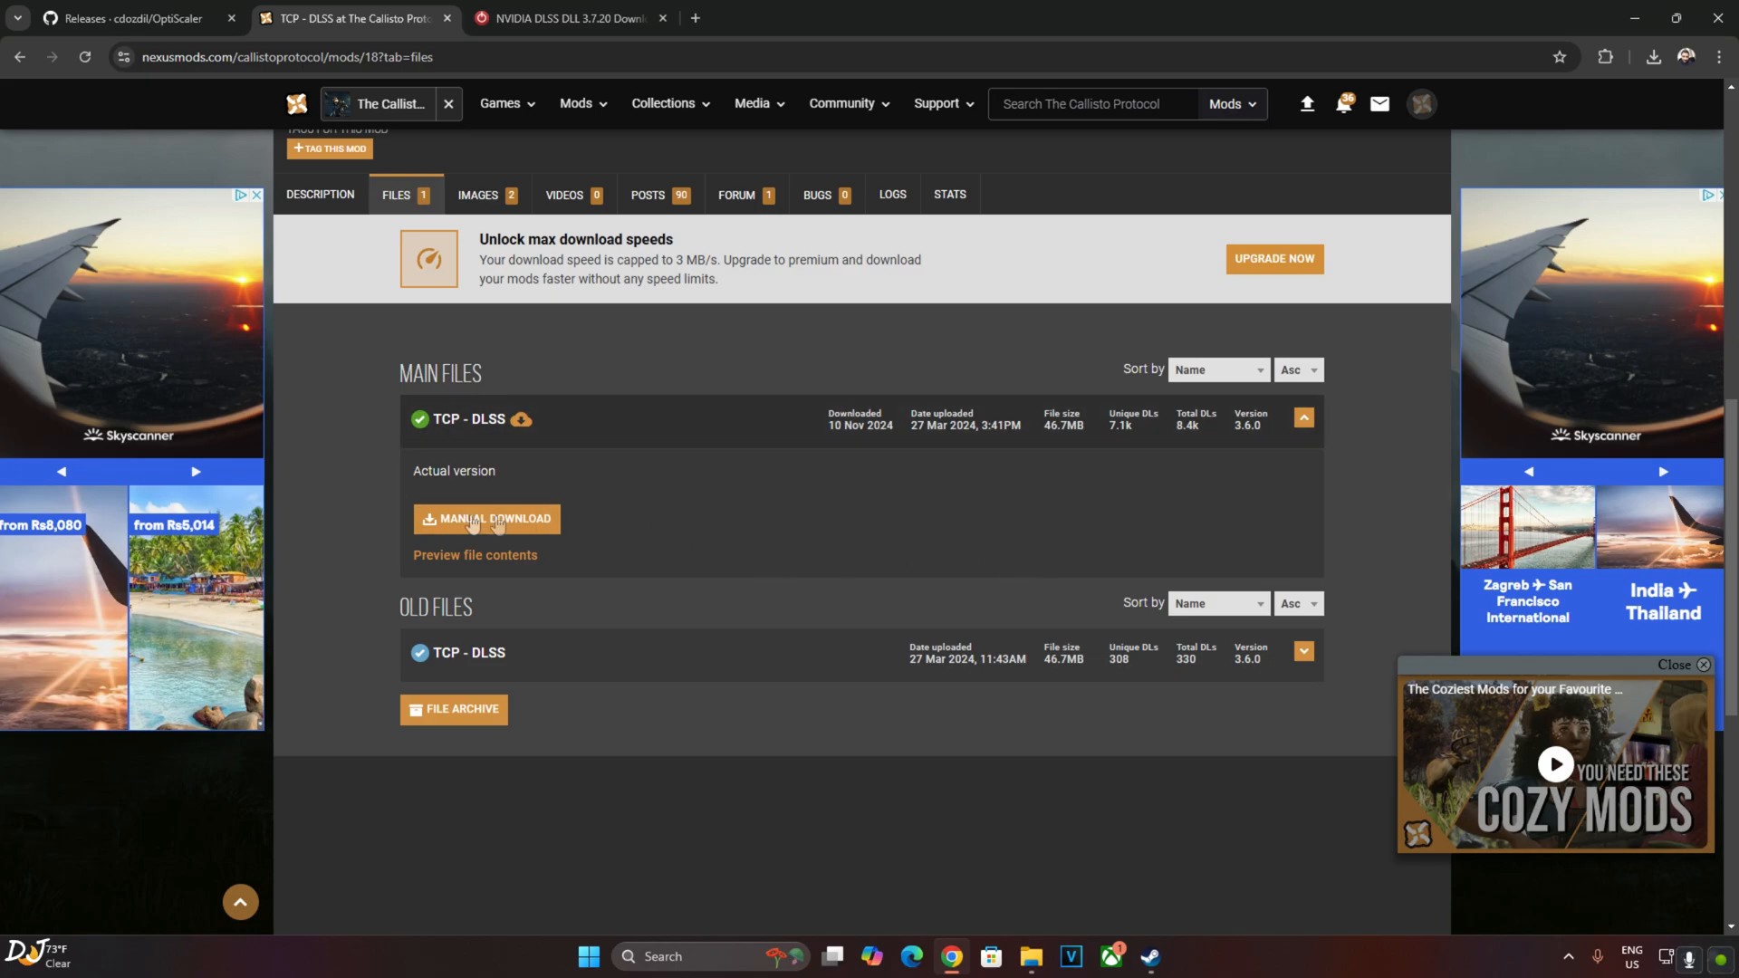
mouse_move(1254, 486)
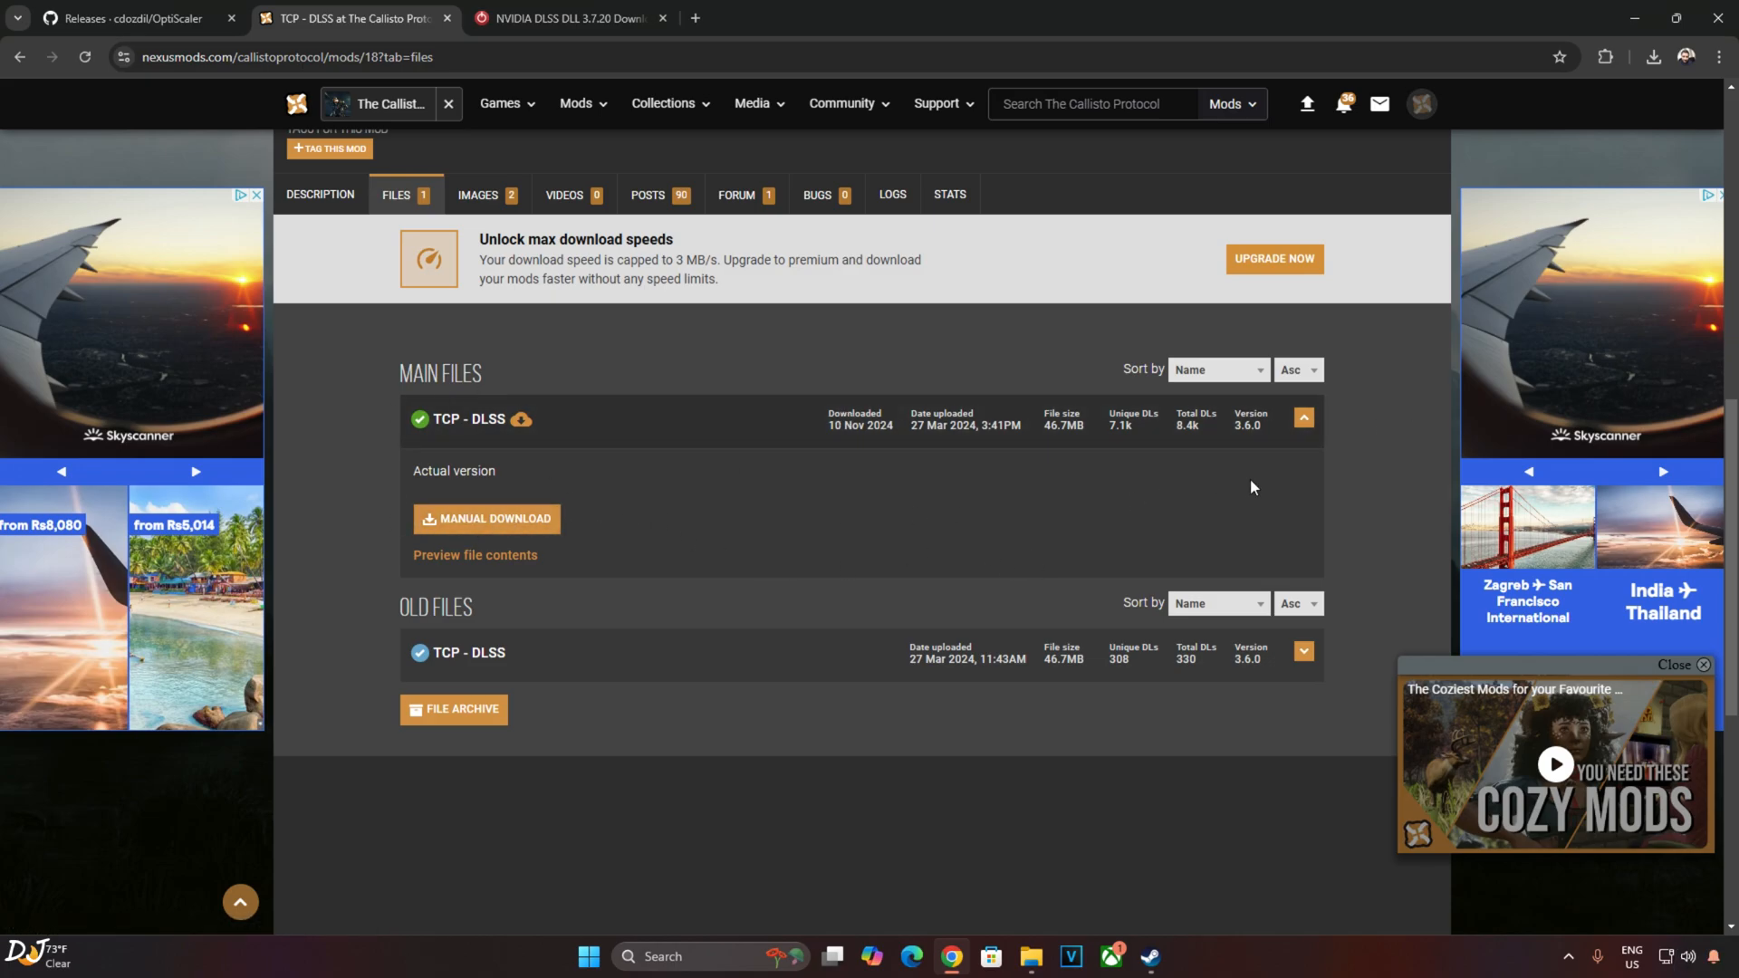
mouse_move(352, 549)
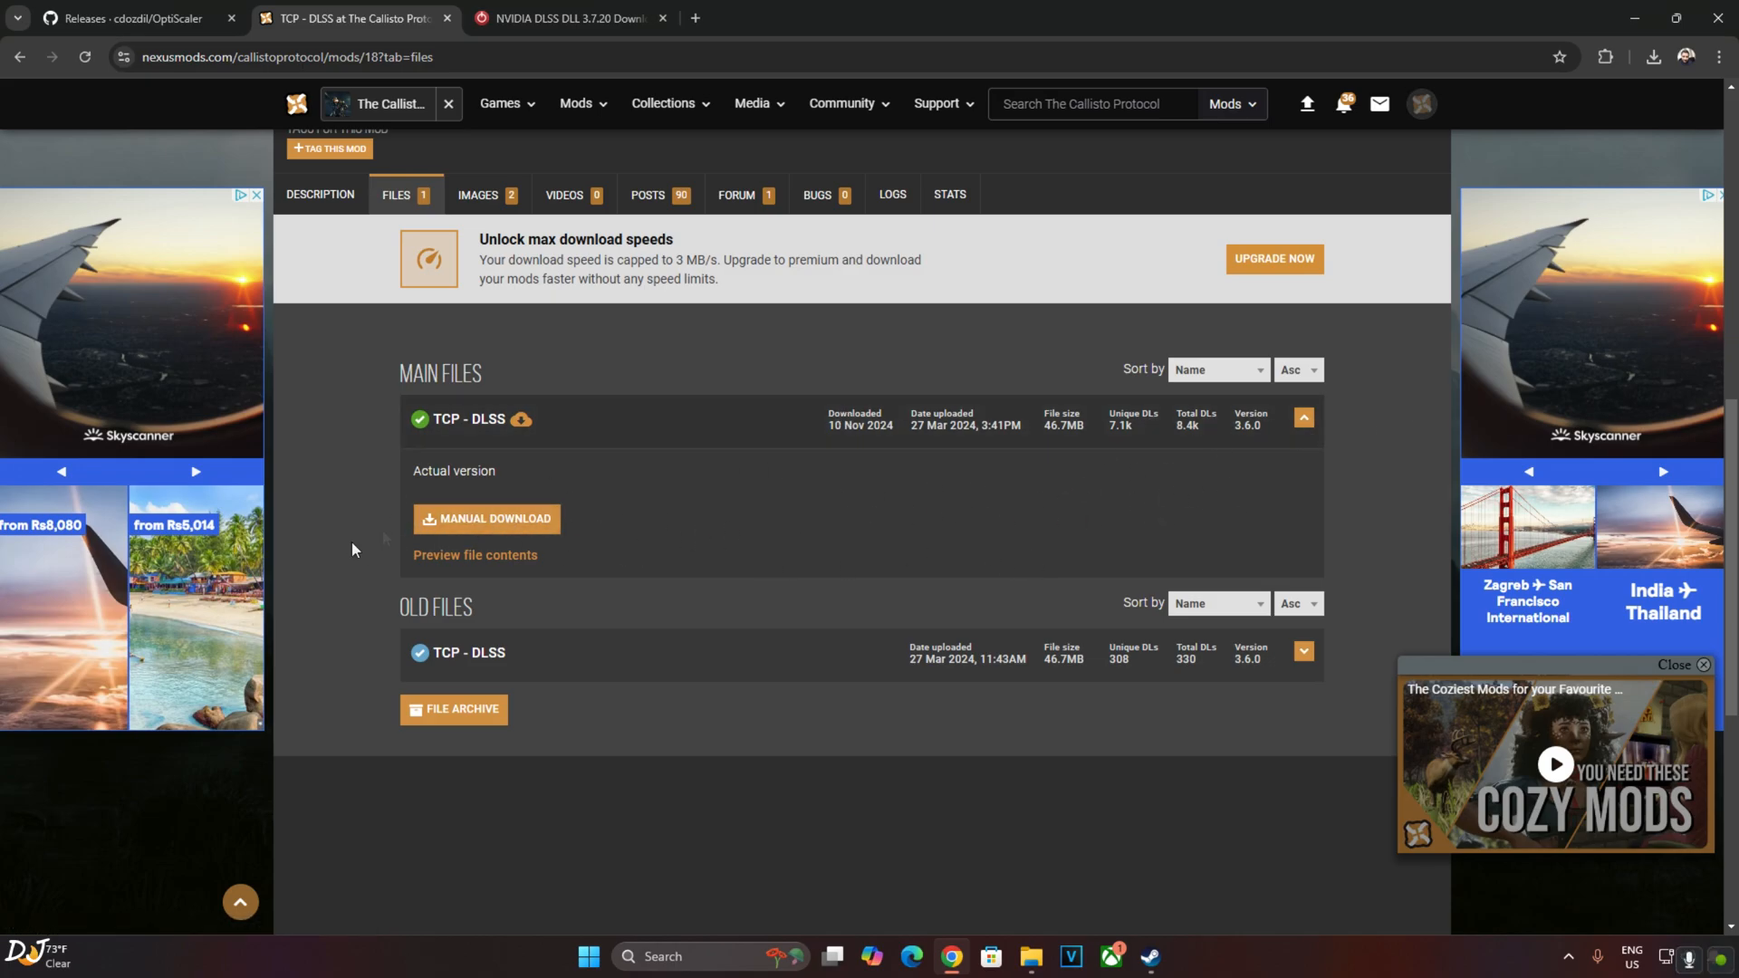
Close the Nexus Mods page and start the NVIDIA DLSS DLL 3.7.20 download on TechPowerUp.
left_click(486, 518)
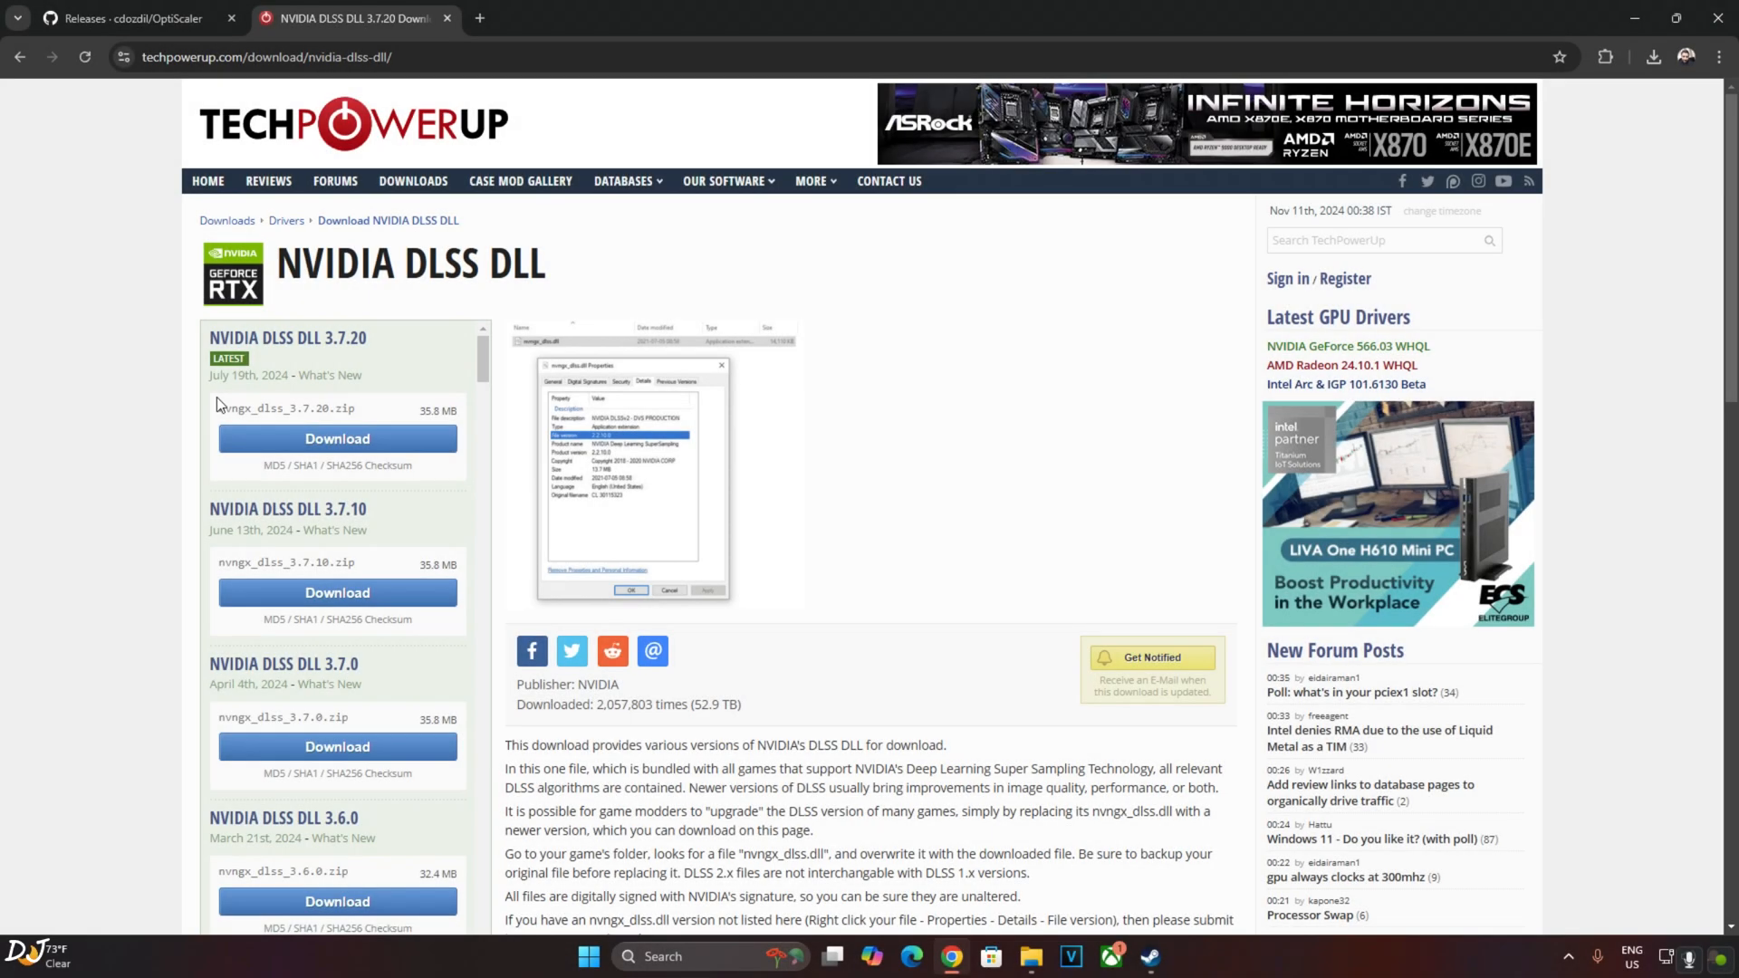
mouse_move(337, 438)
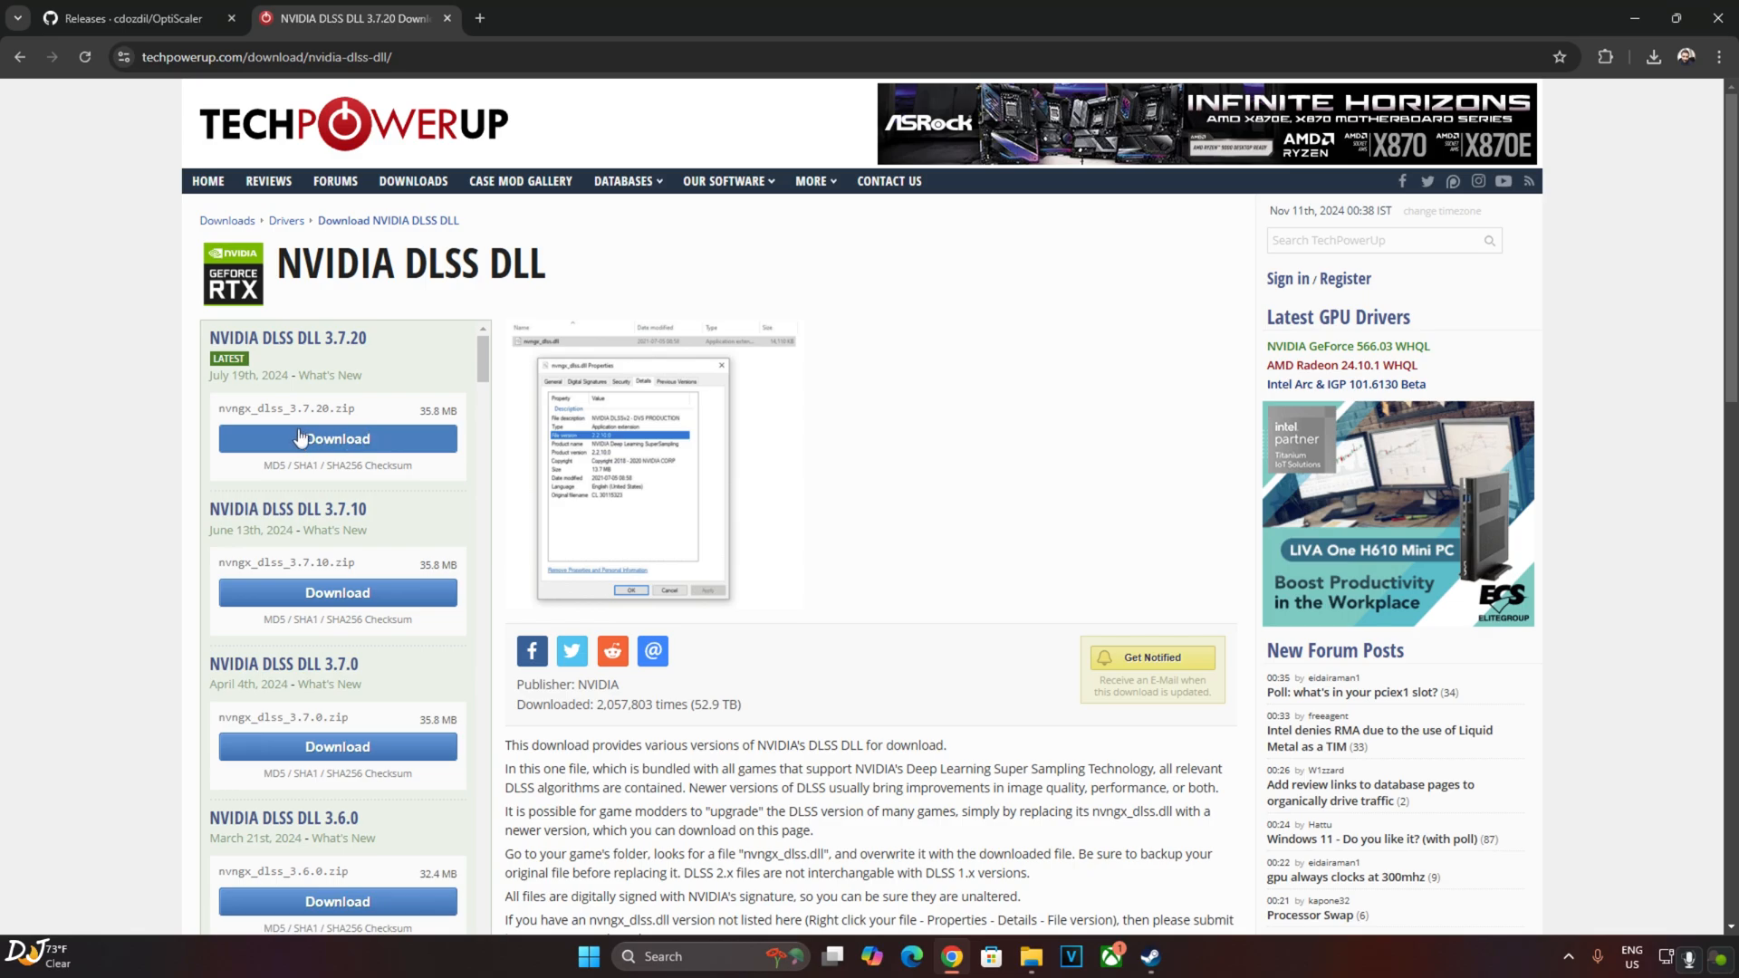
mouse_move(330, 375)
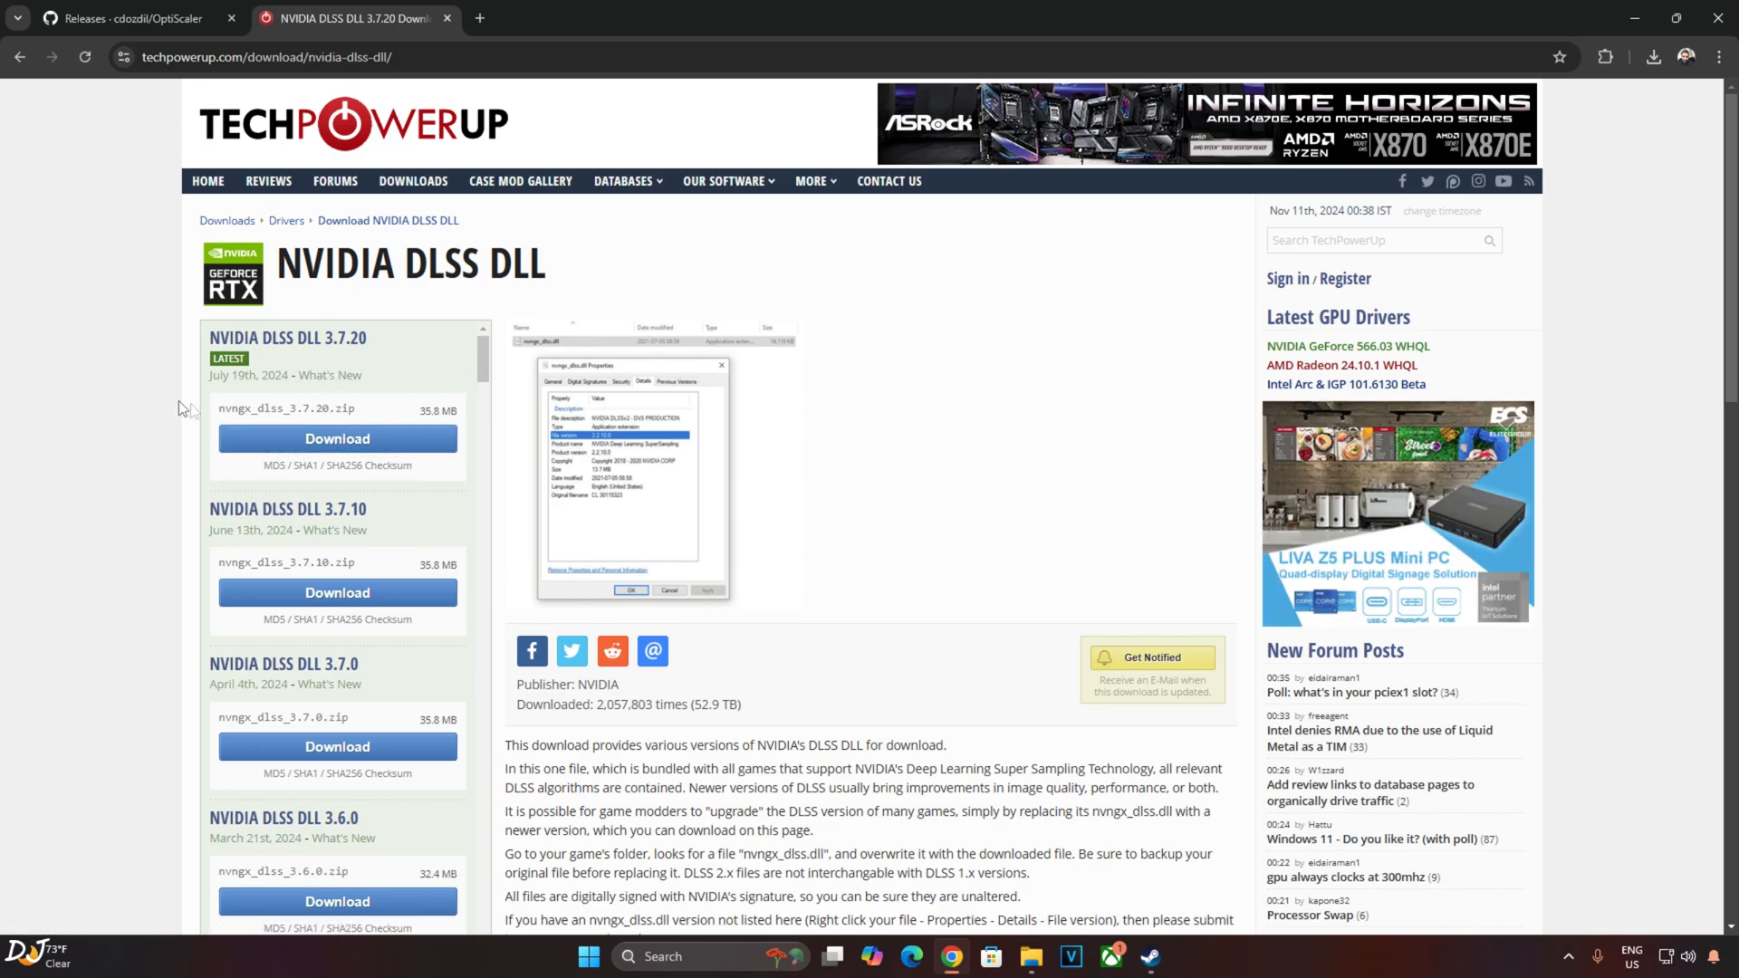
mouse_move(385, 178)
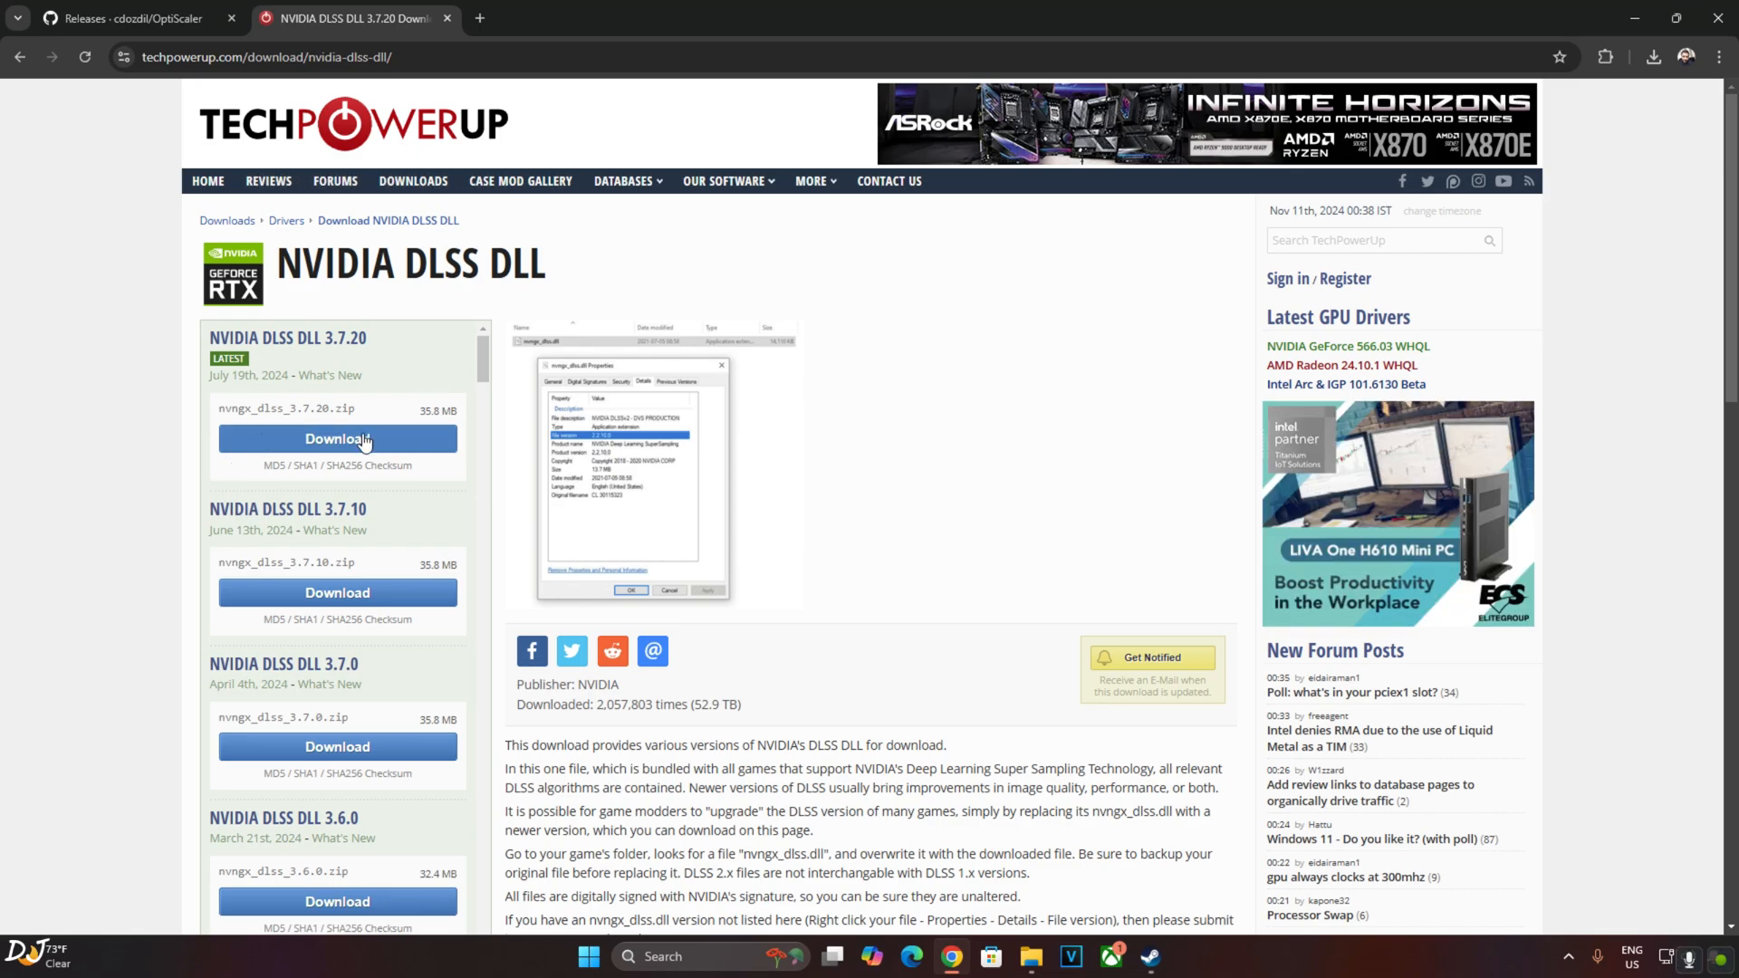
left_click(337, 439)
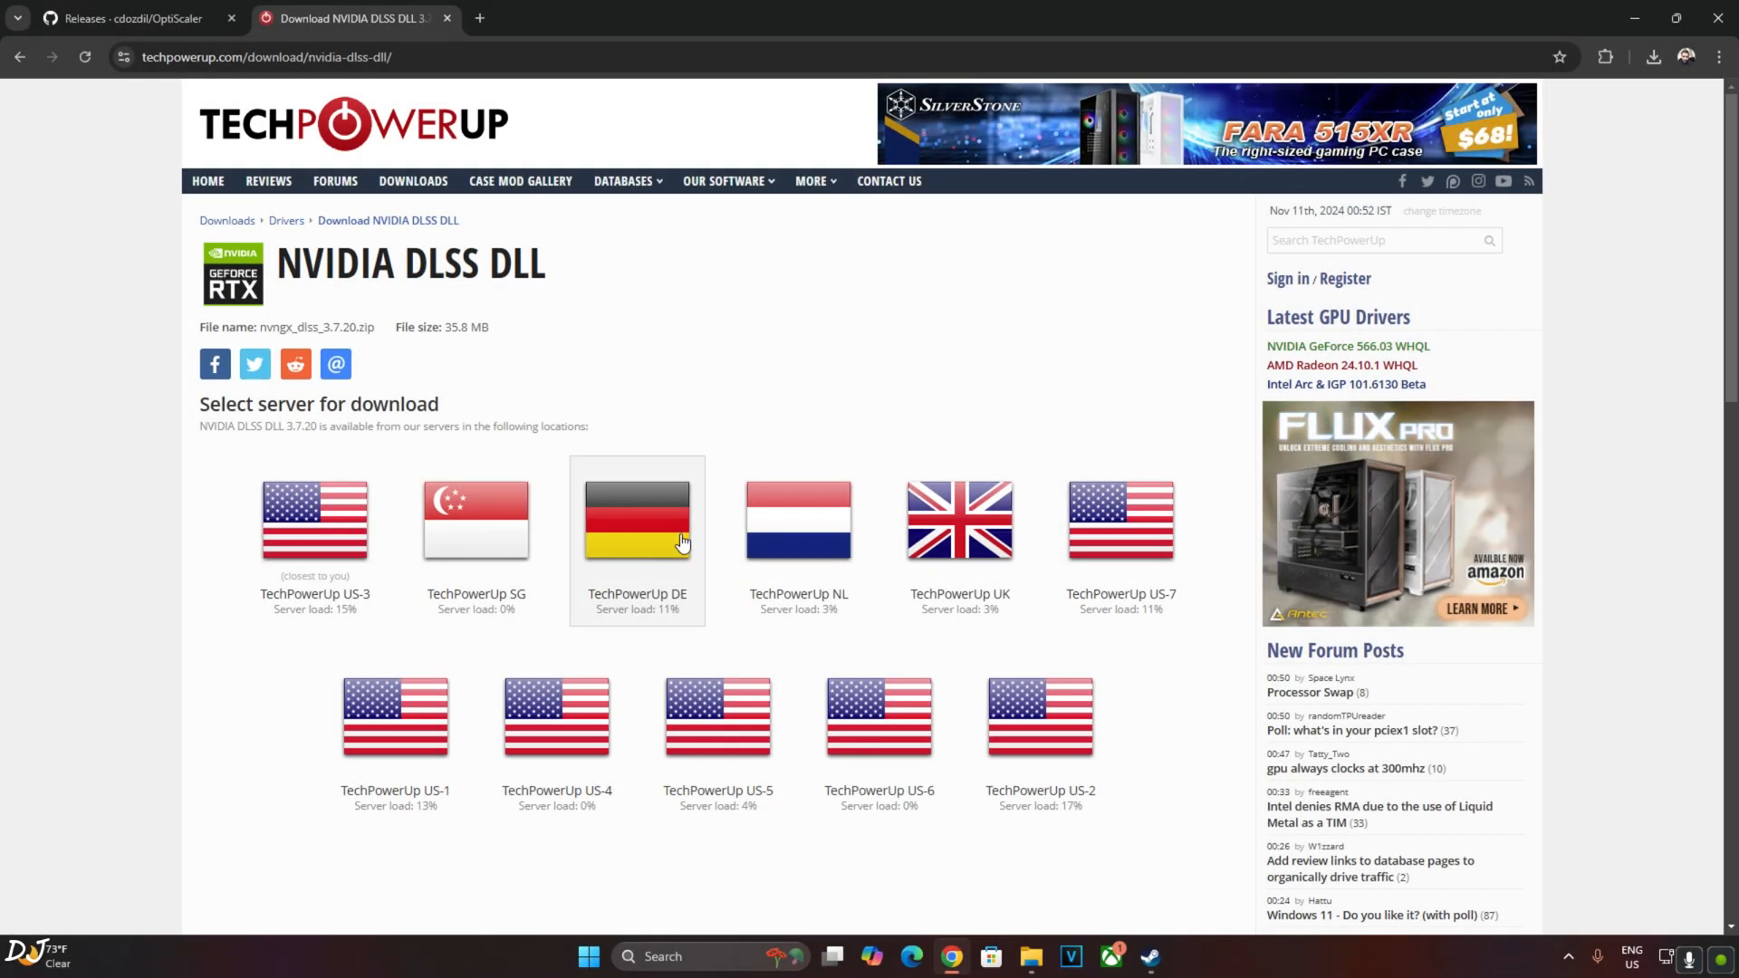
mouse_move(552, 433)
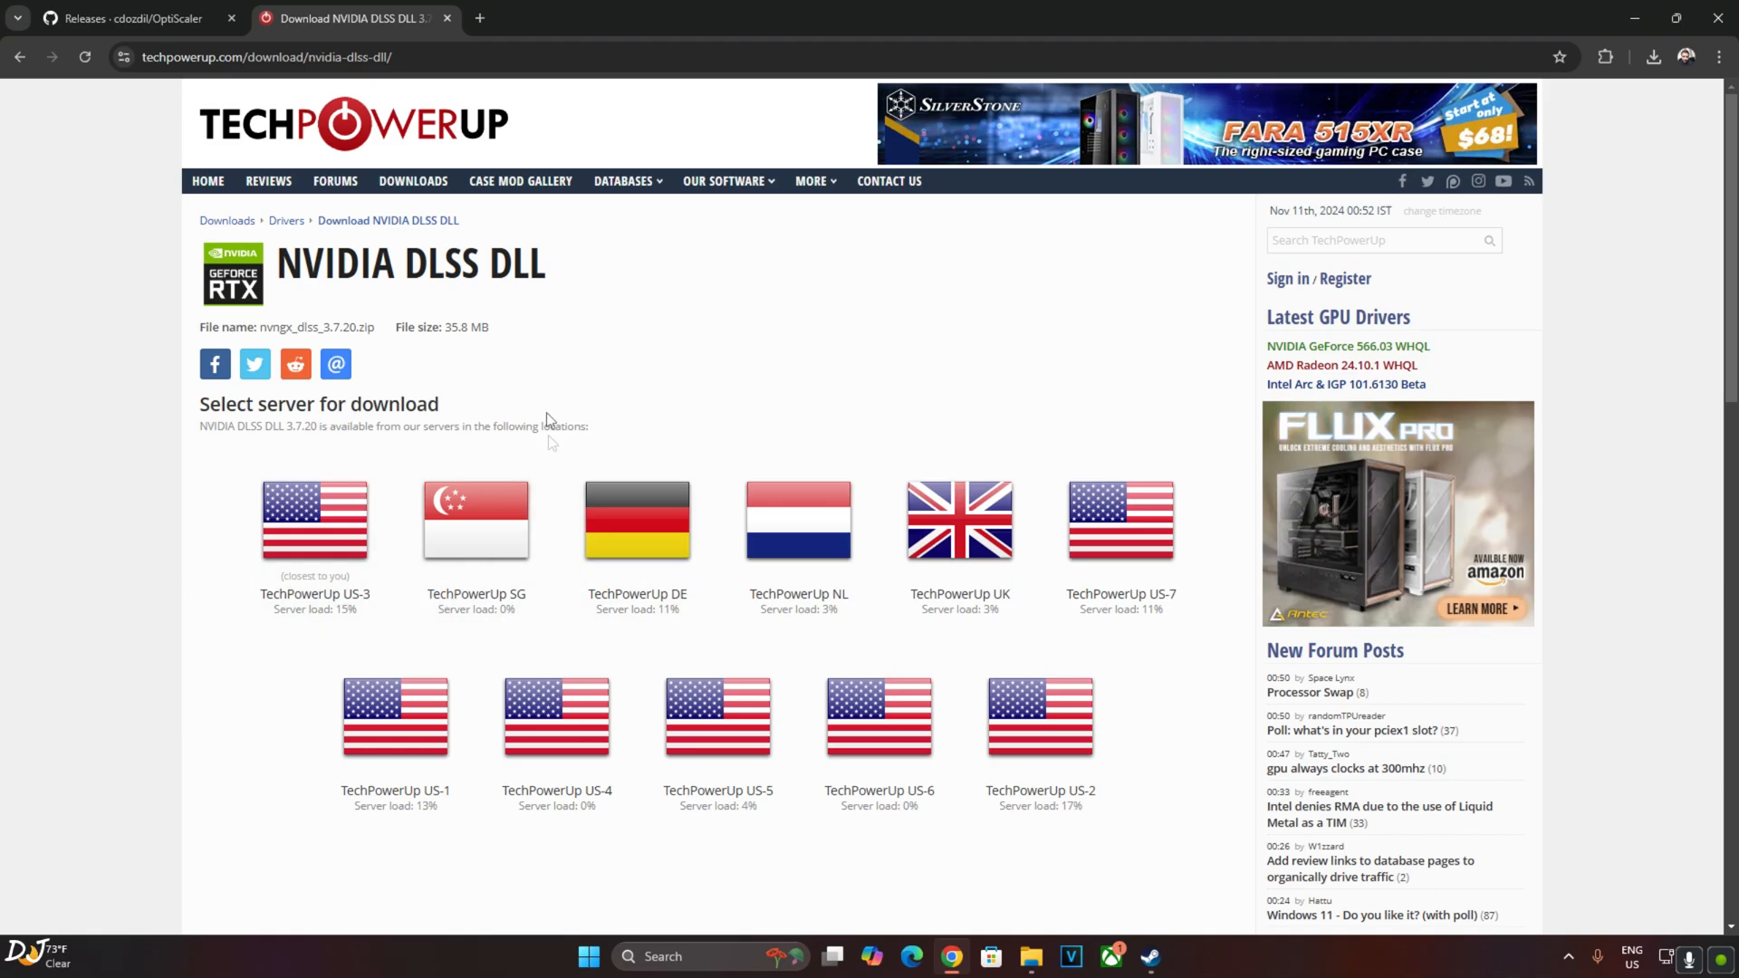
Close the DLSS download page and expand the Assets of OptiScaler v0.7.0-pre36 on GitHub.
left_click(128, 18)
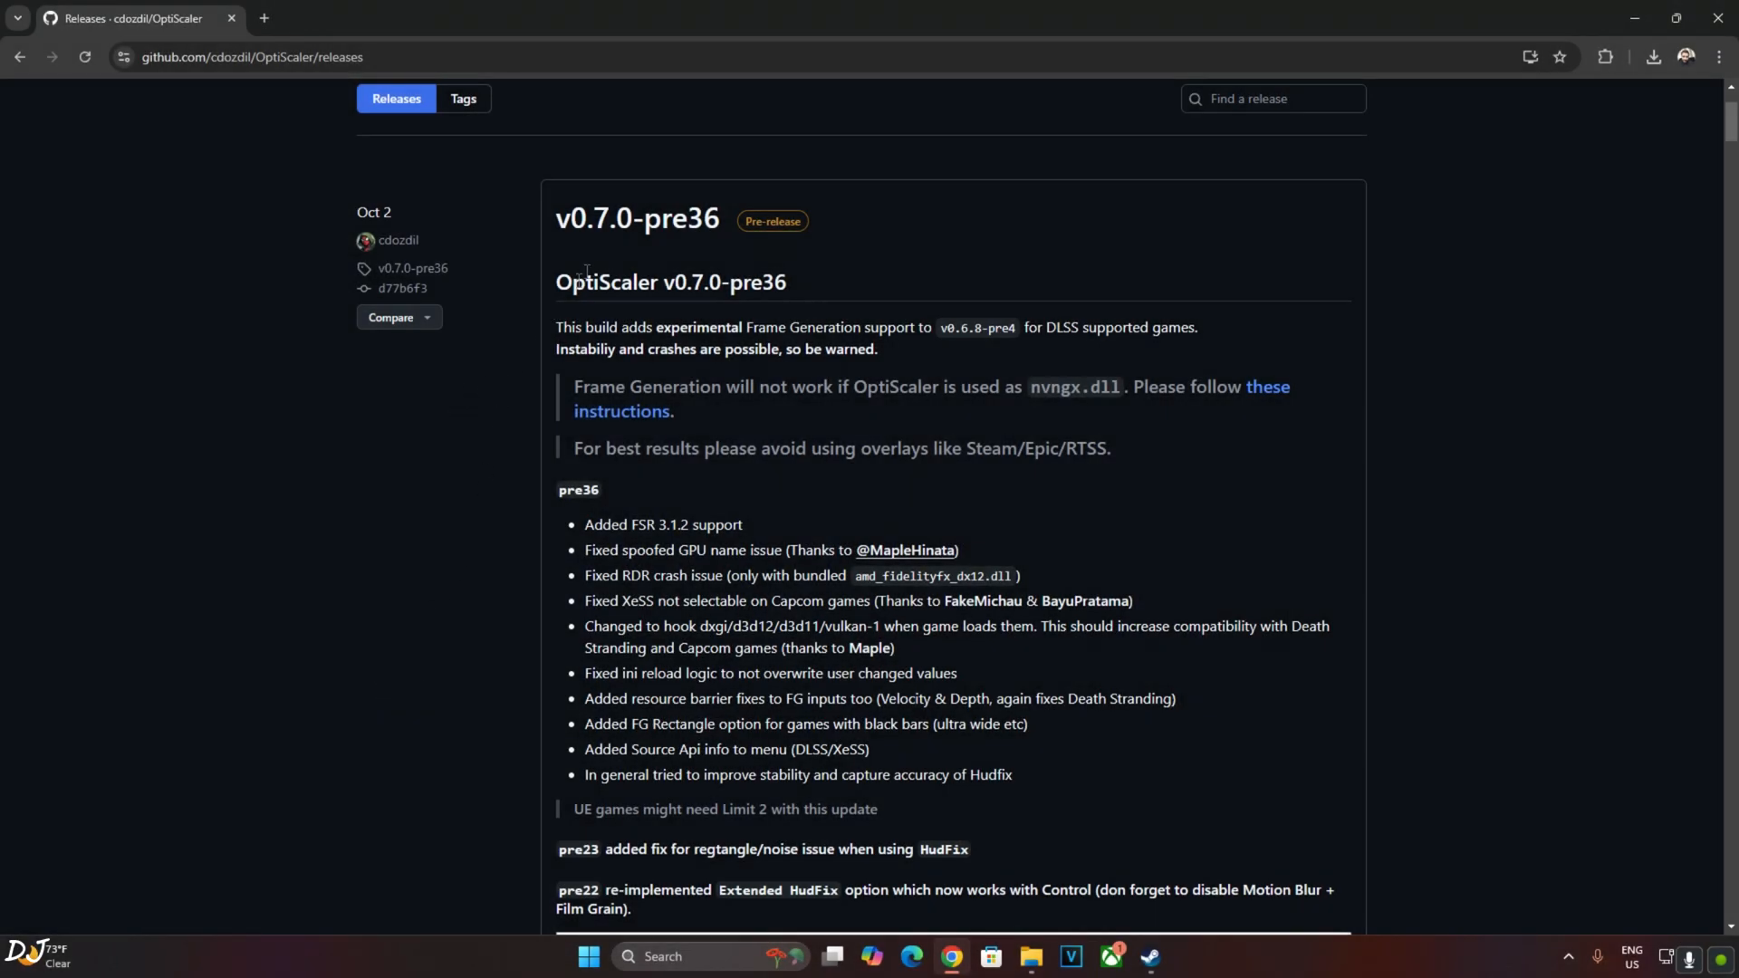
mouse_move(495, 527)
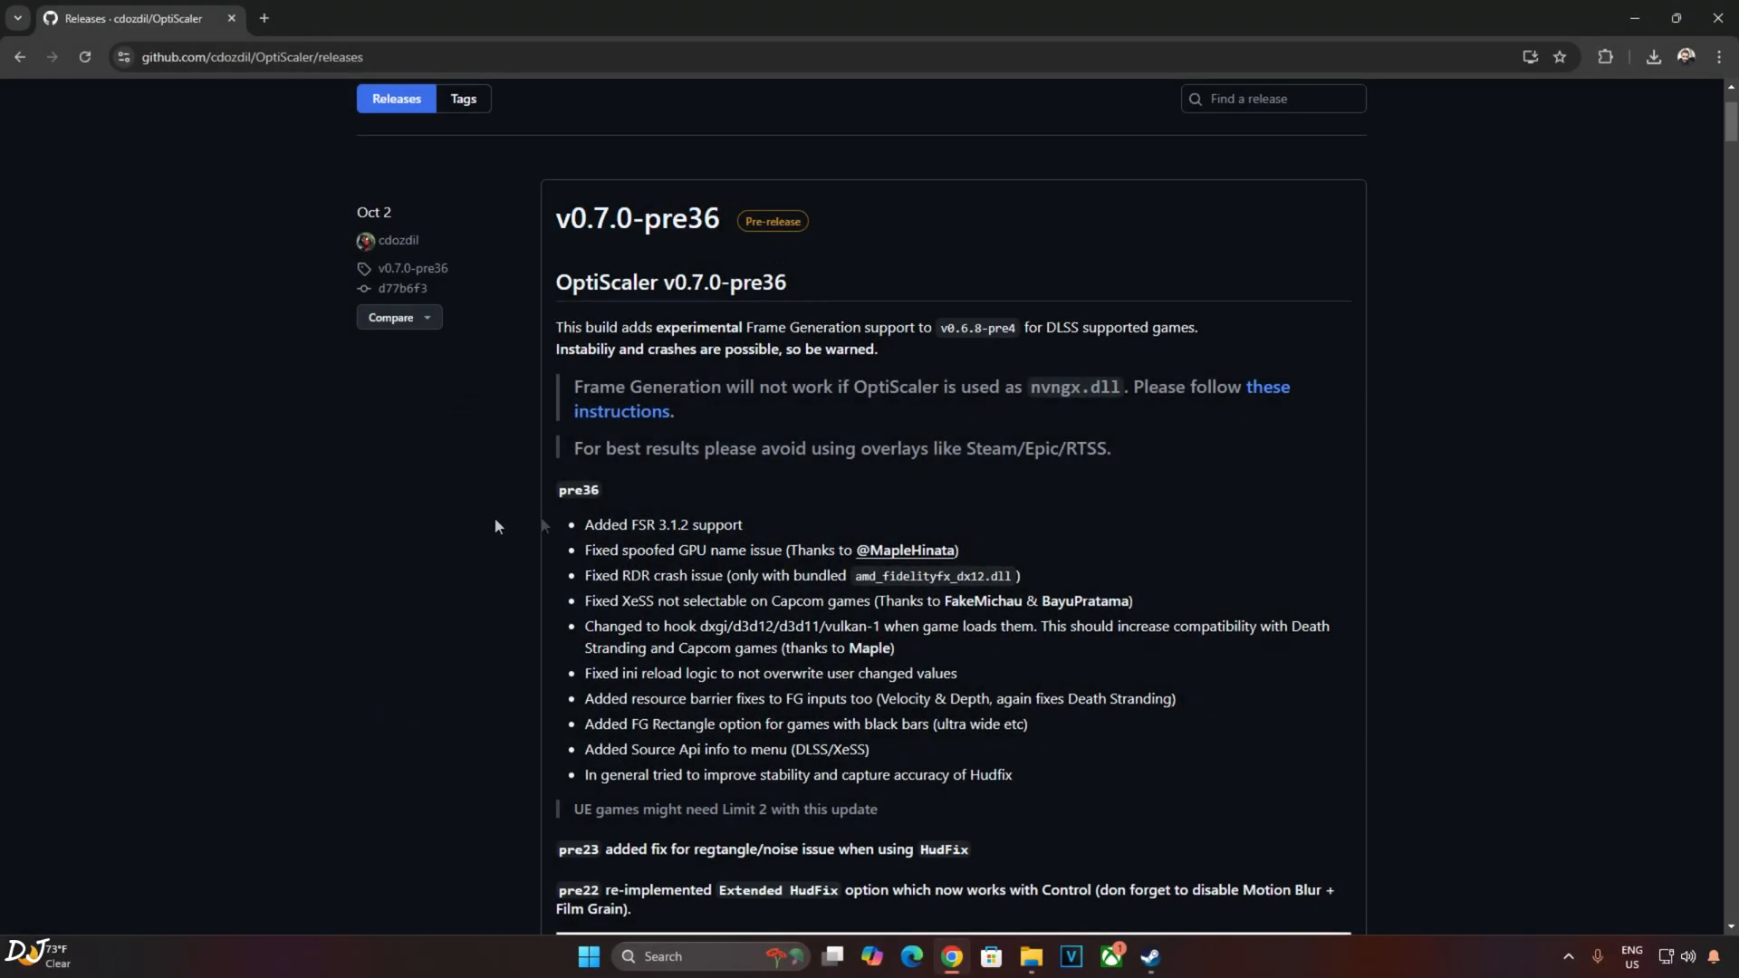
mouse_move(667, 557)
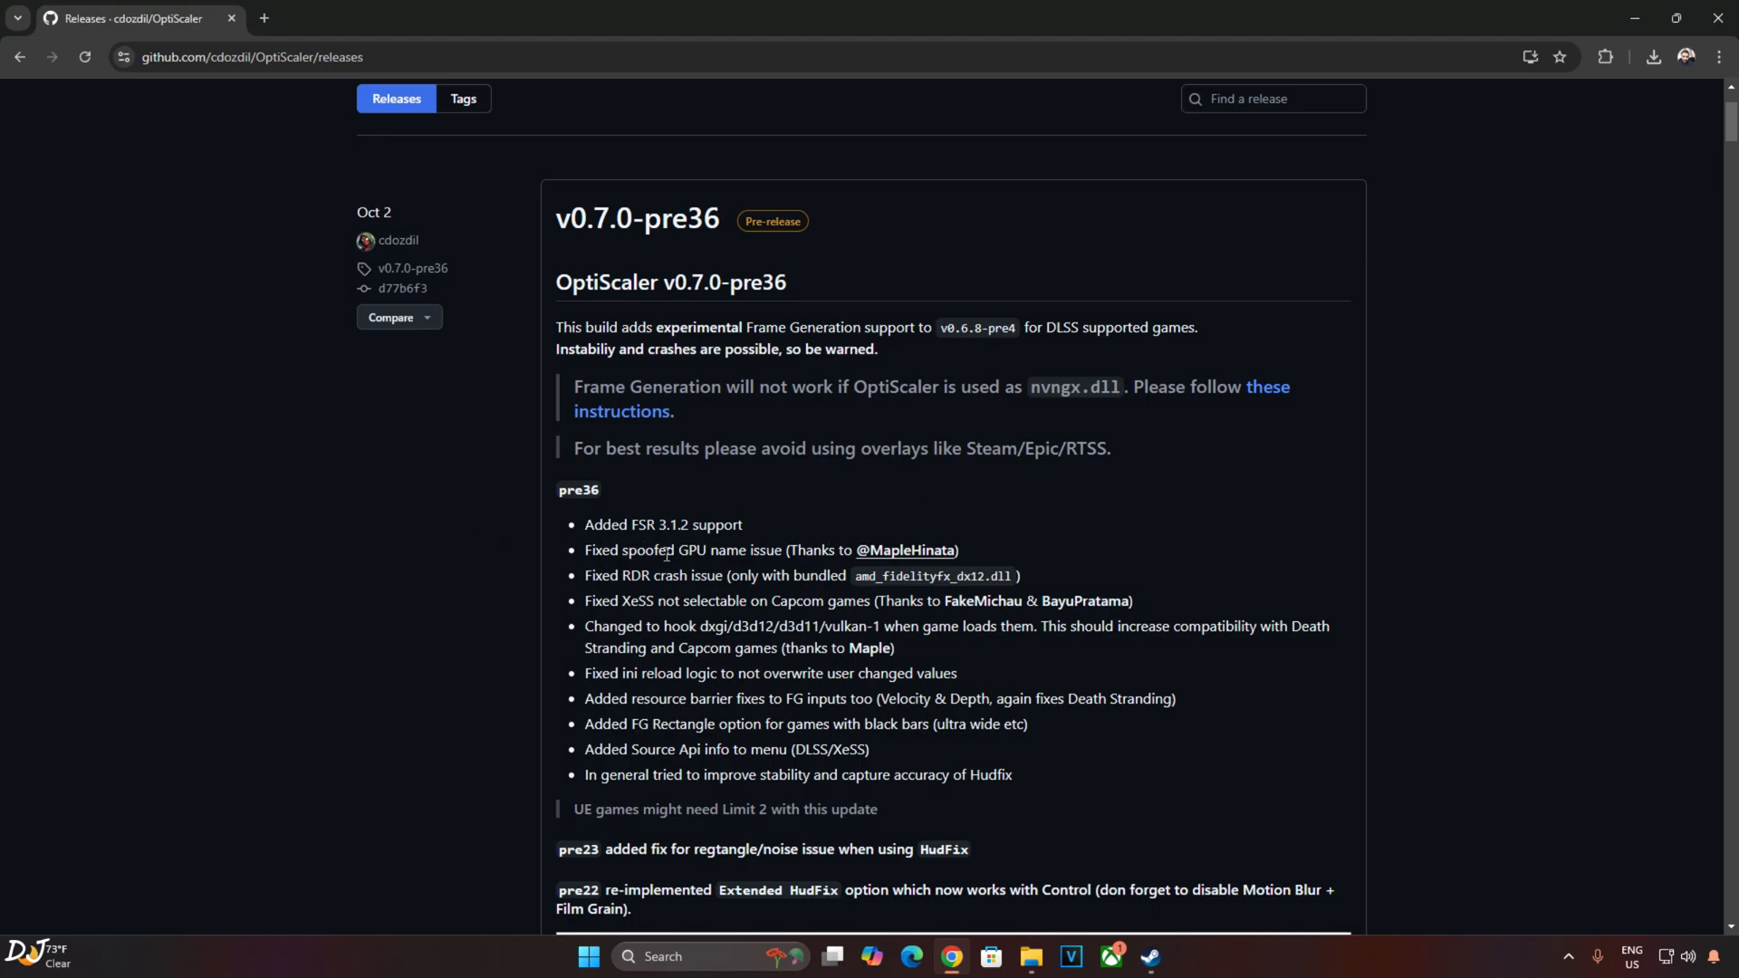
scroll("down", 3)
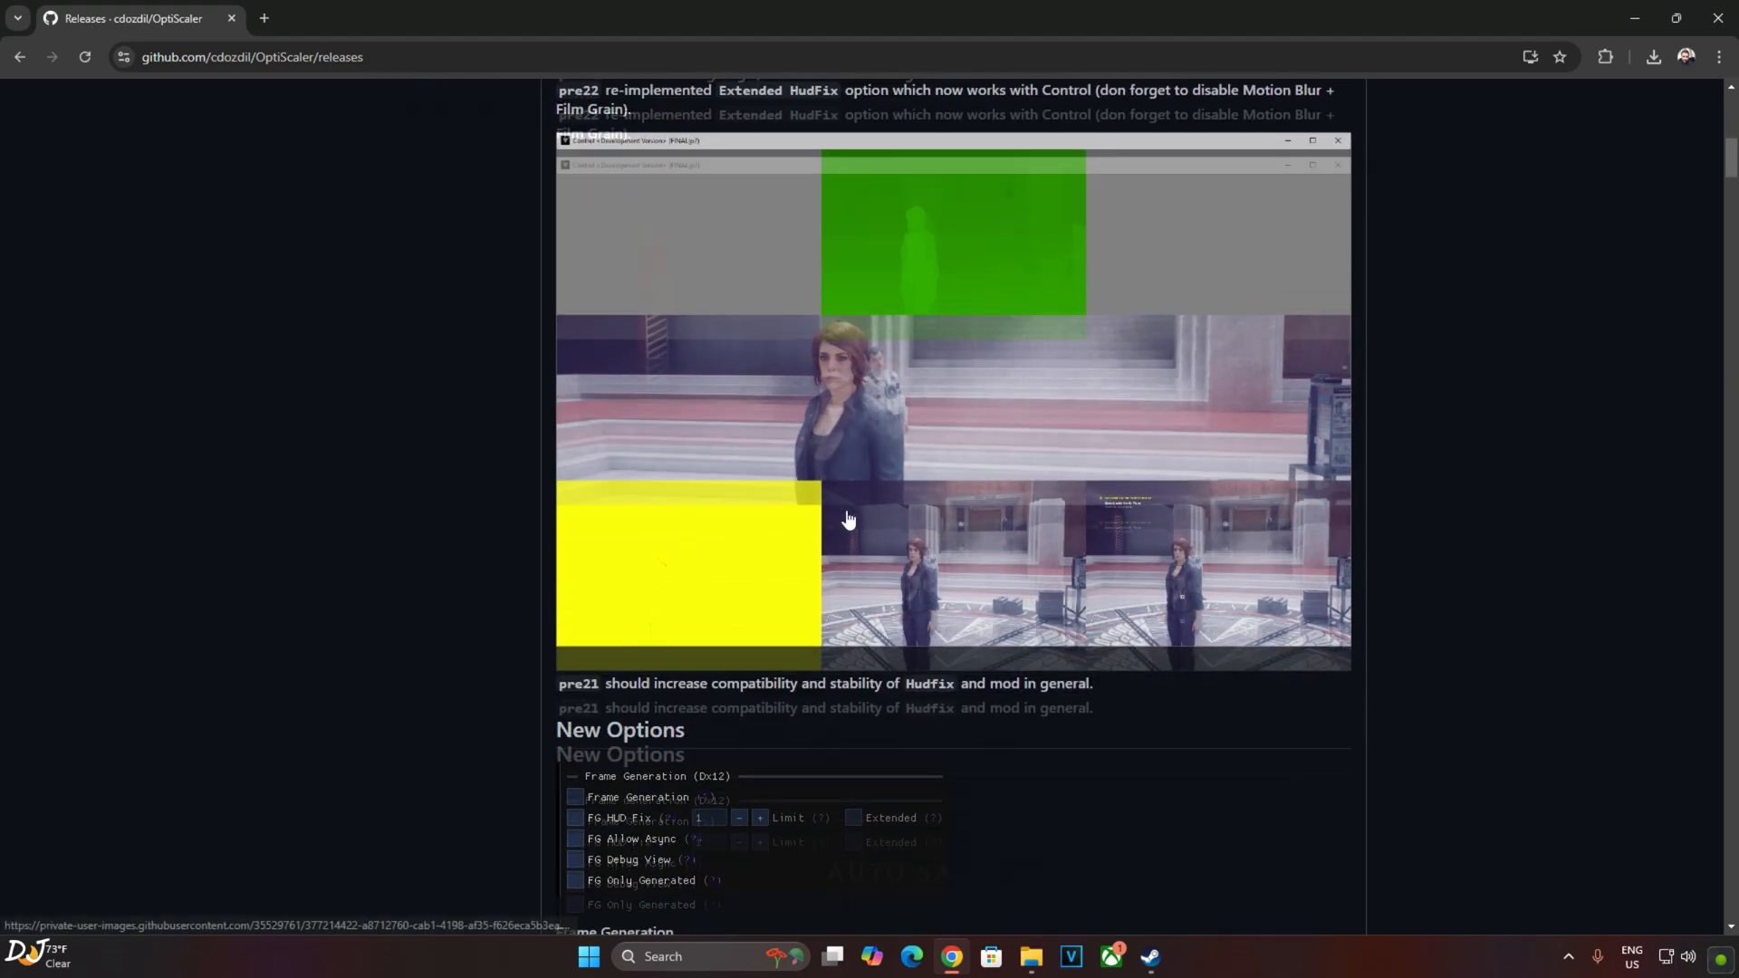
scroll("down", 3)
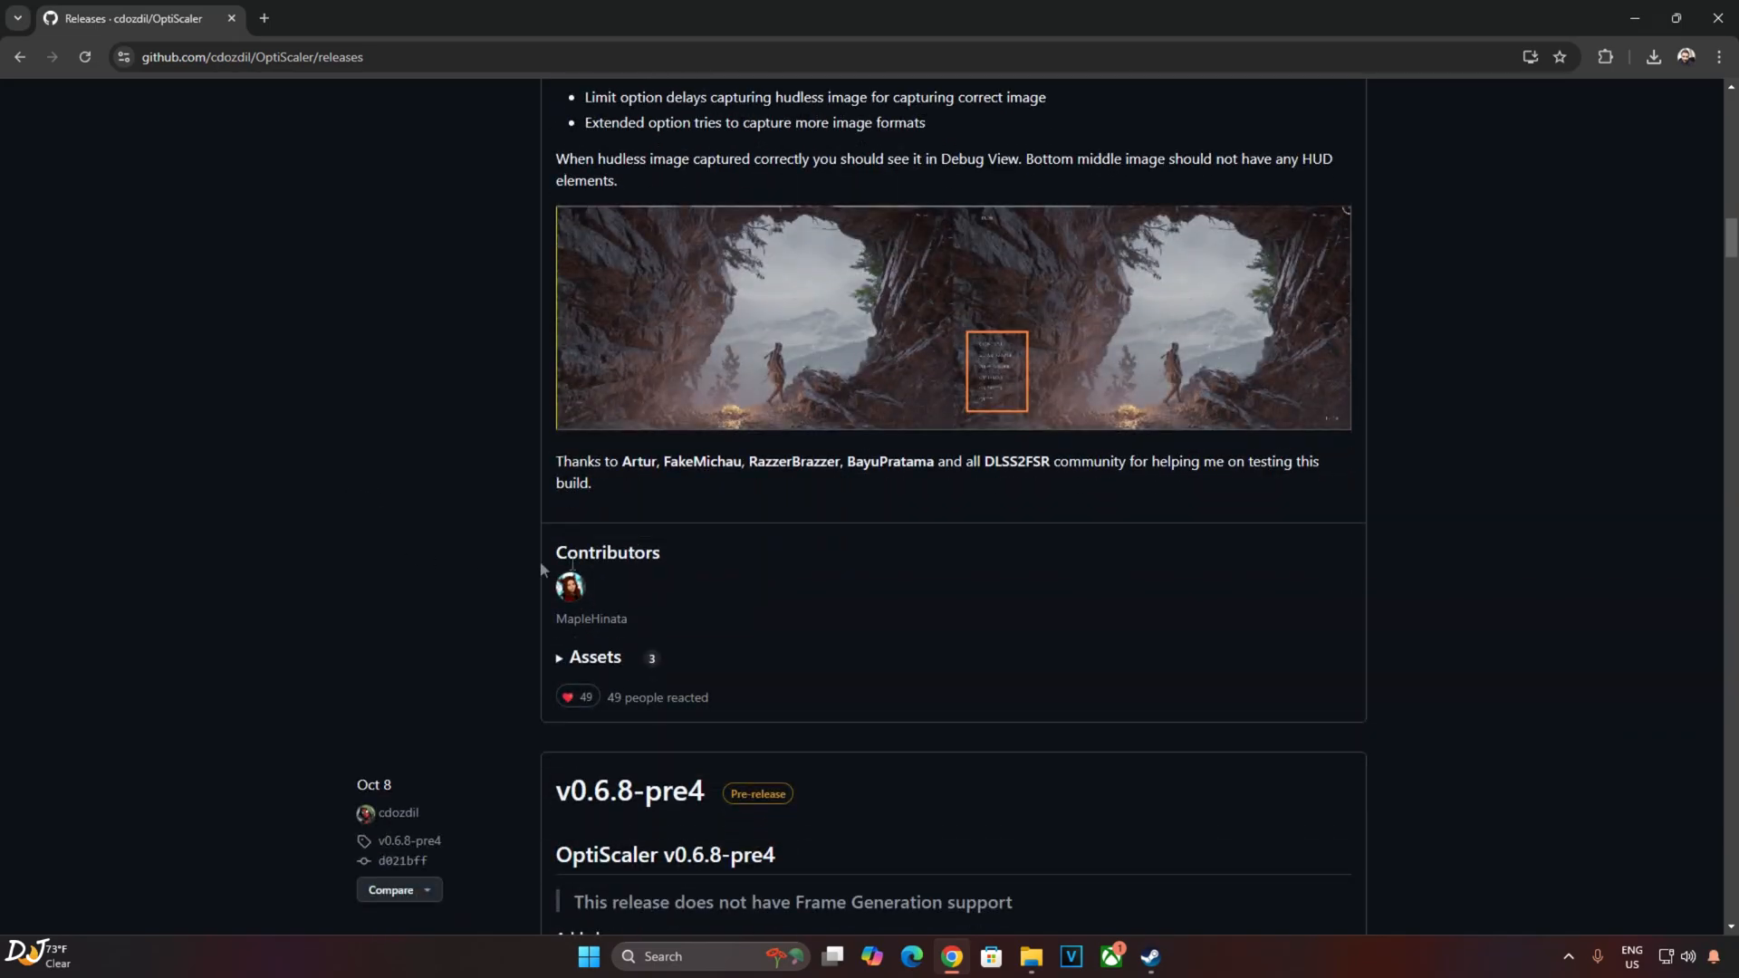
mouse_move(574, 667)
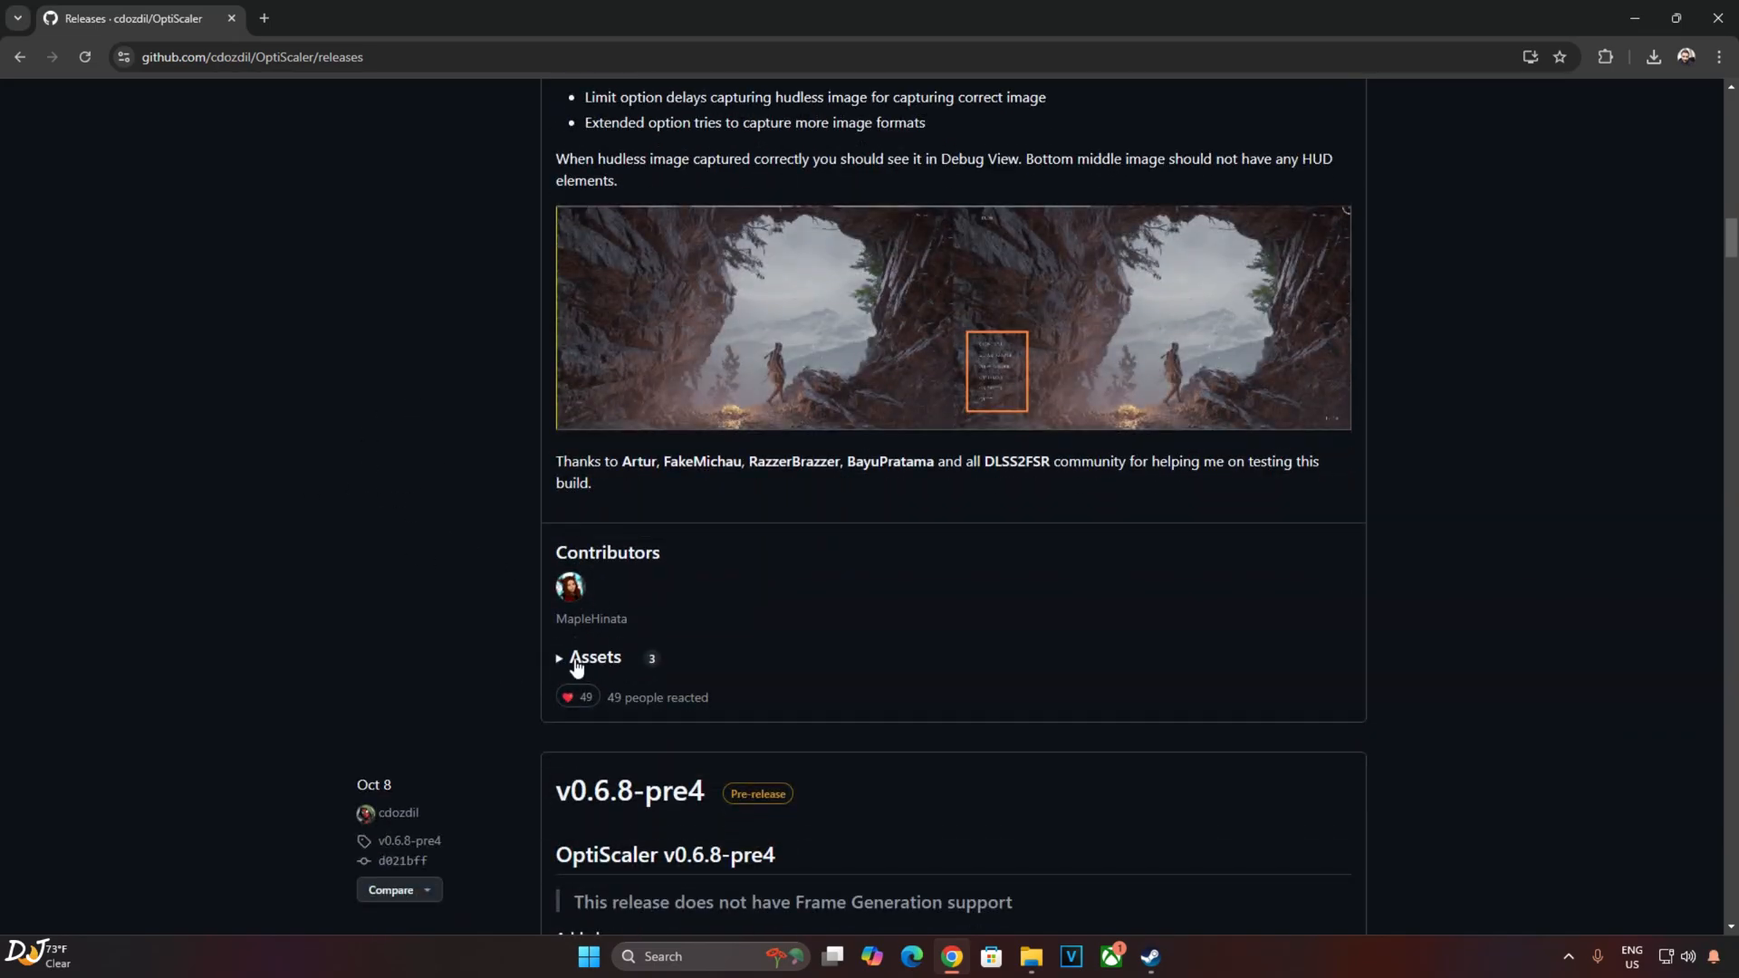
left_click(594, 664)
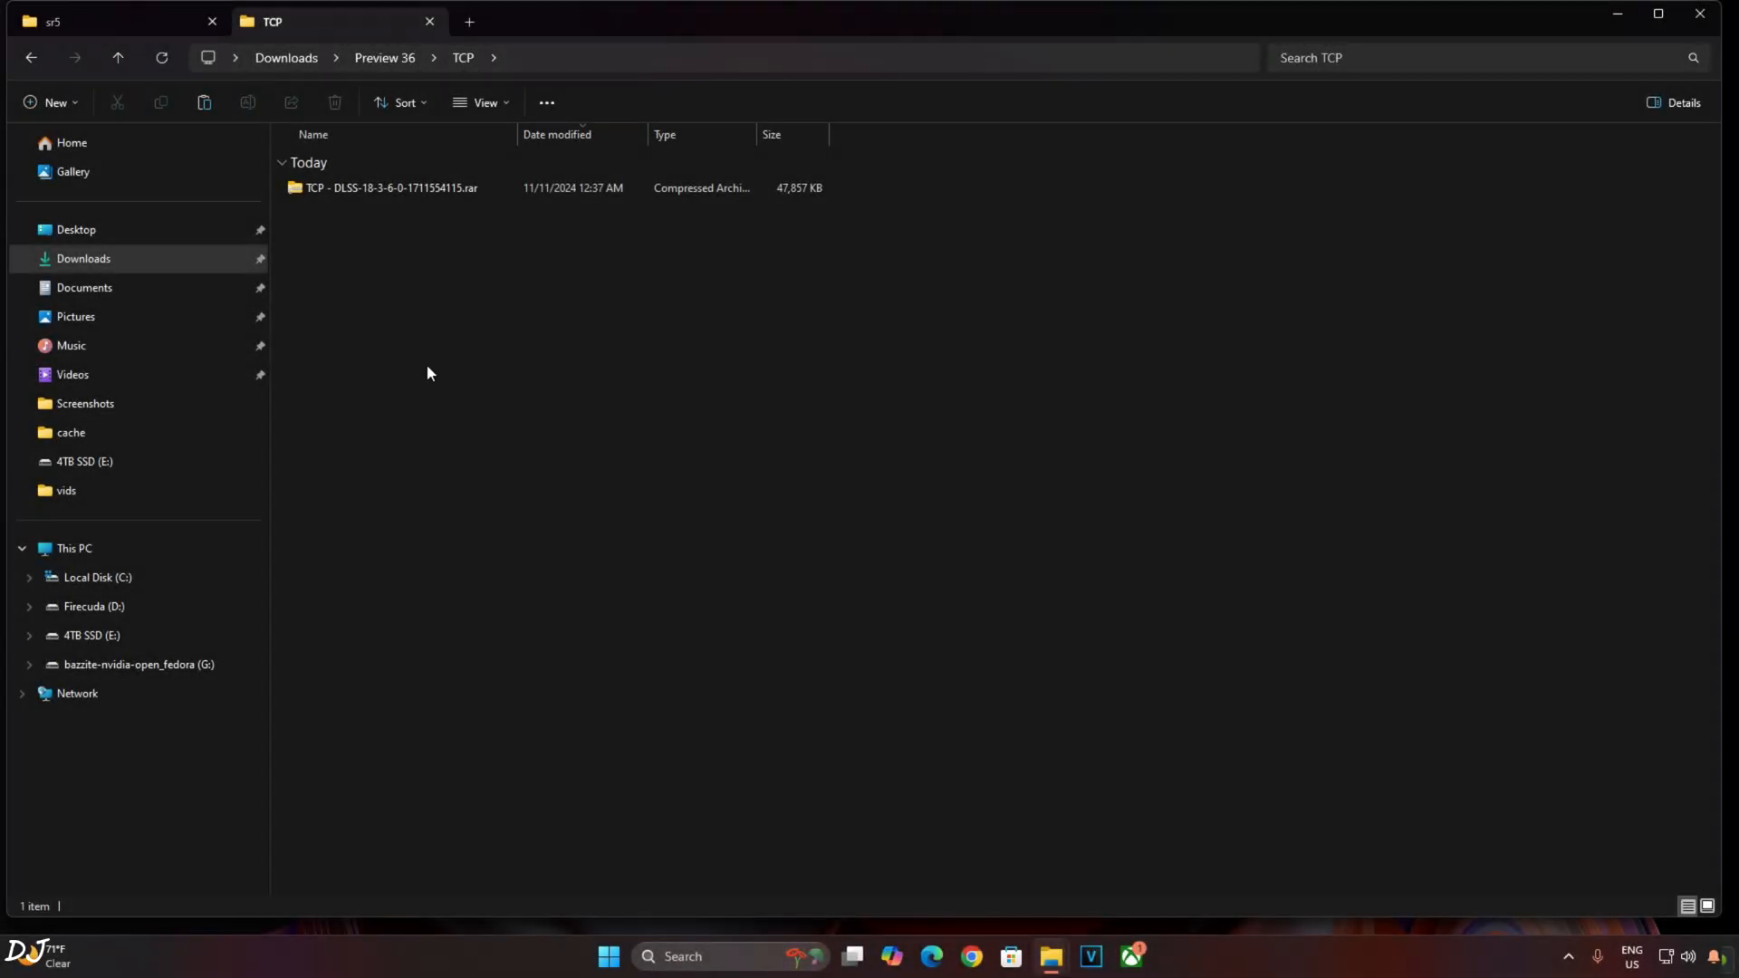
mouse_move(499, 288)
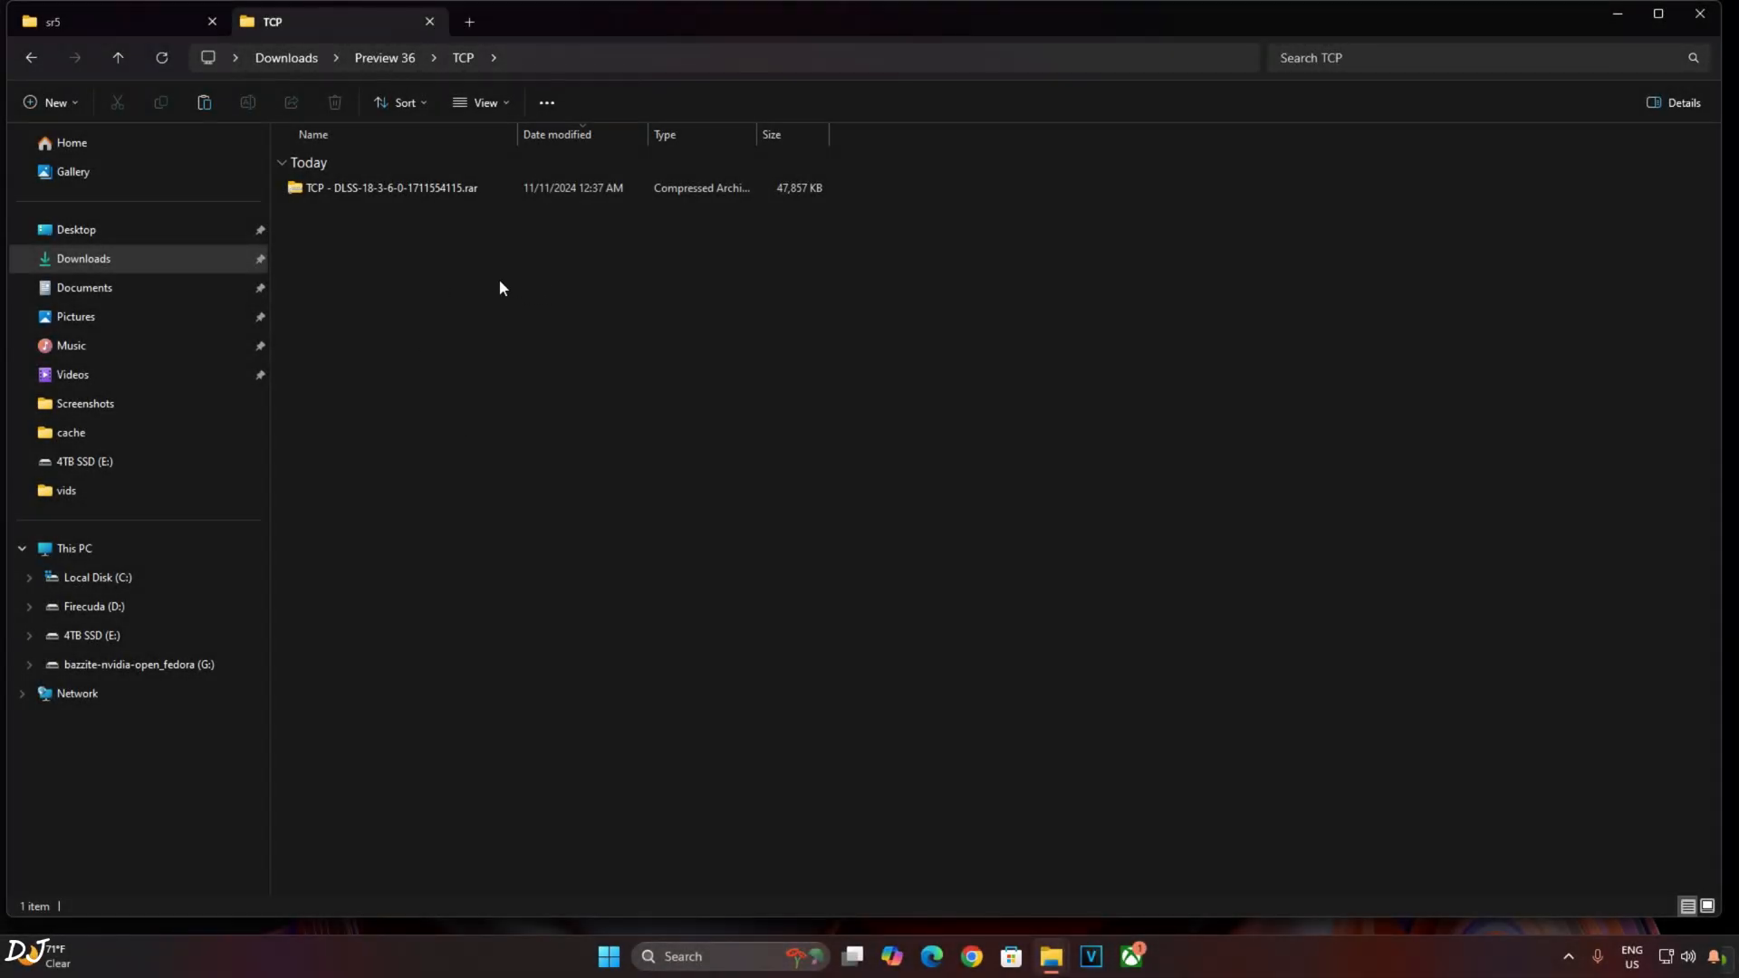
mouse_move(340, 229)
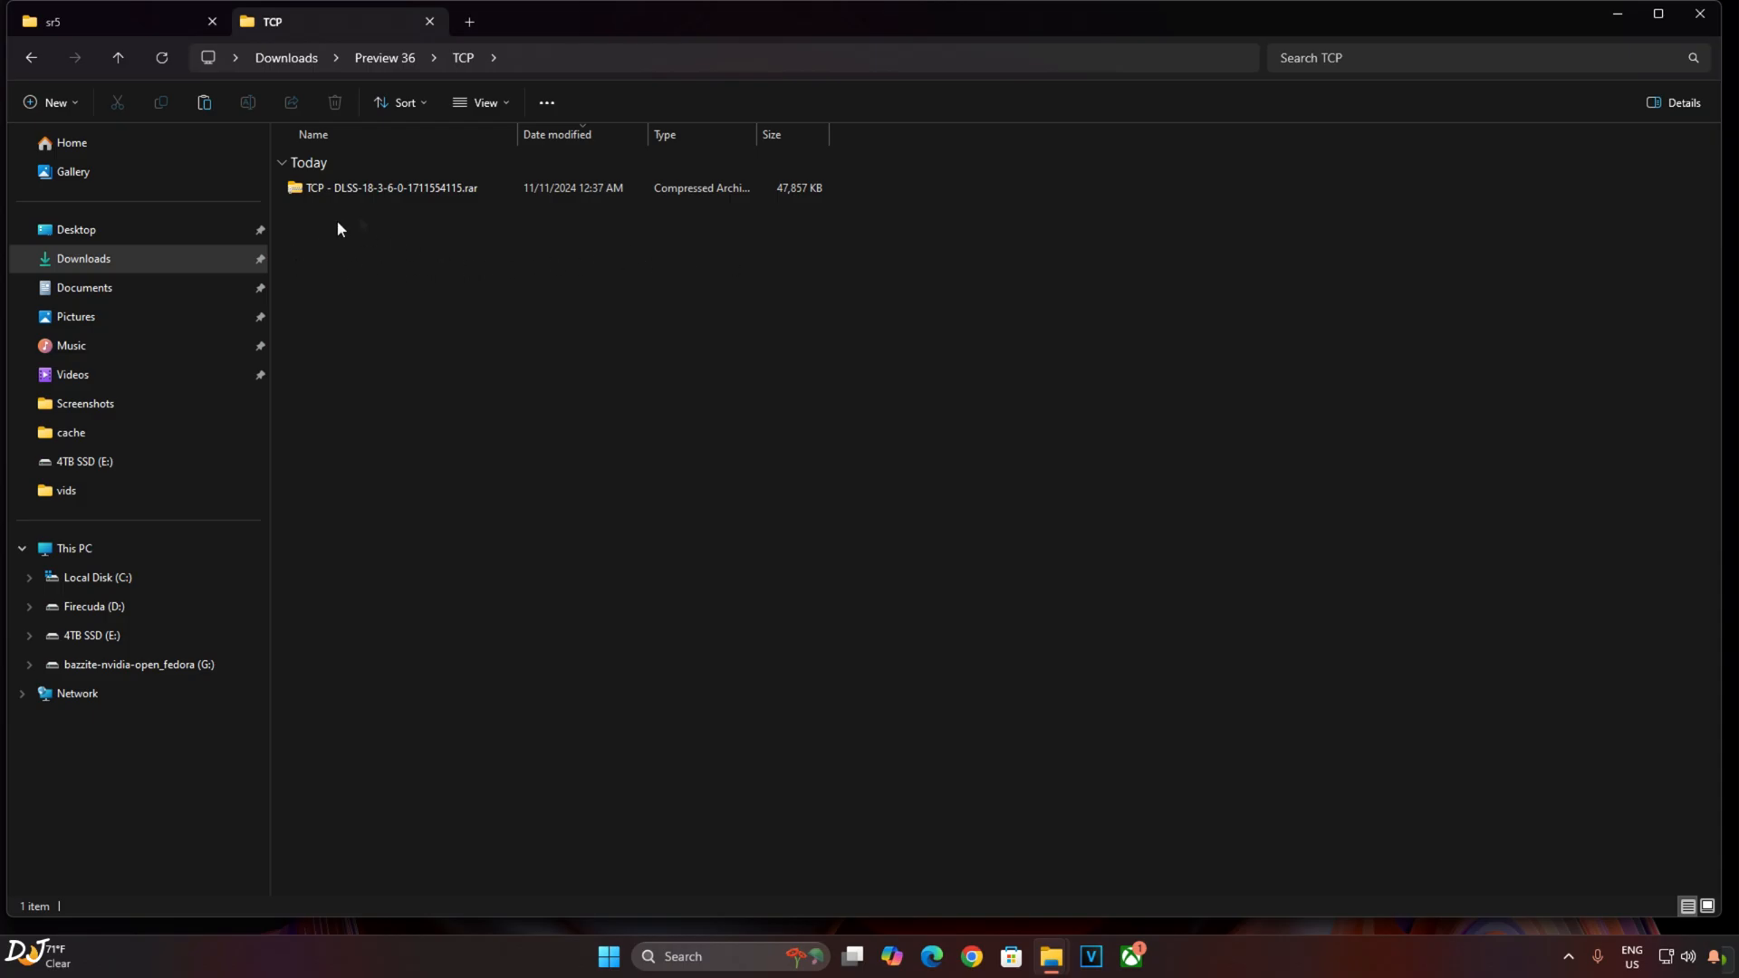
Open the TCP DLSS .rar archive and copy all nine mod files inside it.
double_click(391, 187)
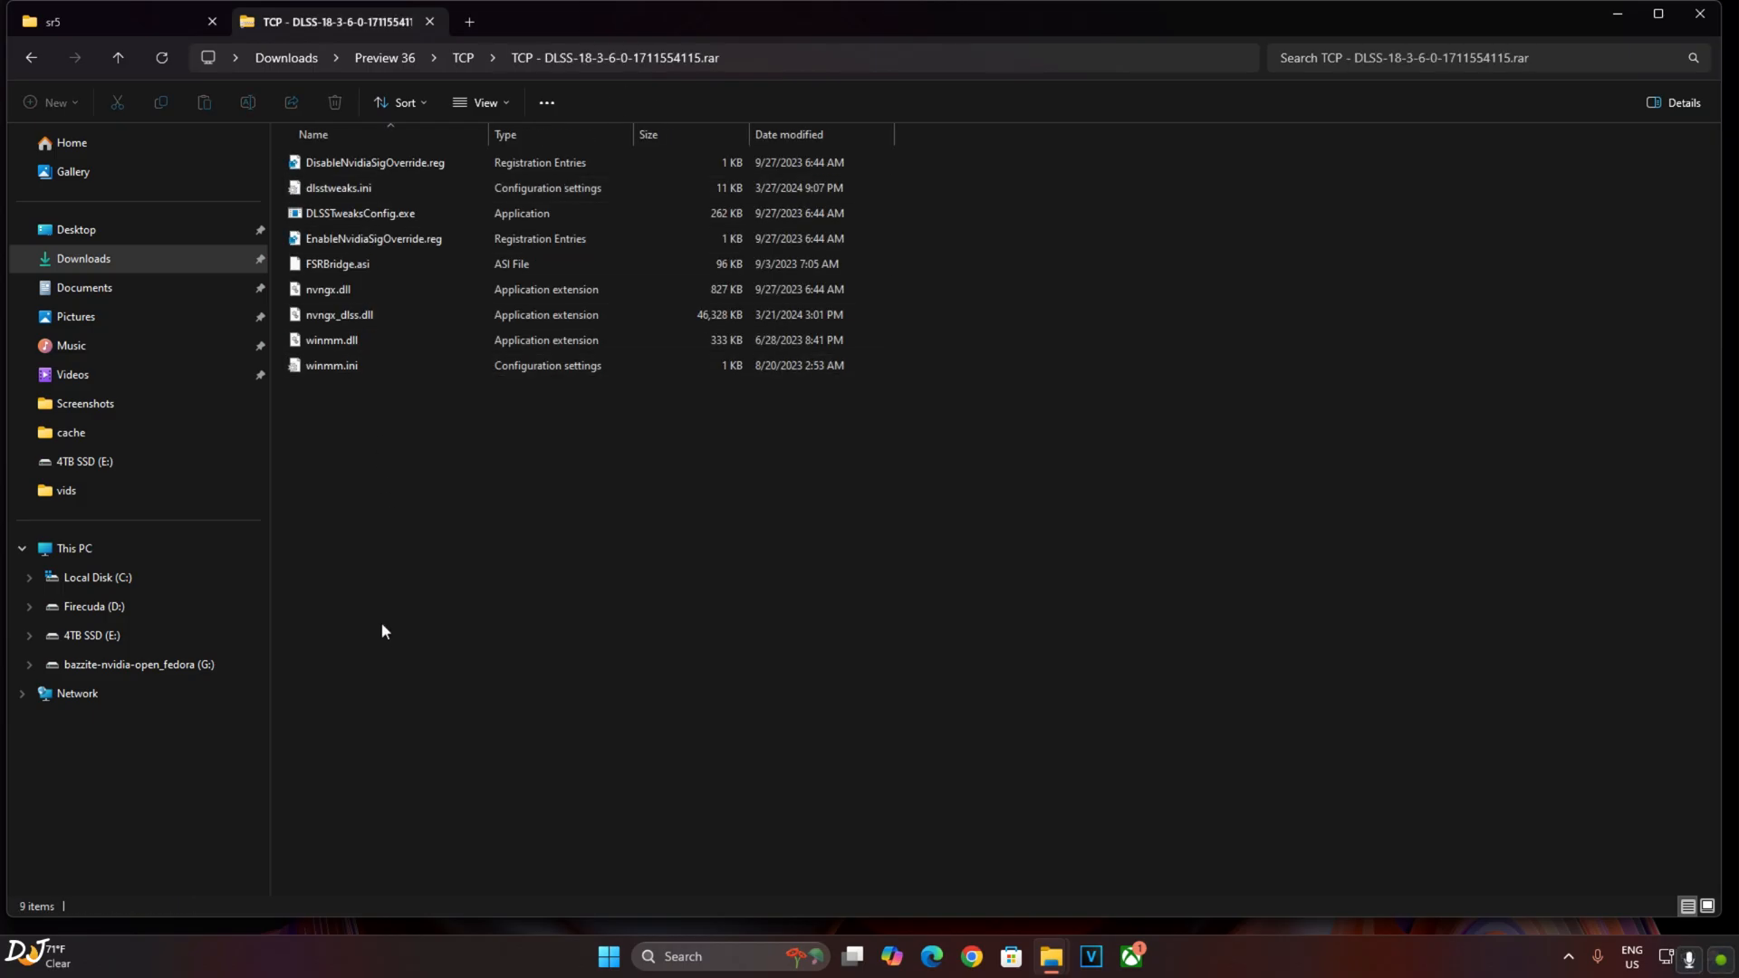
mouse_move(317, 454)
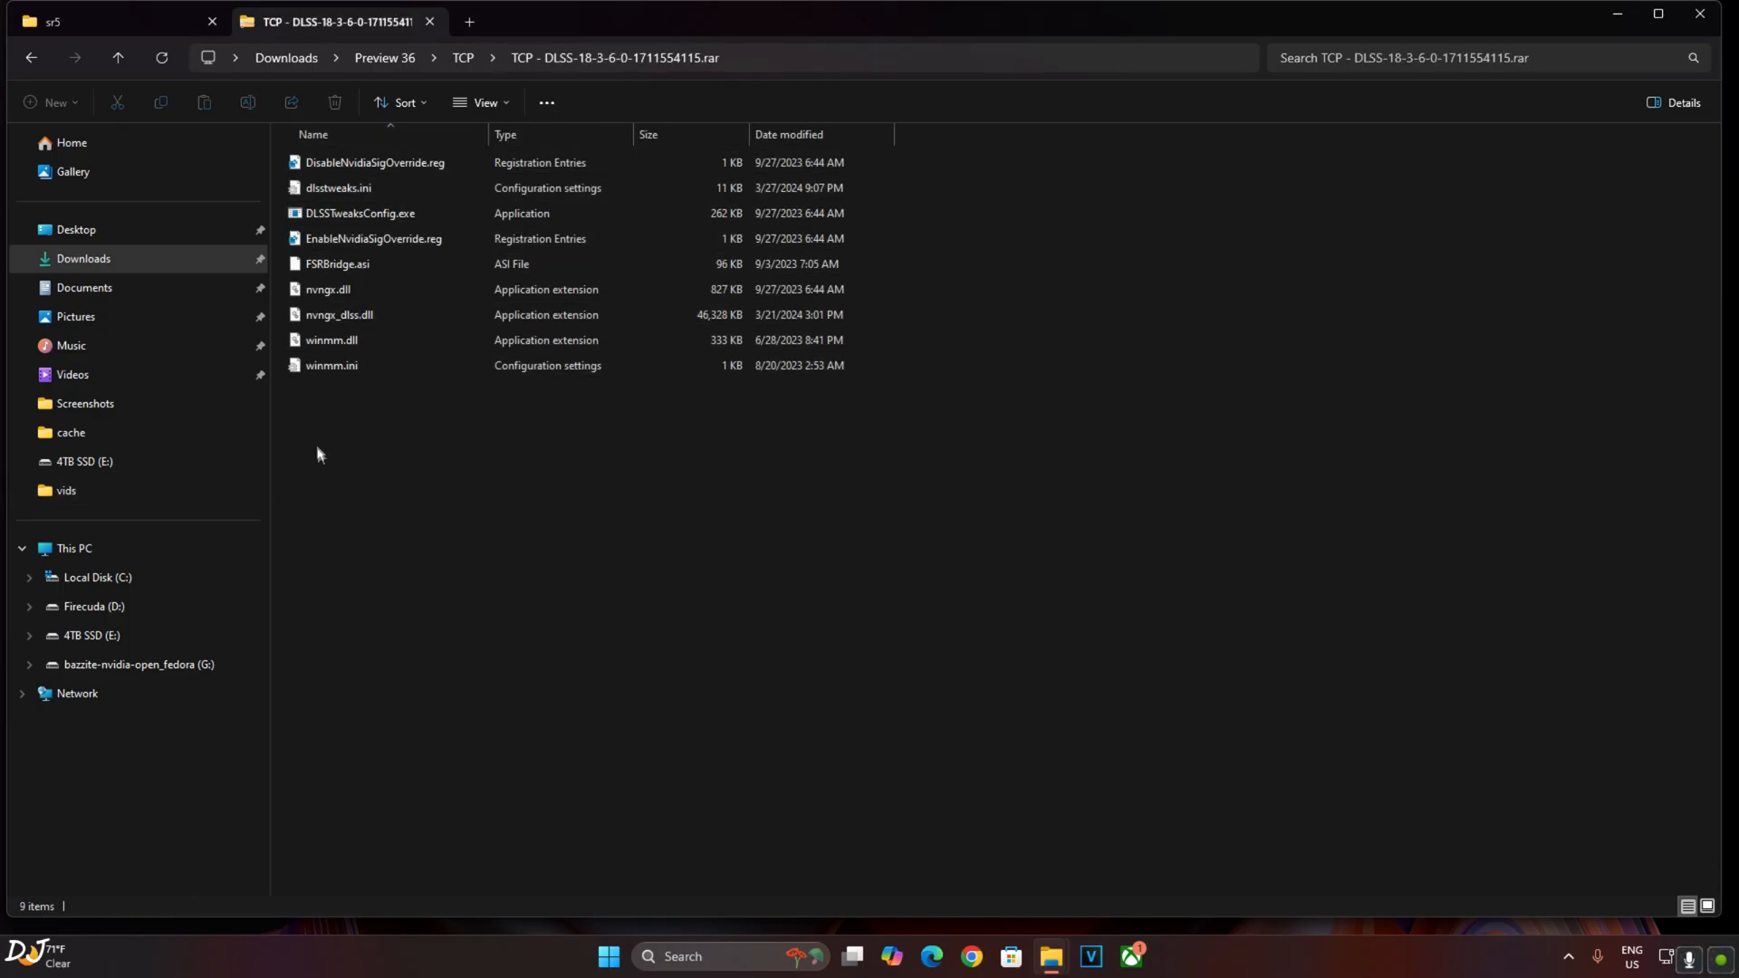
right_click(333, 365)
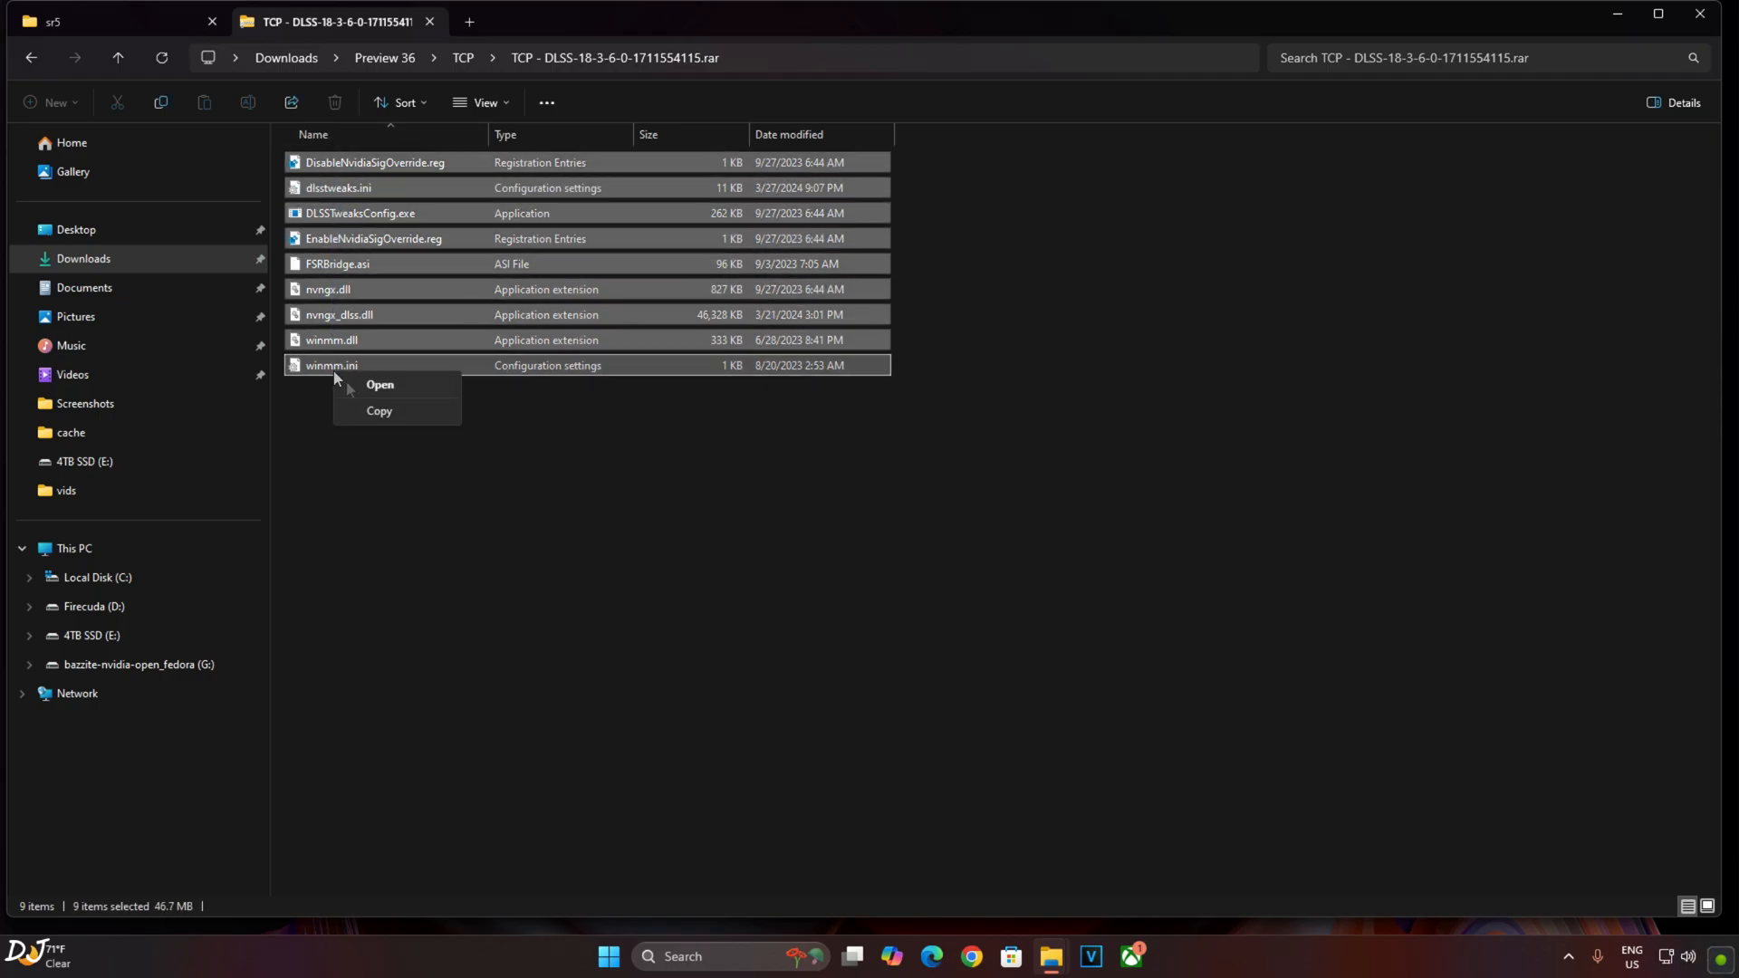
left_click(1105, 830)
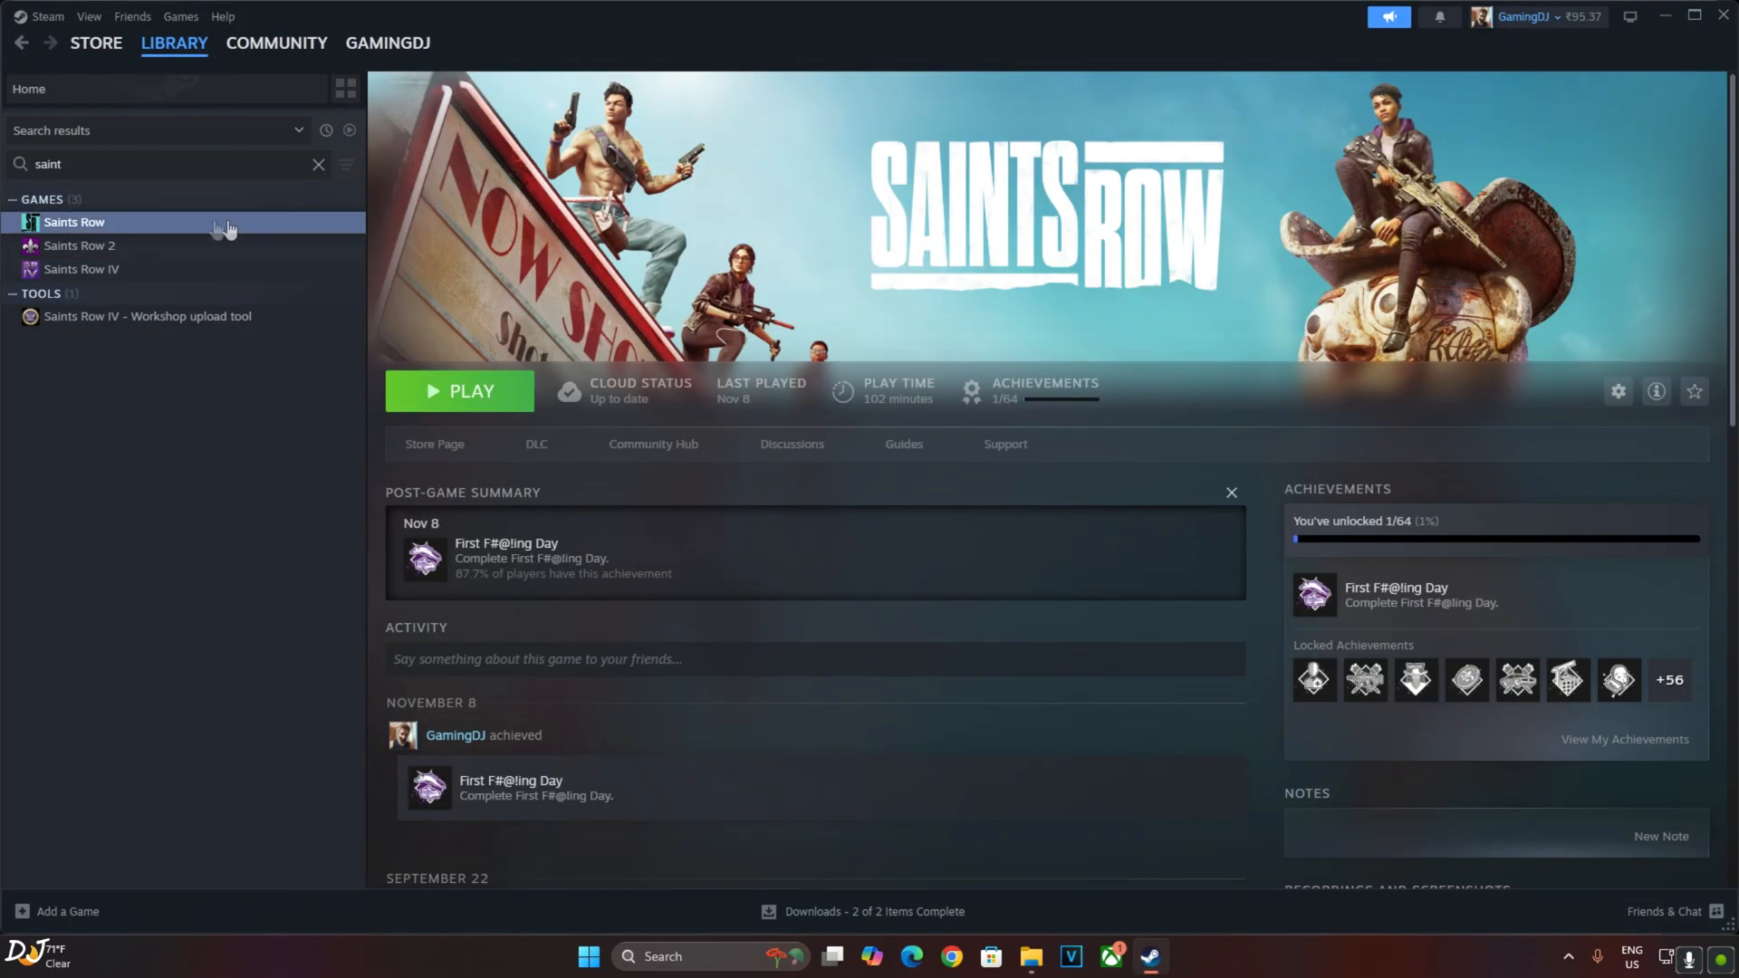
Browse Saints Row's local files from Steam and enter the sr5 game folder.
right_click(75, 222)
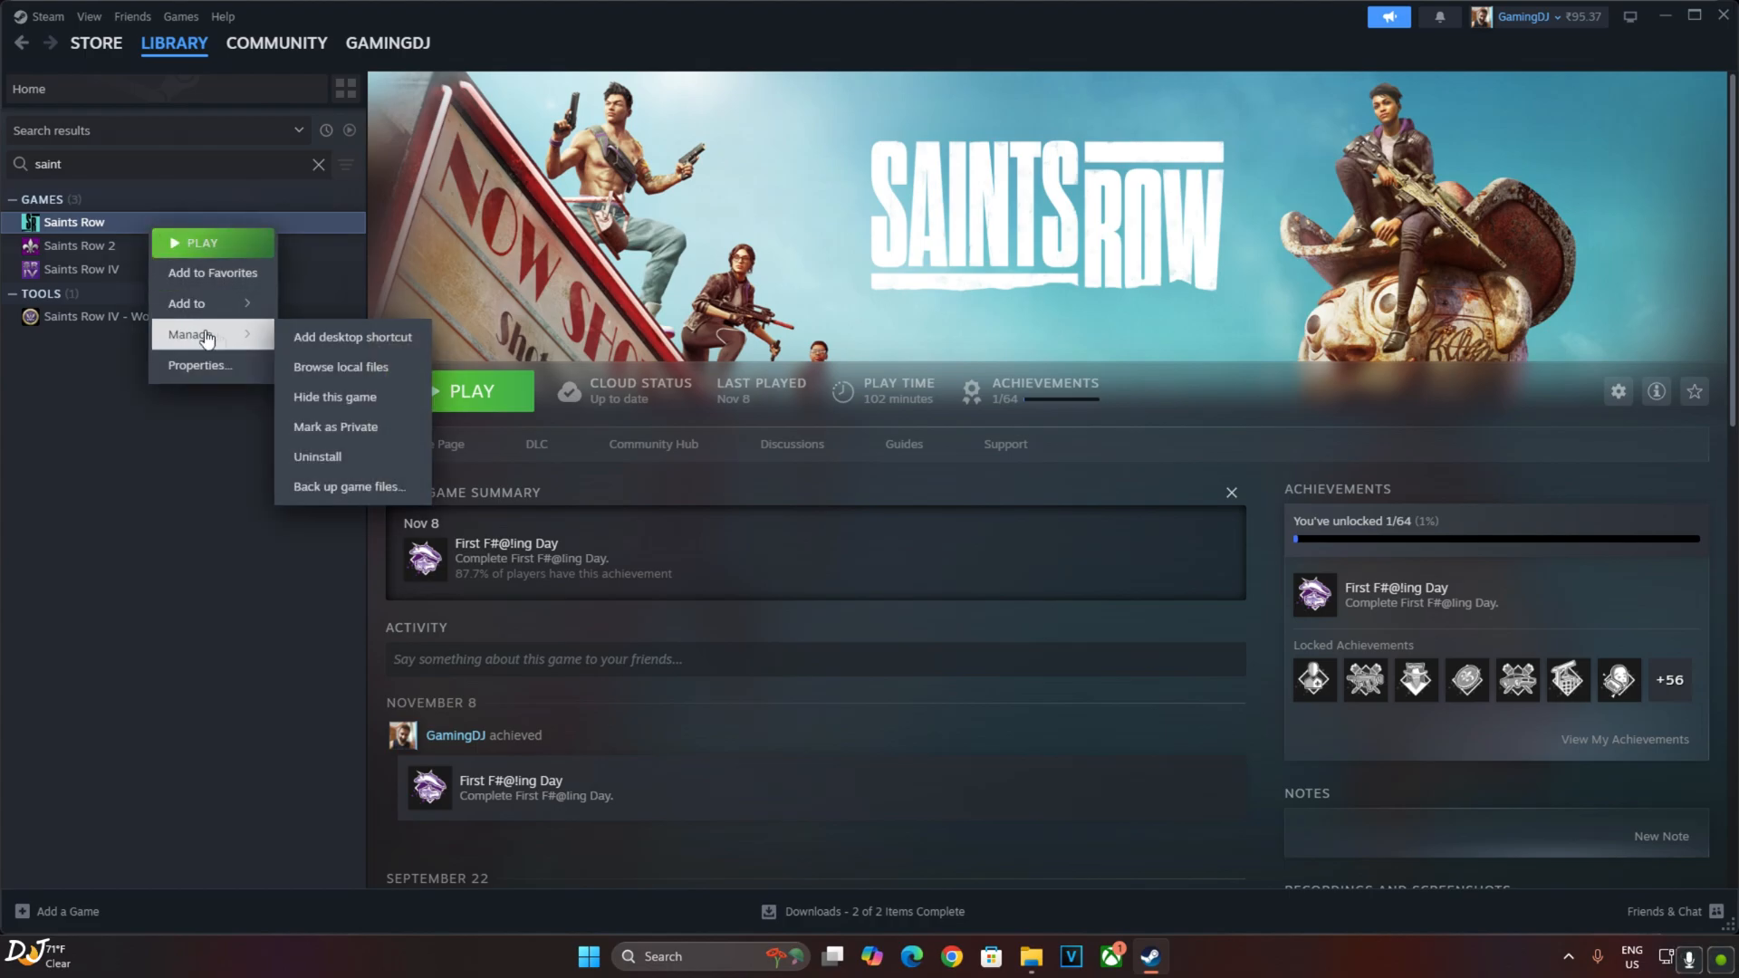
left_click(355, 374)
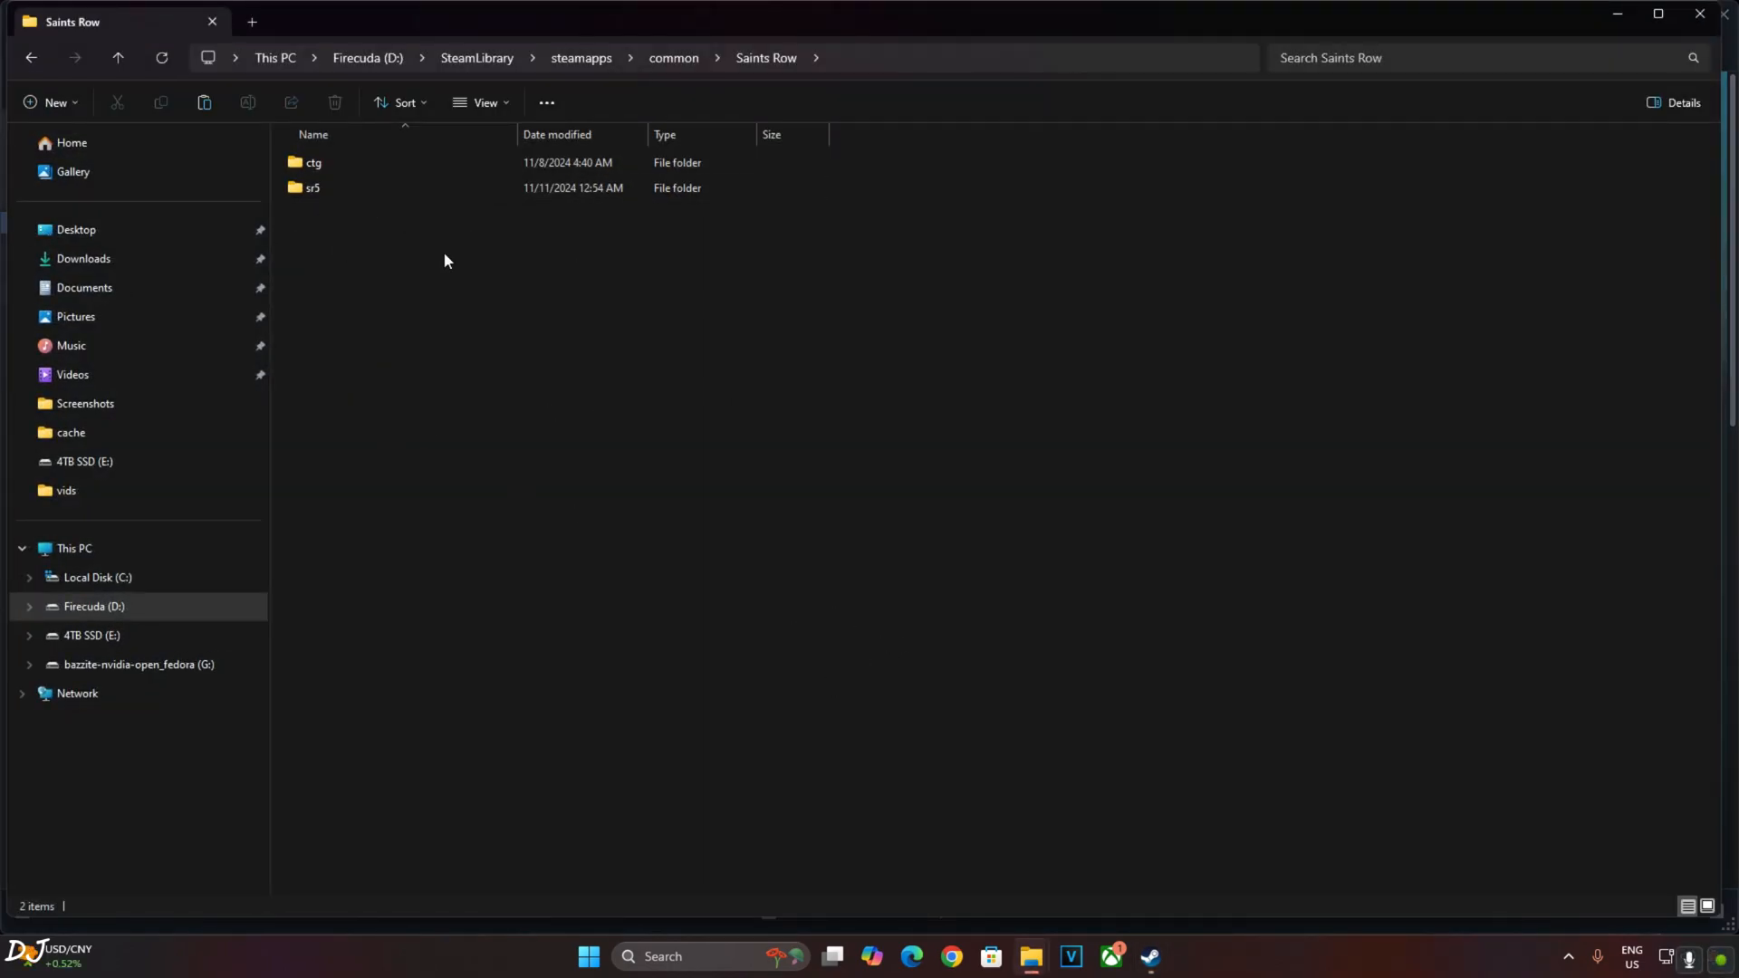
double_click(311, 188)
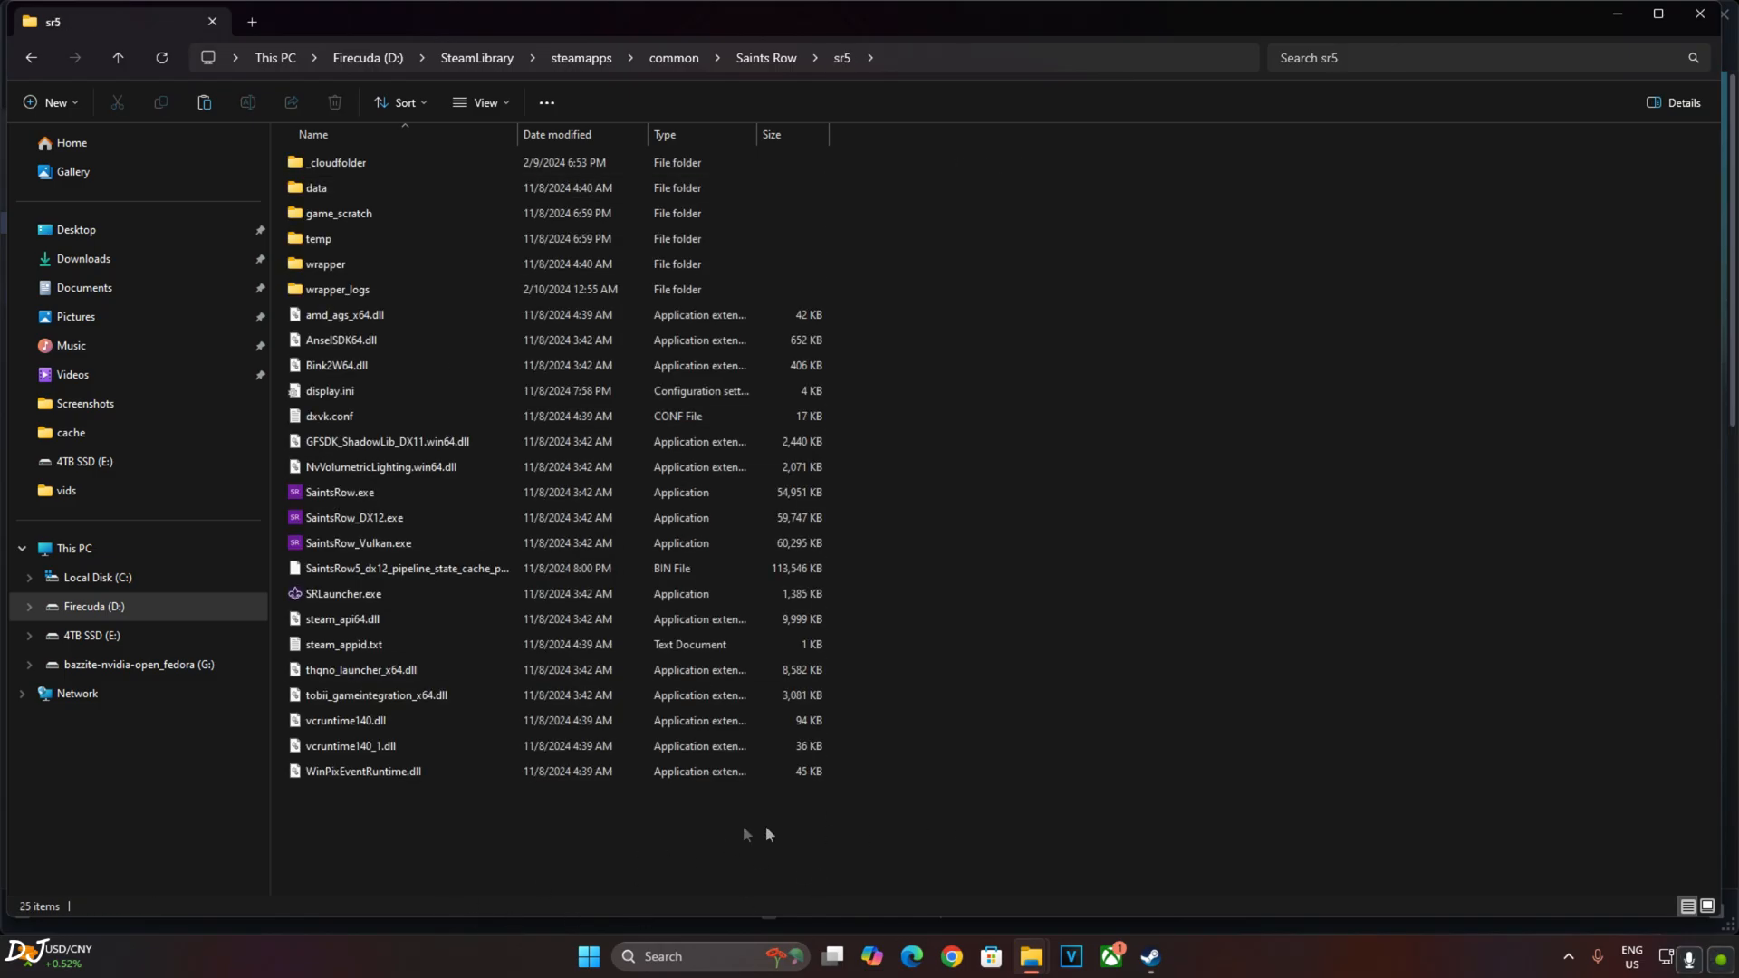
mouse_move(958, 837)
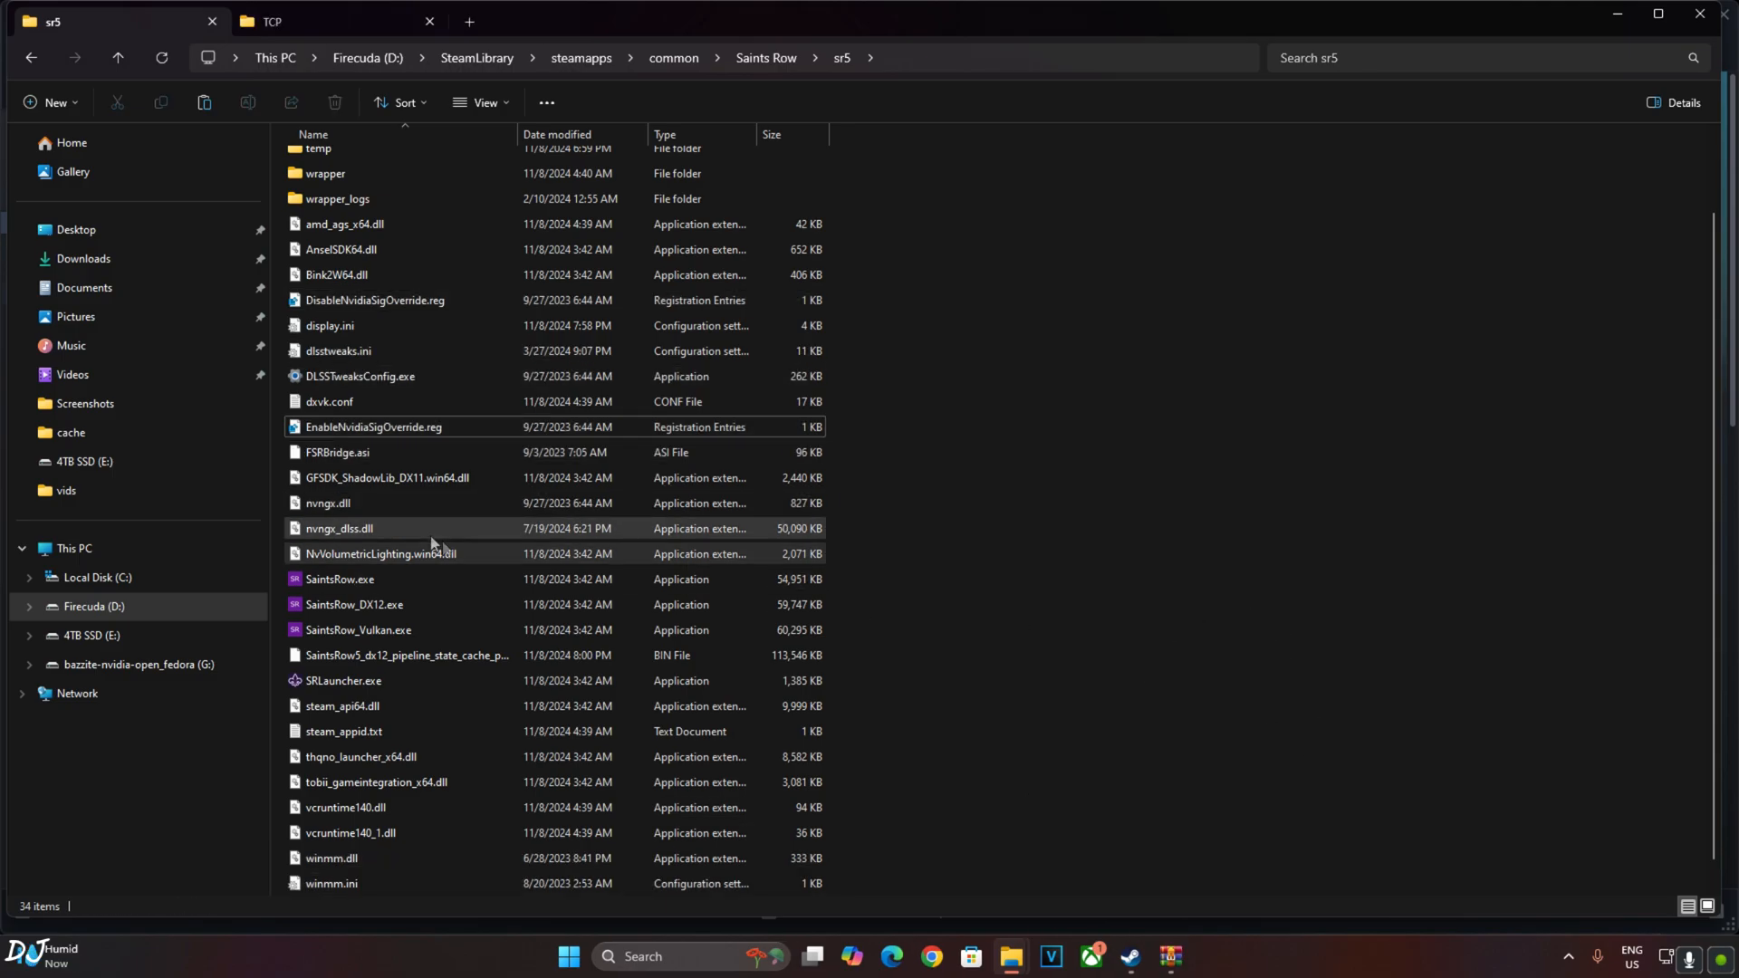
Run EnableNvidiaSigOverride.reg in sr5 and confirm adding its registry entries.
left_click(374, 426)
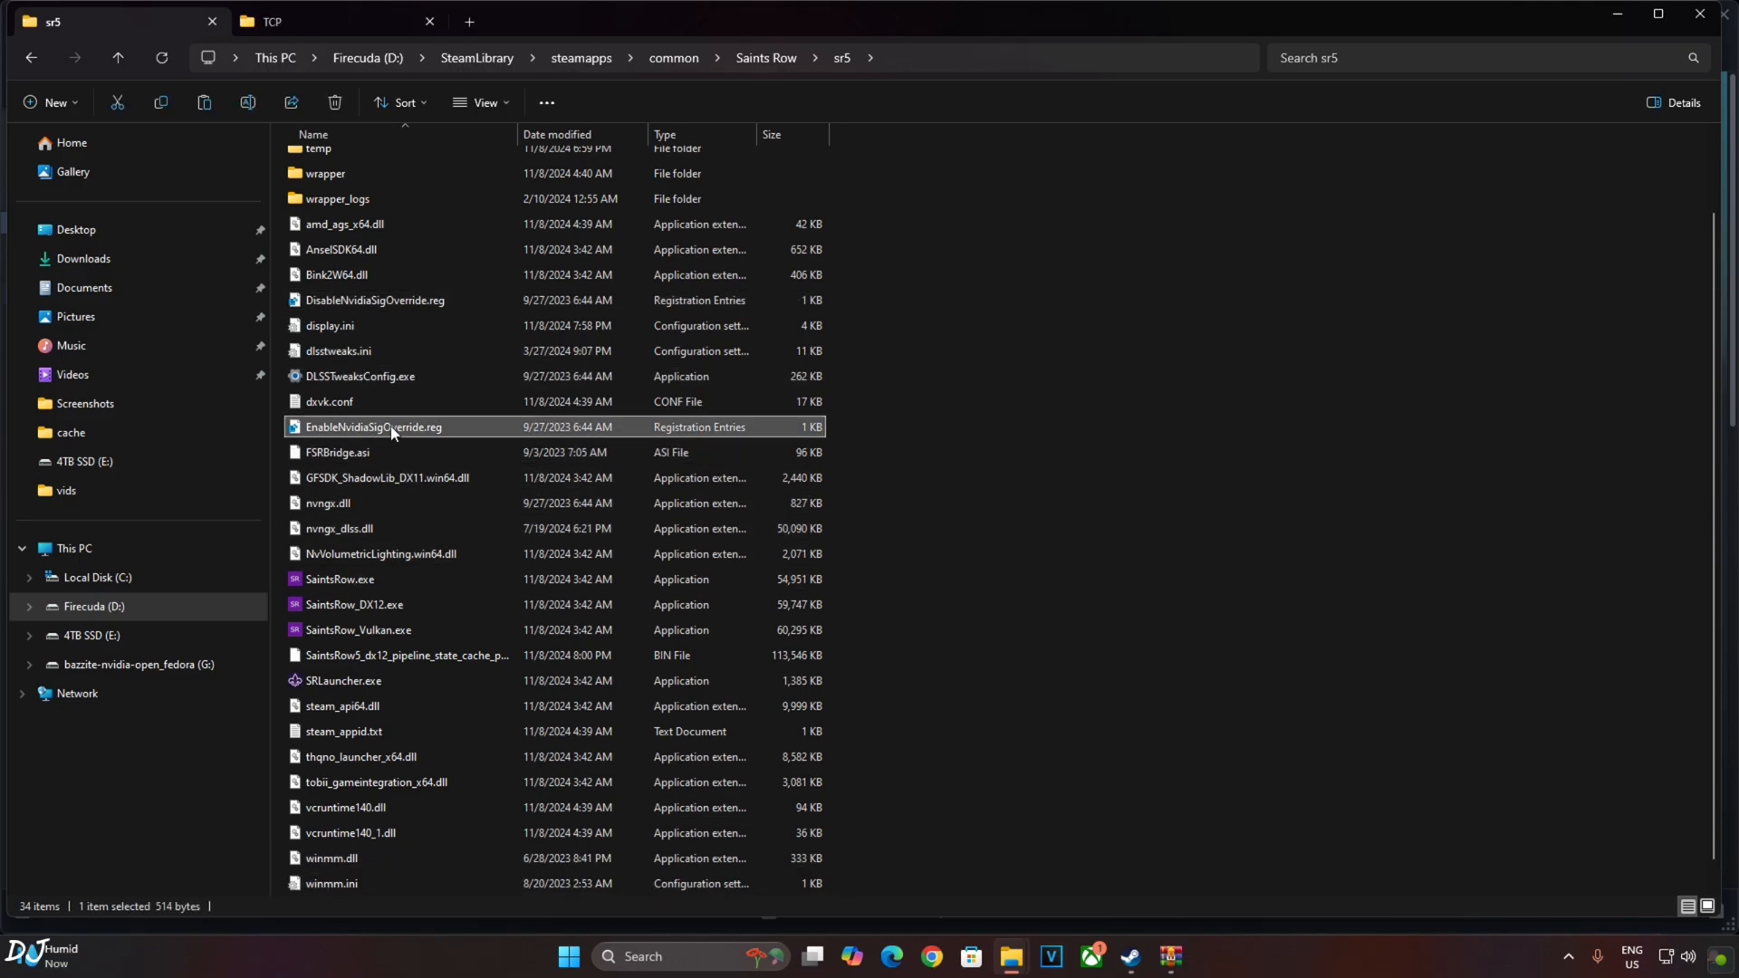
double_click(375, 426)
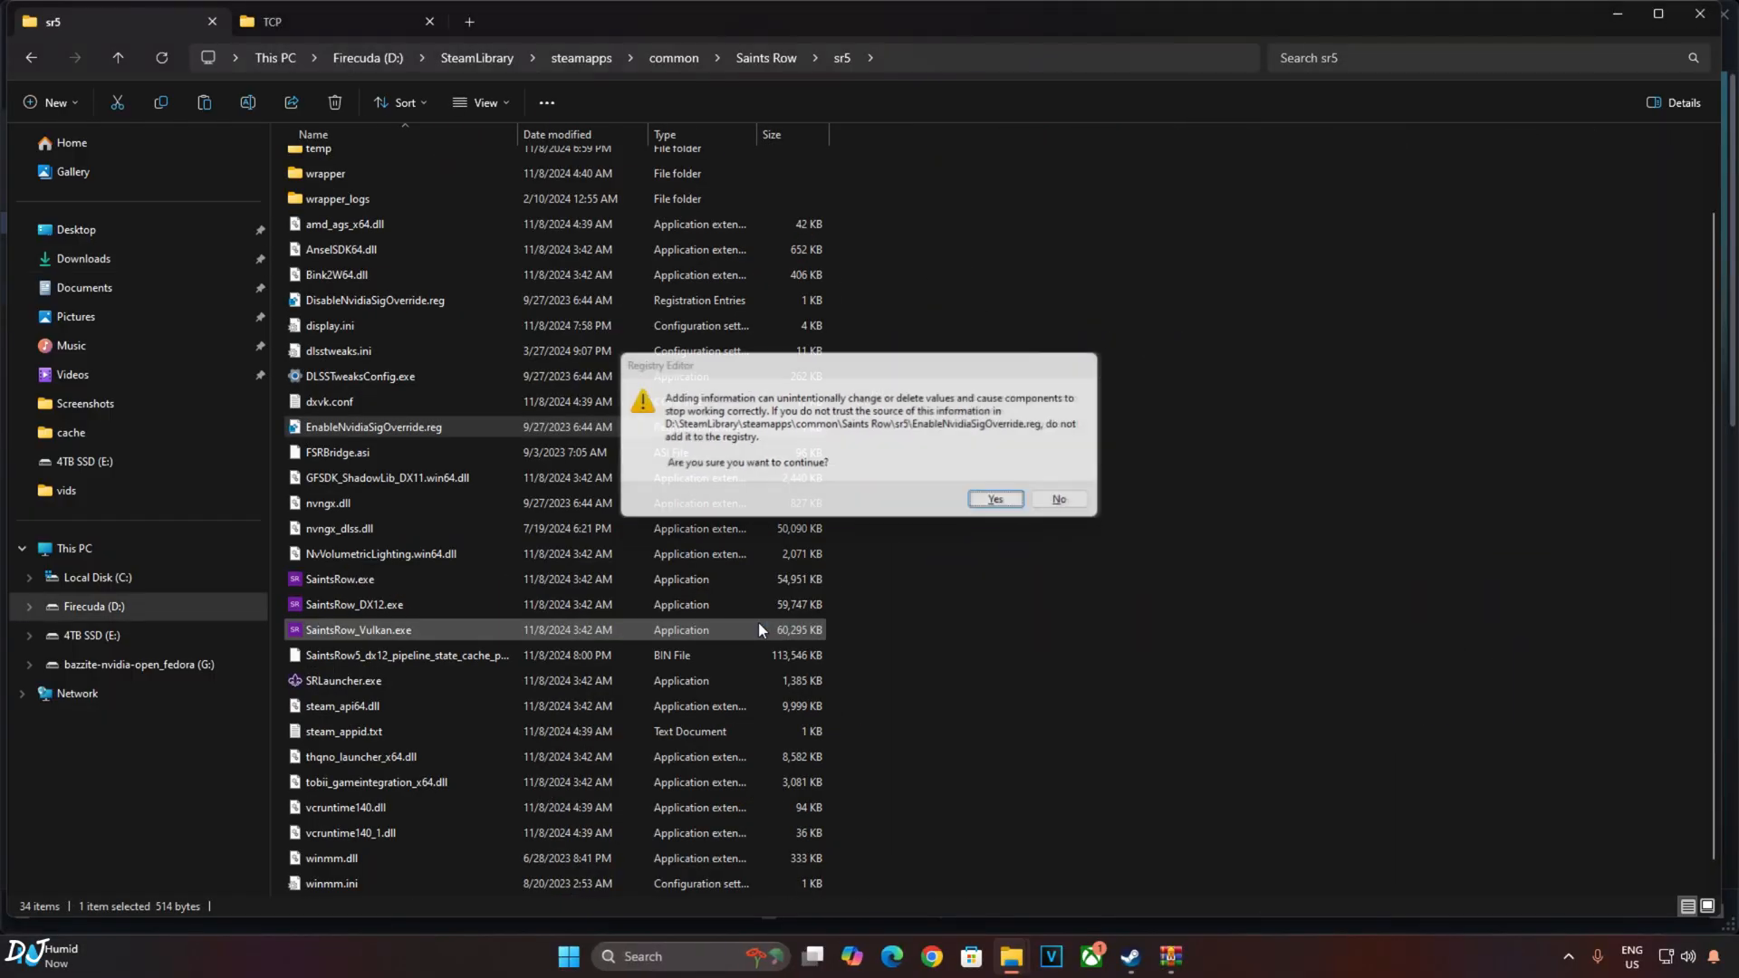
left_click(992, 499)
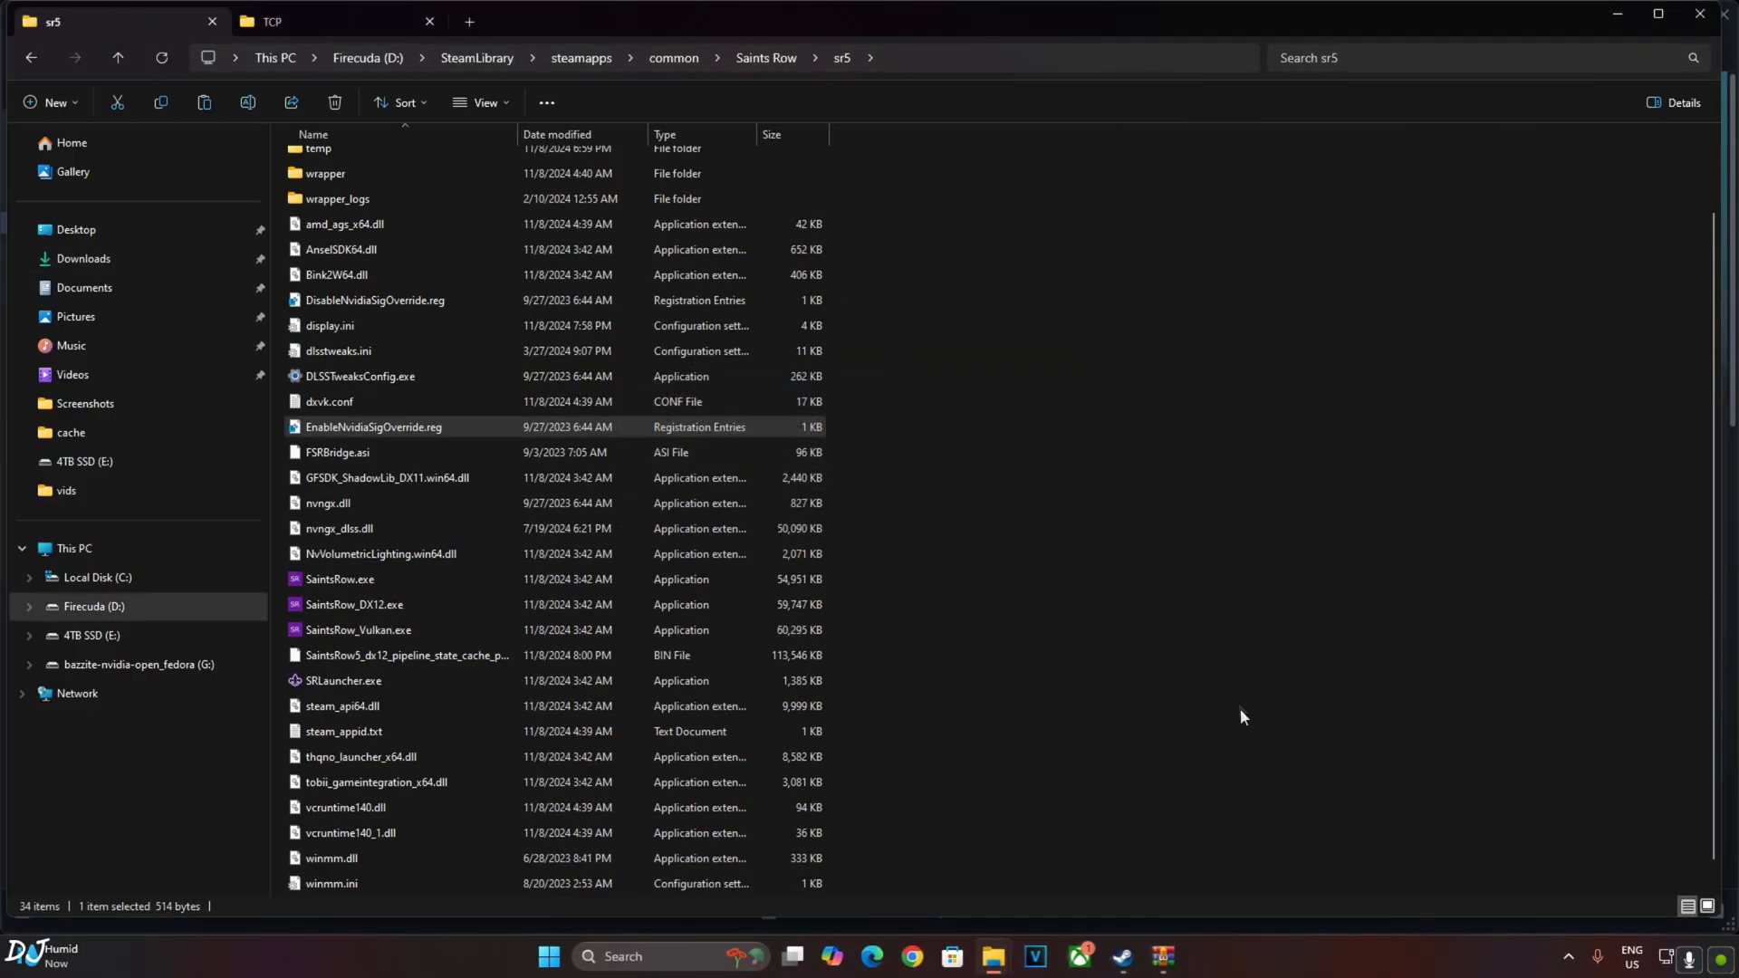
Extract nvngx_dlss.dll from the downloaded nvngx_dlss_3.7.20.zip archive.
left_click(327, 21)
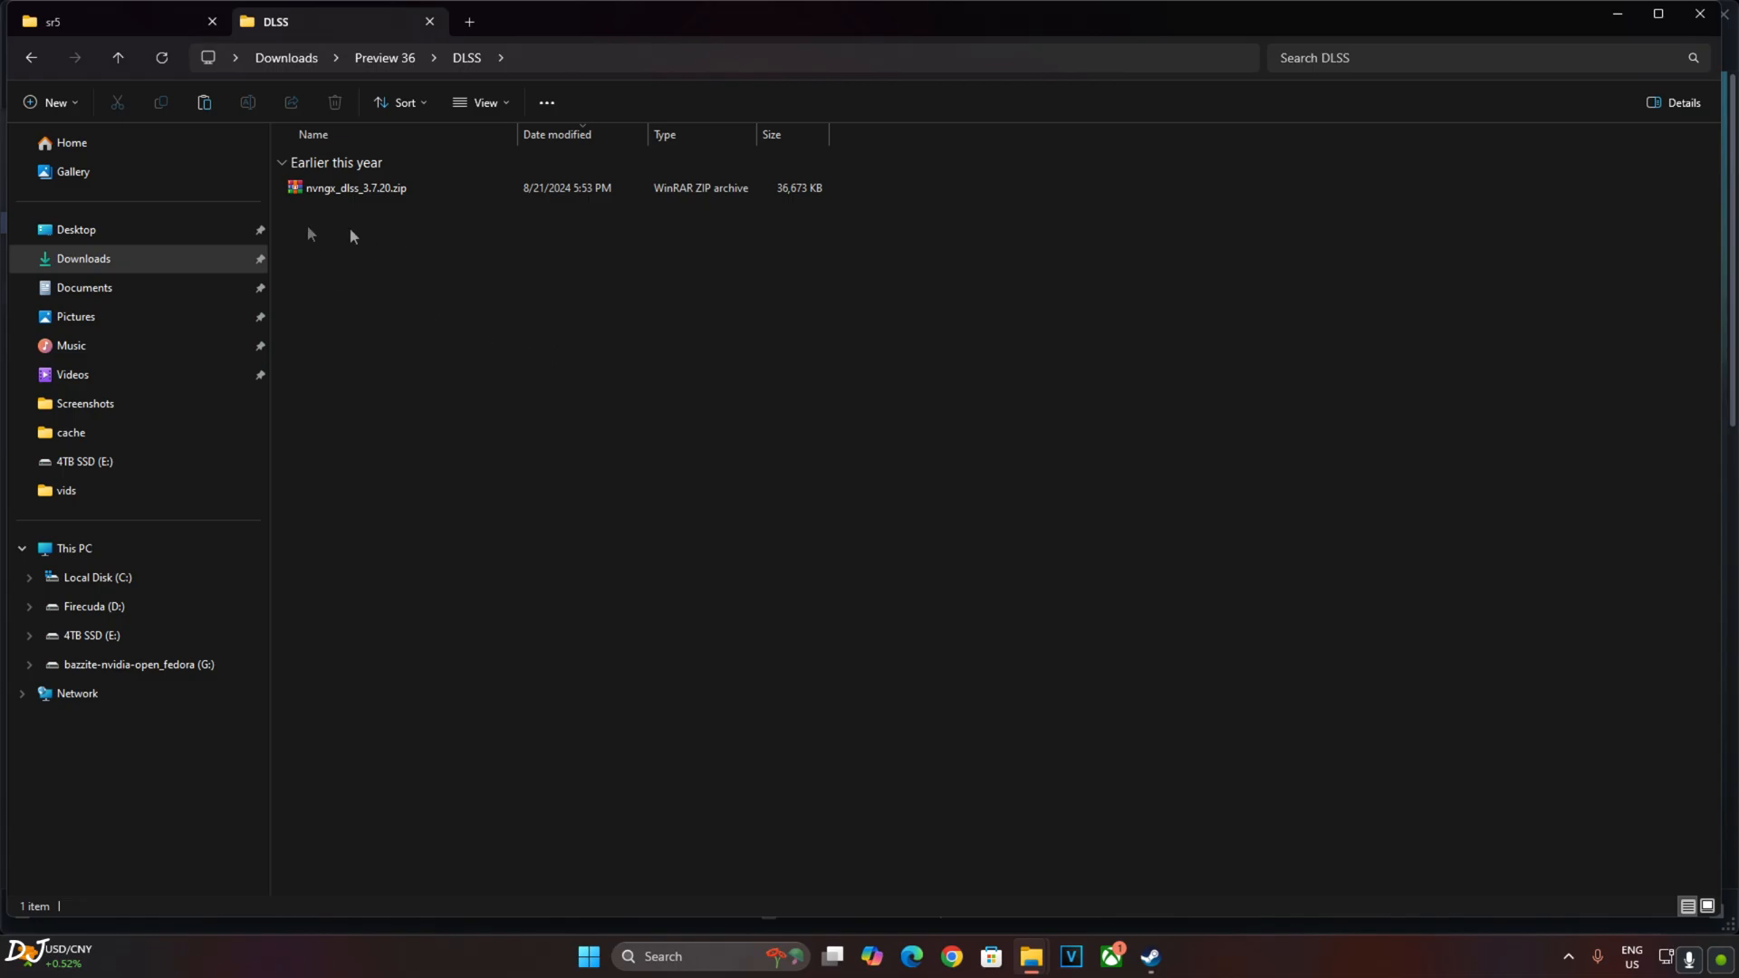
mouse_move(372, 256)
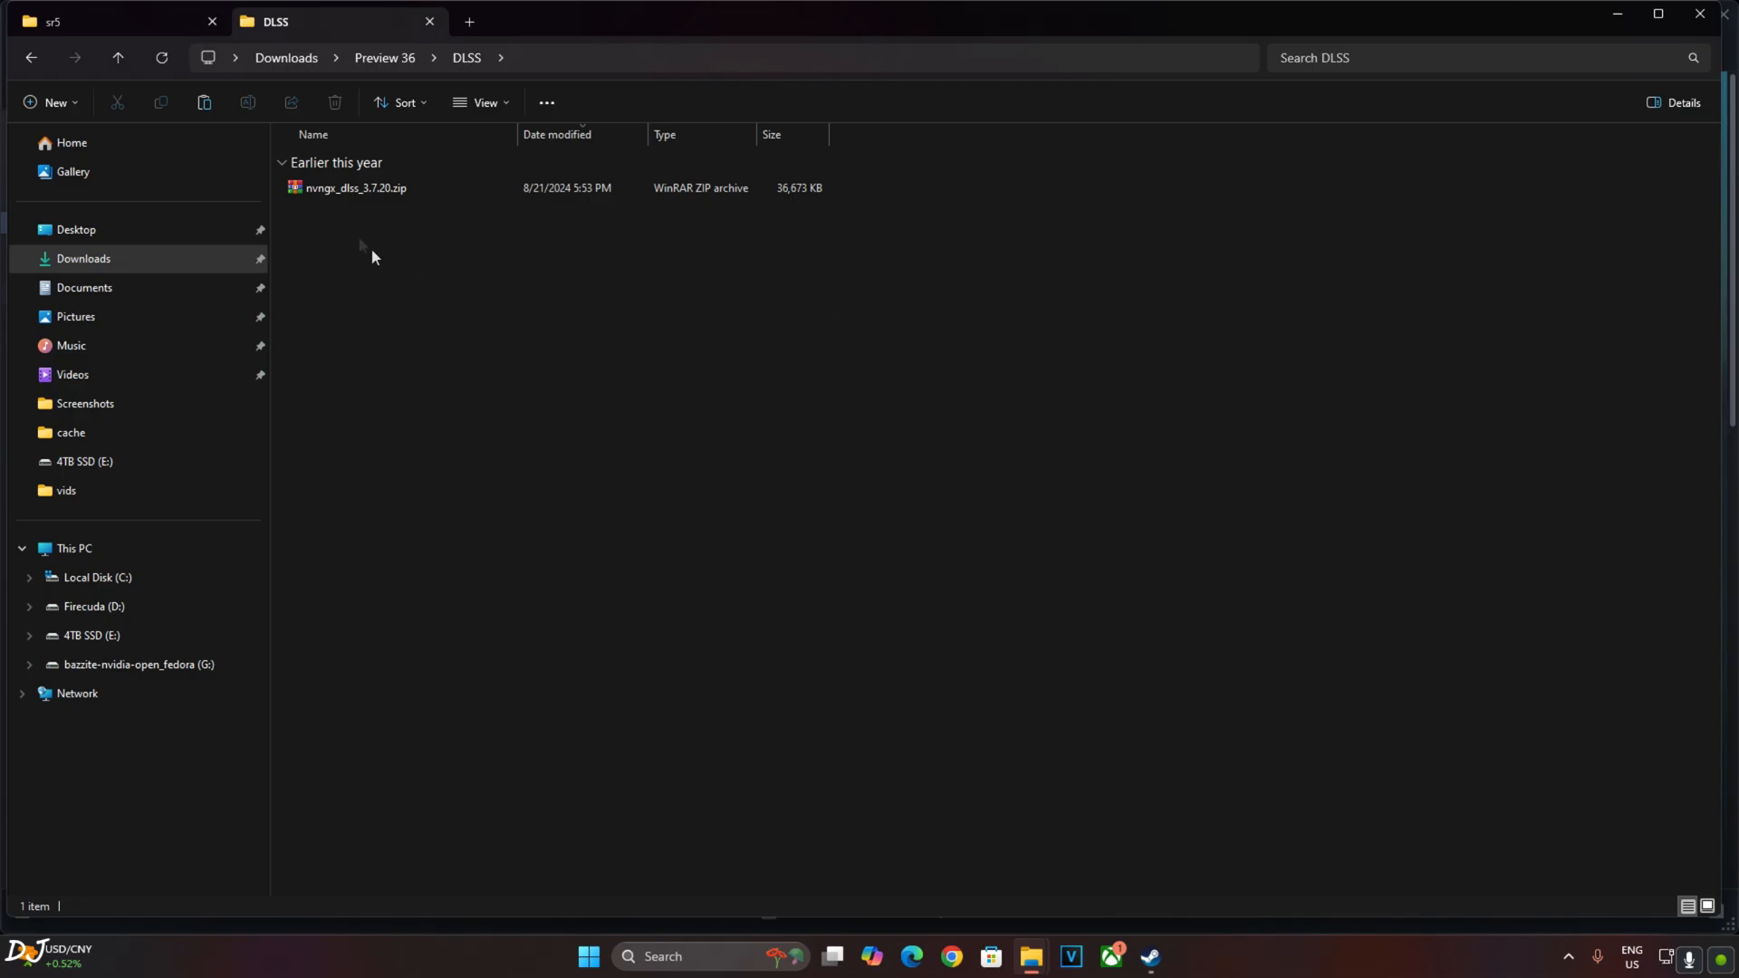
double_click(355, 188)
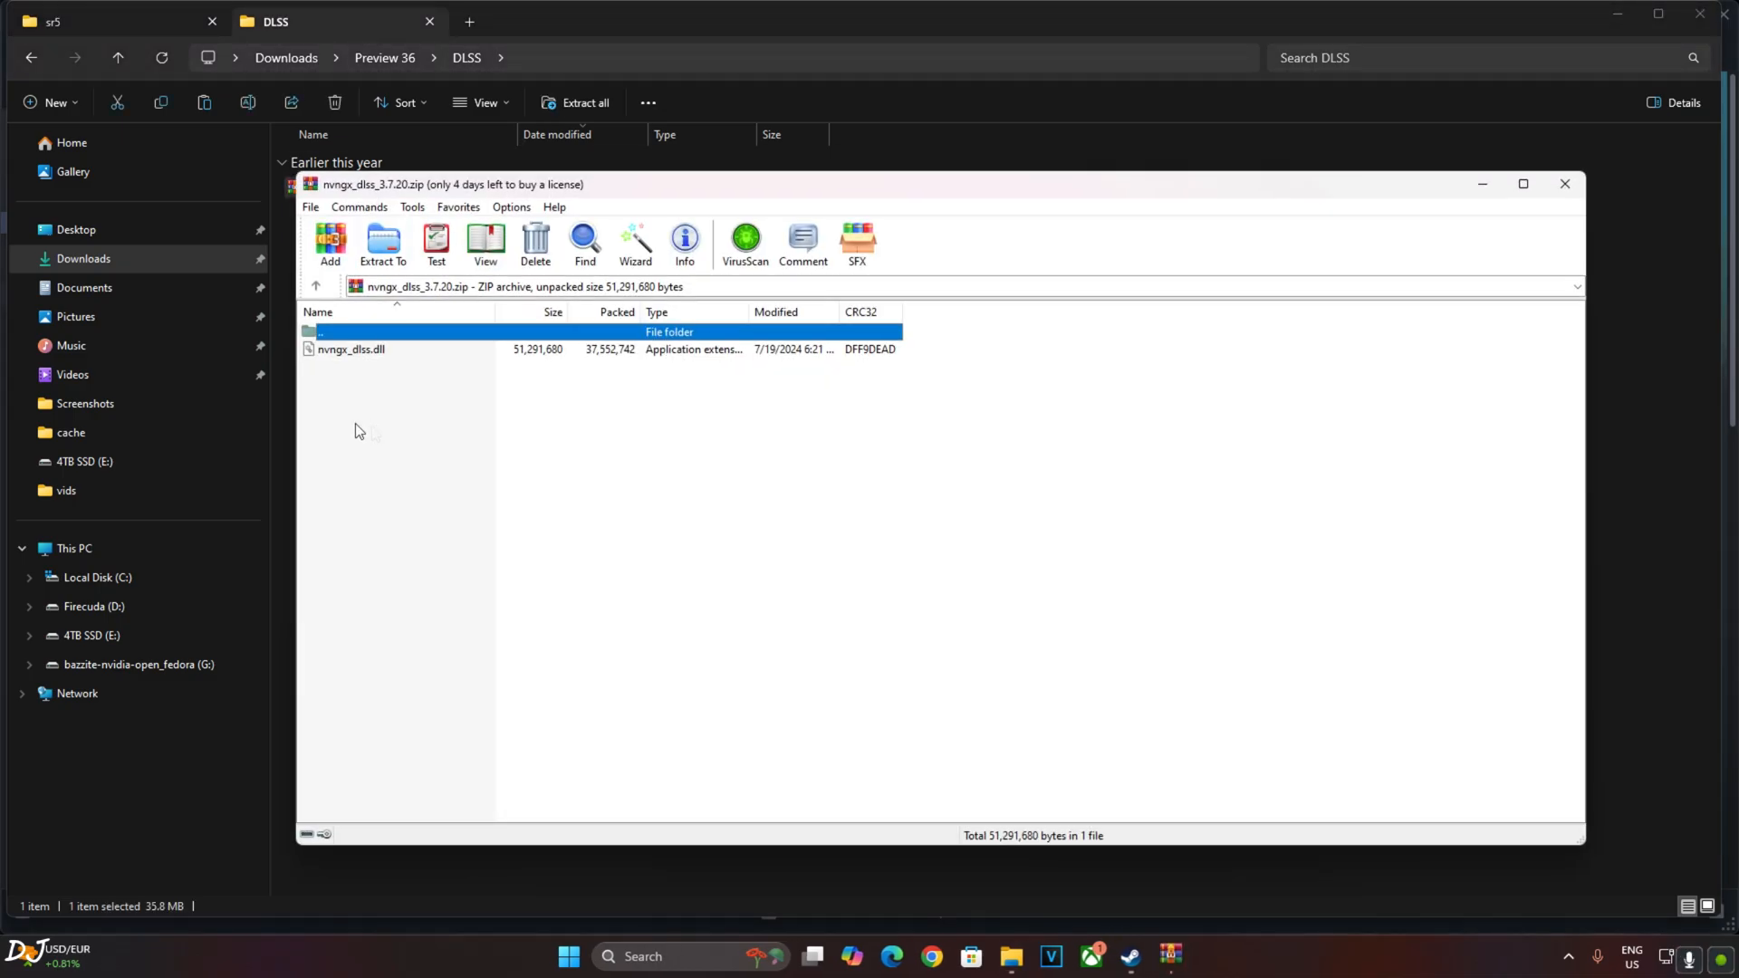
mouse_move(366, 358)
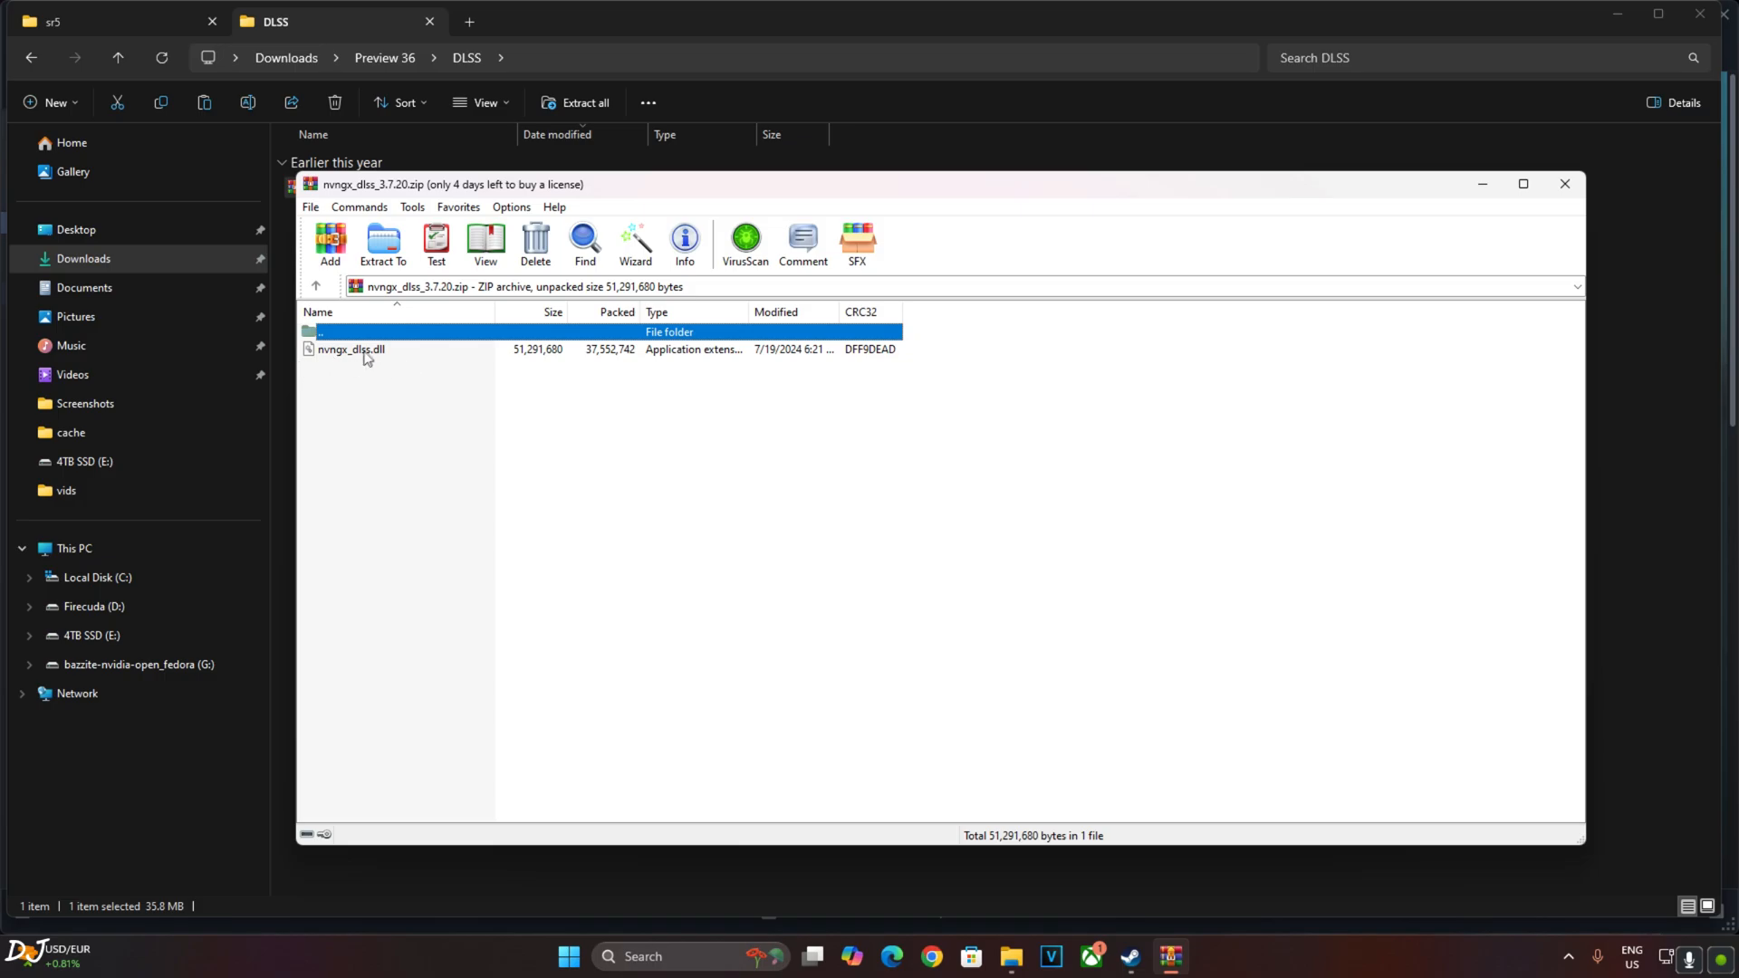
left_click(1566, 184)
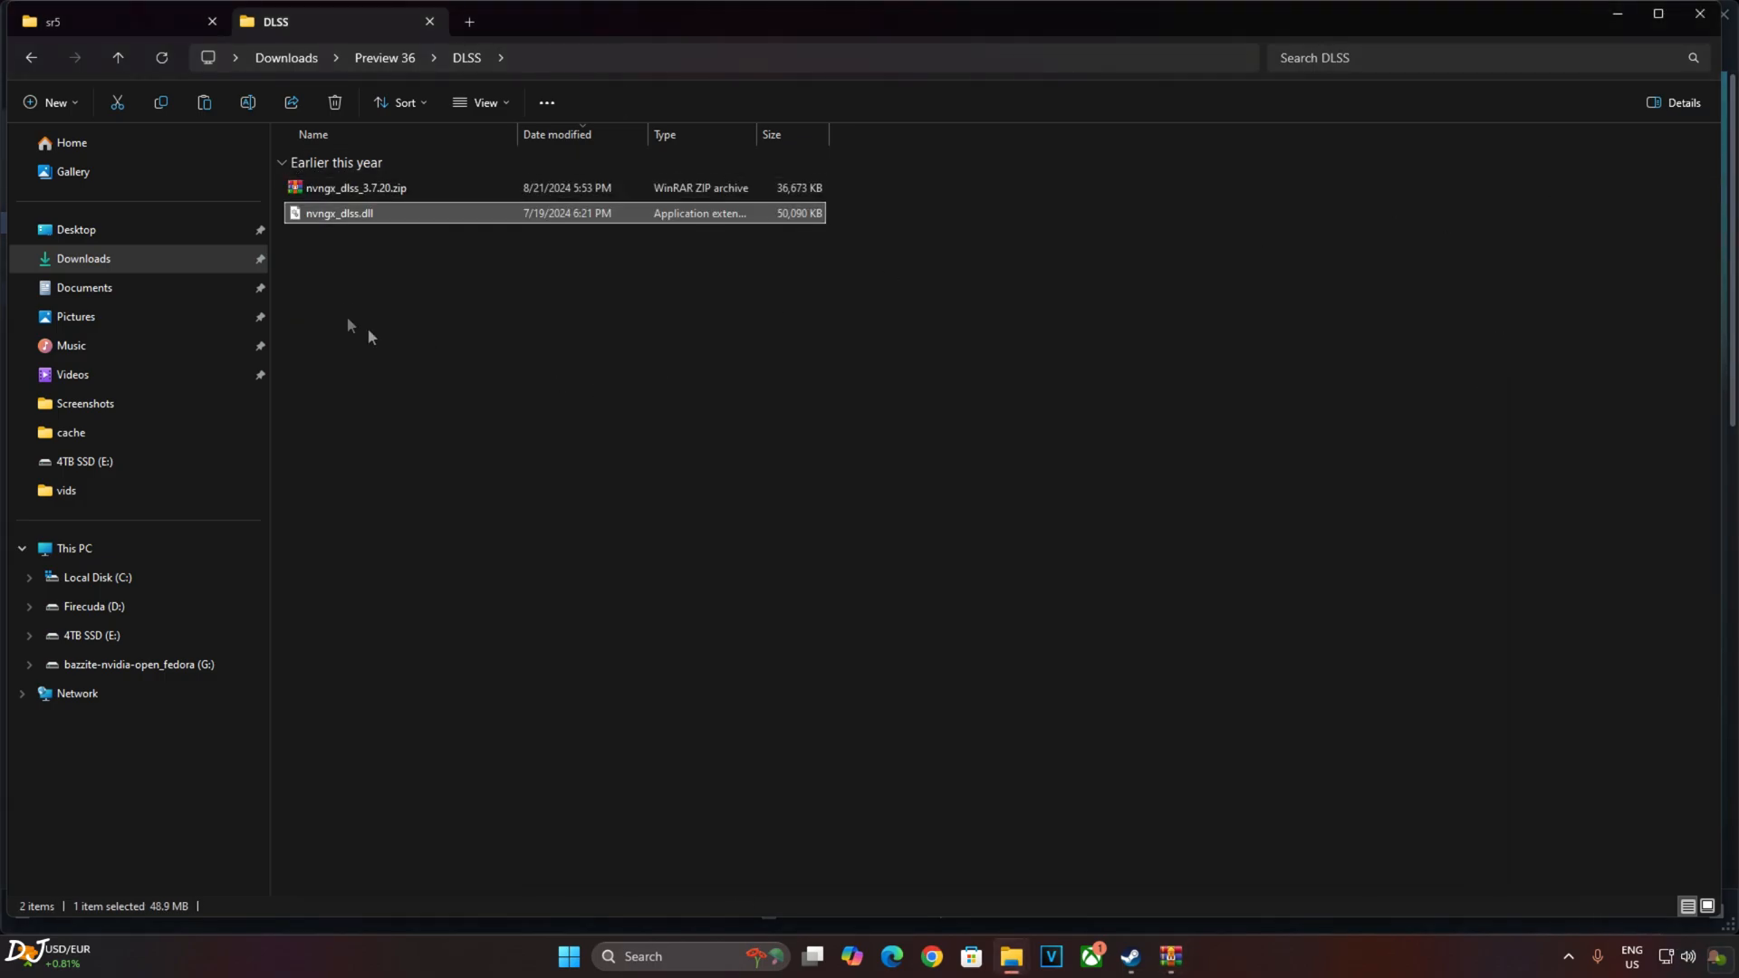
mouse_move(315, 318)
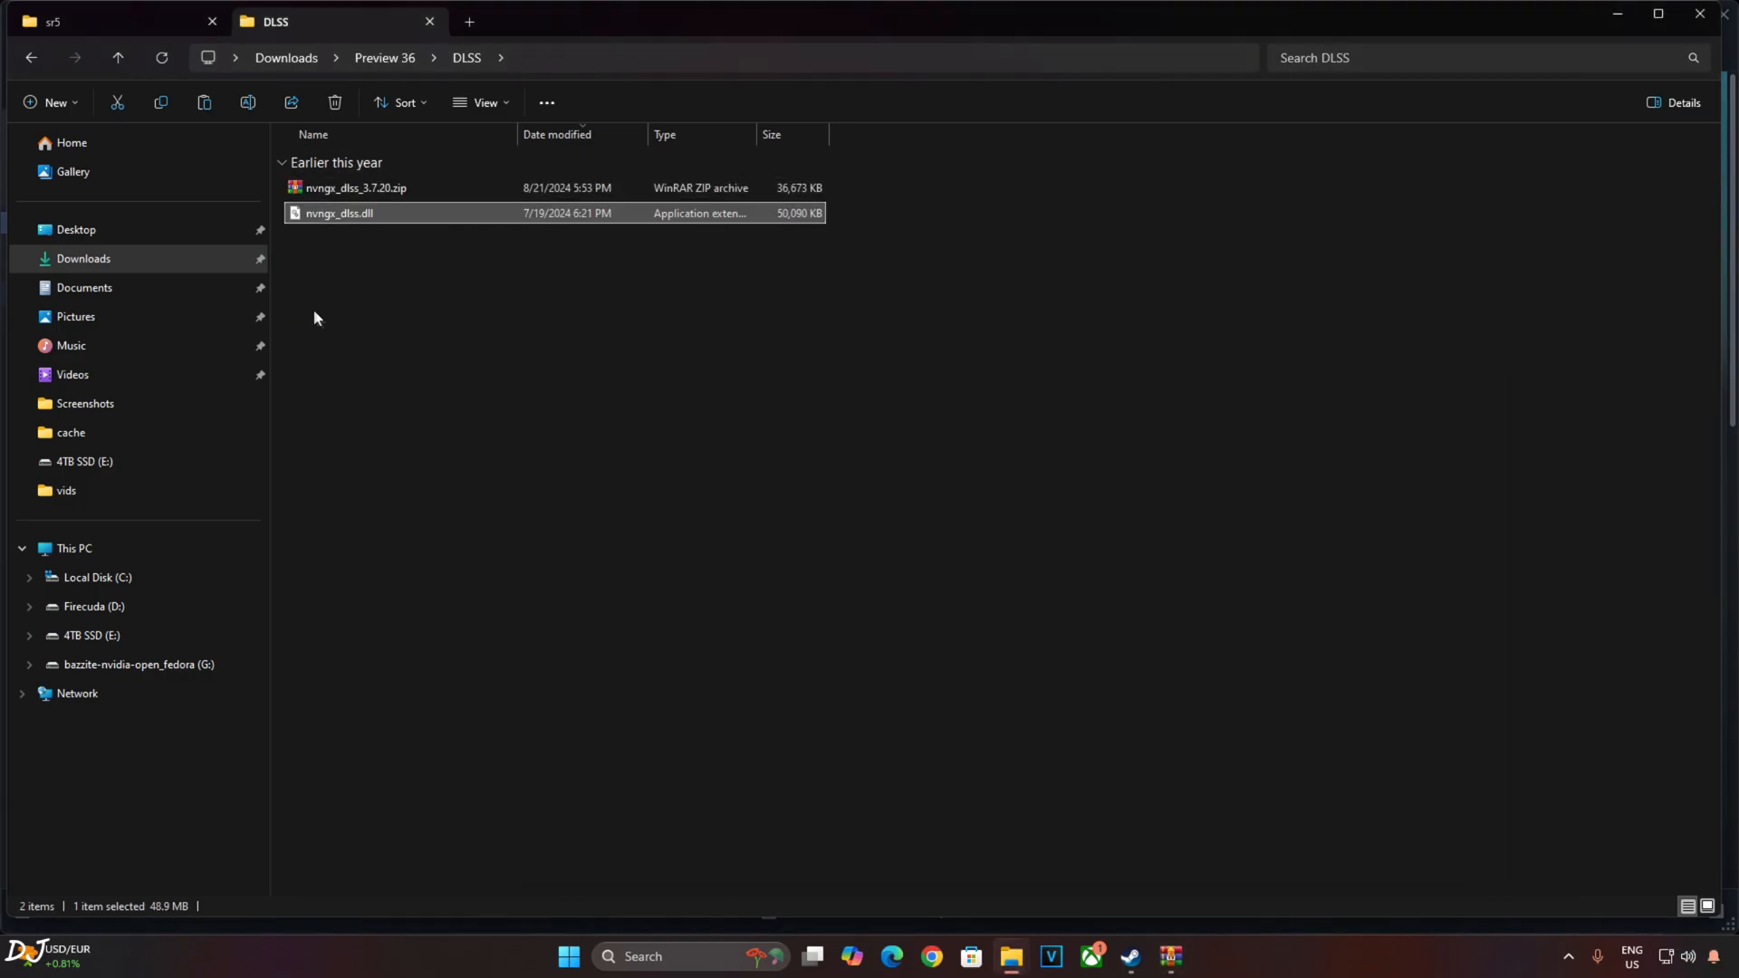
mouse_move(321, 306)
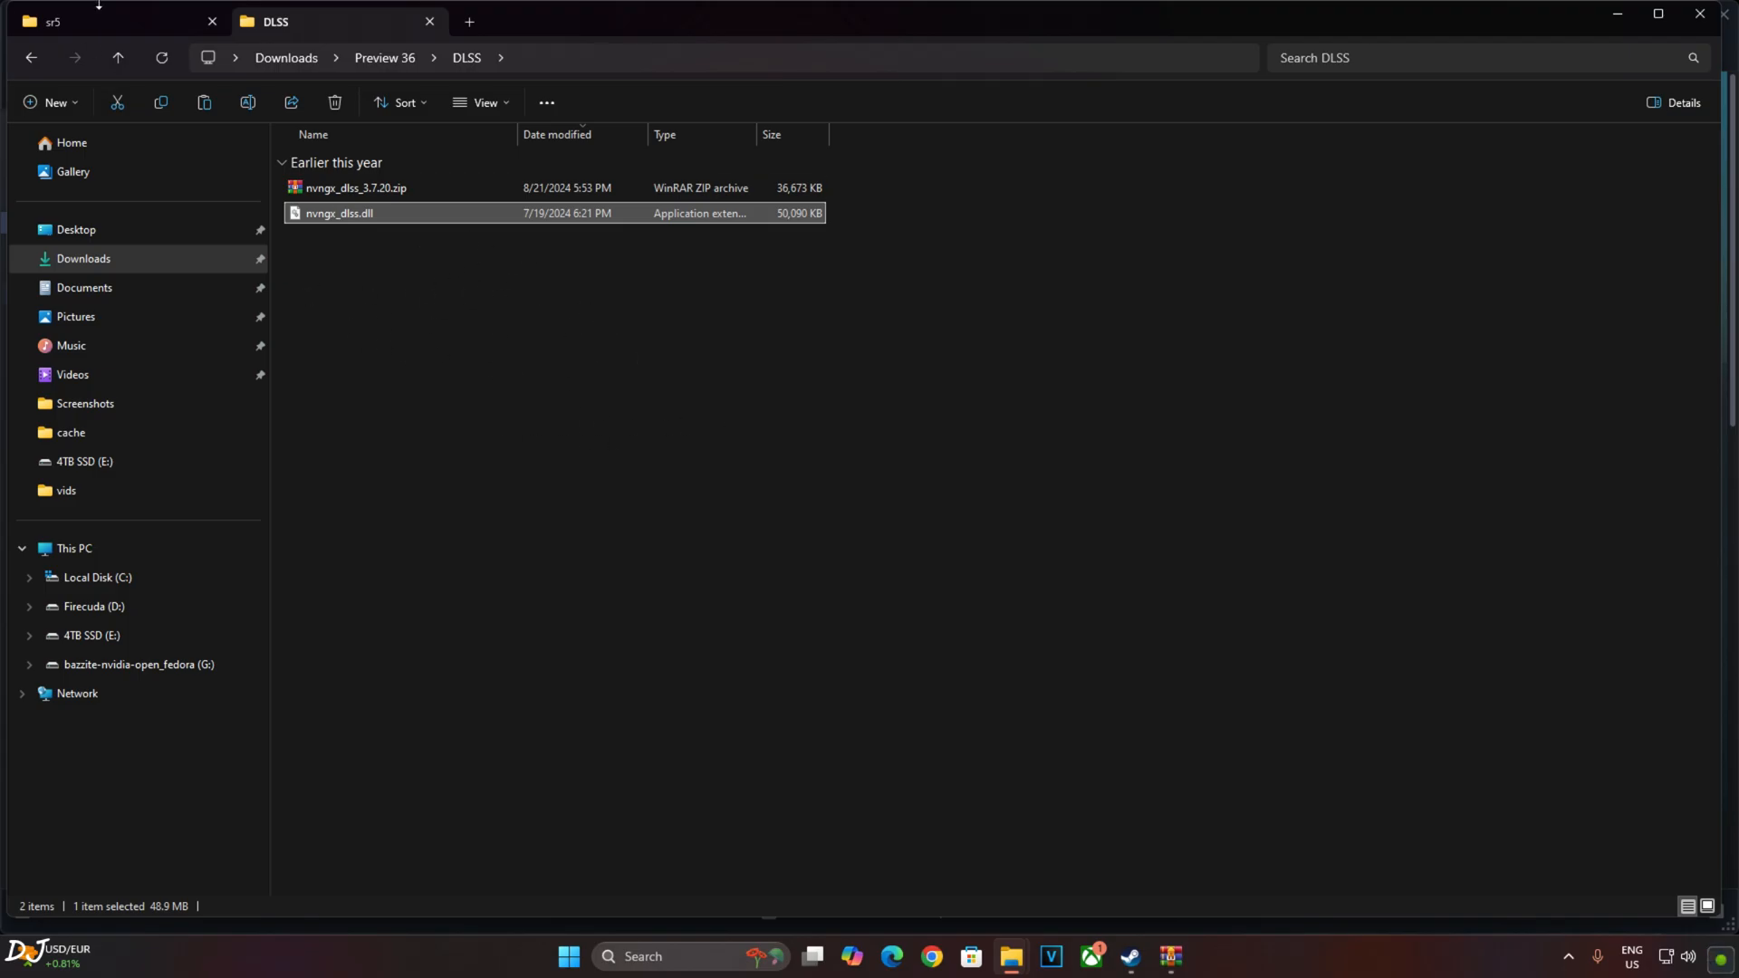
Paste the 3.7.20 nvngx_dlss.dll into sr5, overwriting the game's older copy.
left_click(110, 21)
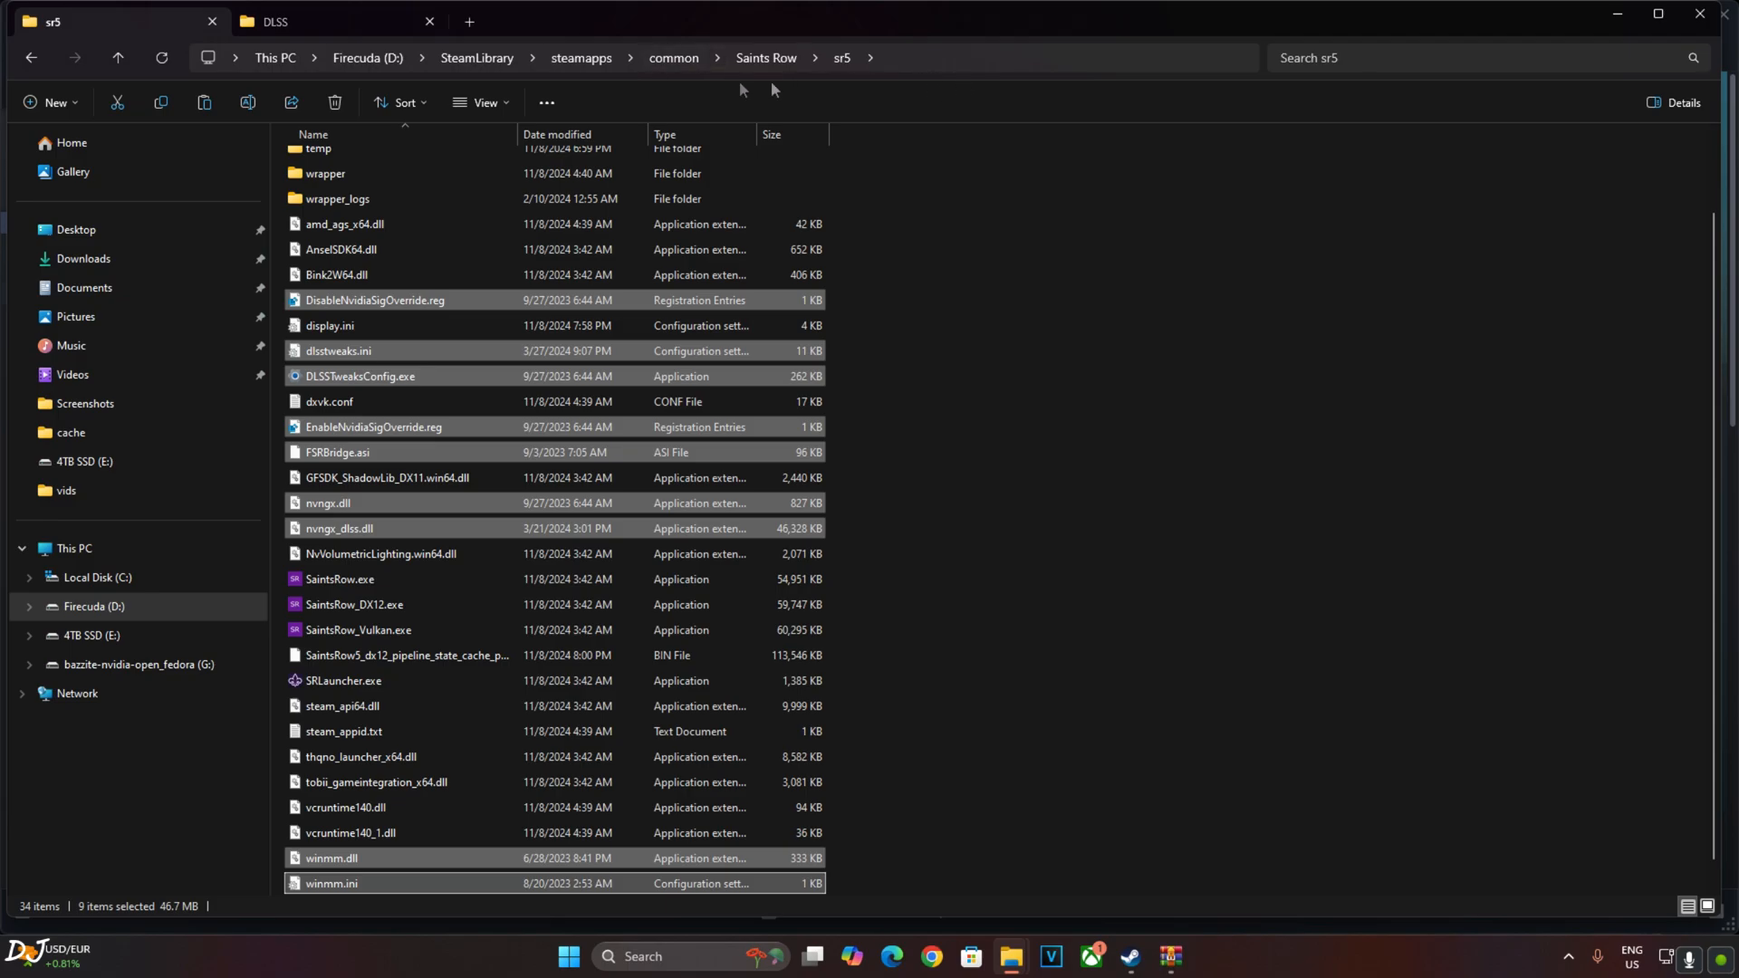
left_click(1109, 310)
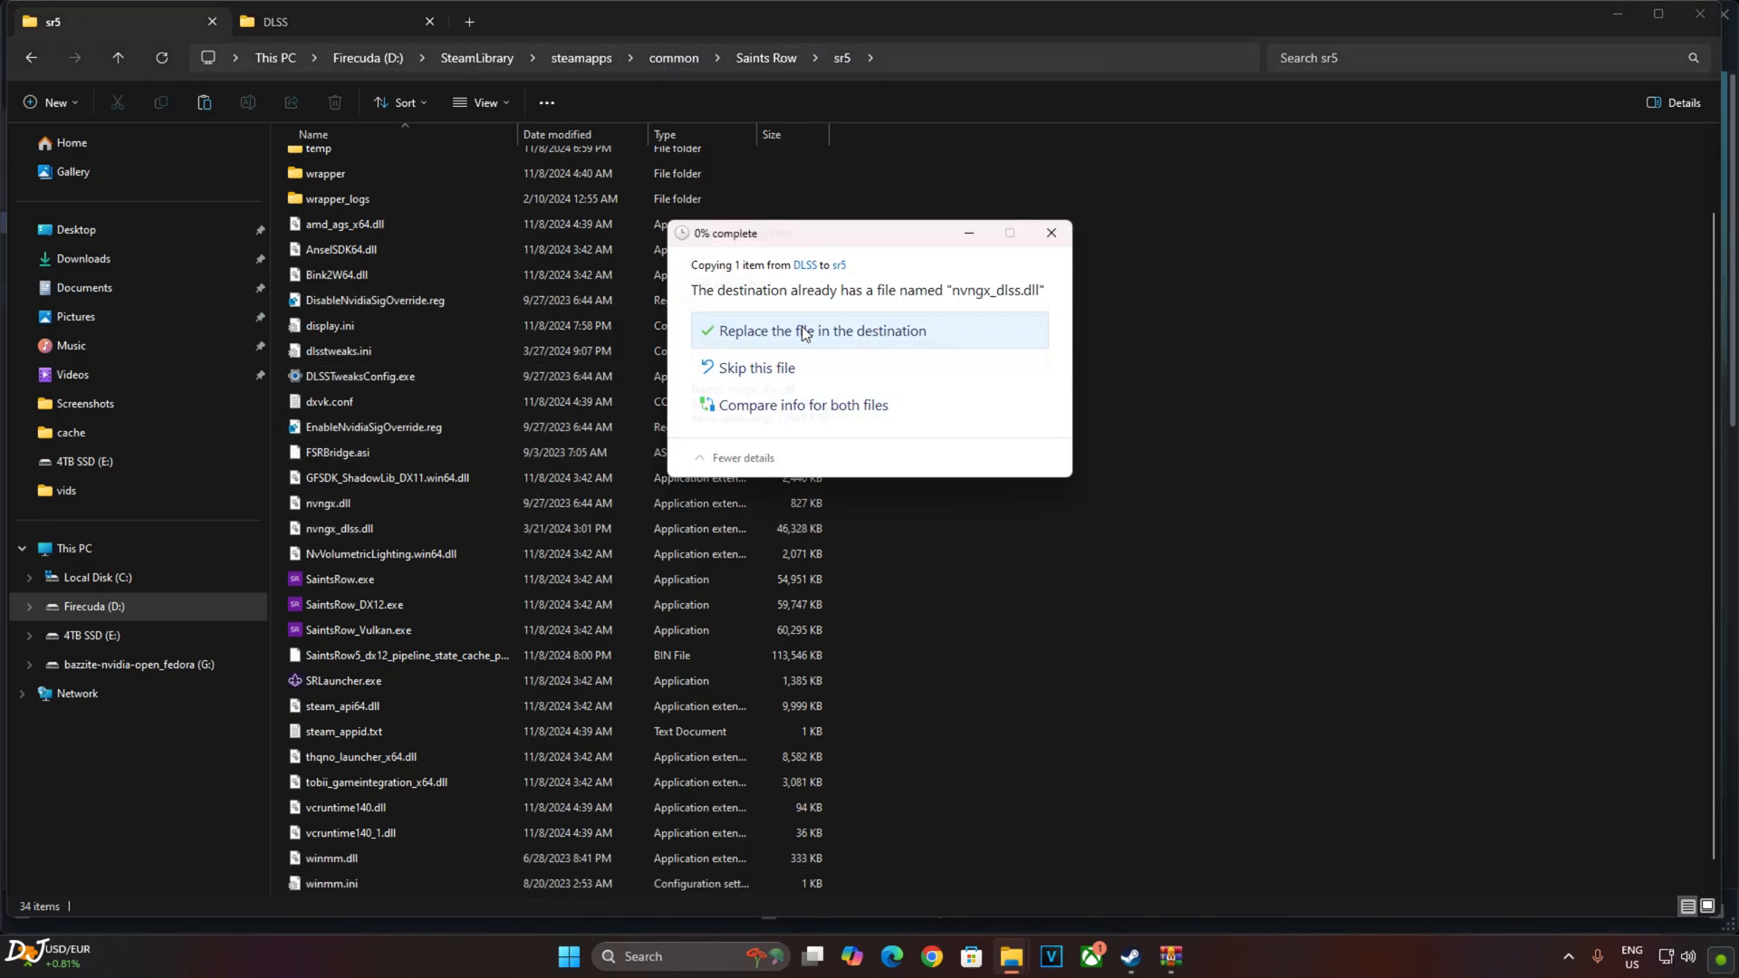
left_click(820, 330)
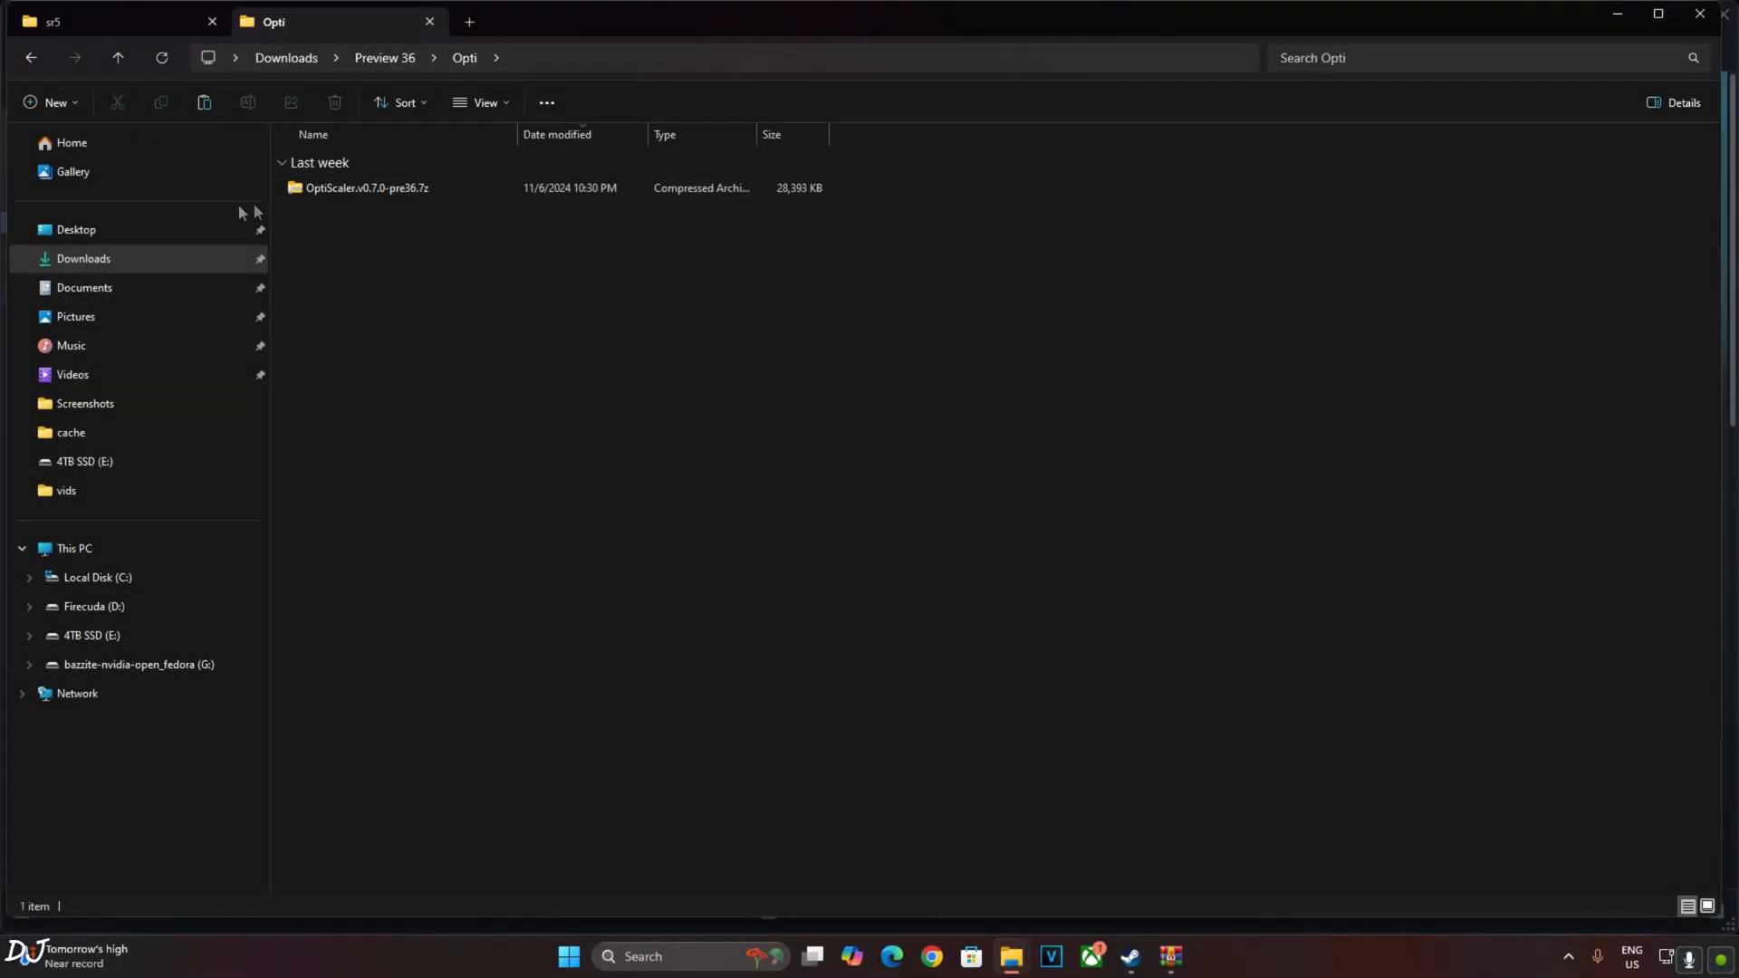
Open the OptiScaler v0.7.0-pre36 archive and copy its five selected files (dxgi.dll, nvngx.ini, libxess.dll...).
double_click(366, 188)
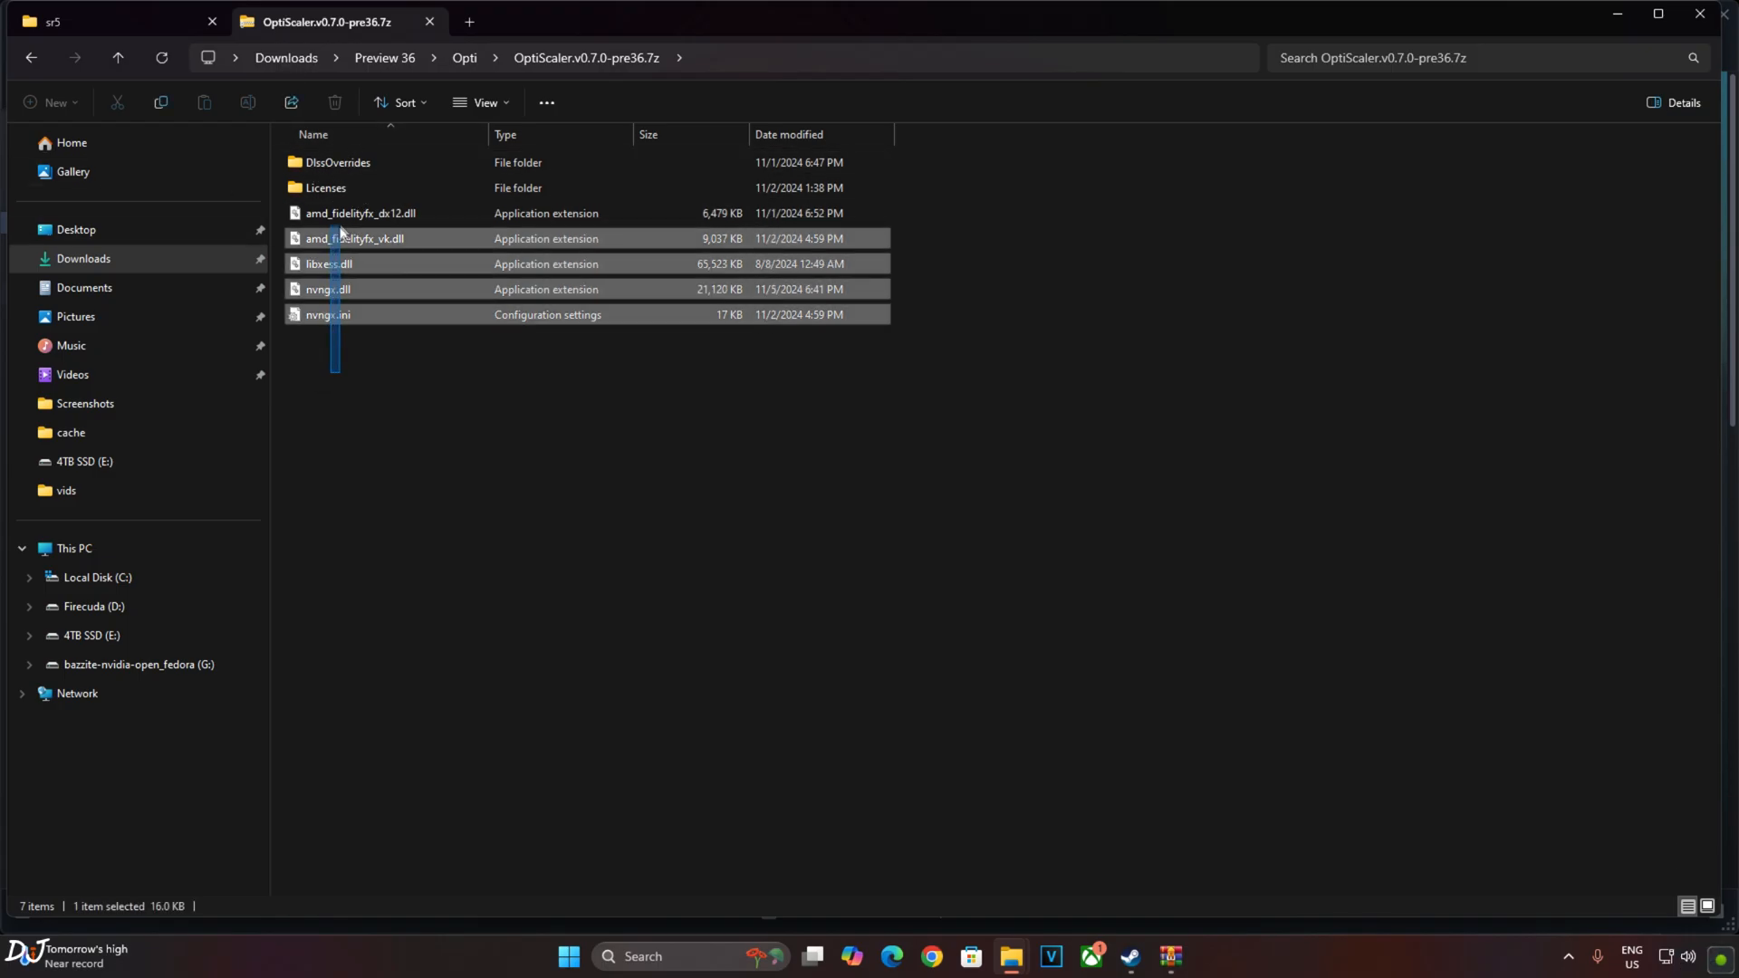
right_click(333, 238)
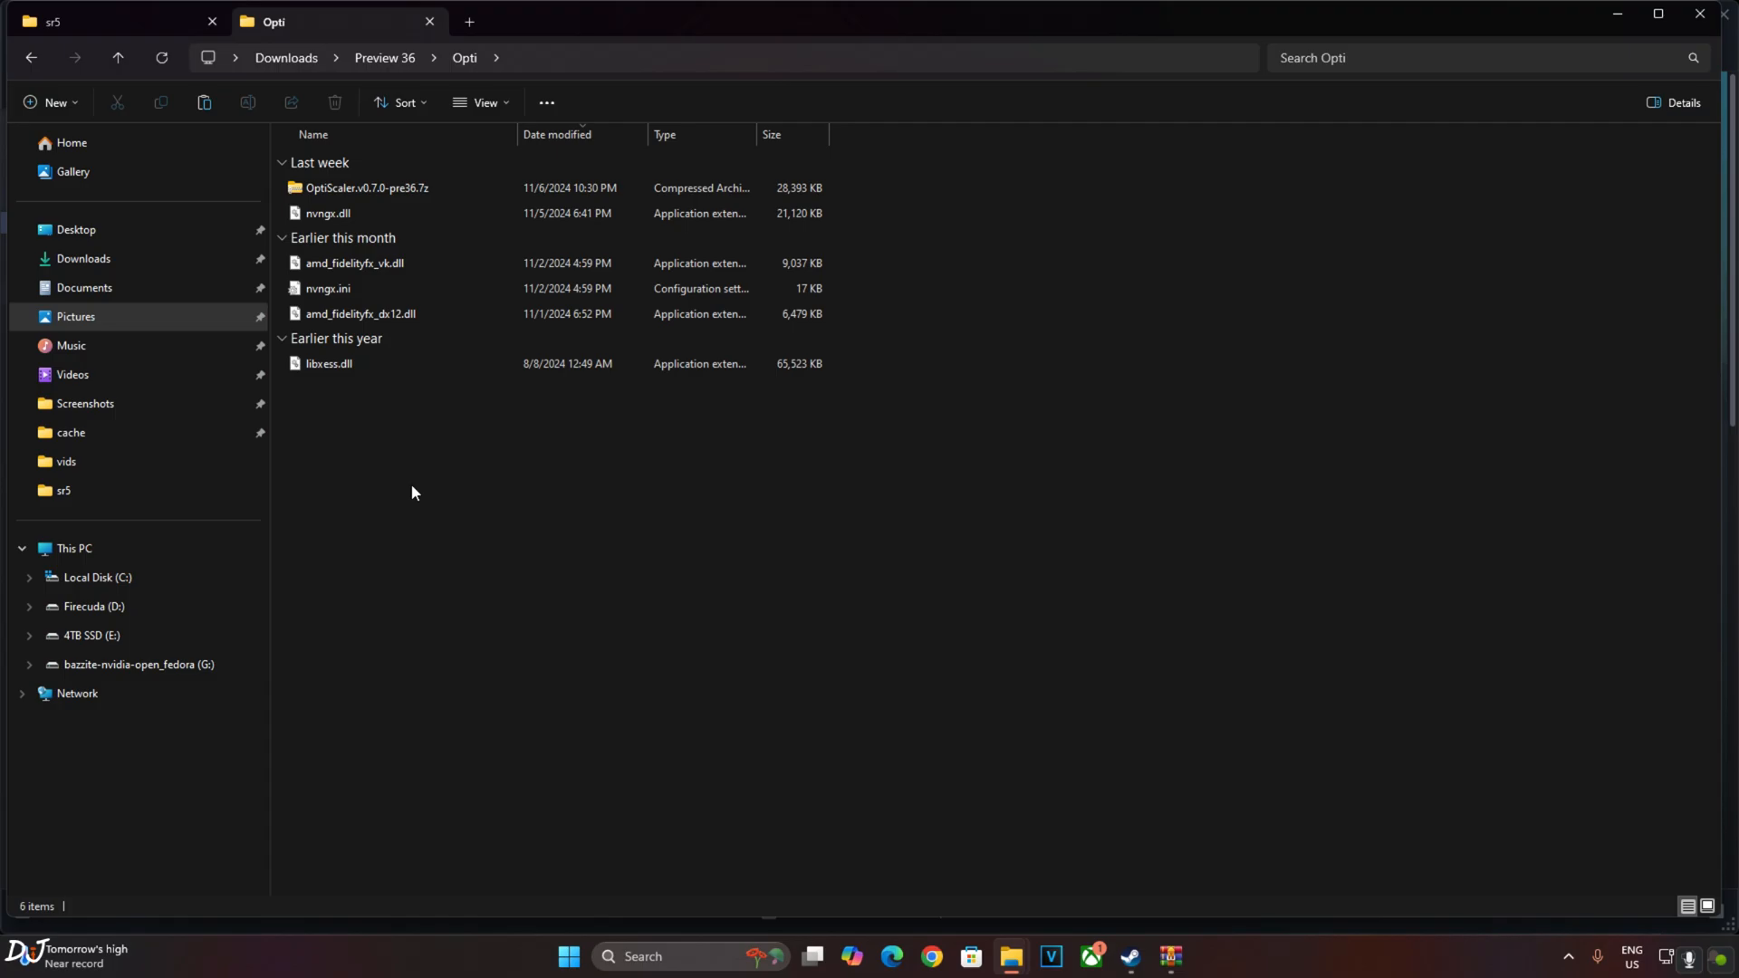
left_click(327, 213)
type("dxgi")
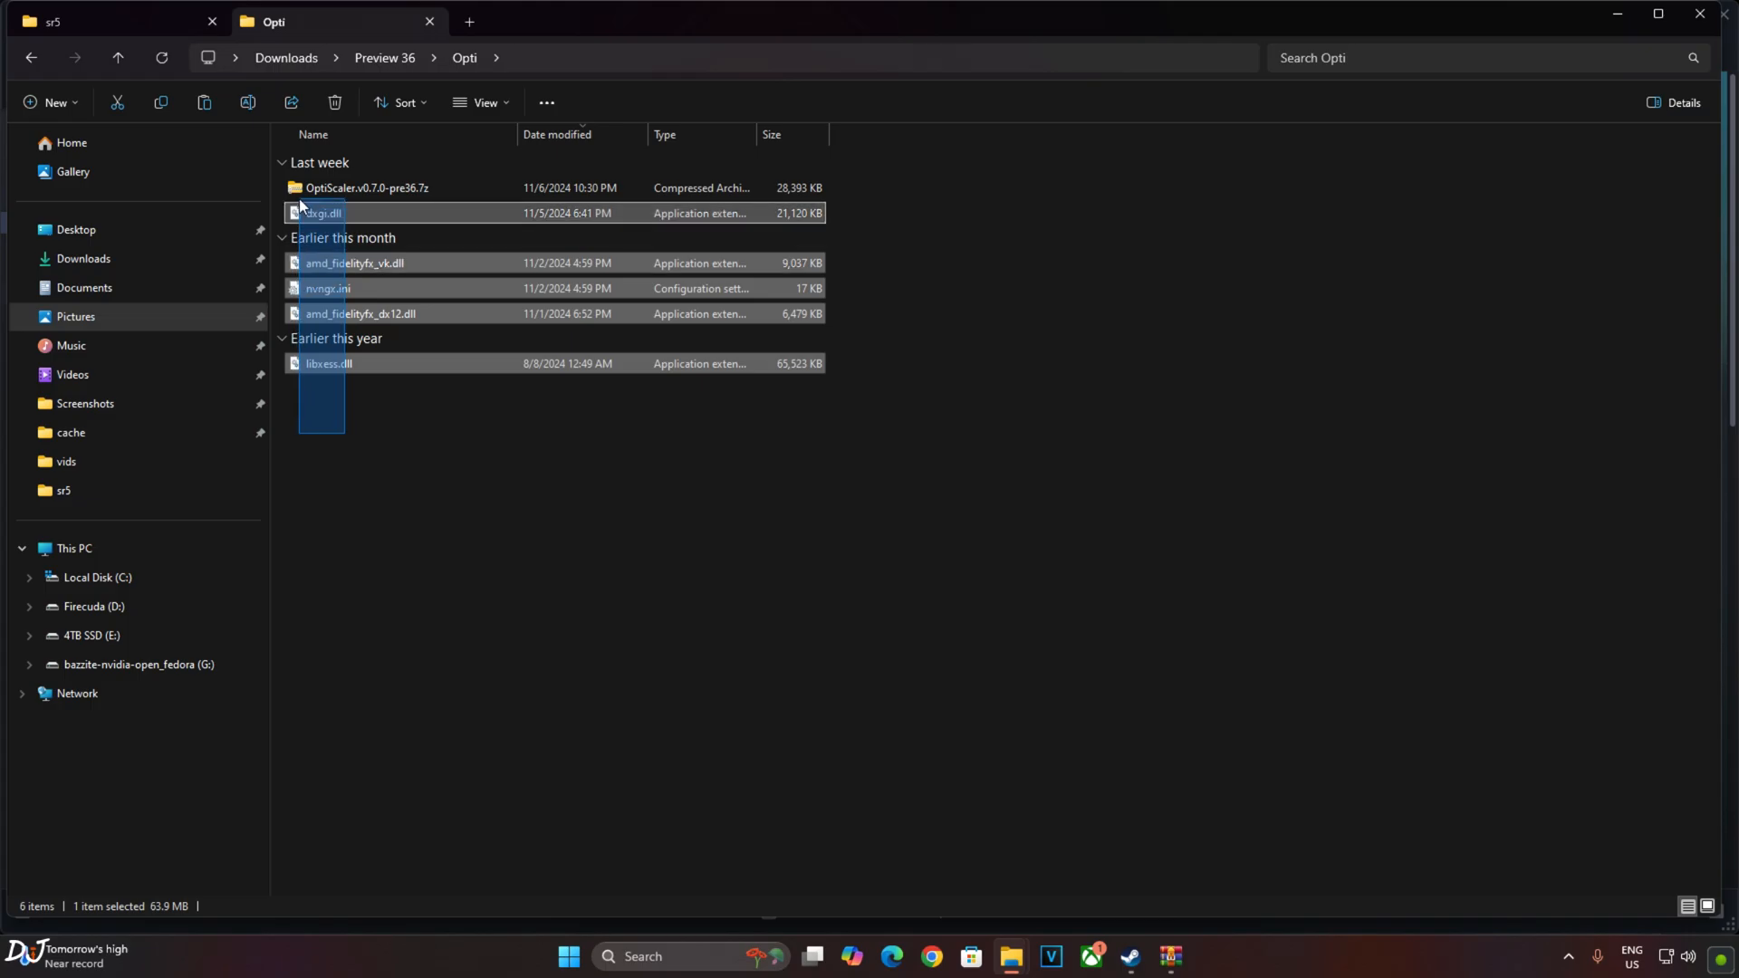
right_click(332, 382)
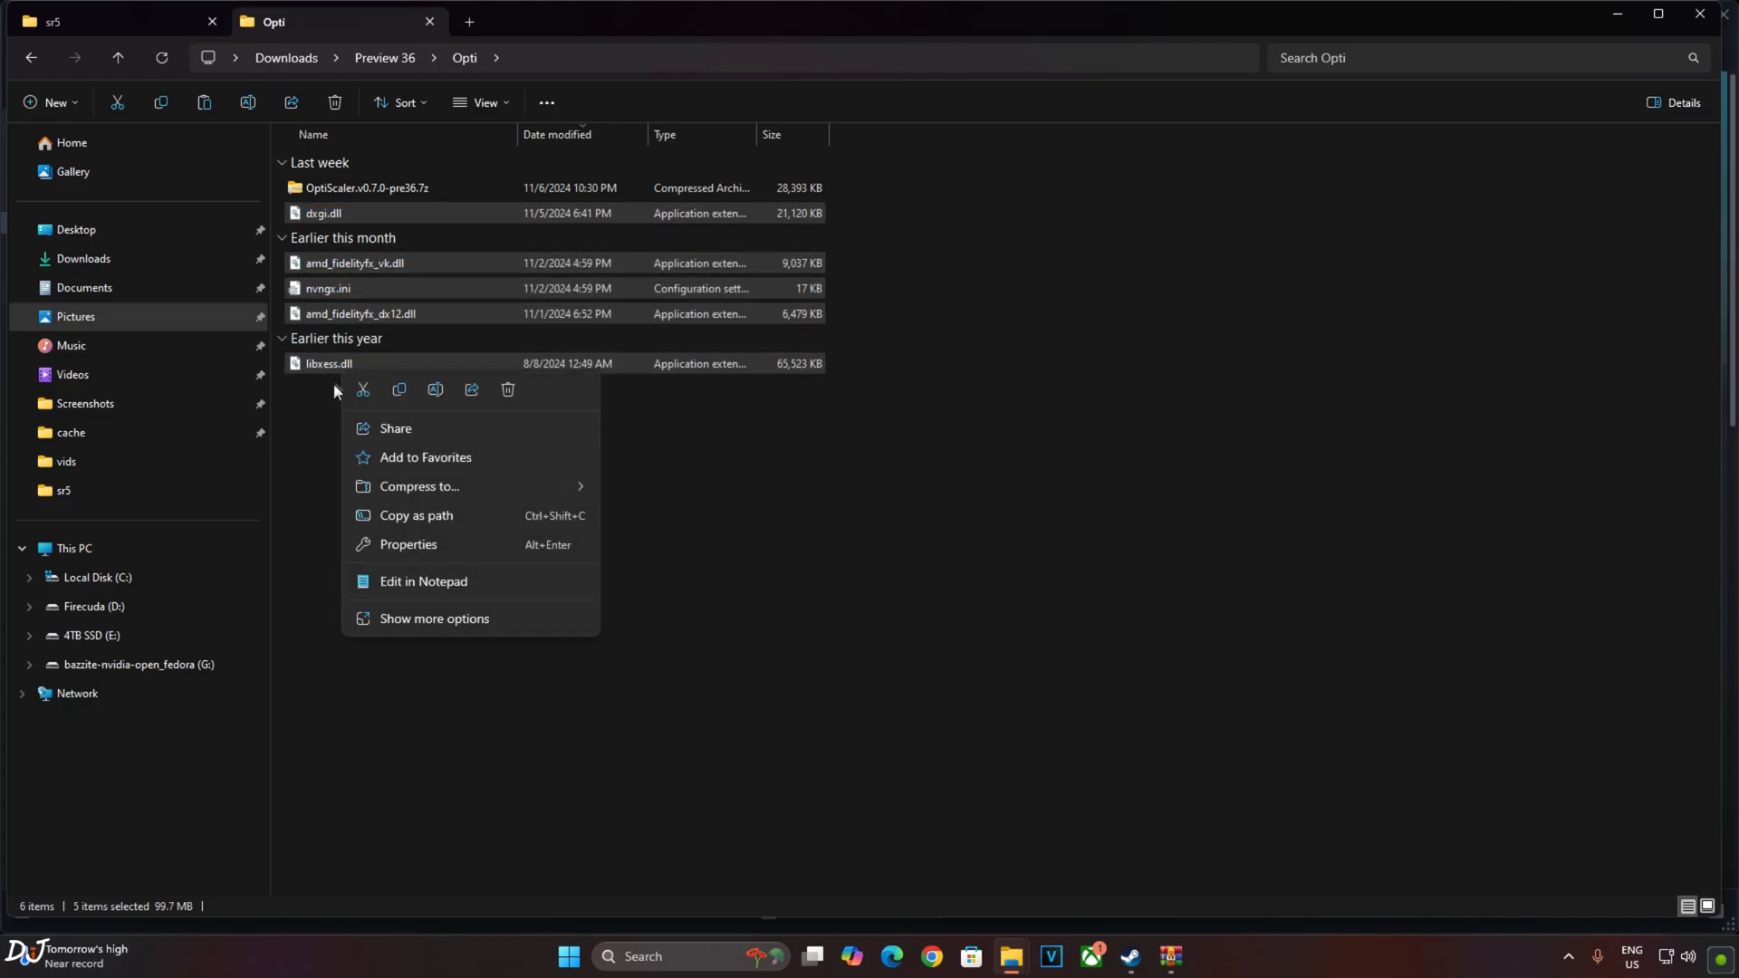
left_click(574, 467)
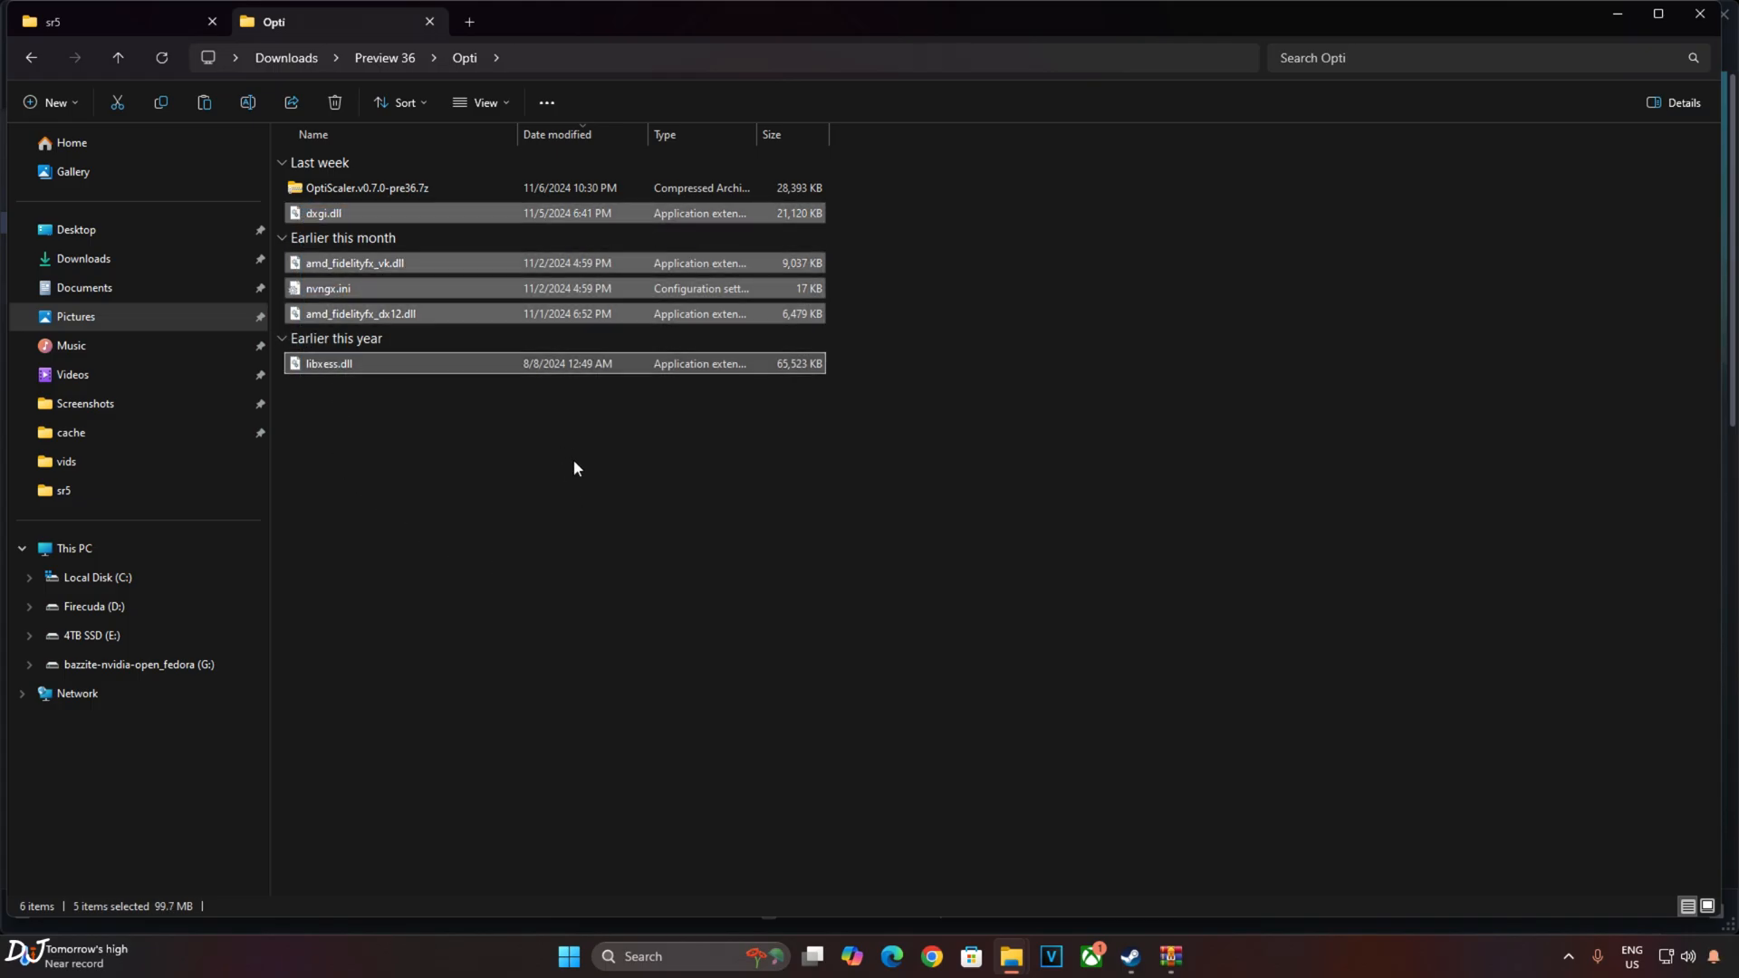
mouse_move(765, 647)
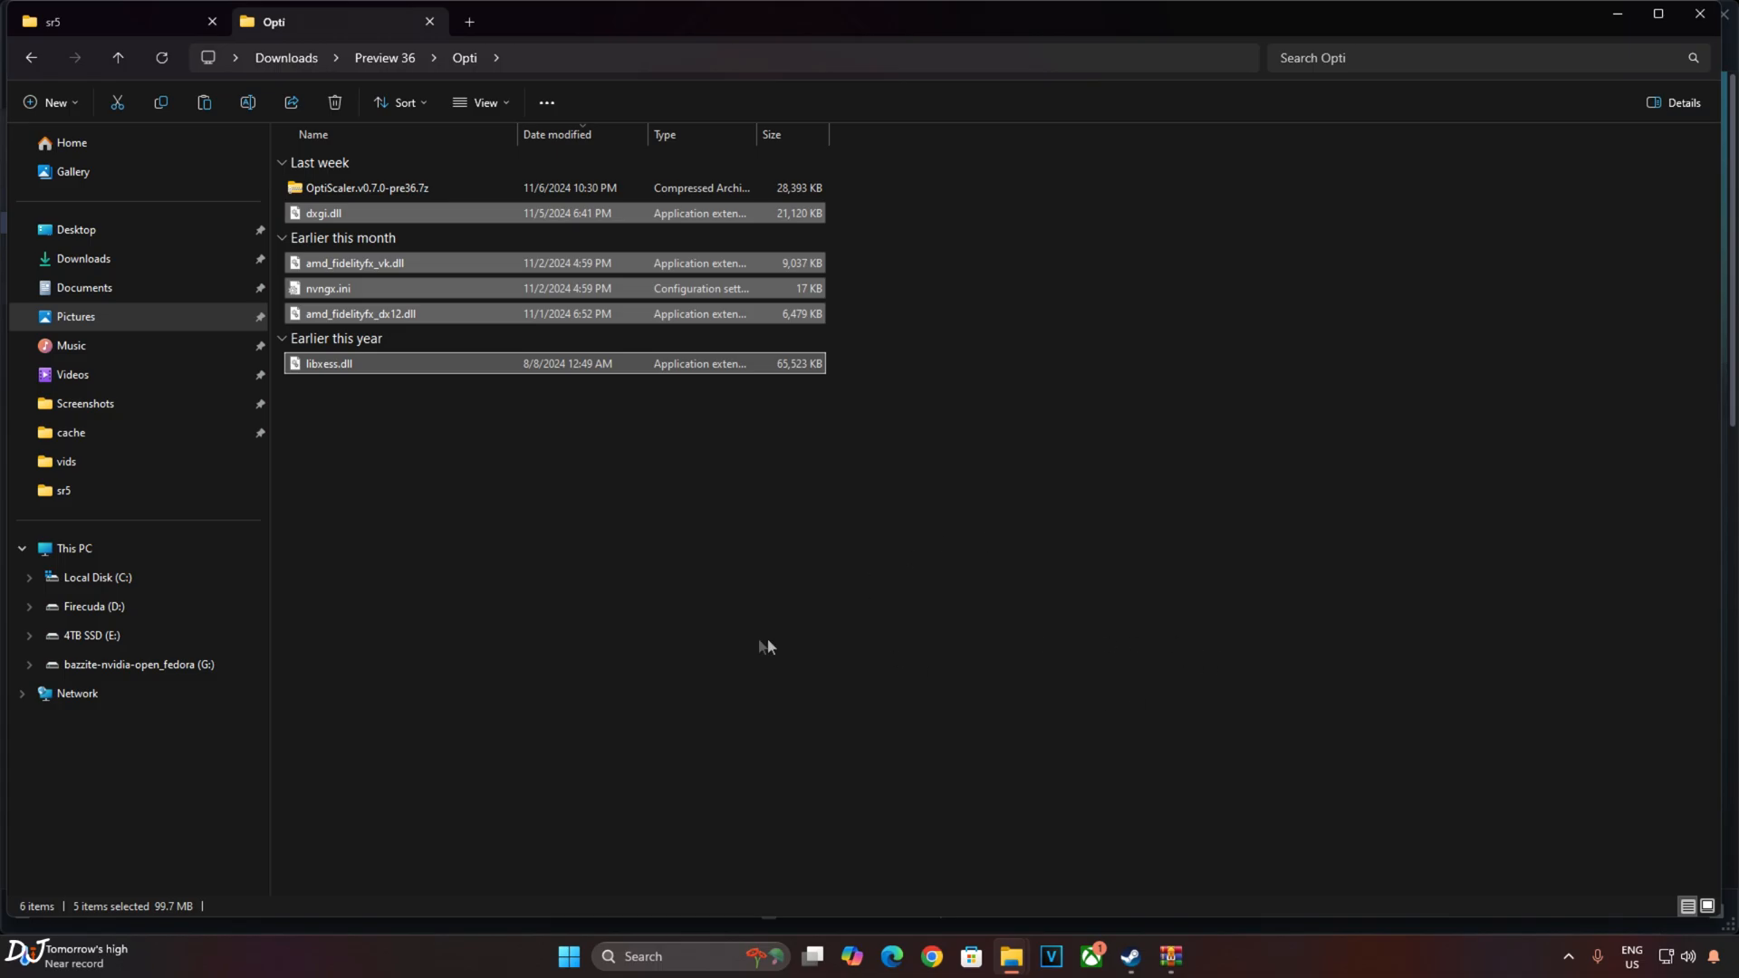
Paste the five OptiScaler files into Saints Row's sr5 game folder.
left_click(89, 21)
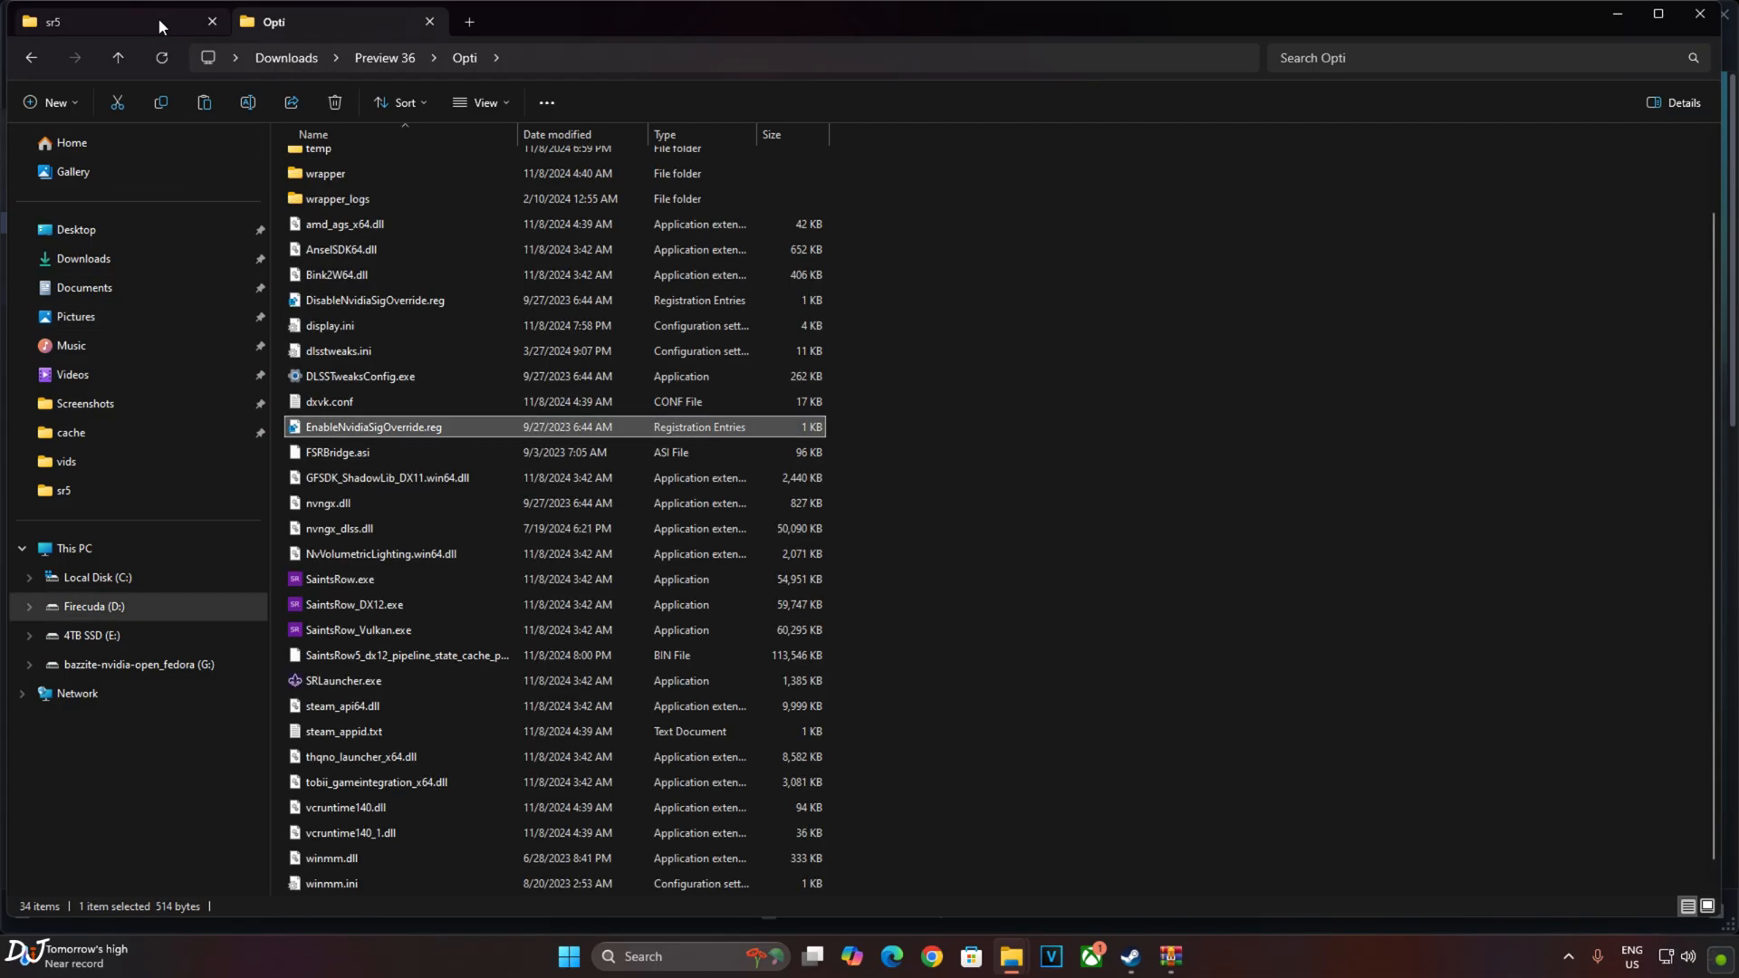
left_click(100, 21)
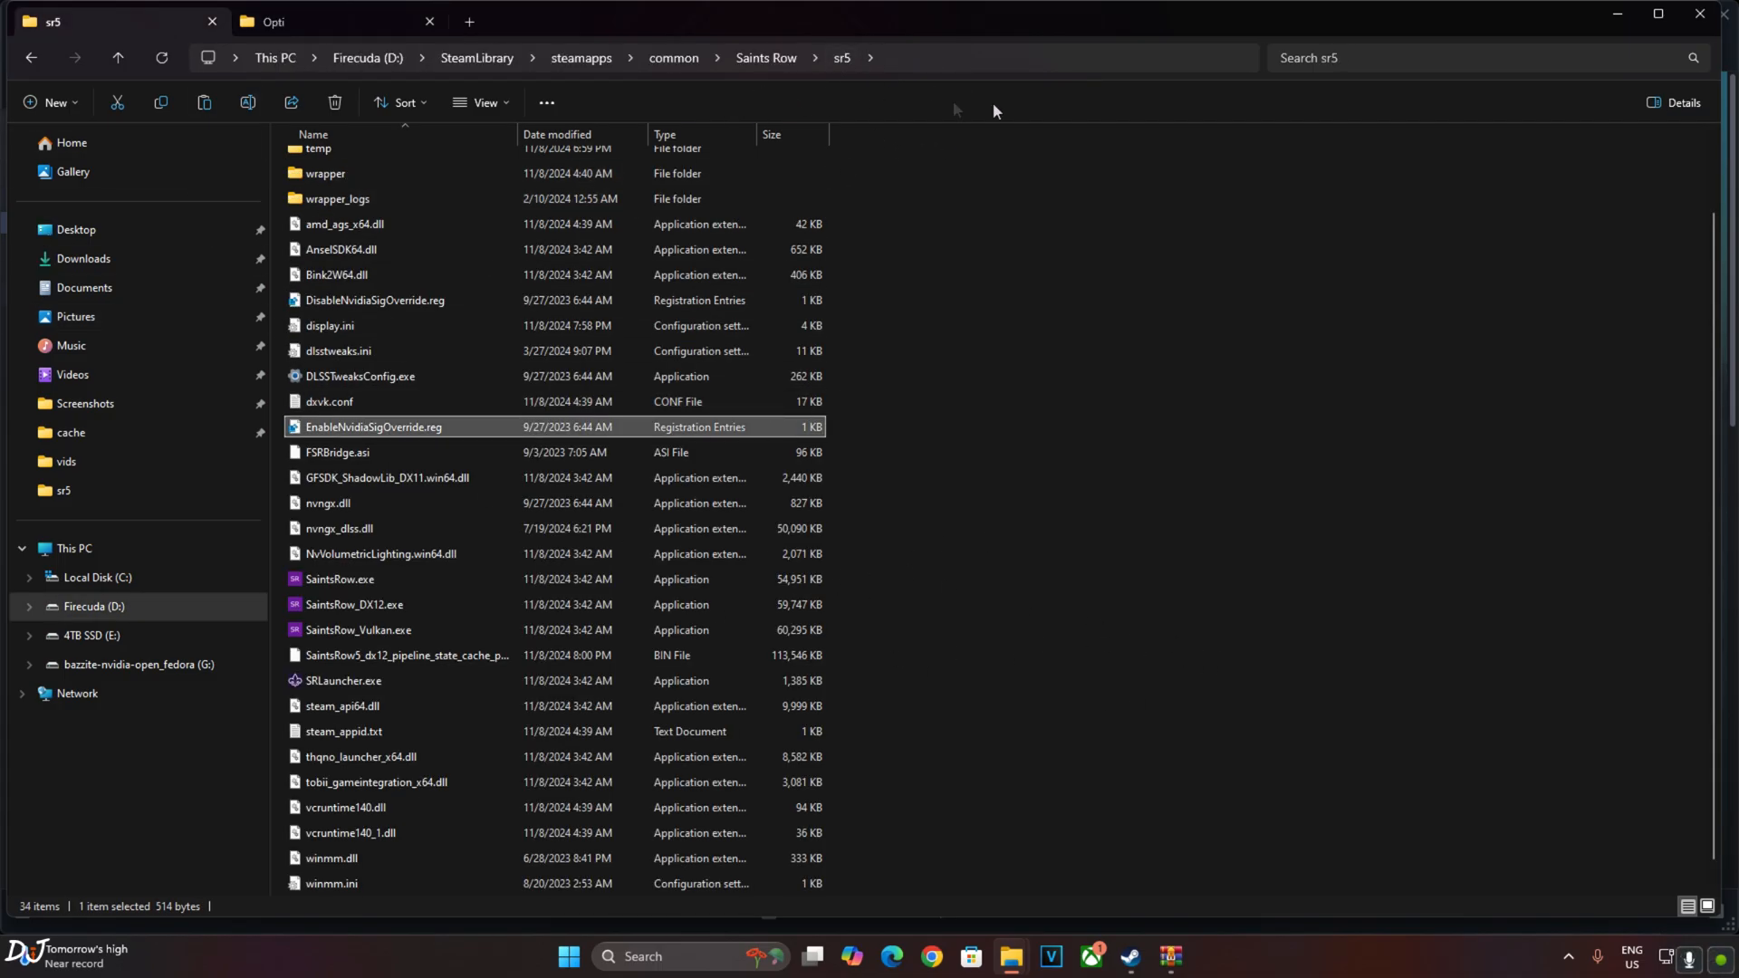
left_click(1009, 336)
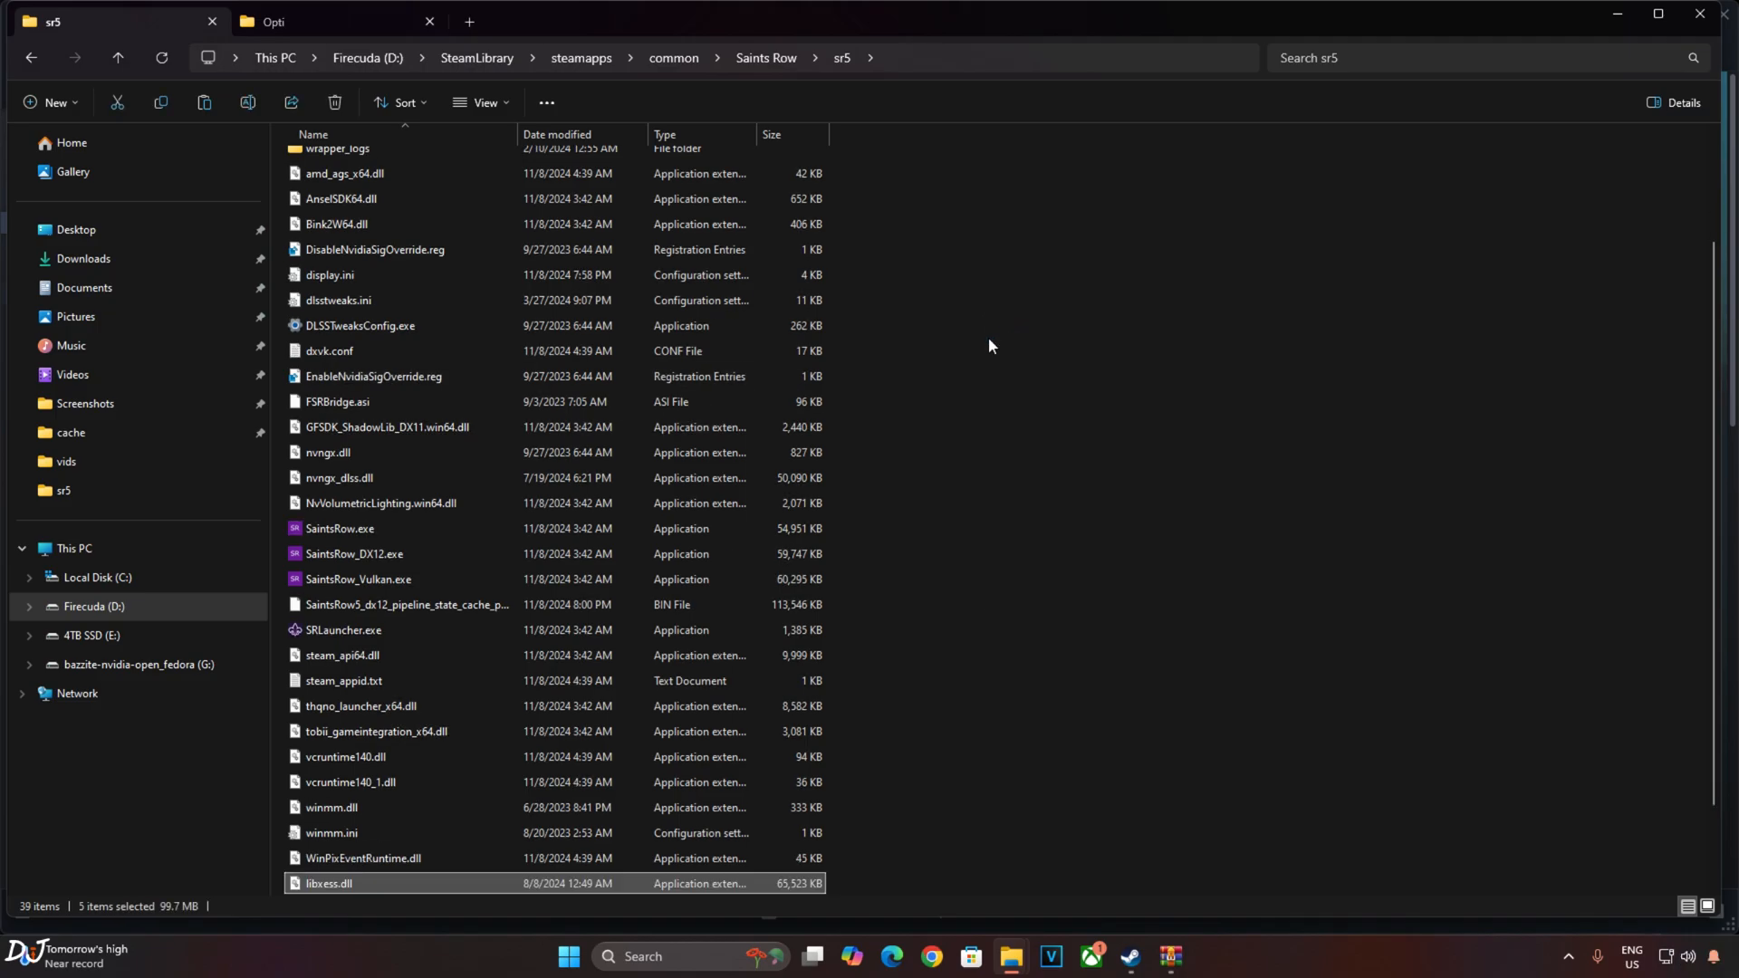
mouse_move(983, 397)
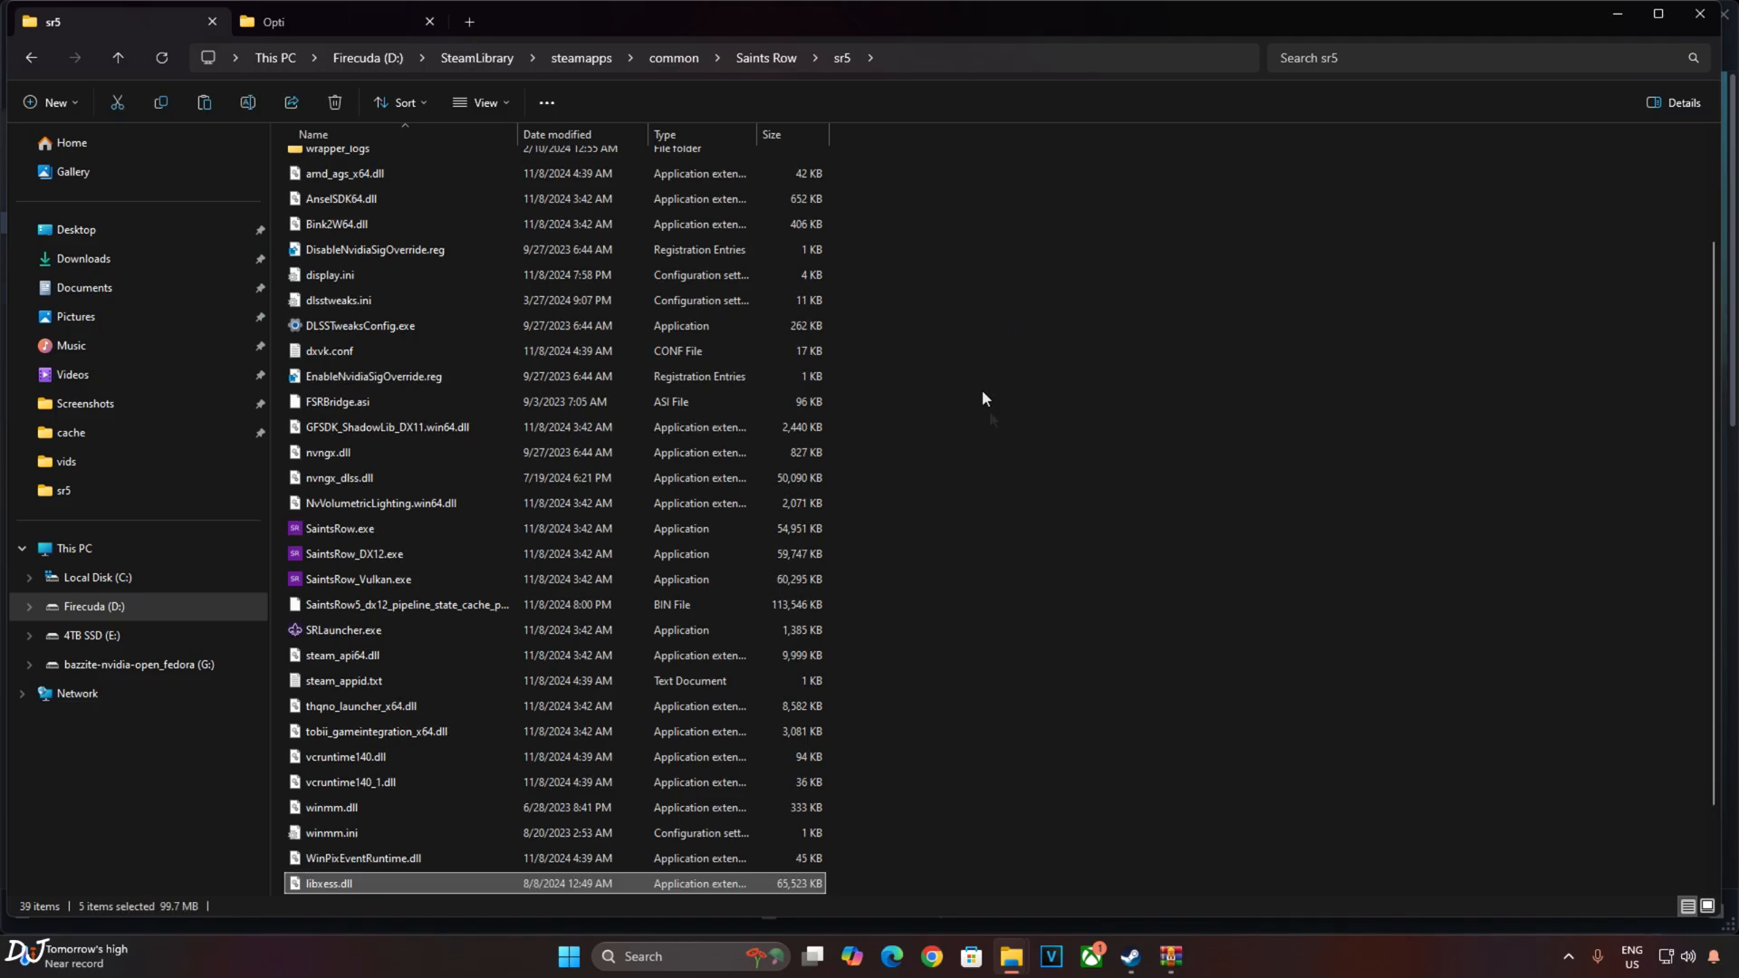
mouse_move(1042, 715)
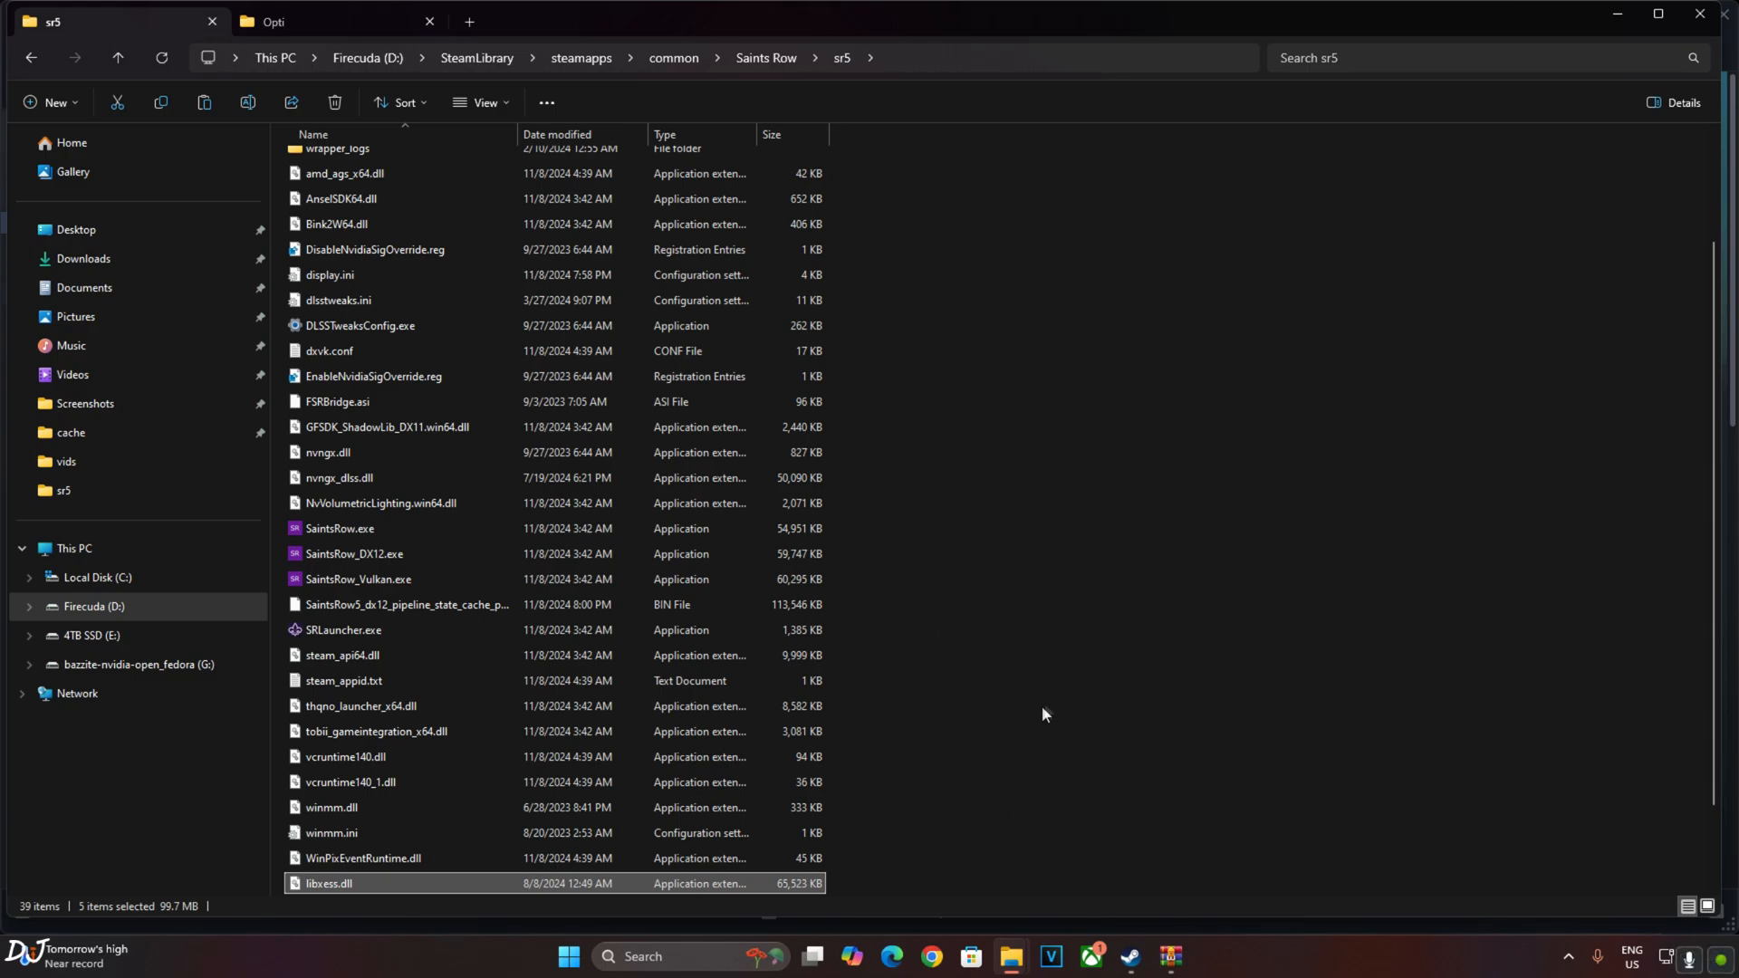
From the desktop reach Display > Graphics > Default graphics settings, confirming GPU scheduling is On.
right_click(1043, 714)
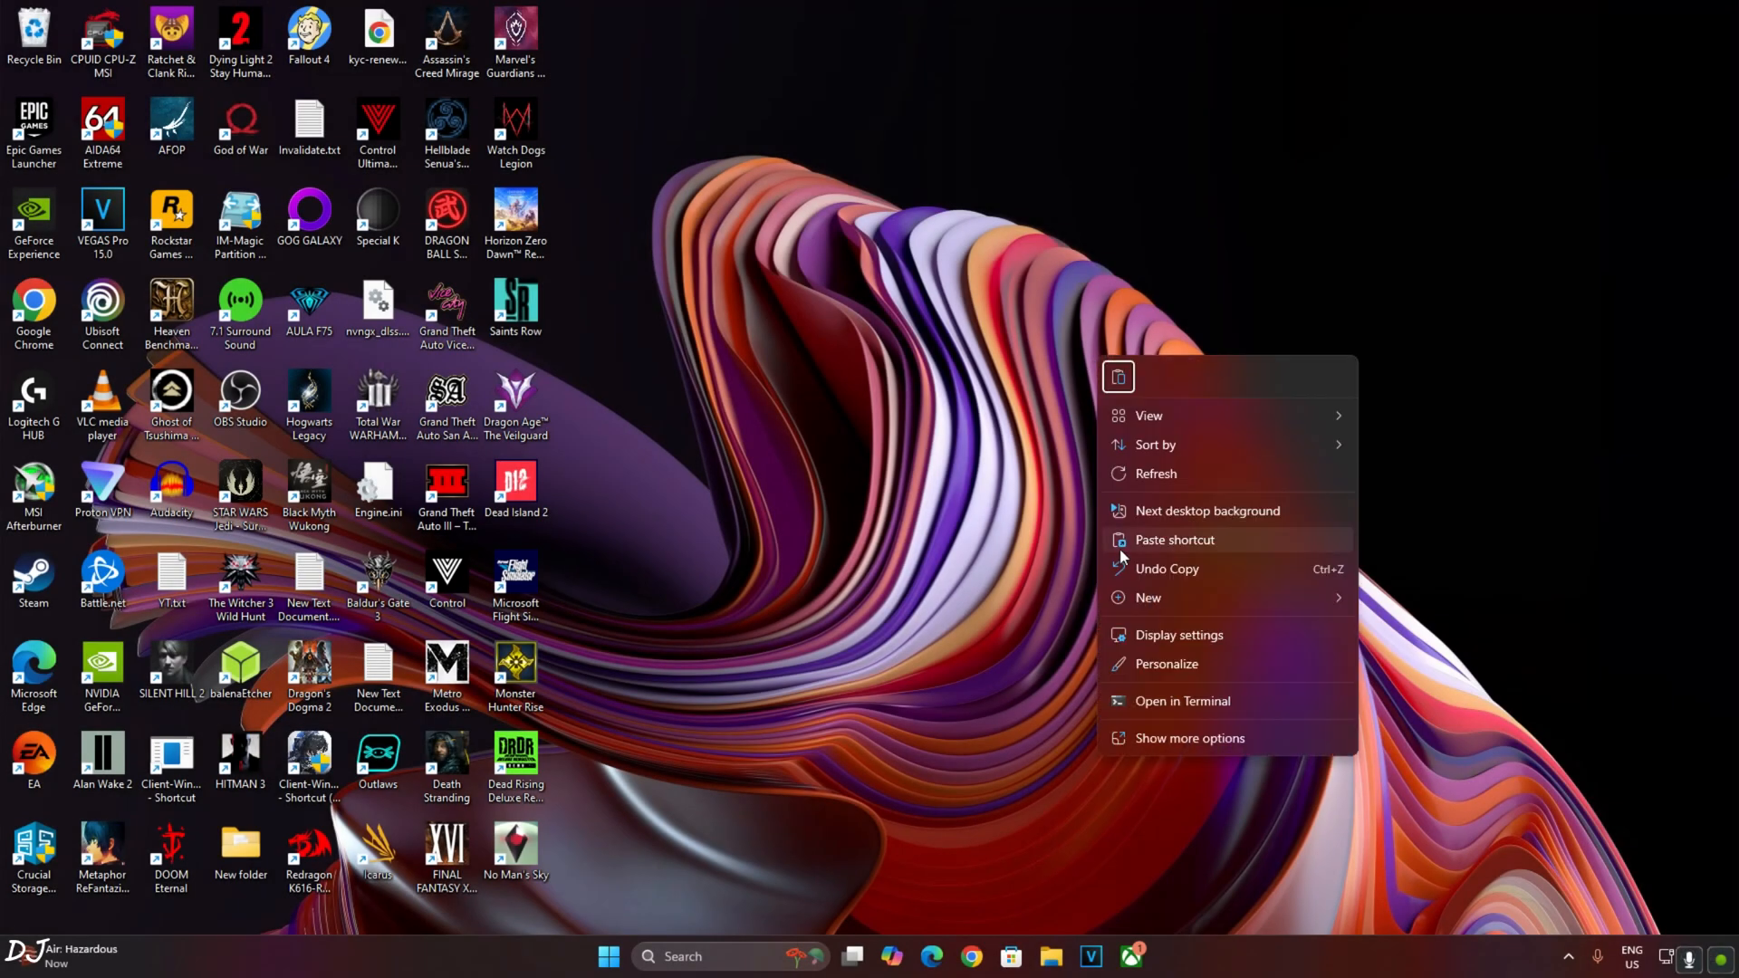
left_click(1178, 634)
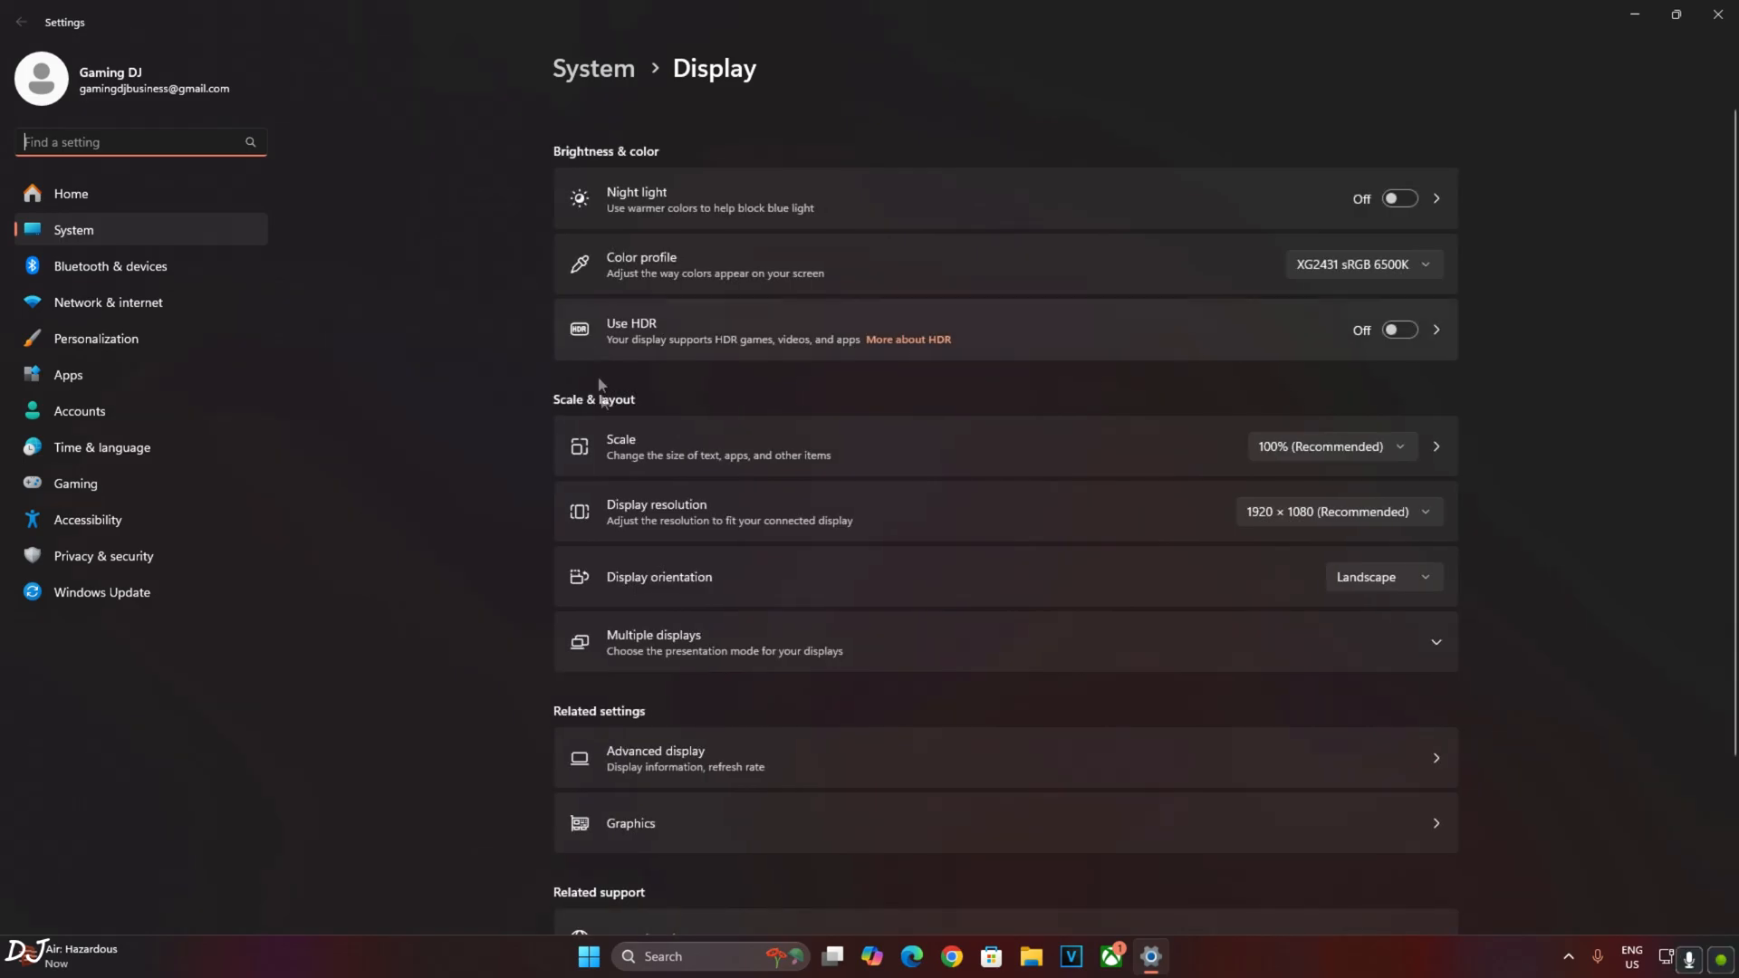
left_click(630, 823)
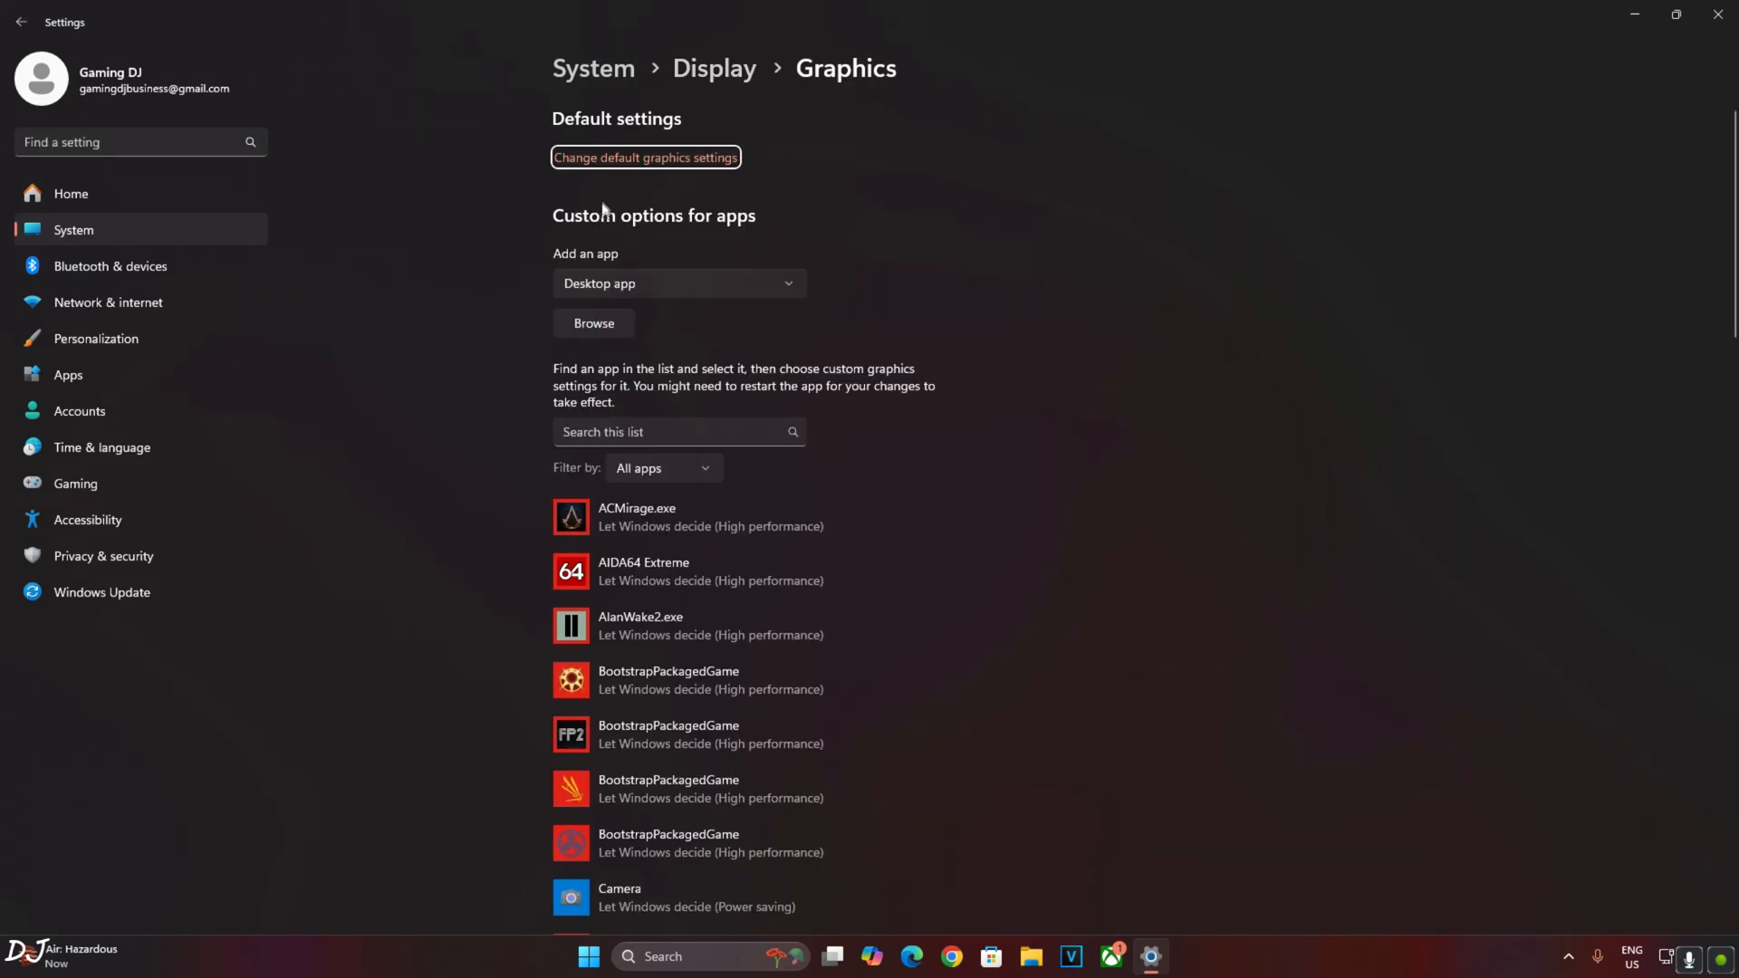
left_click(644, 156)
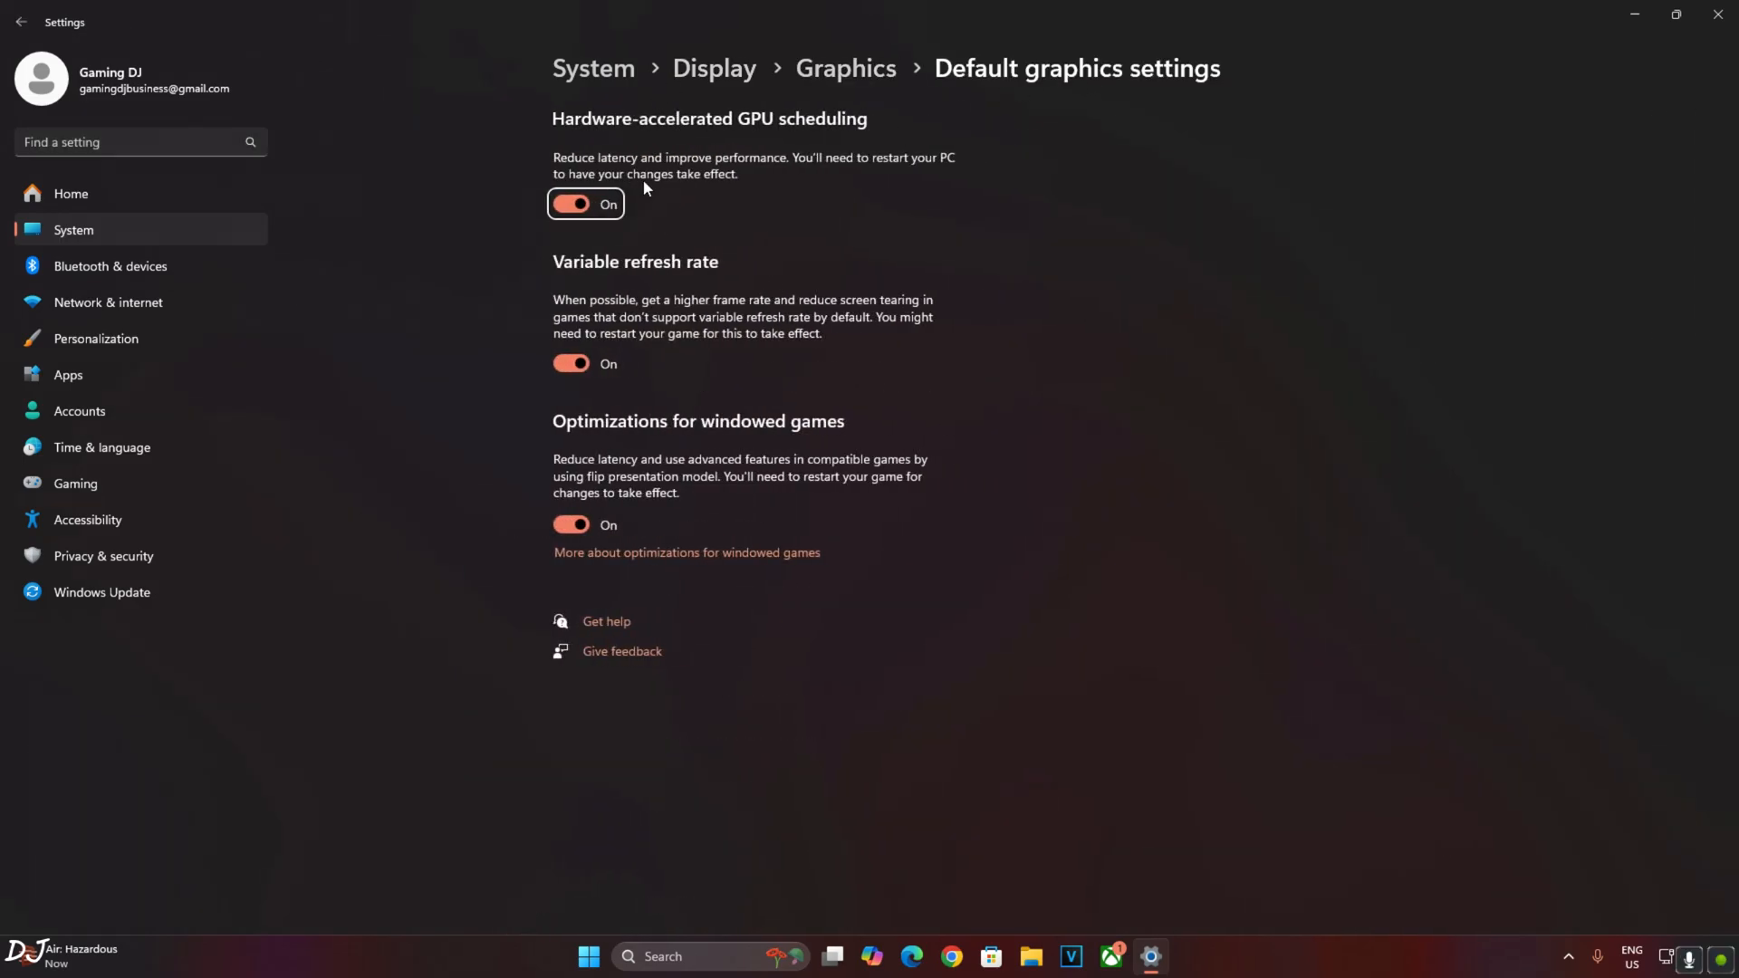
mouse_move(841, 145)
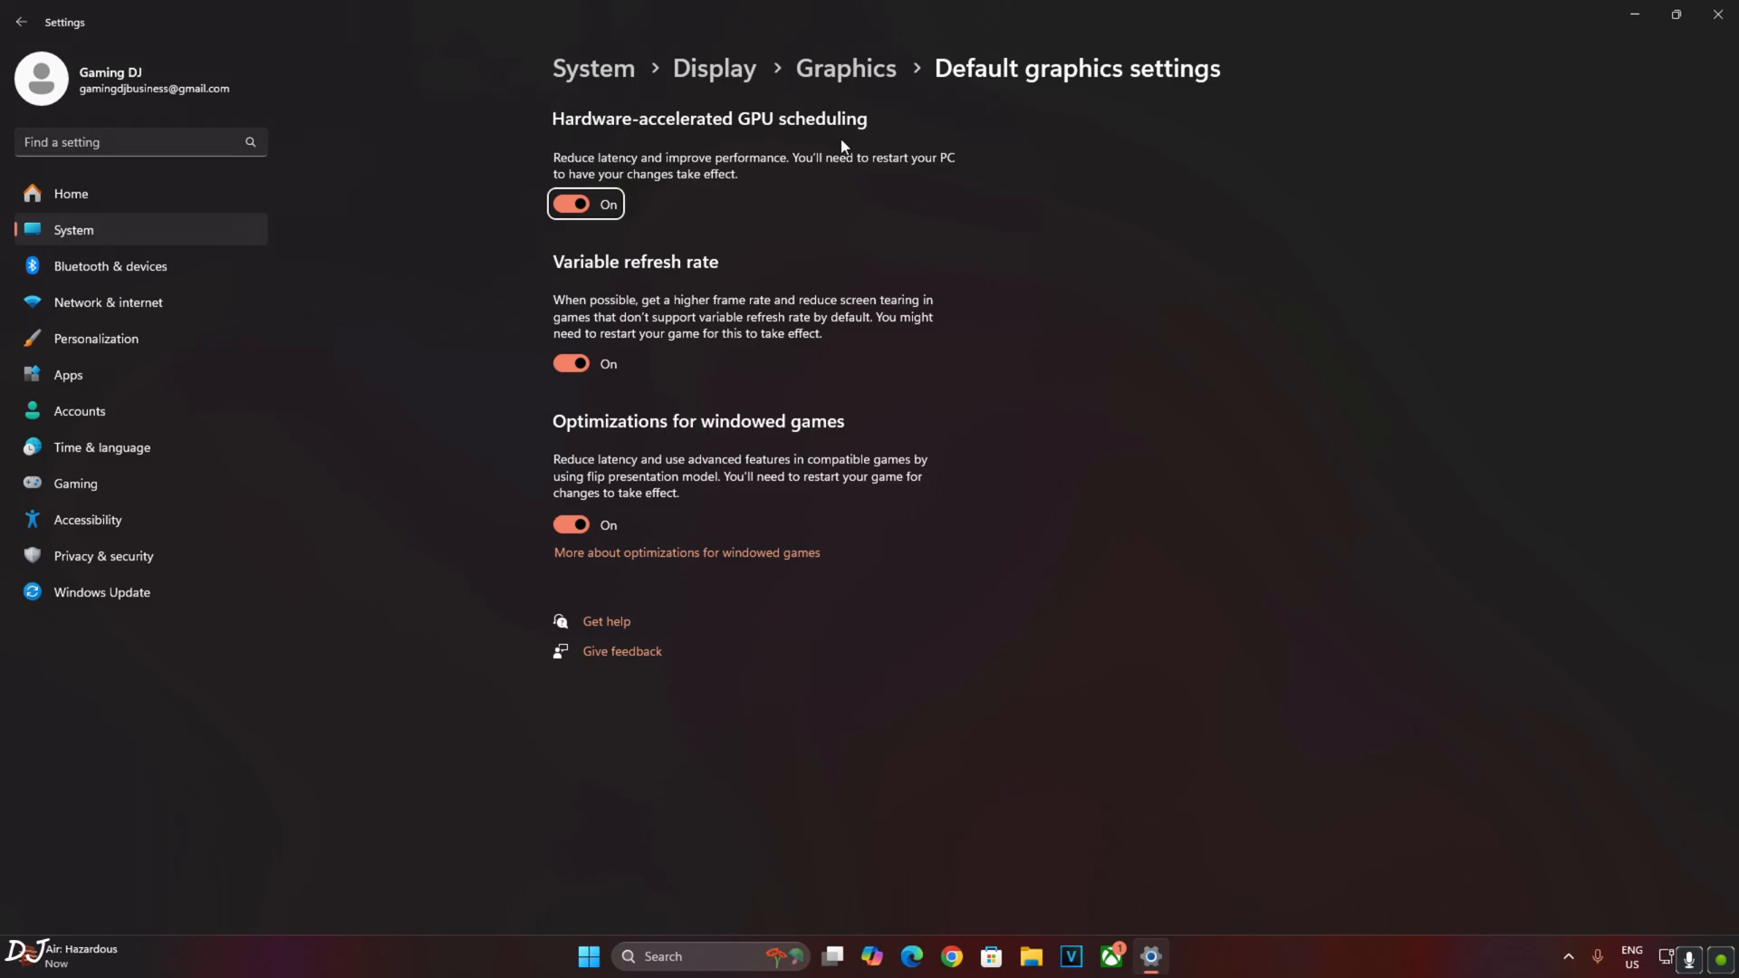
mouse_move(1093, 133)
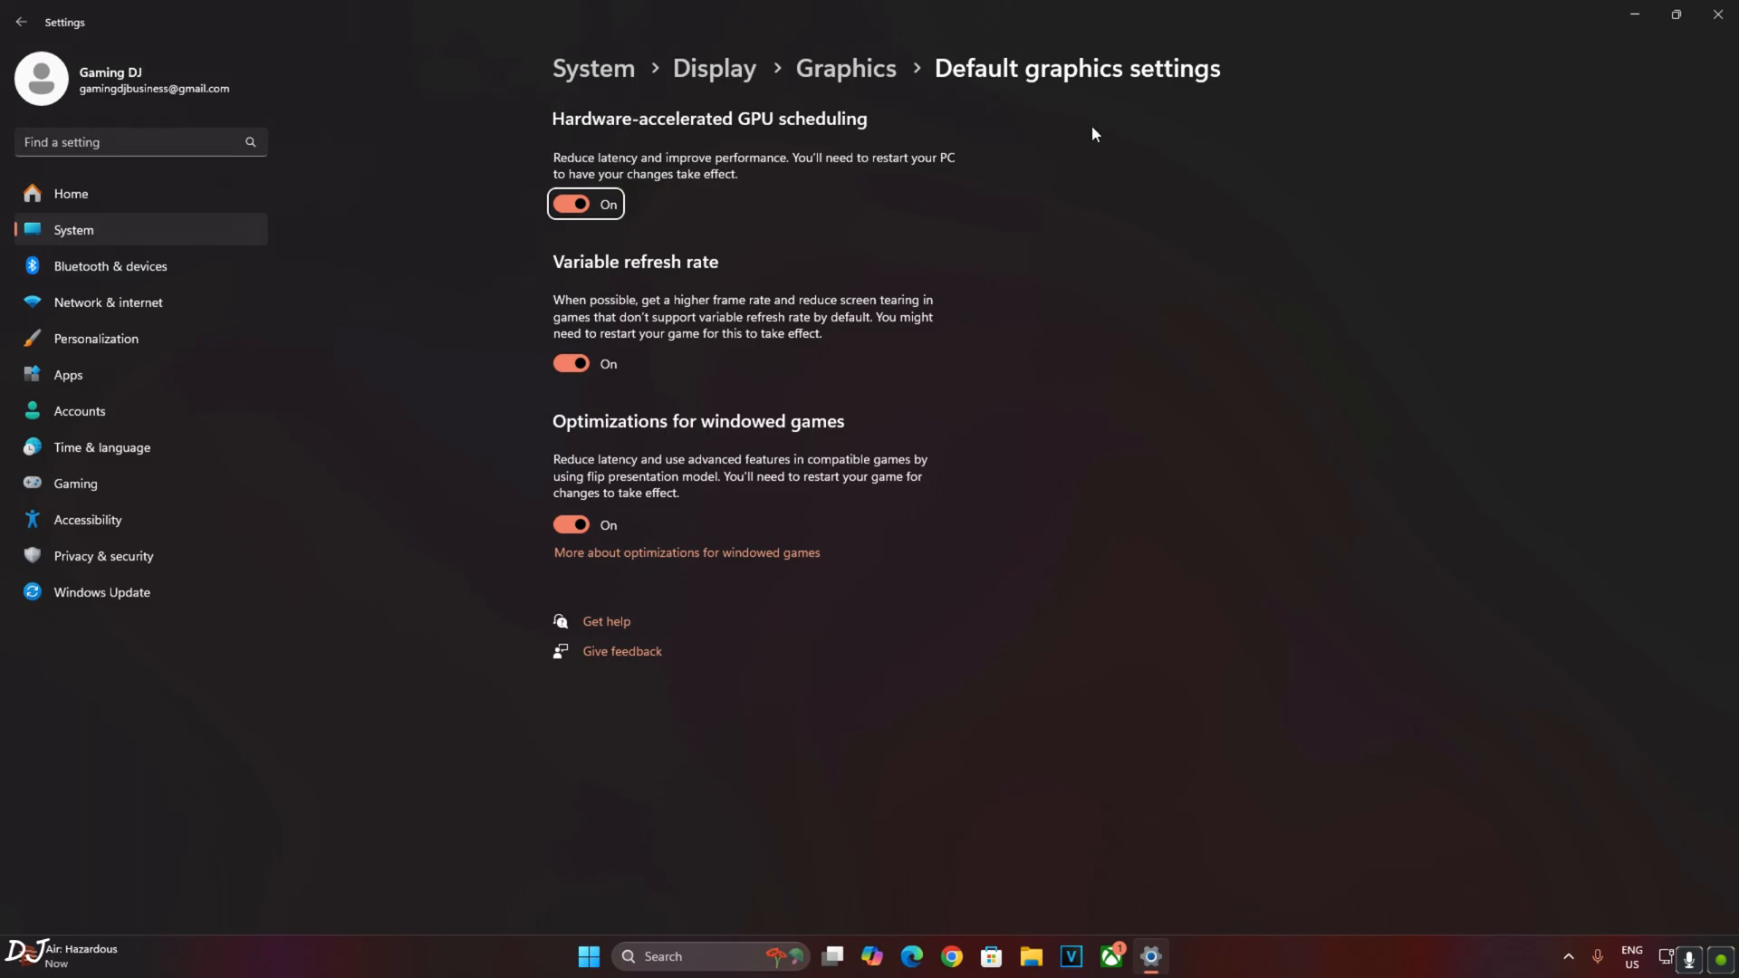
mouse_move(646, 307)
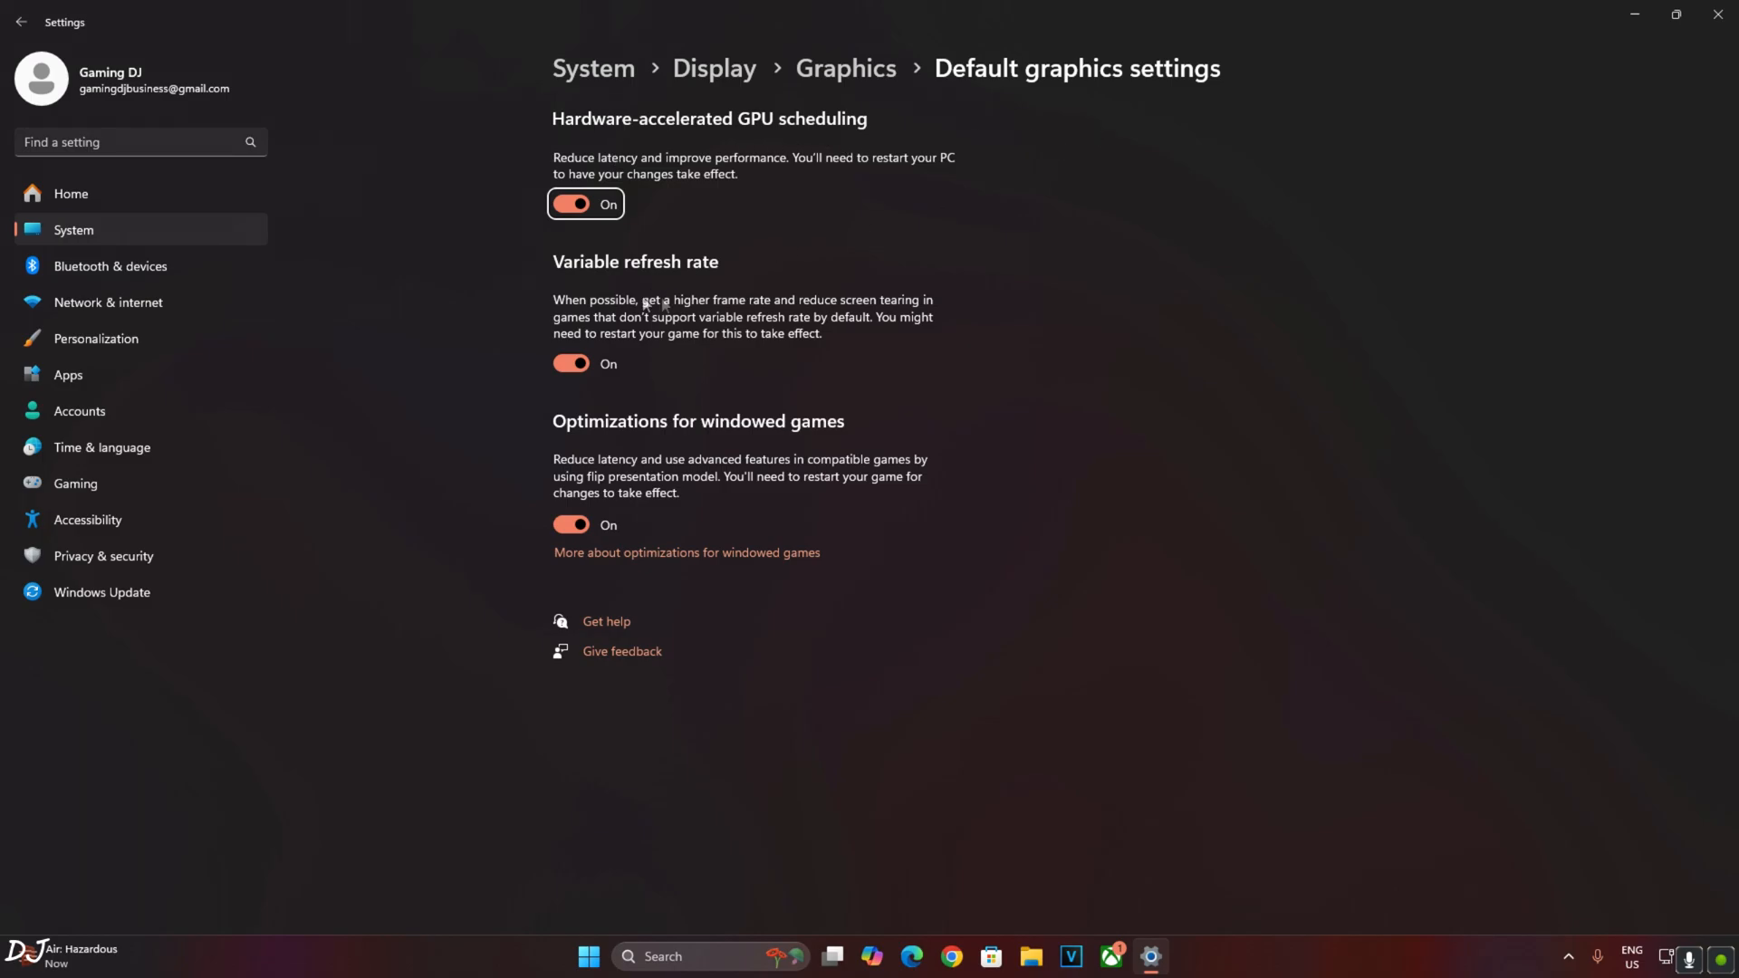
mouse_move(580, 399)
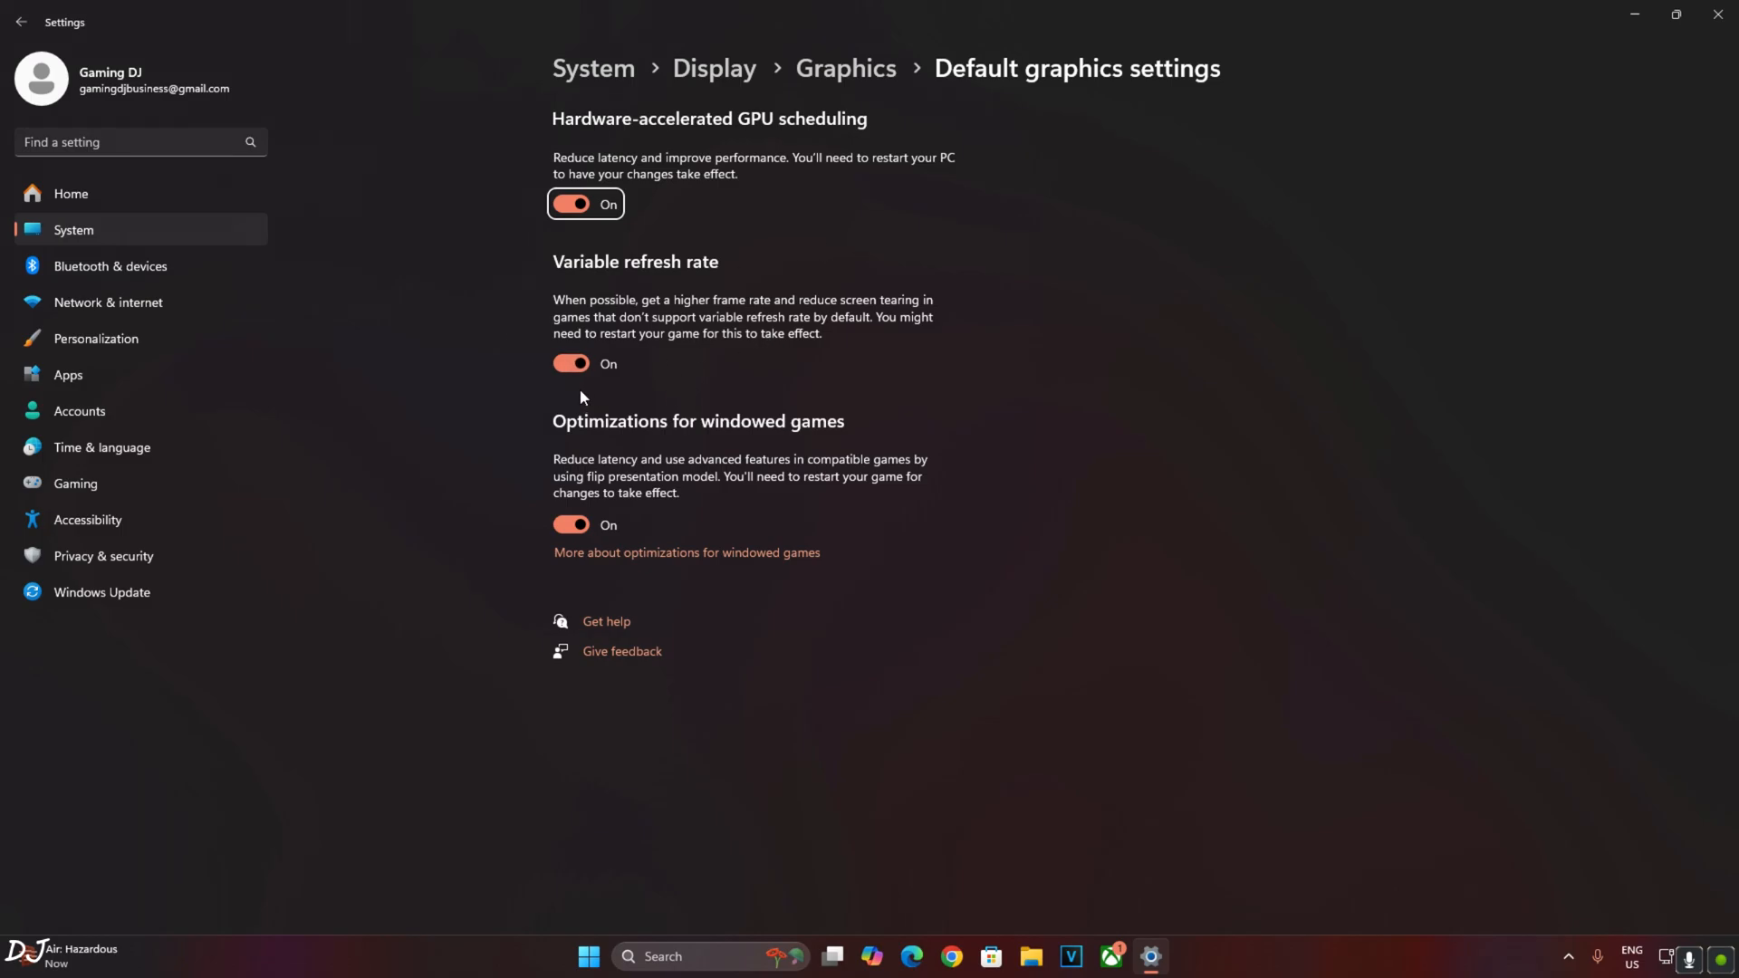
Set Low Latency Mode to On in NVIDIA Control Panel's Saints Row program profile.
left_click(589, 963)
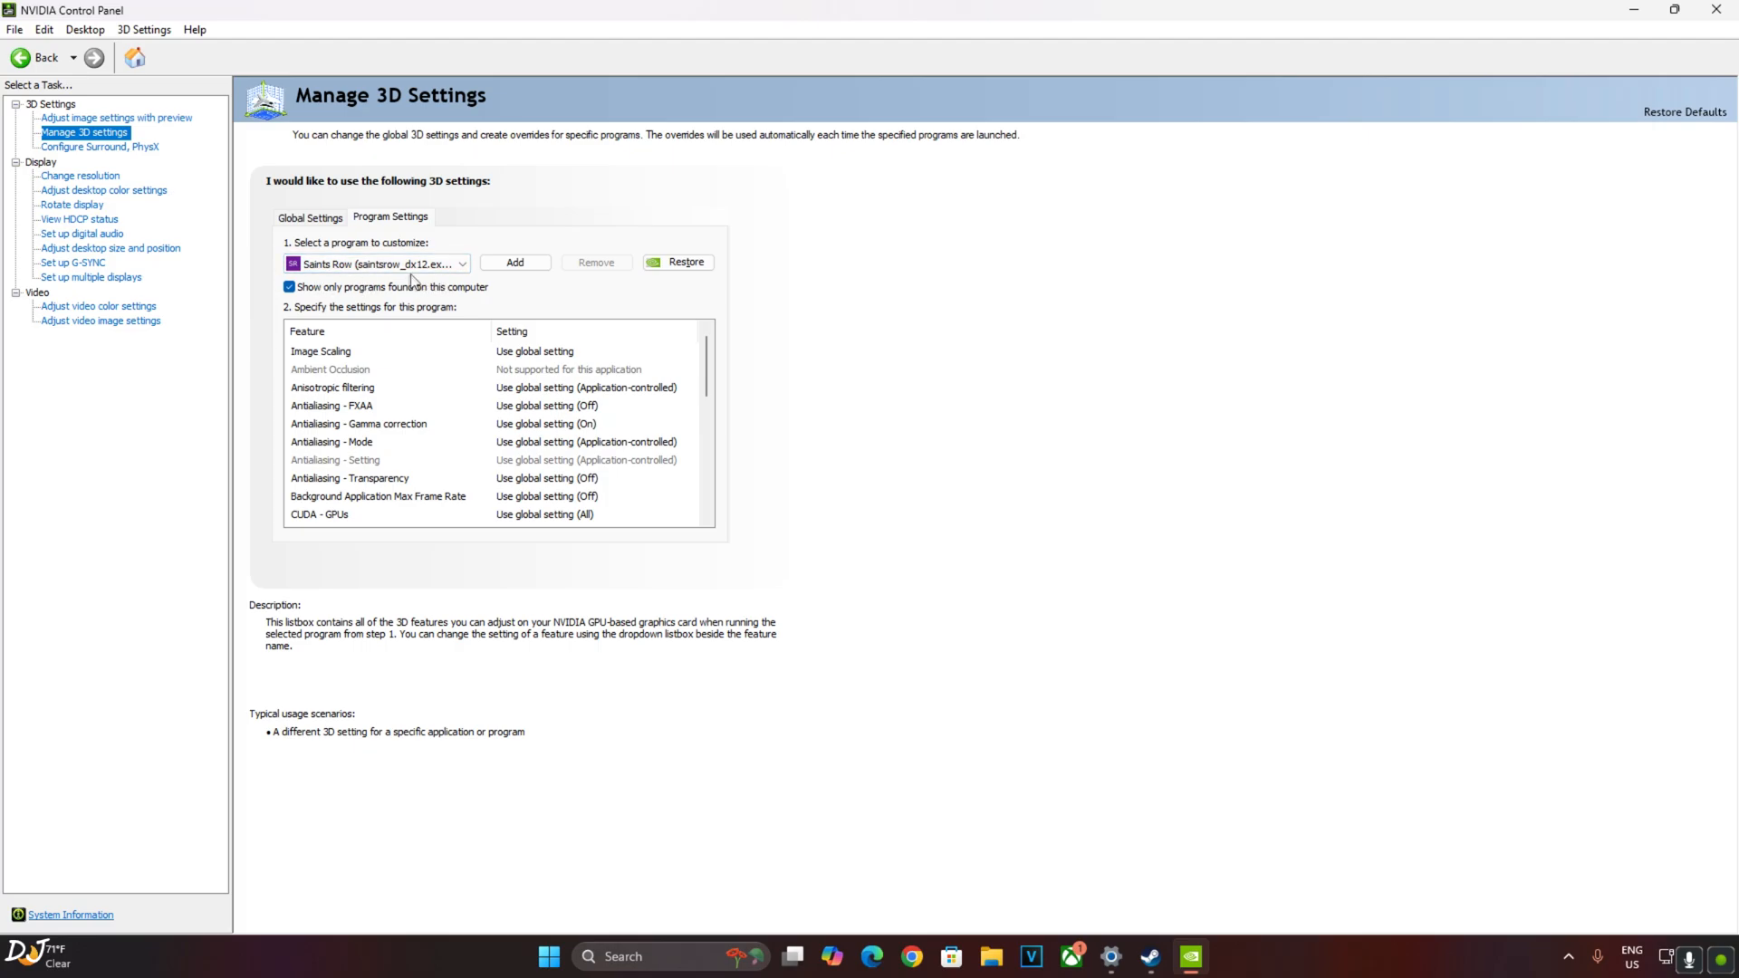
mouse_move(456, 280)
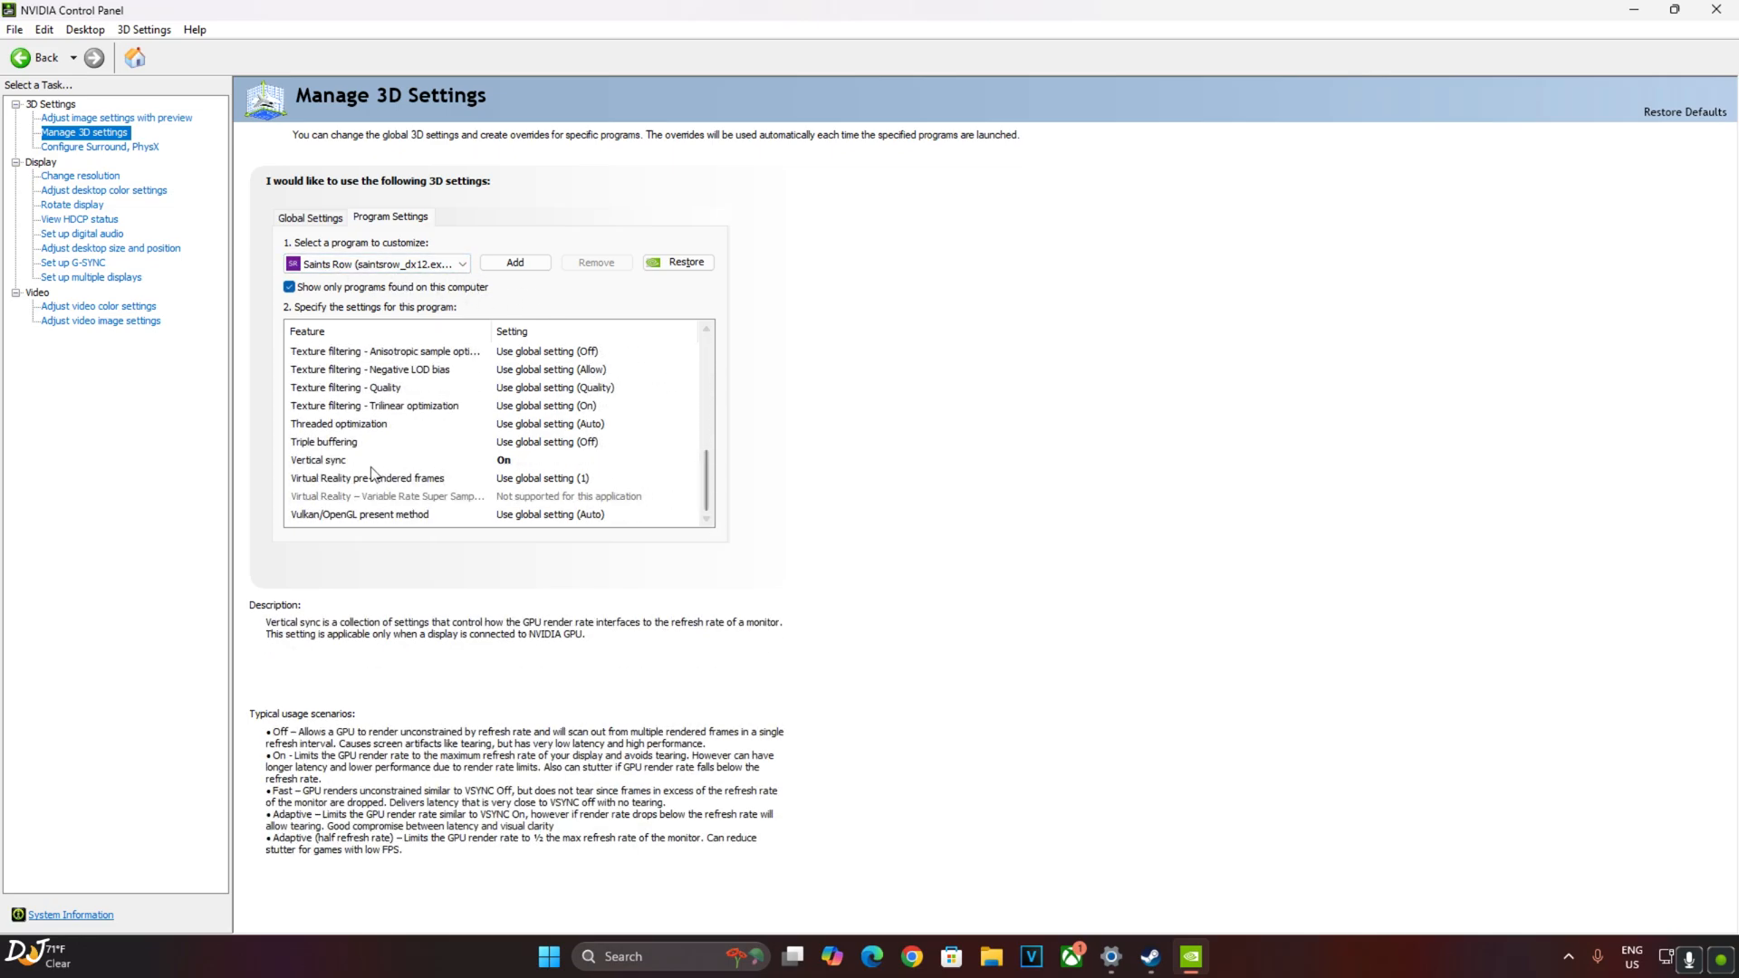
scroll("up", 3)
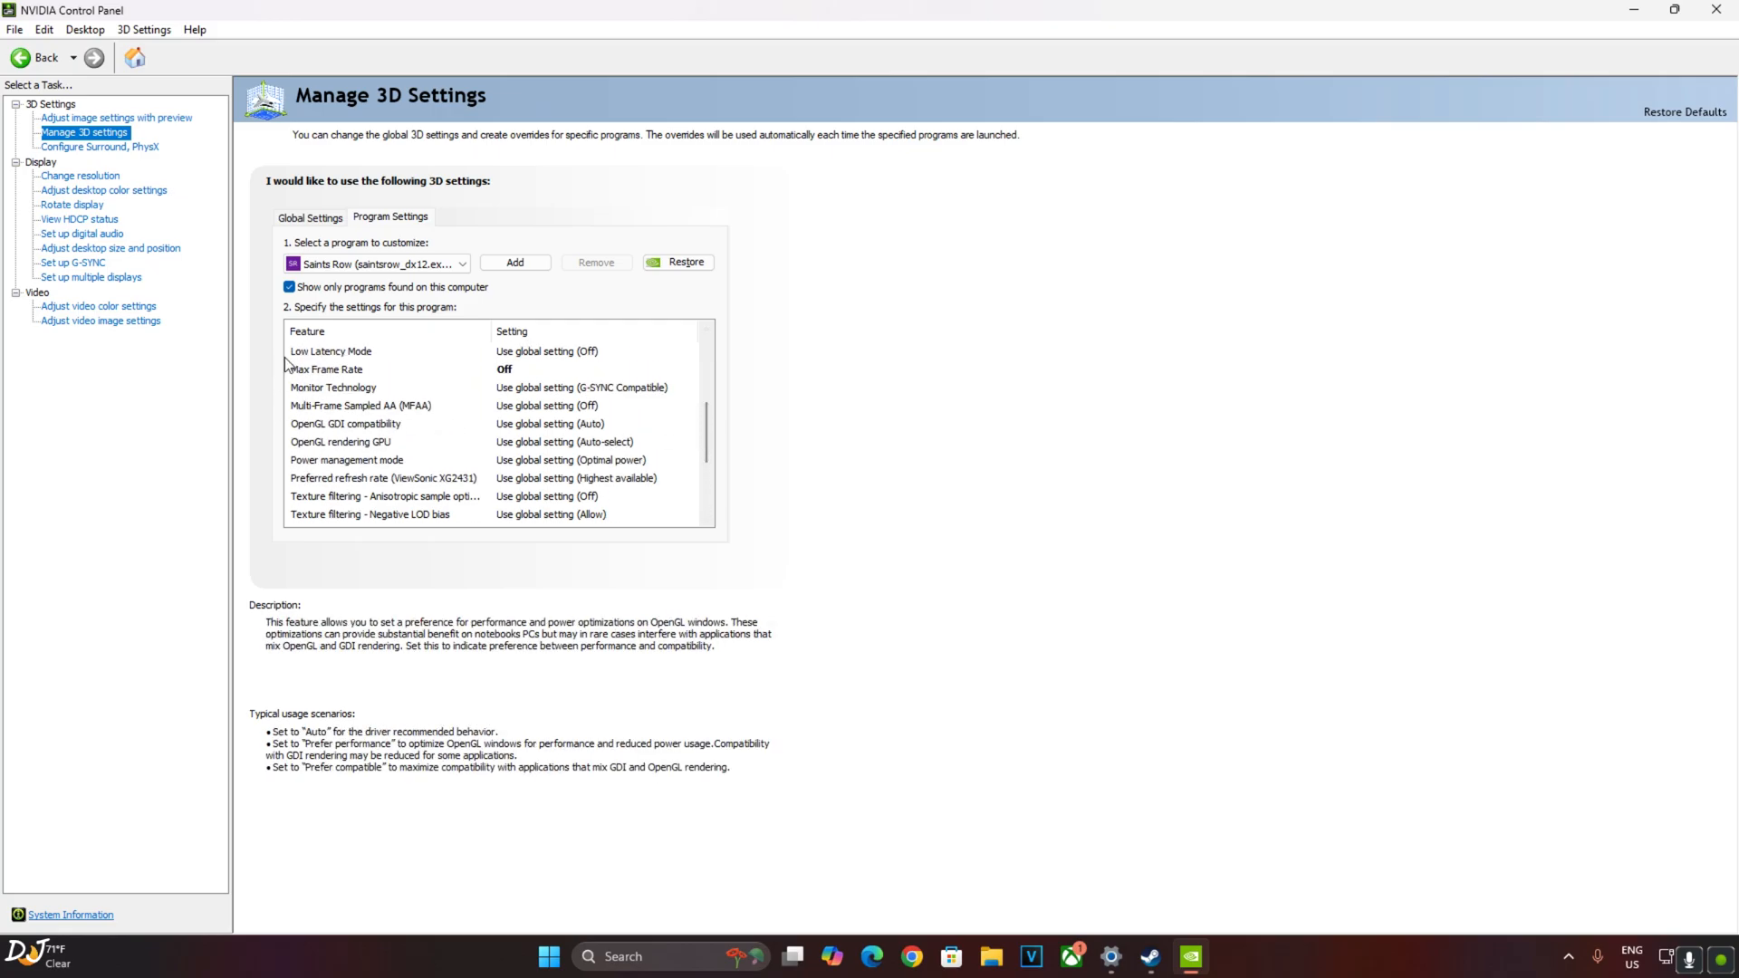
left_click(543, 352)
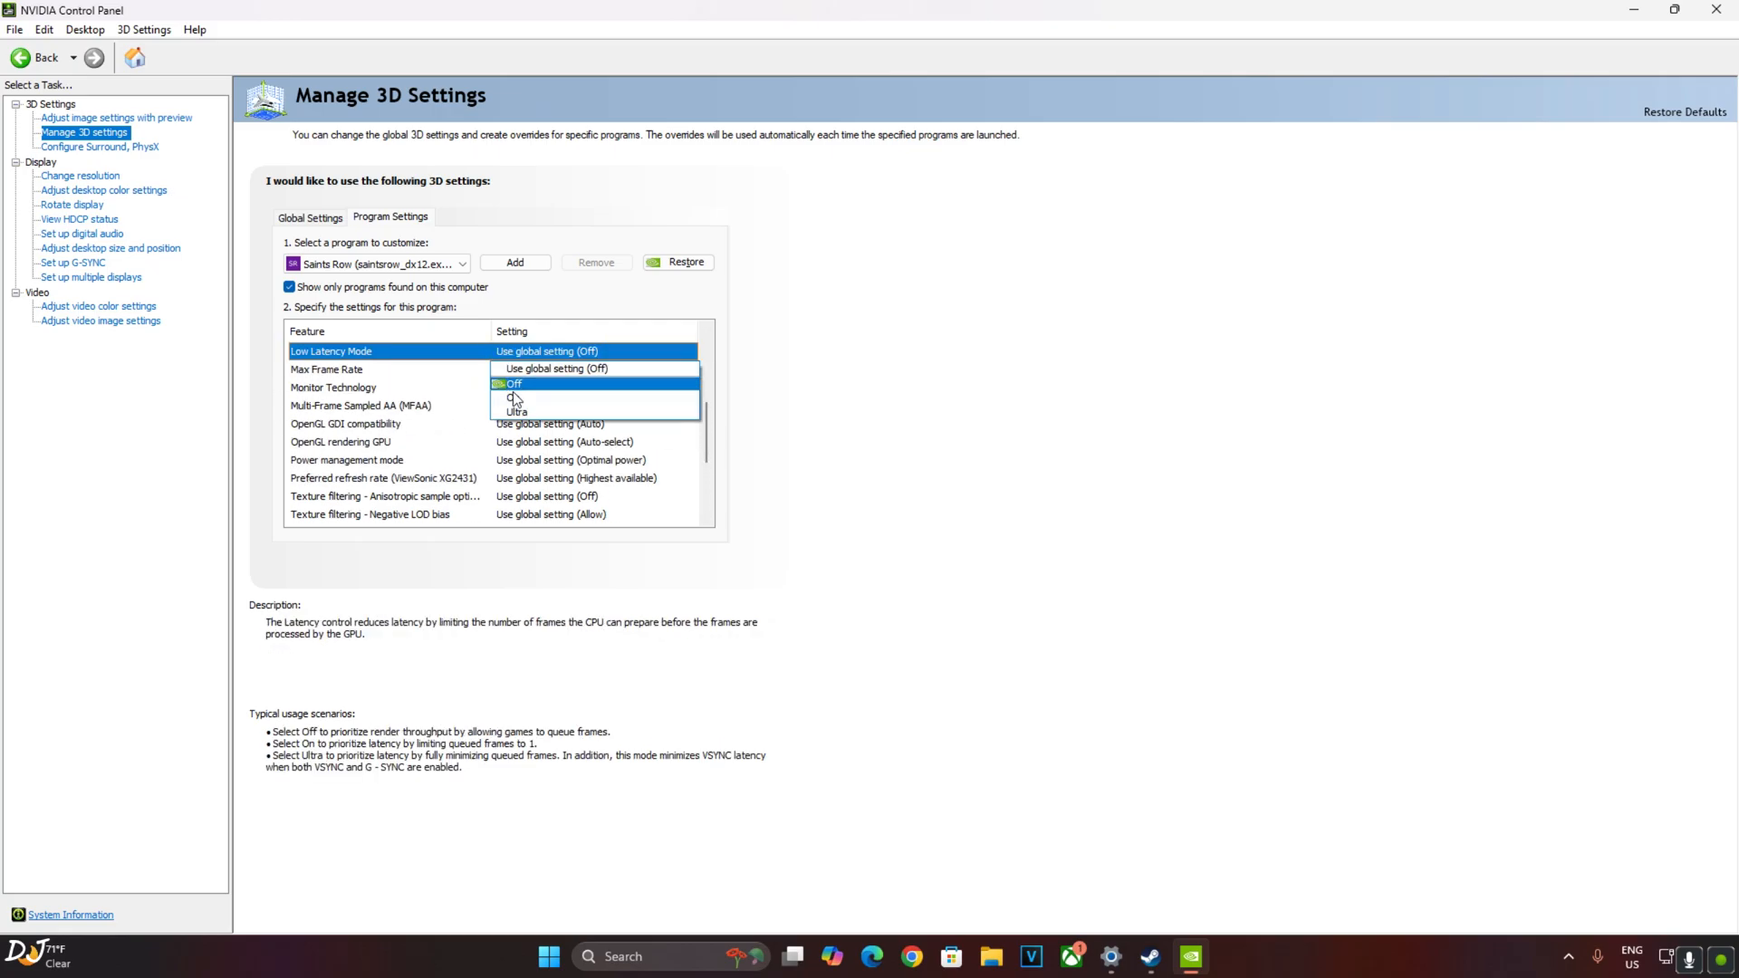
left_click(514, 400)
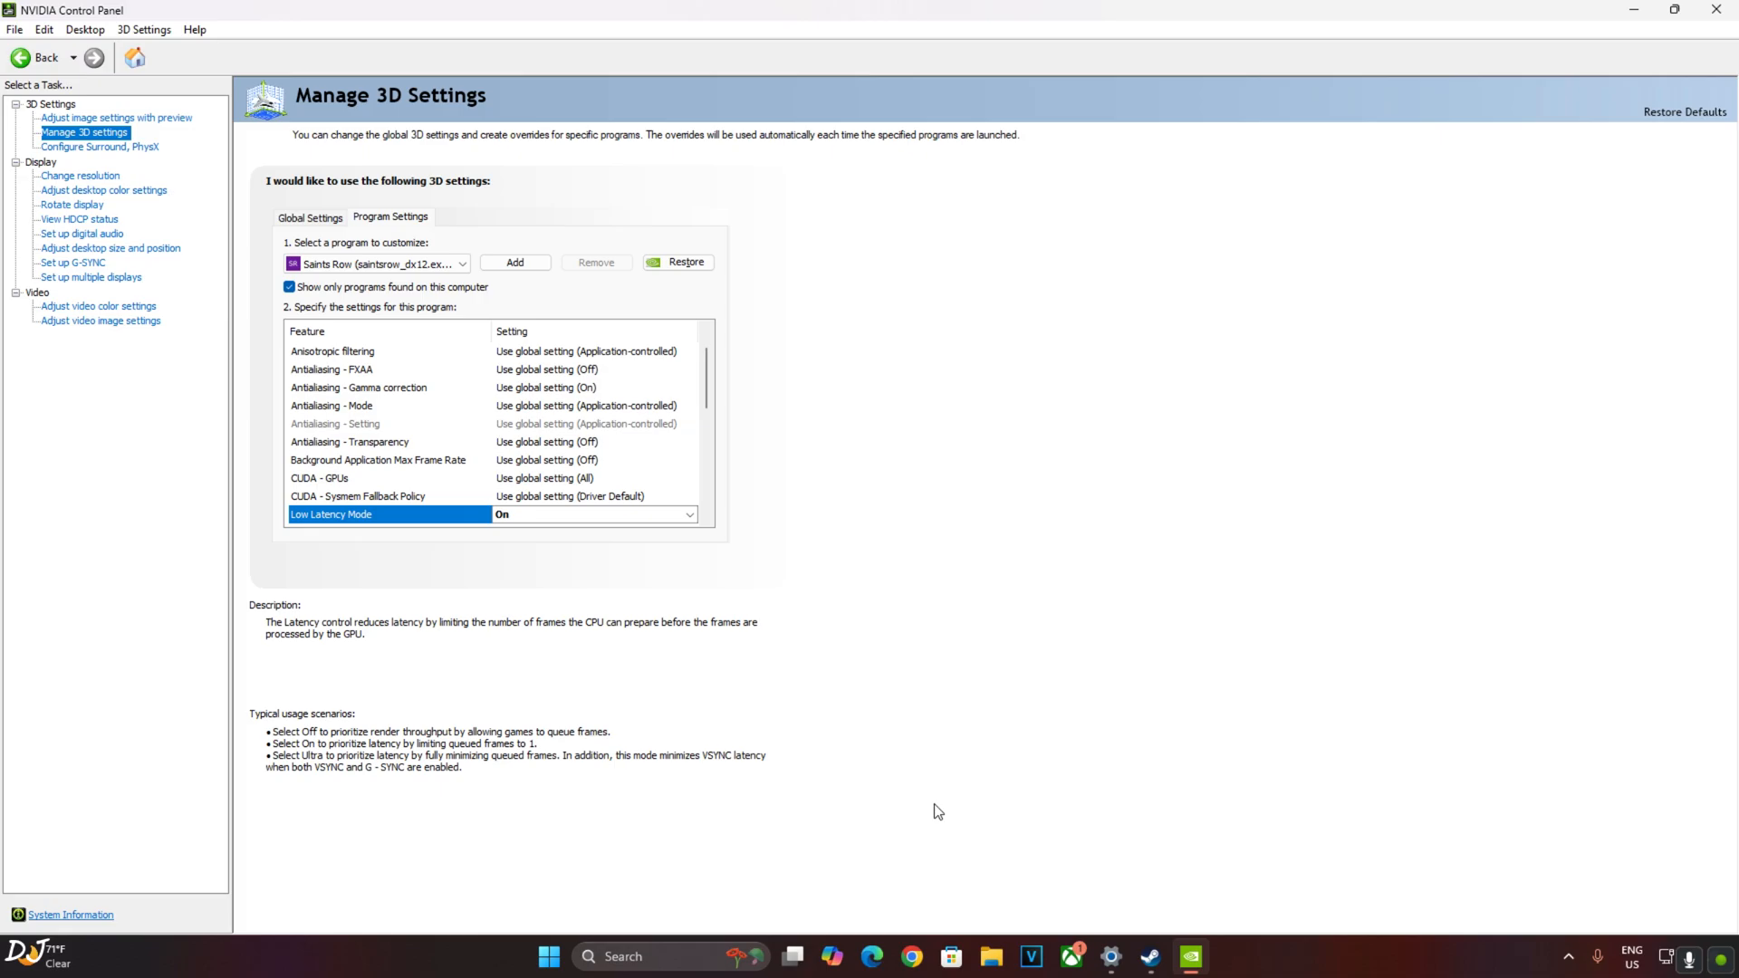
mouse_move(131, 459)
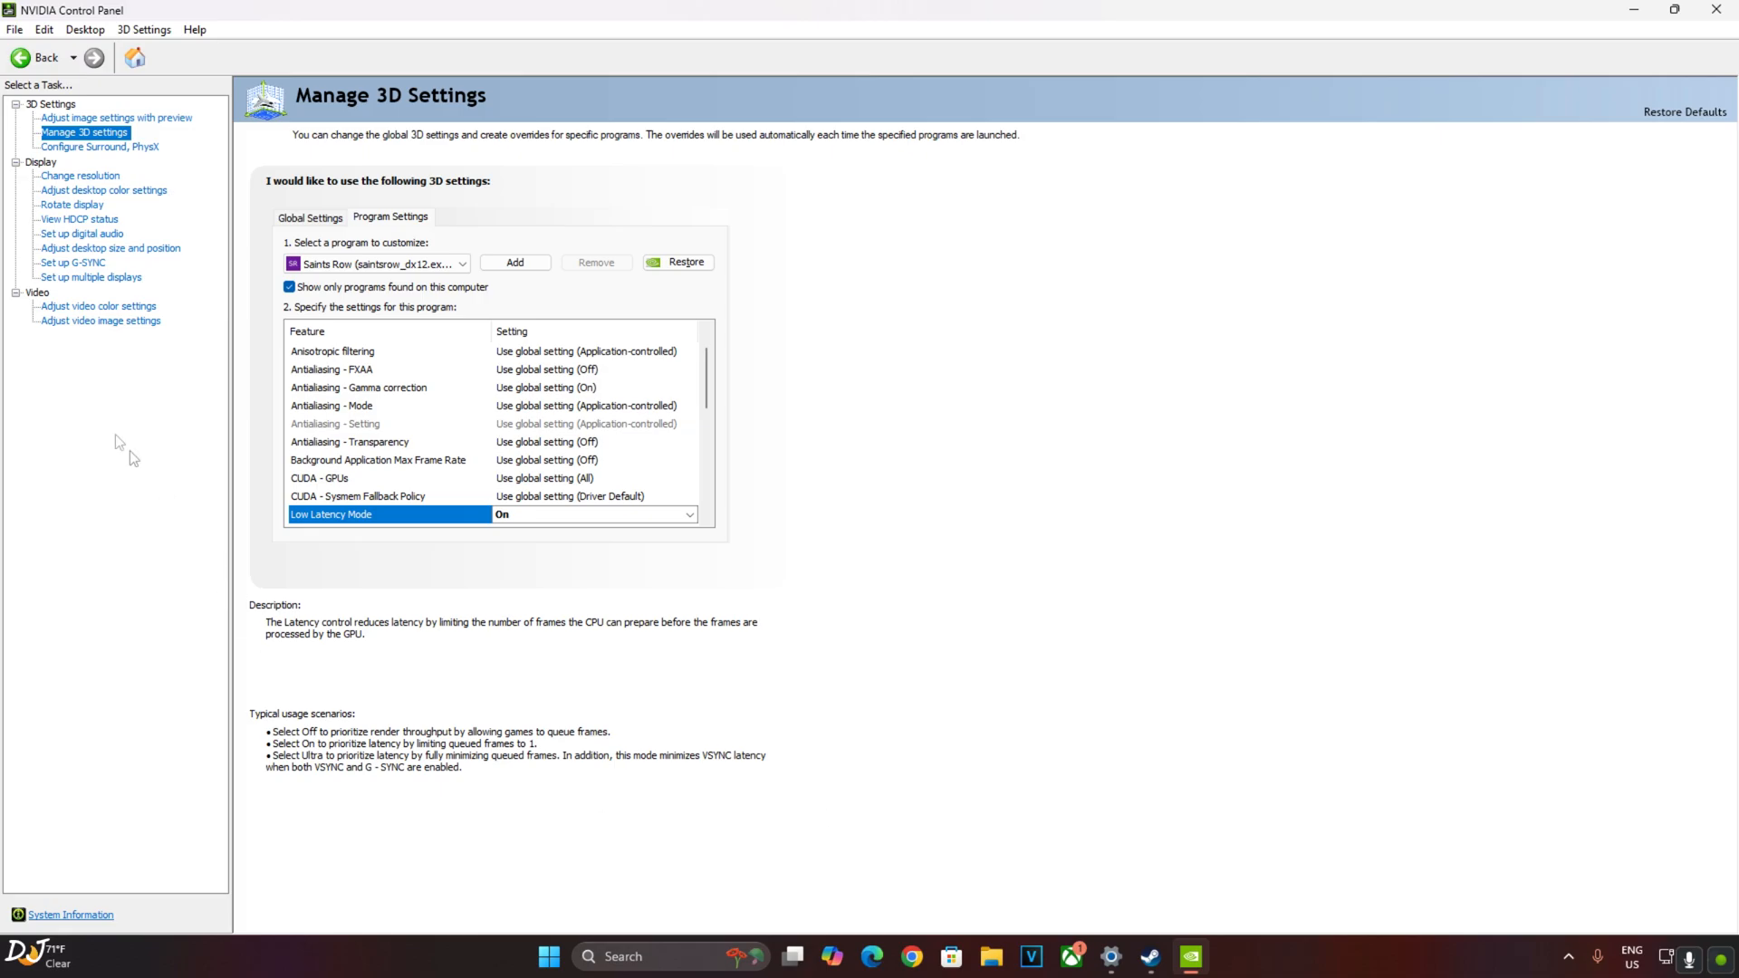
left_click(72, 263)
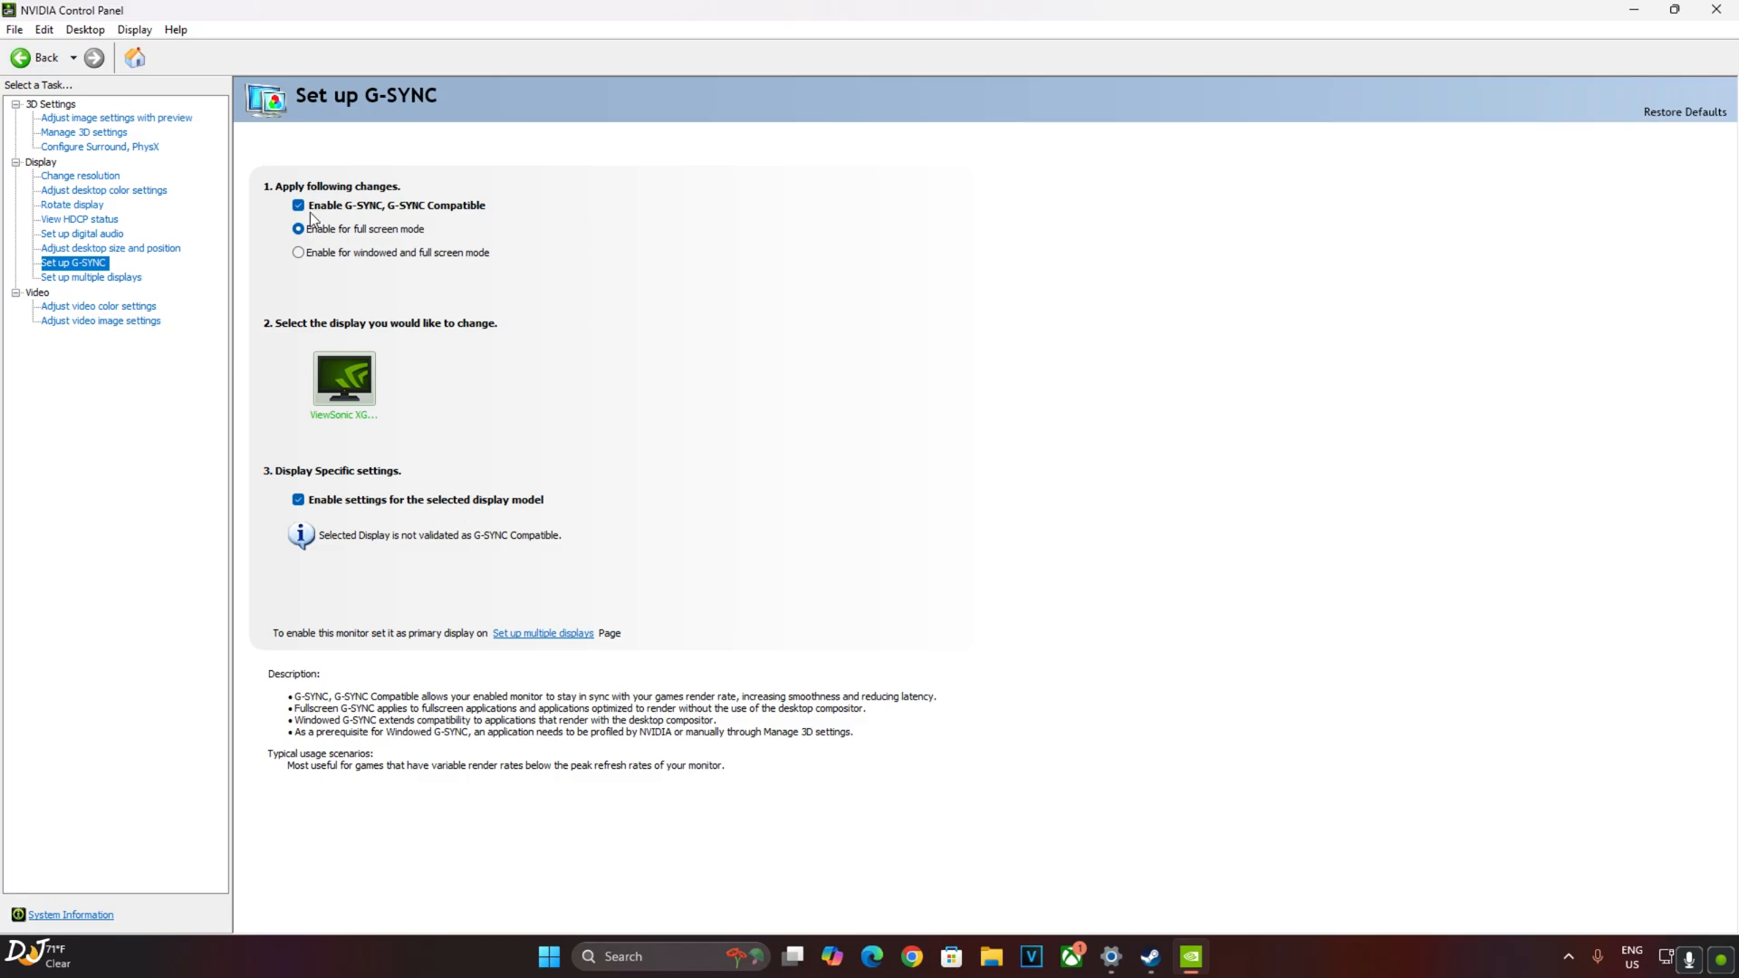
mouse_move(621, 236)
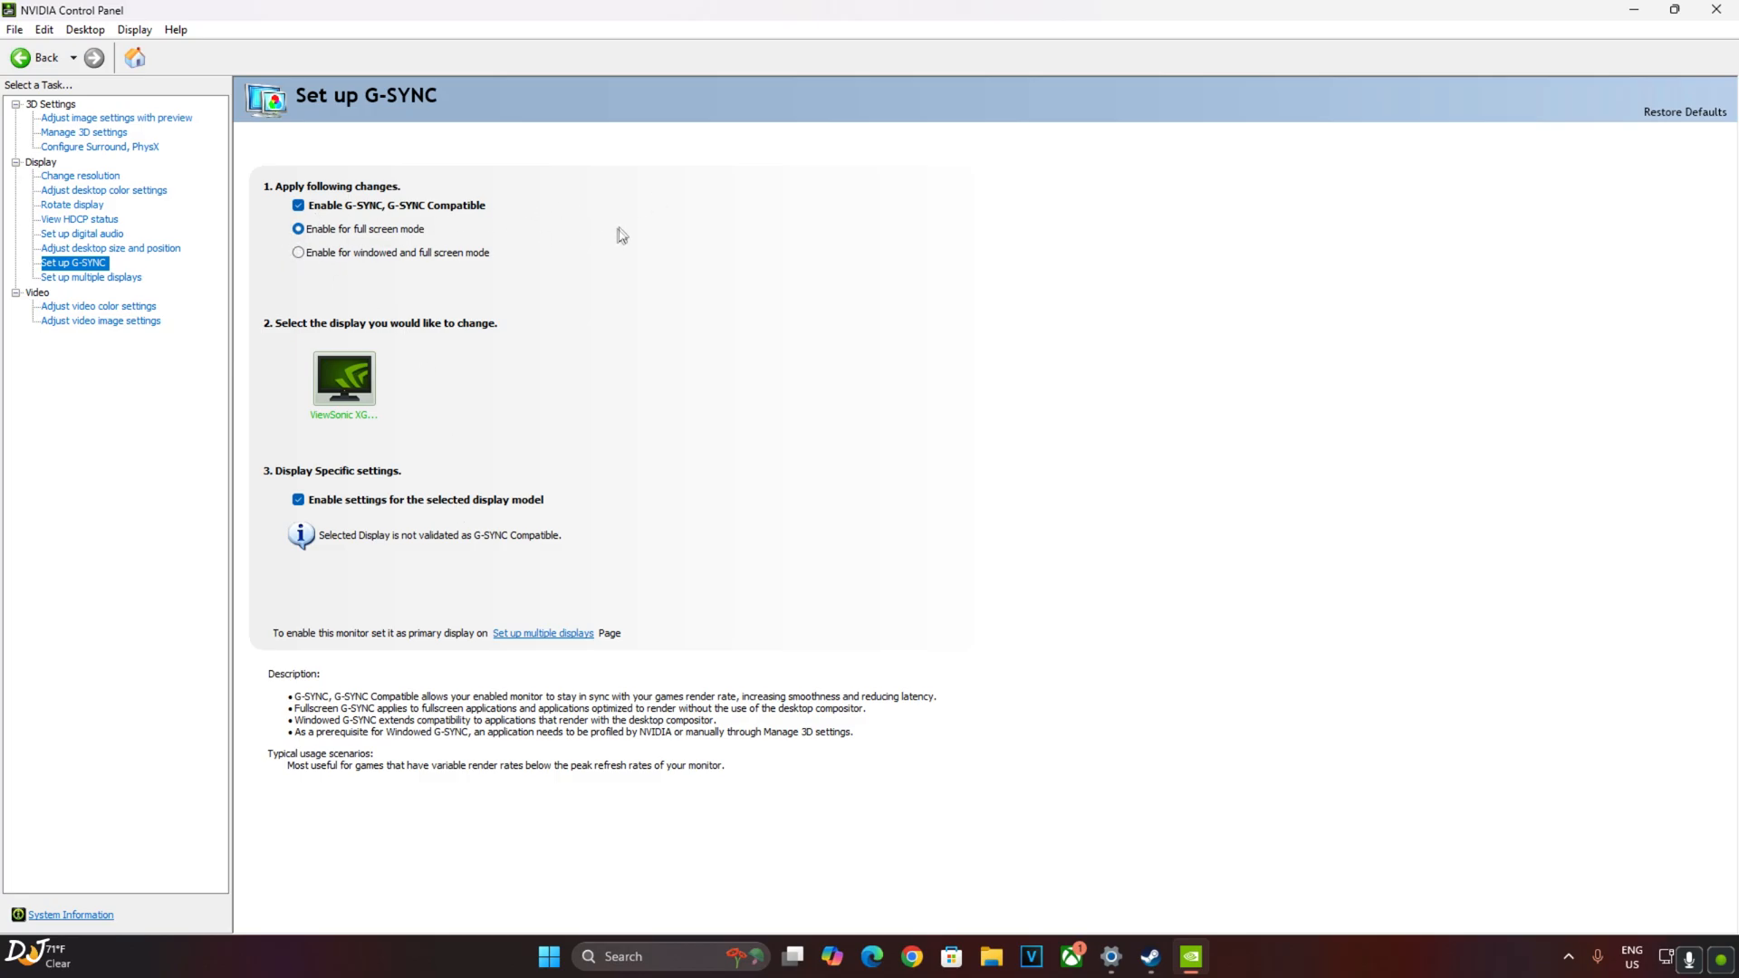
mouse_move(533, 529)
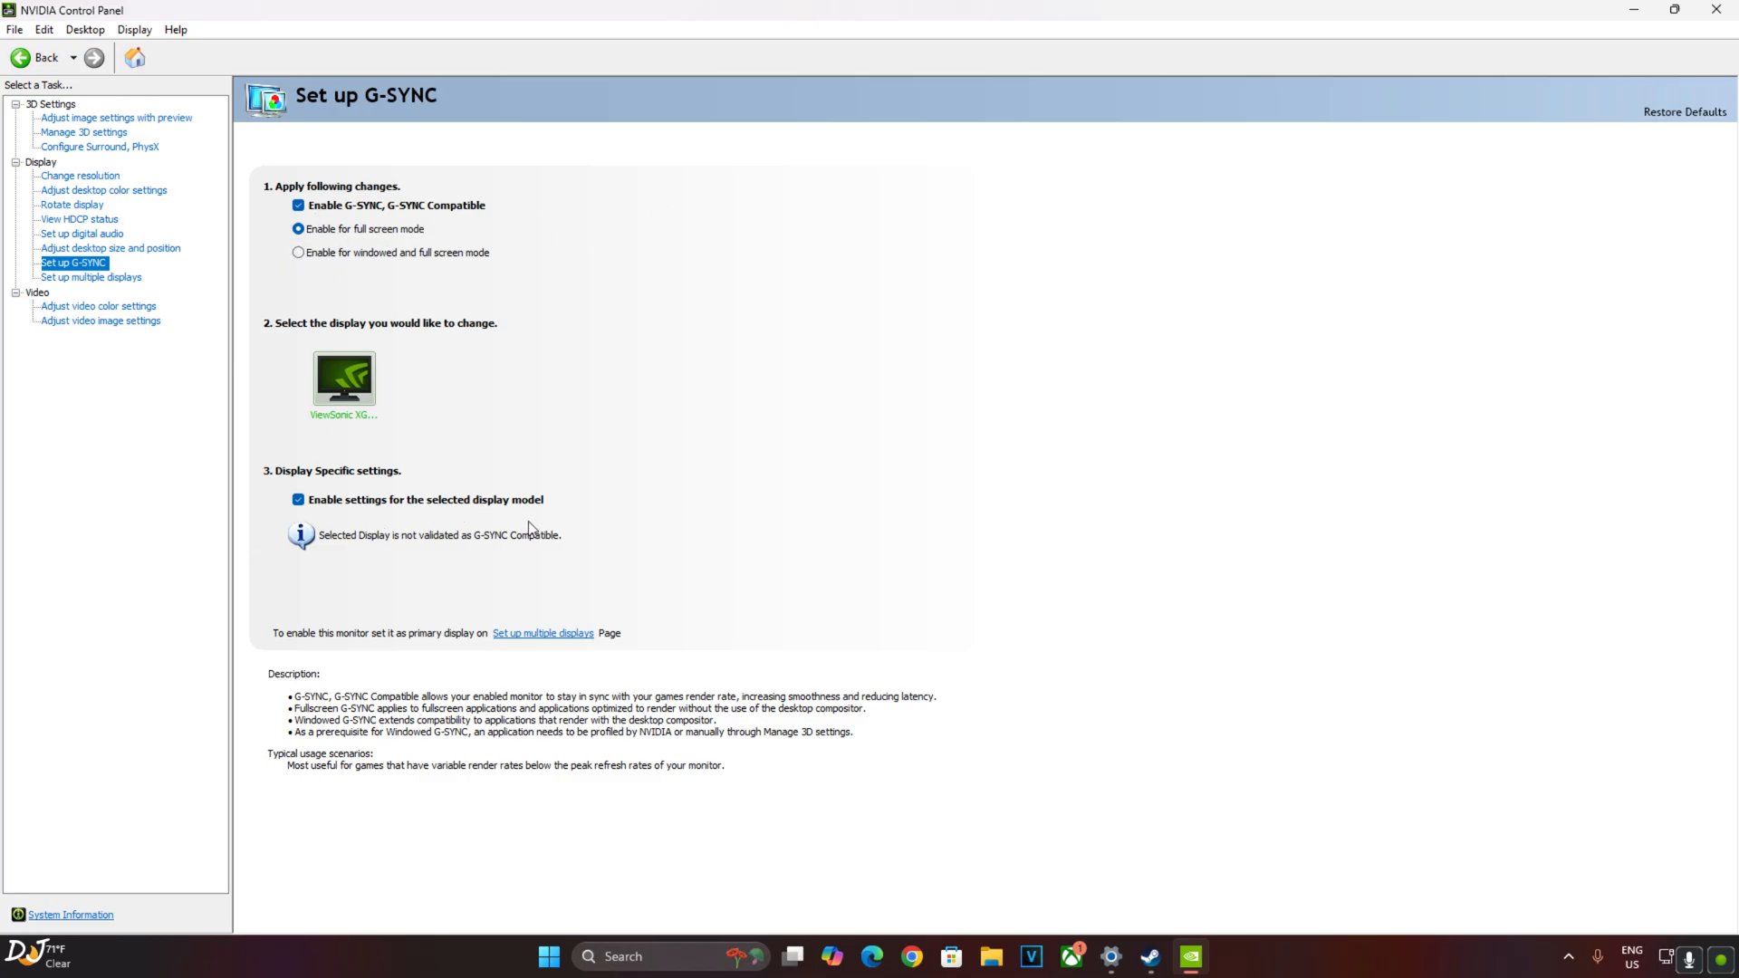
mouse_move(1610, 895)
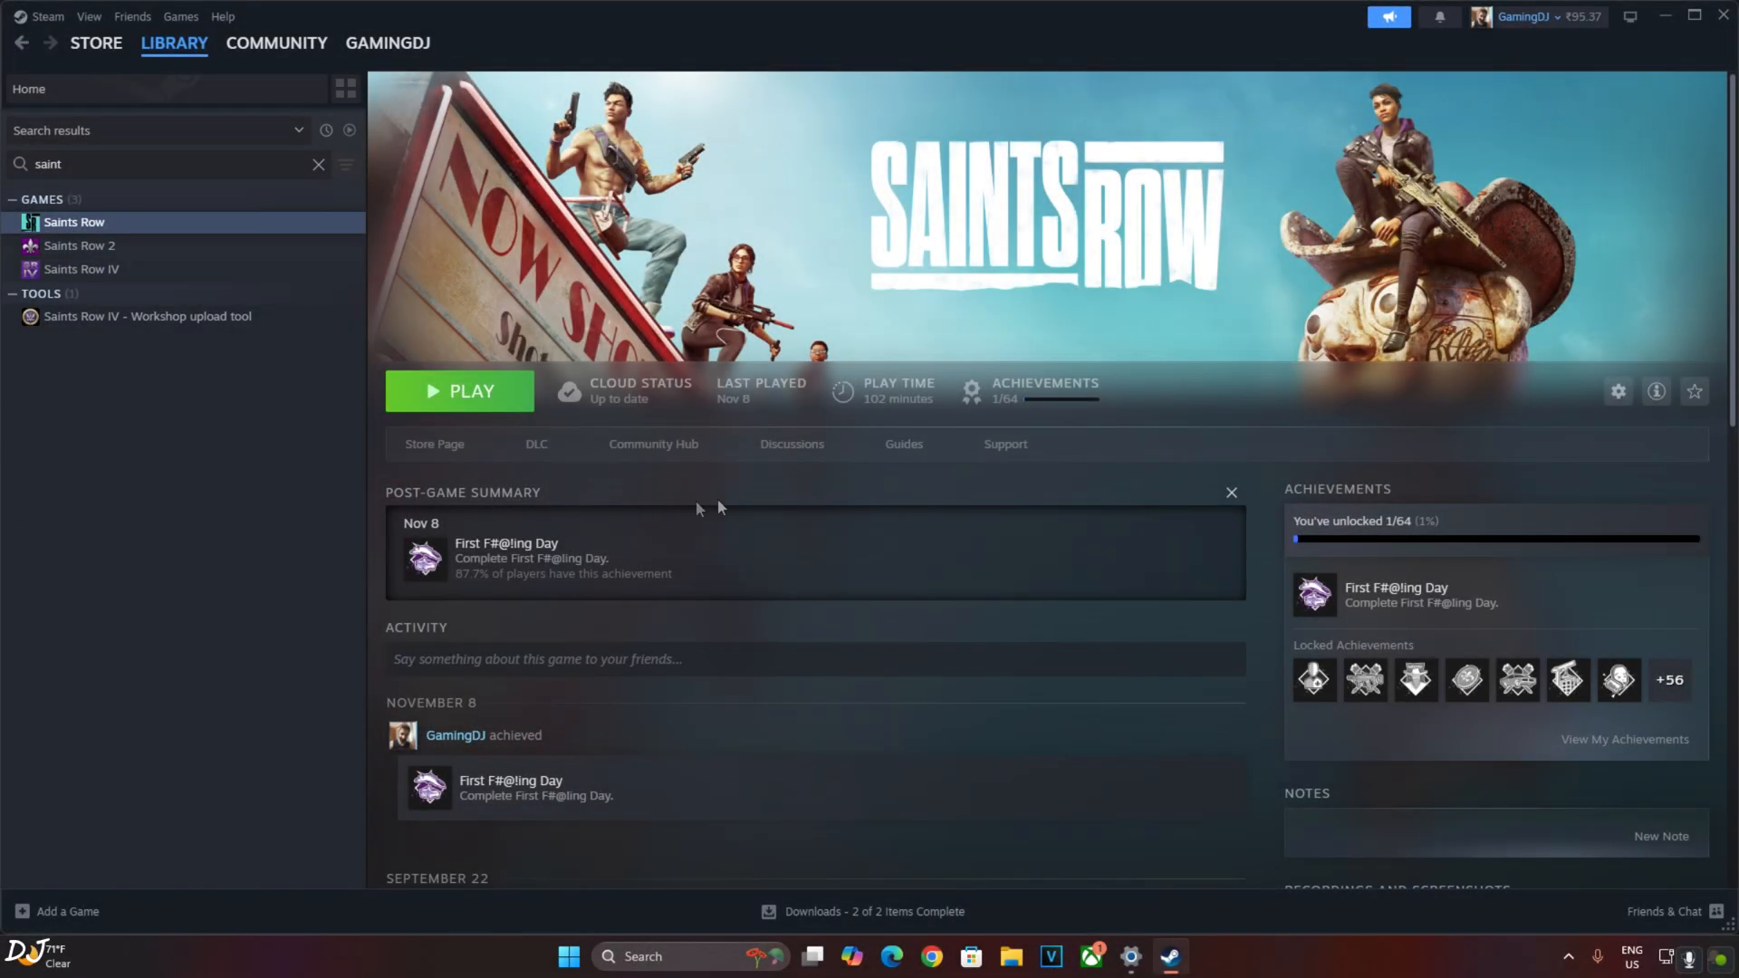
mouse_move(453, 391)
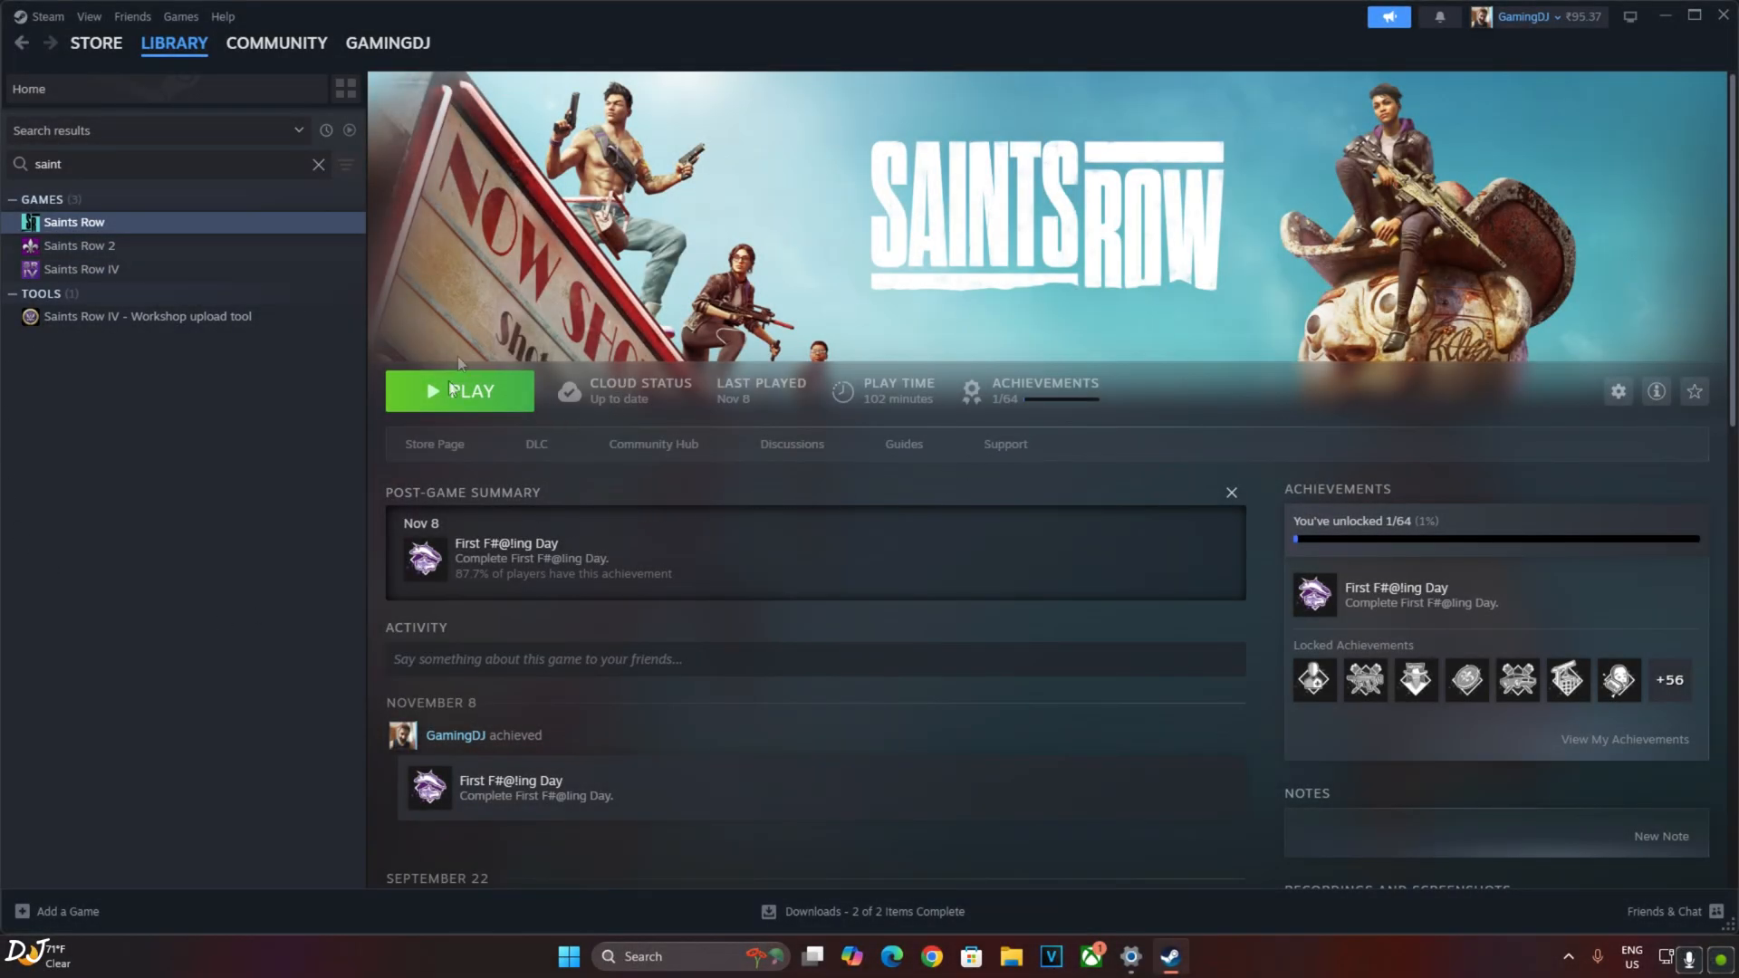
Launch Saints Row from Steam with the performance readout pinned, starting it in DirectX 12.
left_click(458, 390)
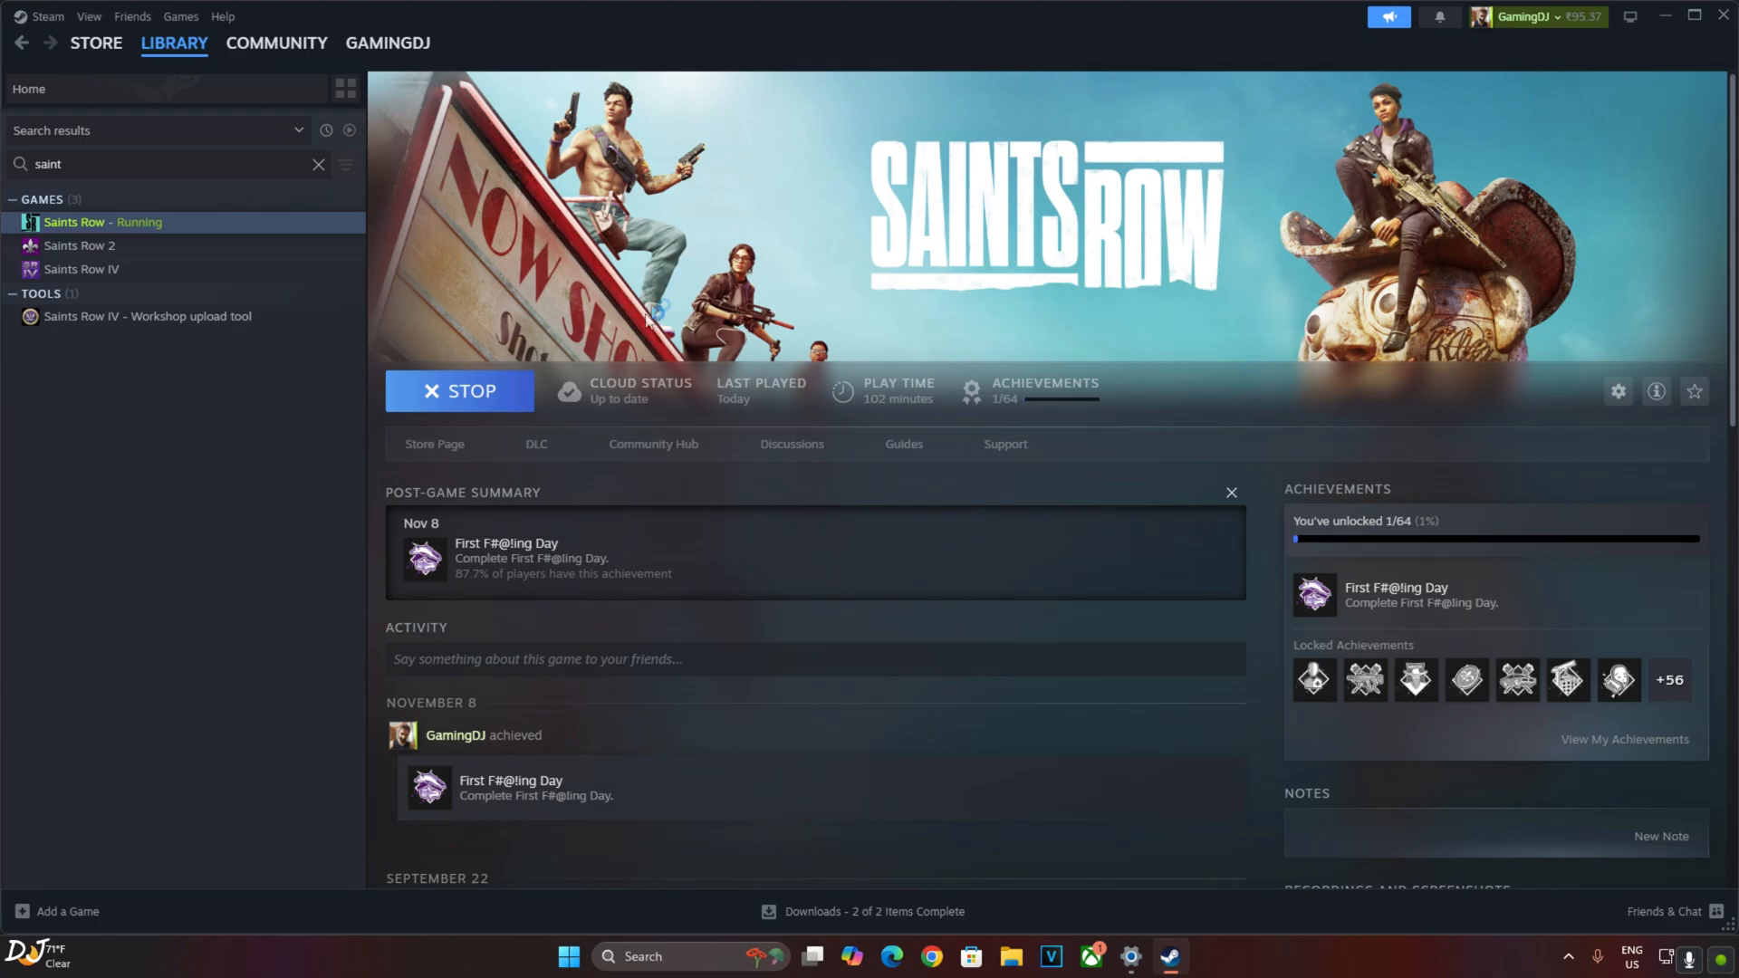
mouse_move(630, 262)
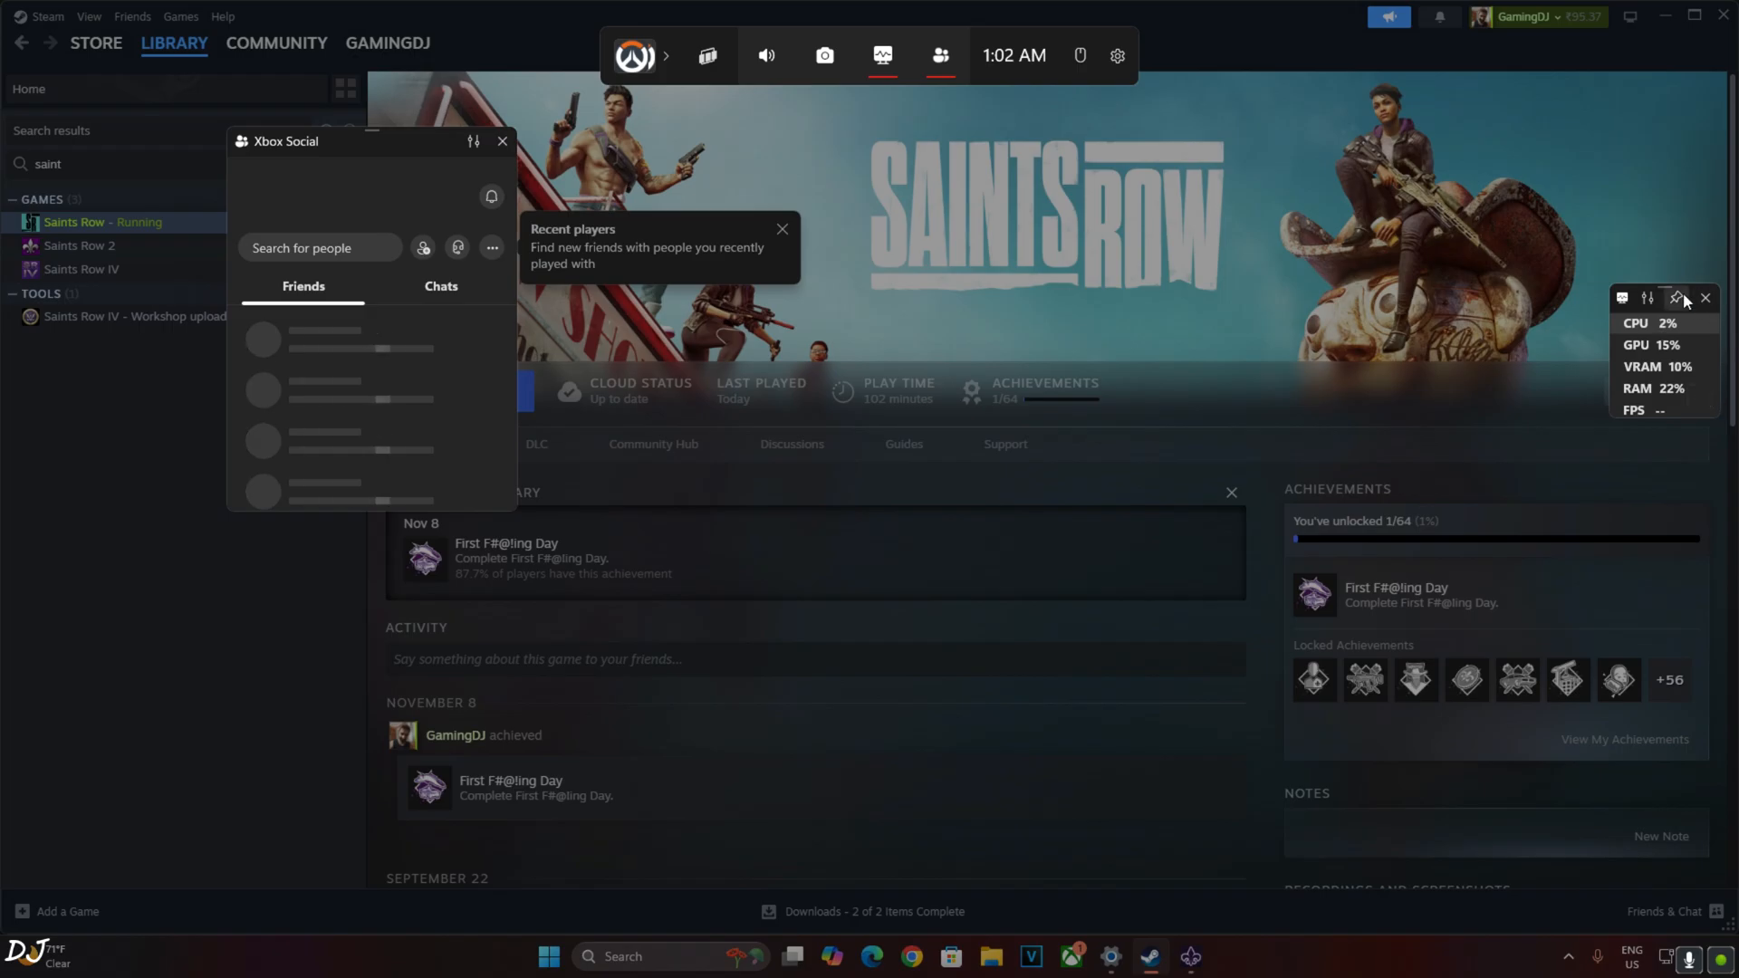
left_click(501, 141)
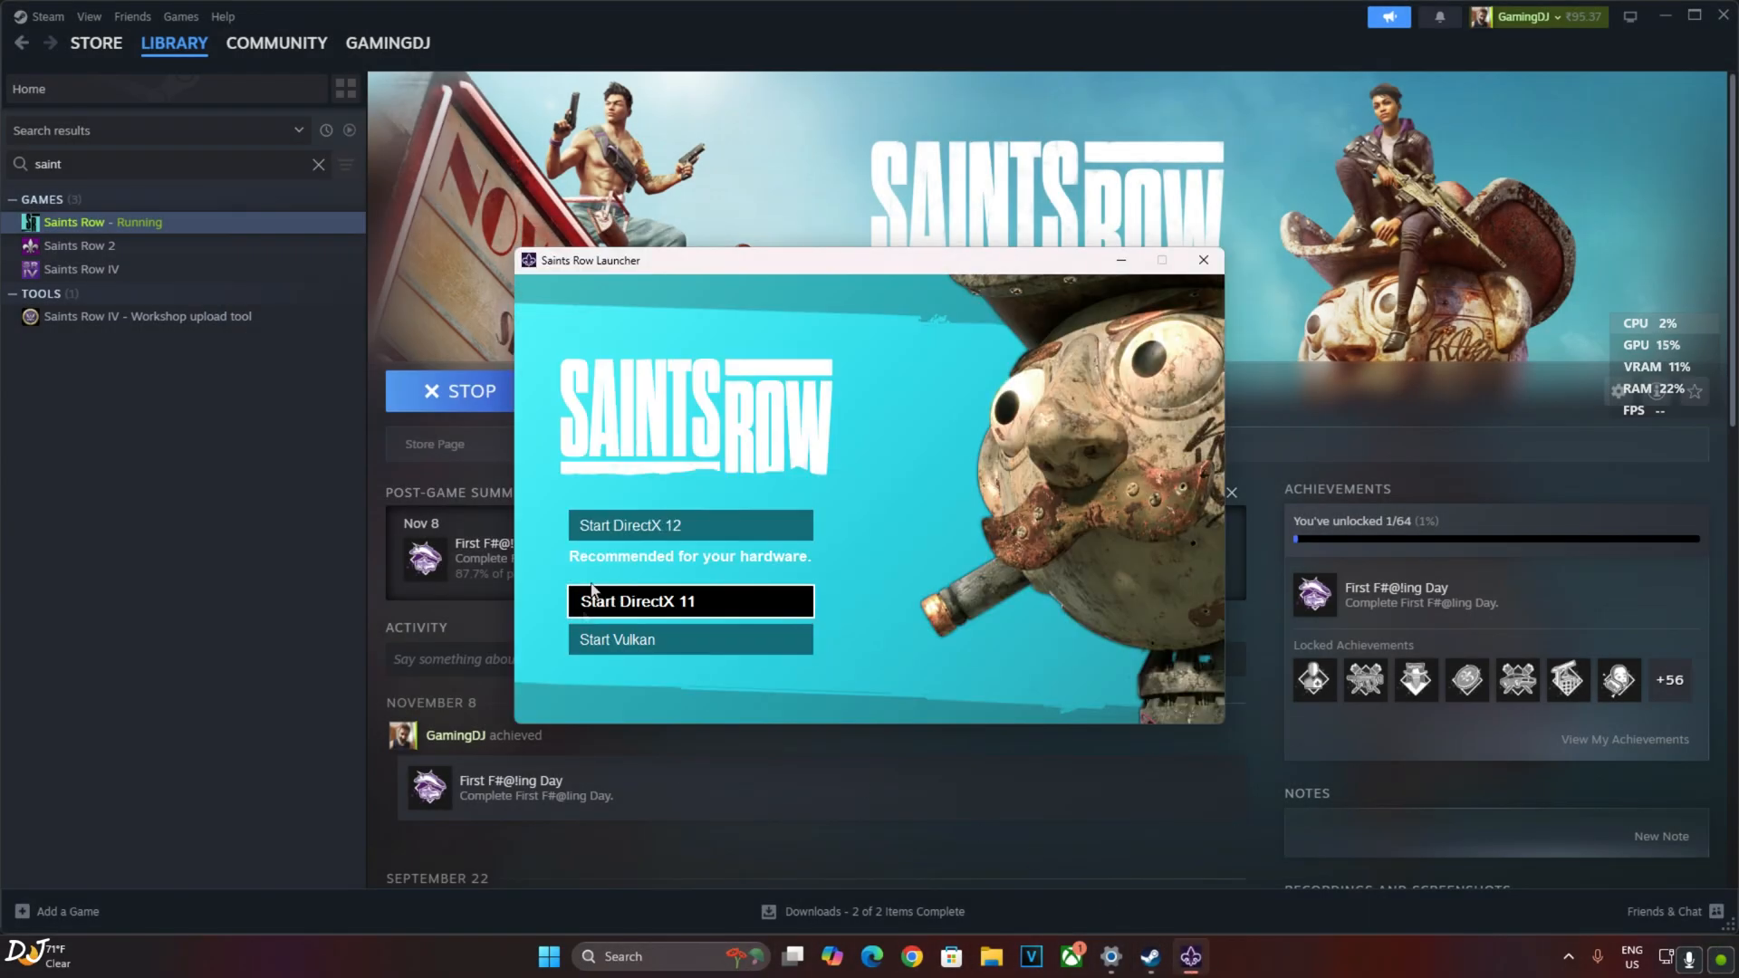
left_click(689, 600)
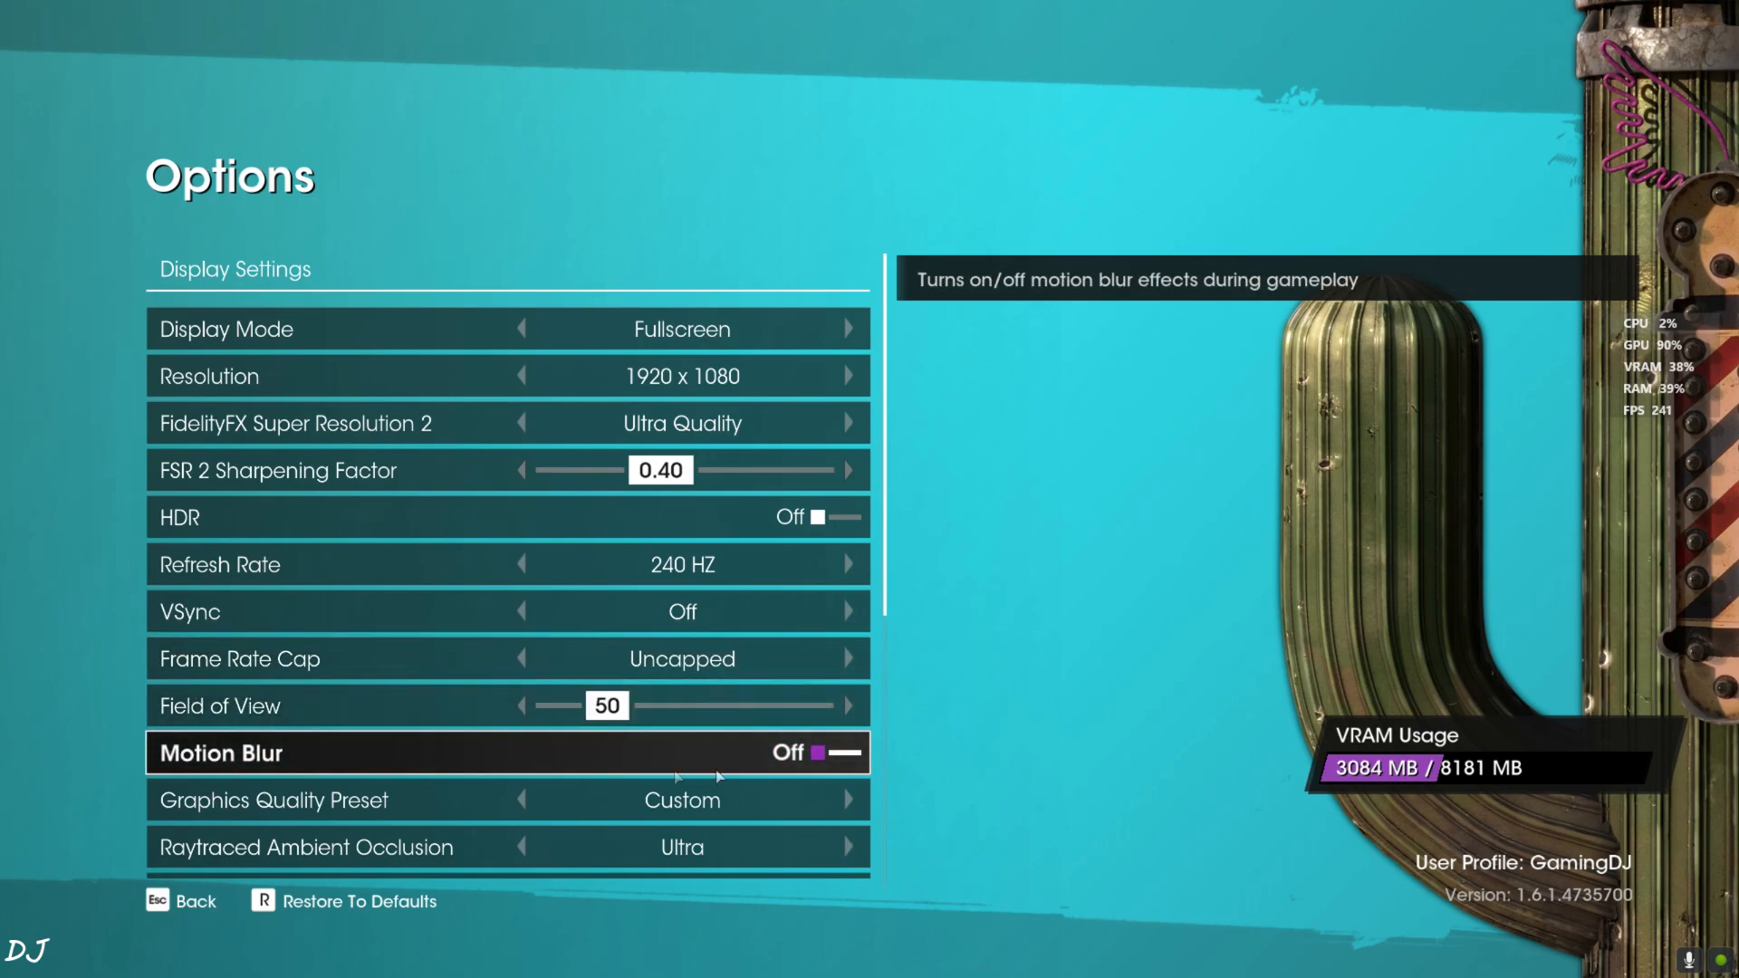
mouse_move(100, 610)
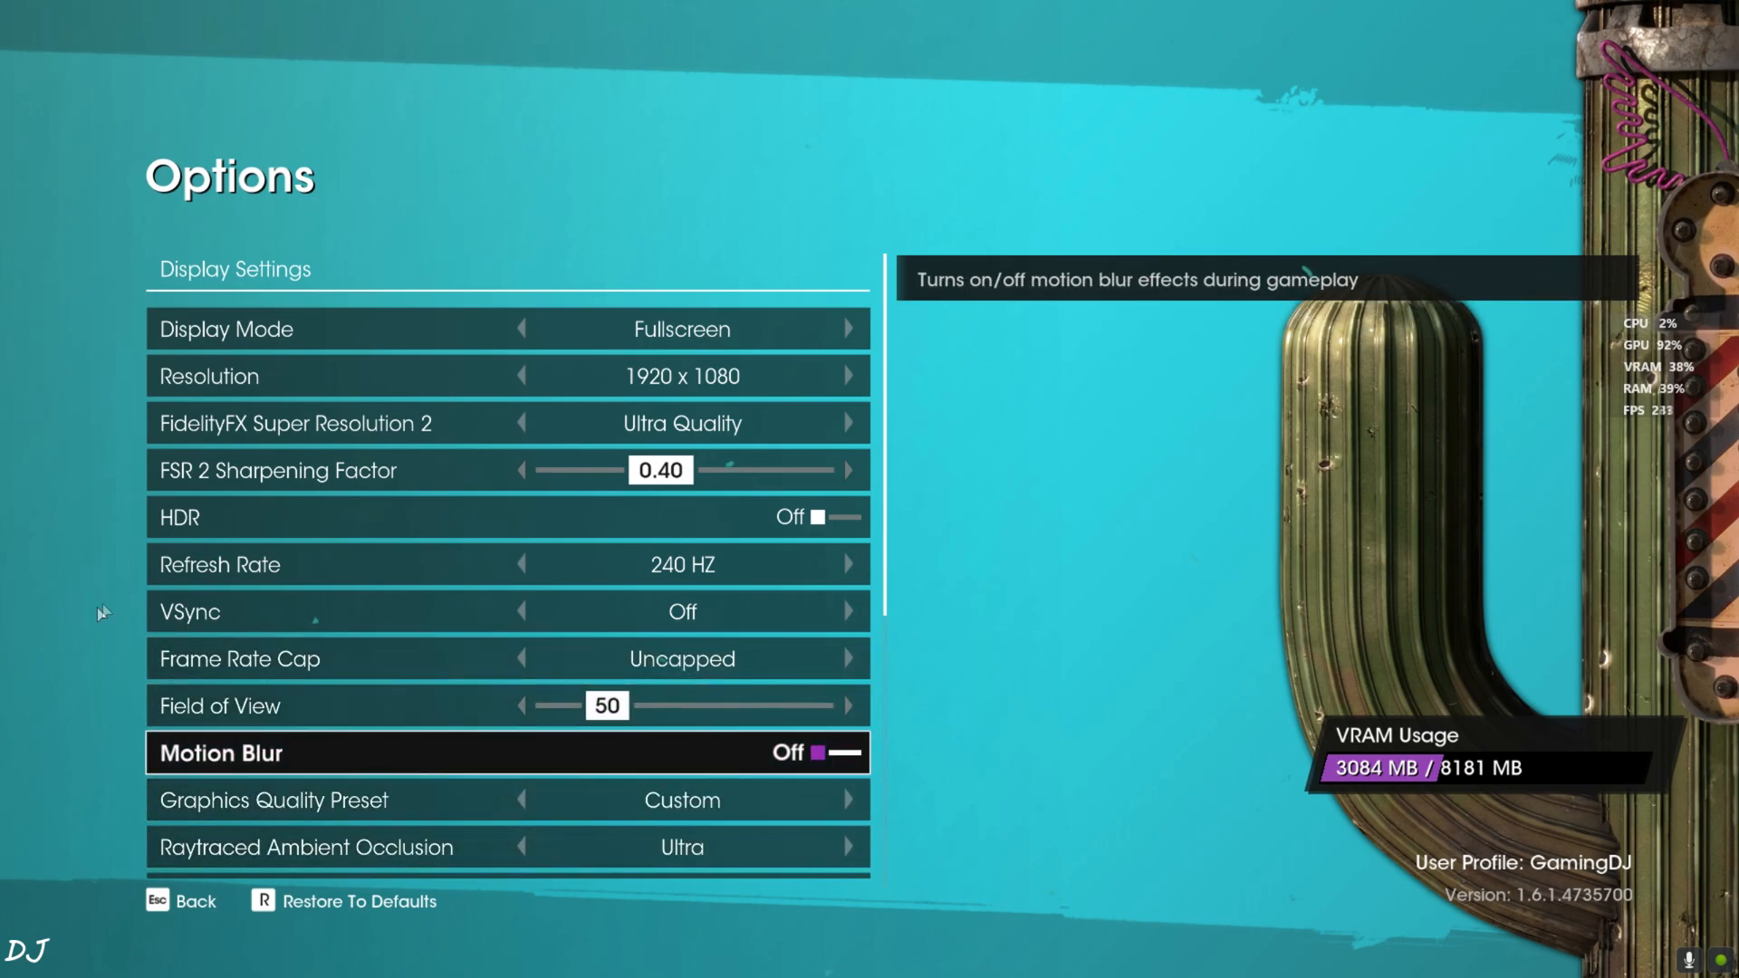
Scroll the Display options down to the advanced graphics settings, confirming Motion Blur and HBAO are Off.
scroll("down", 3)
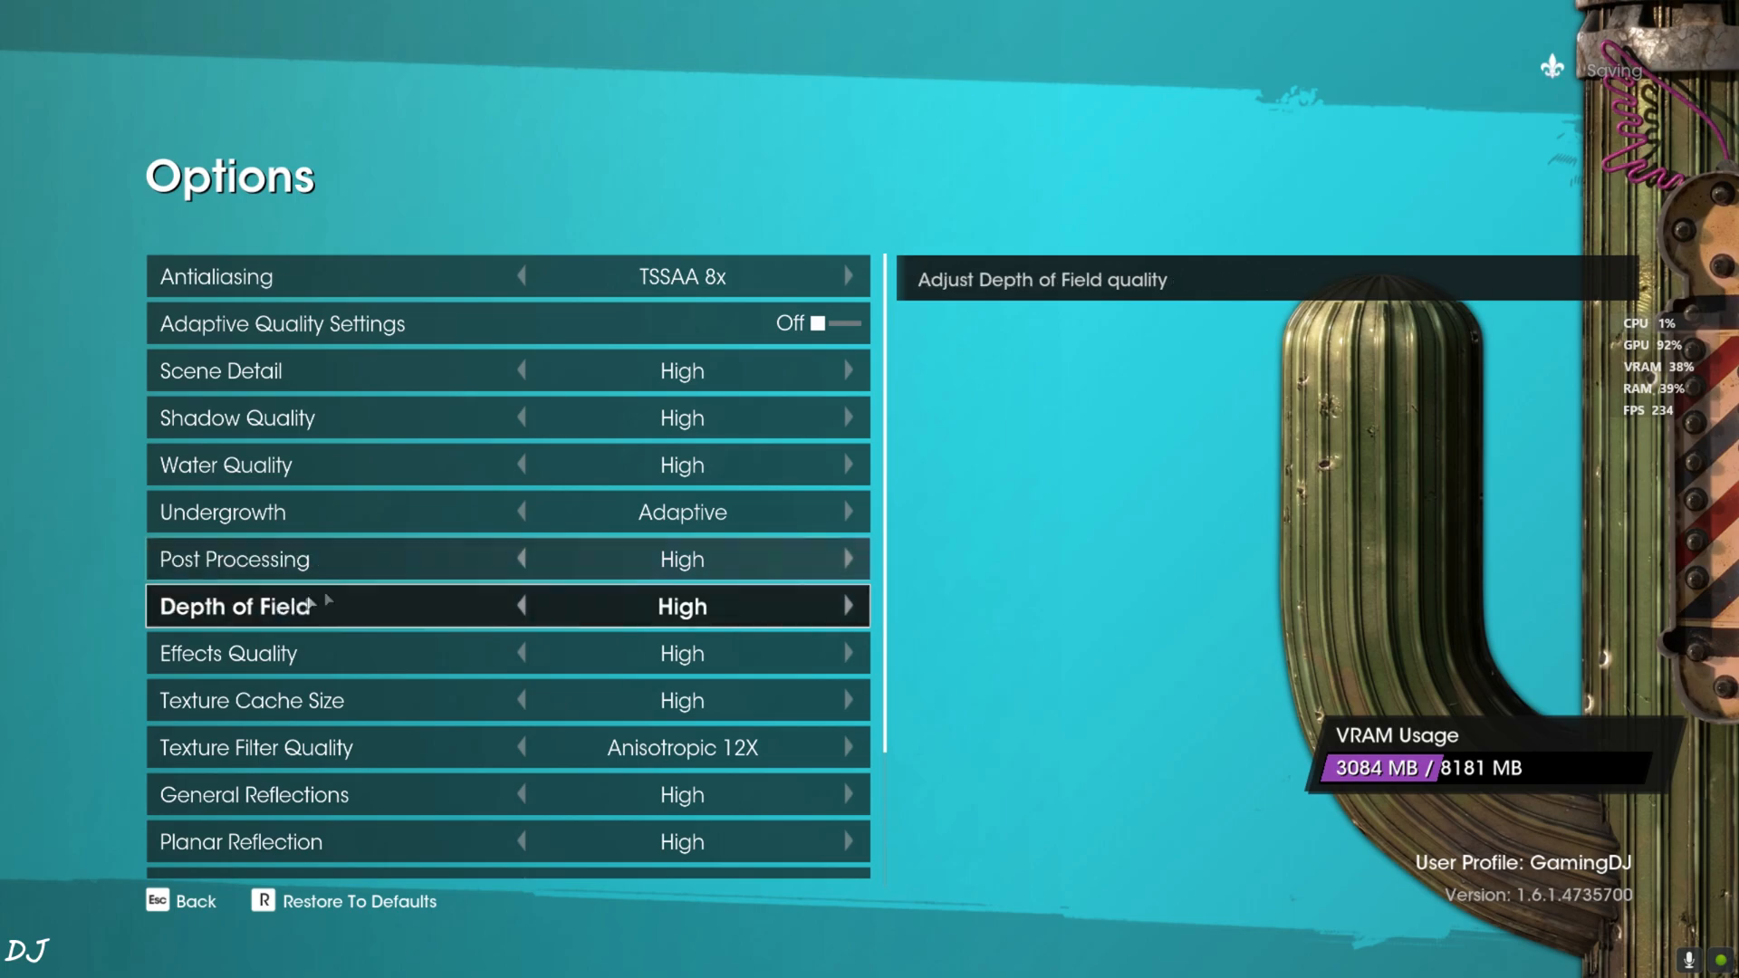
scroll("down", 3)
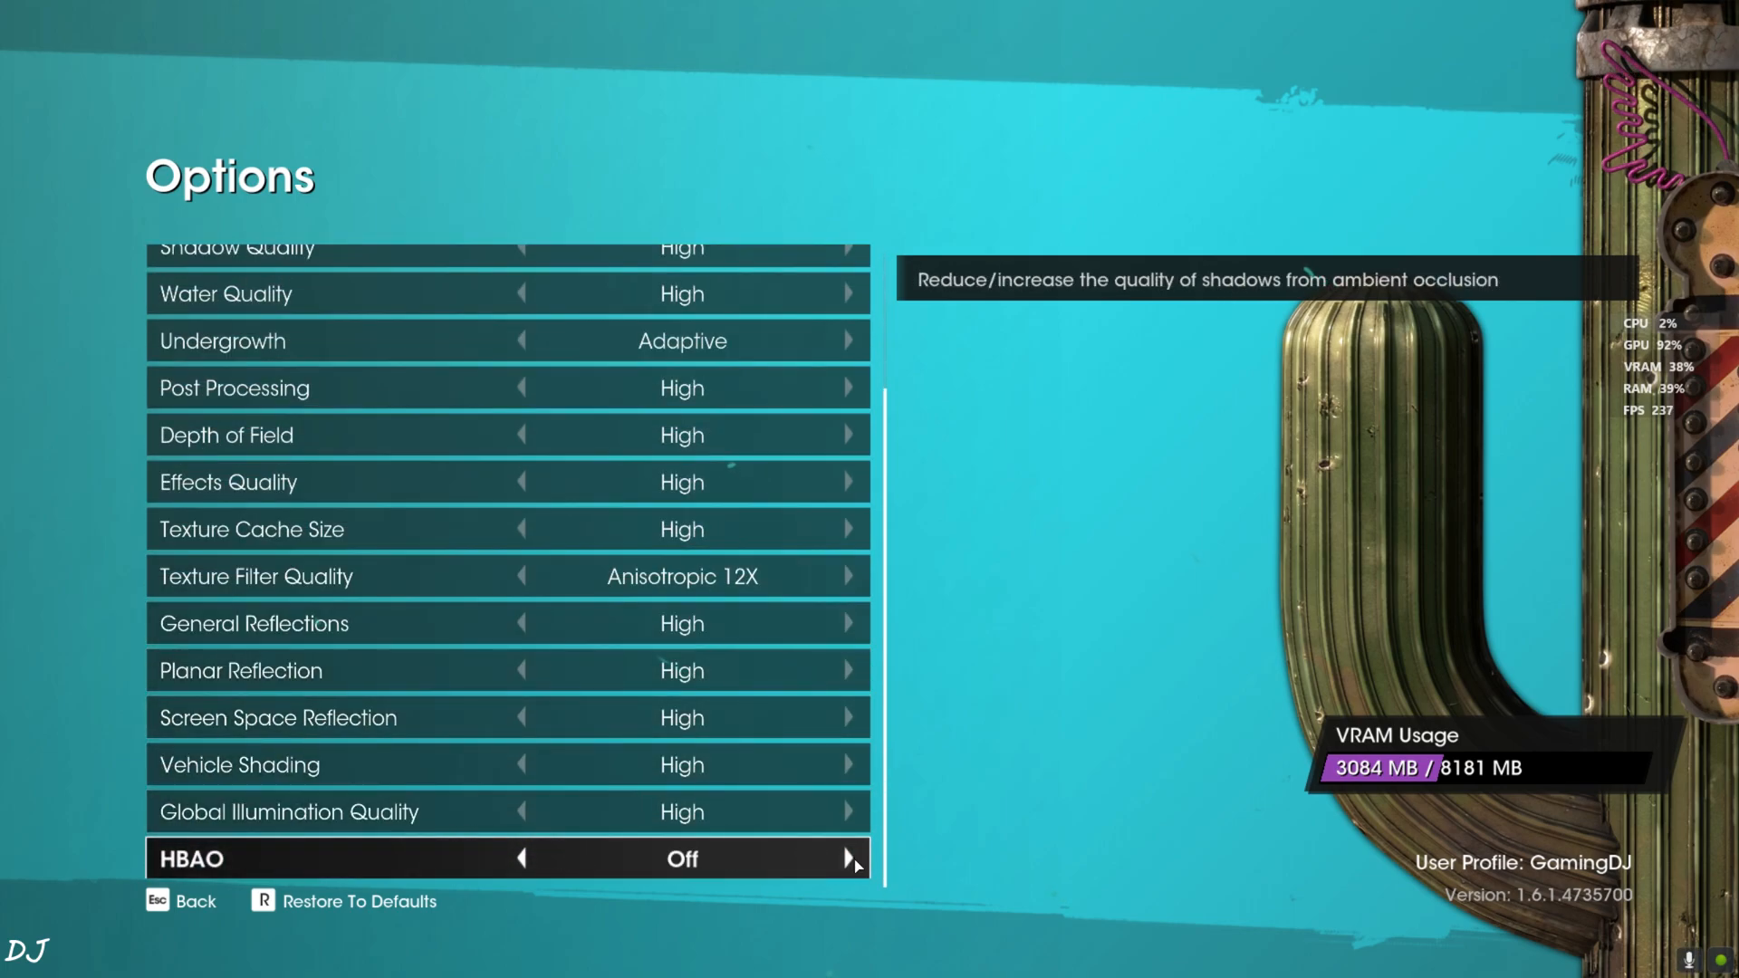
mouse_move(554, 865)
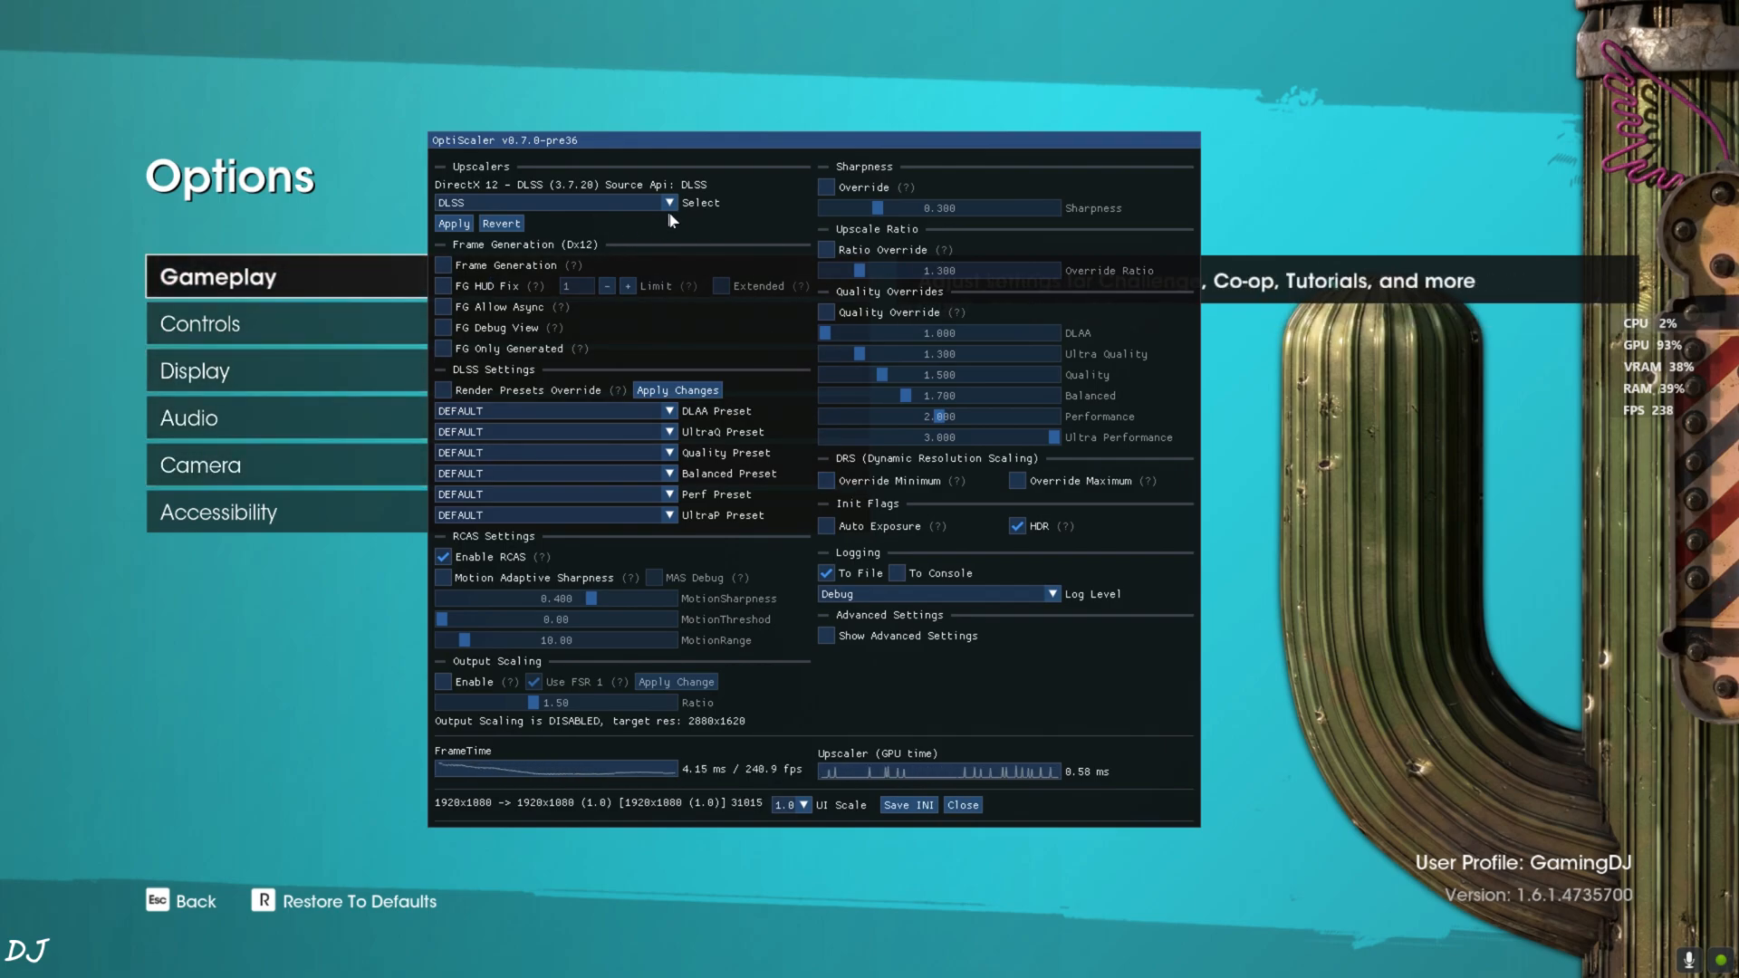
Choose DLSS from the Upscalers list in the OptiScaler overlay and keep it selected.
left_click(667, 202)
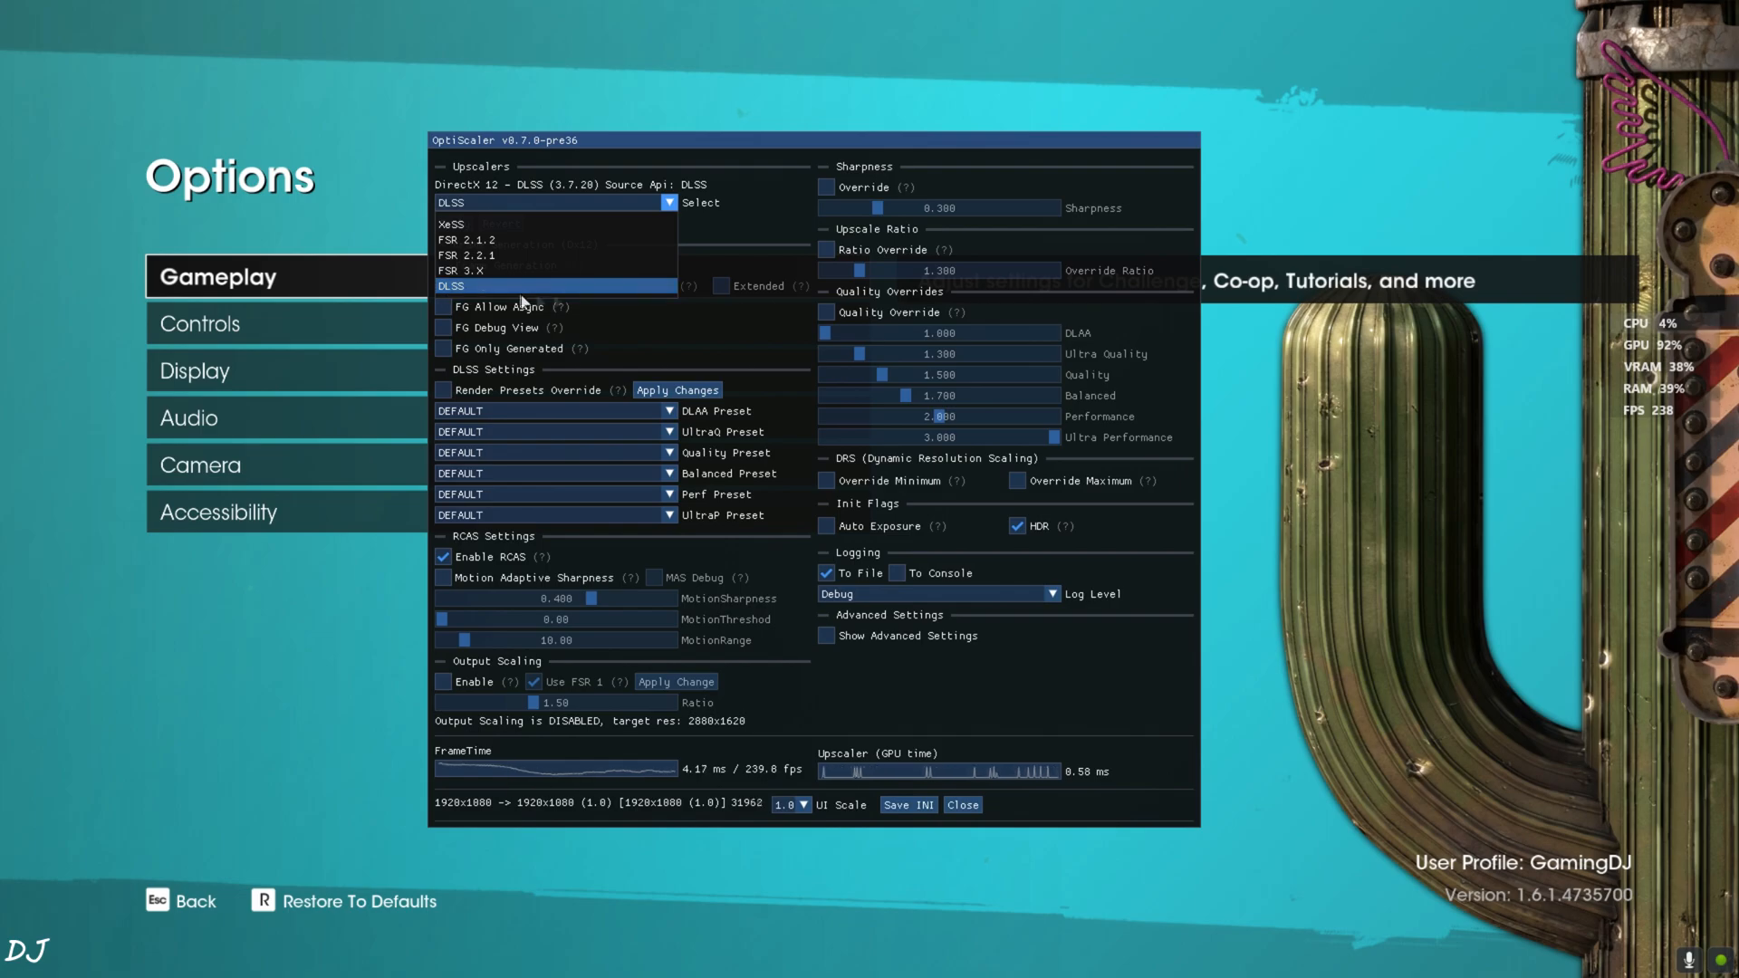
left_click(499, 286)
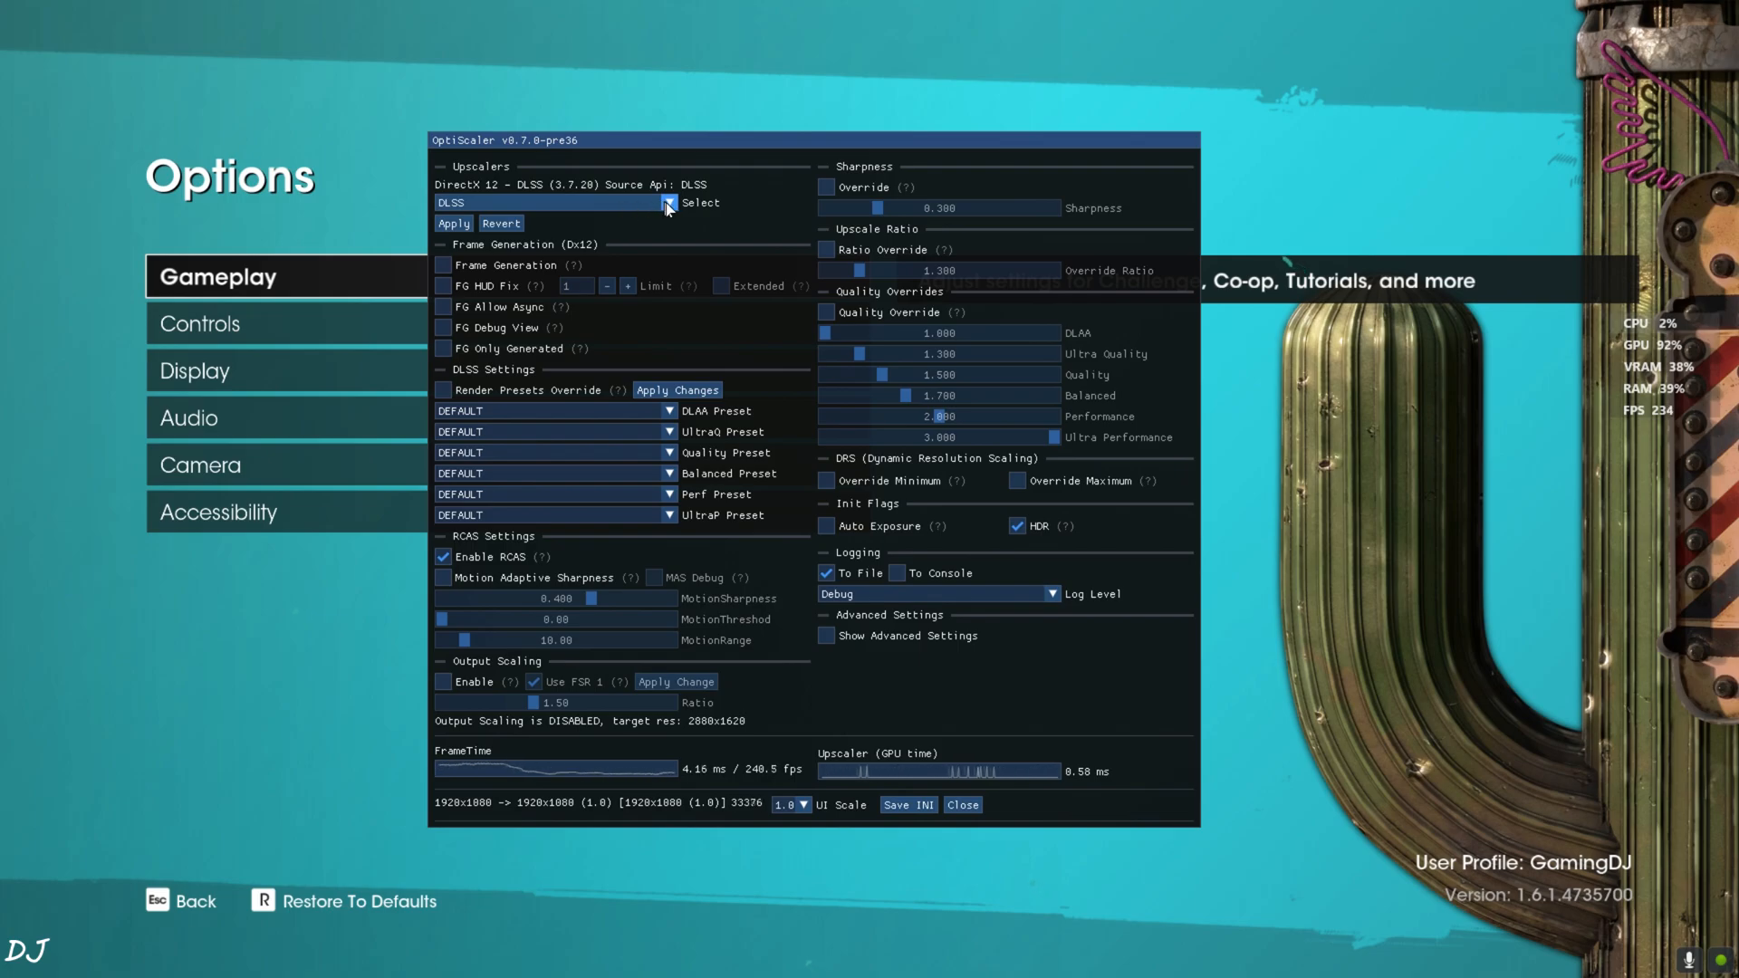
left_click(666, 203)
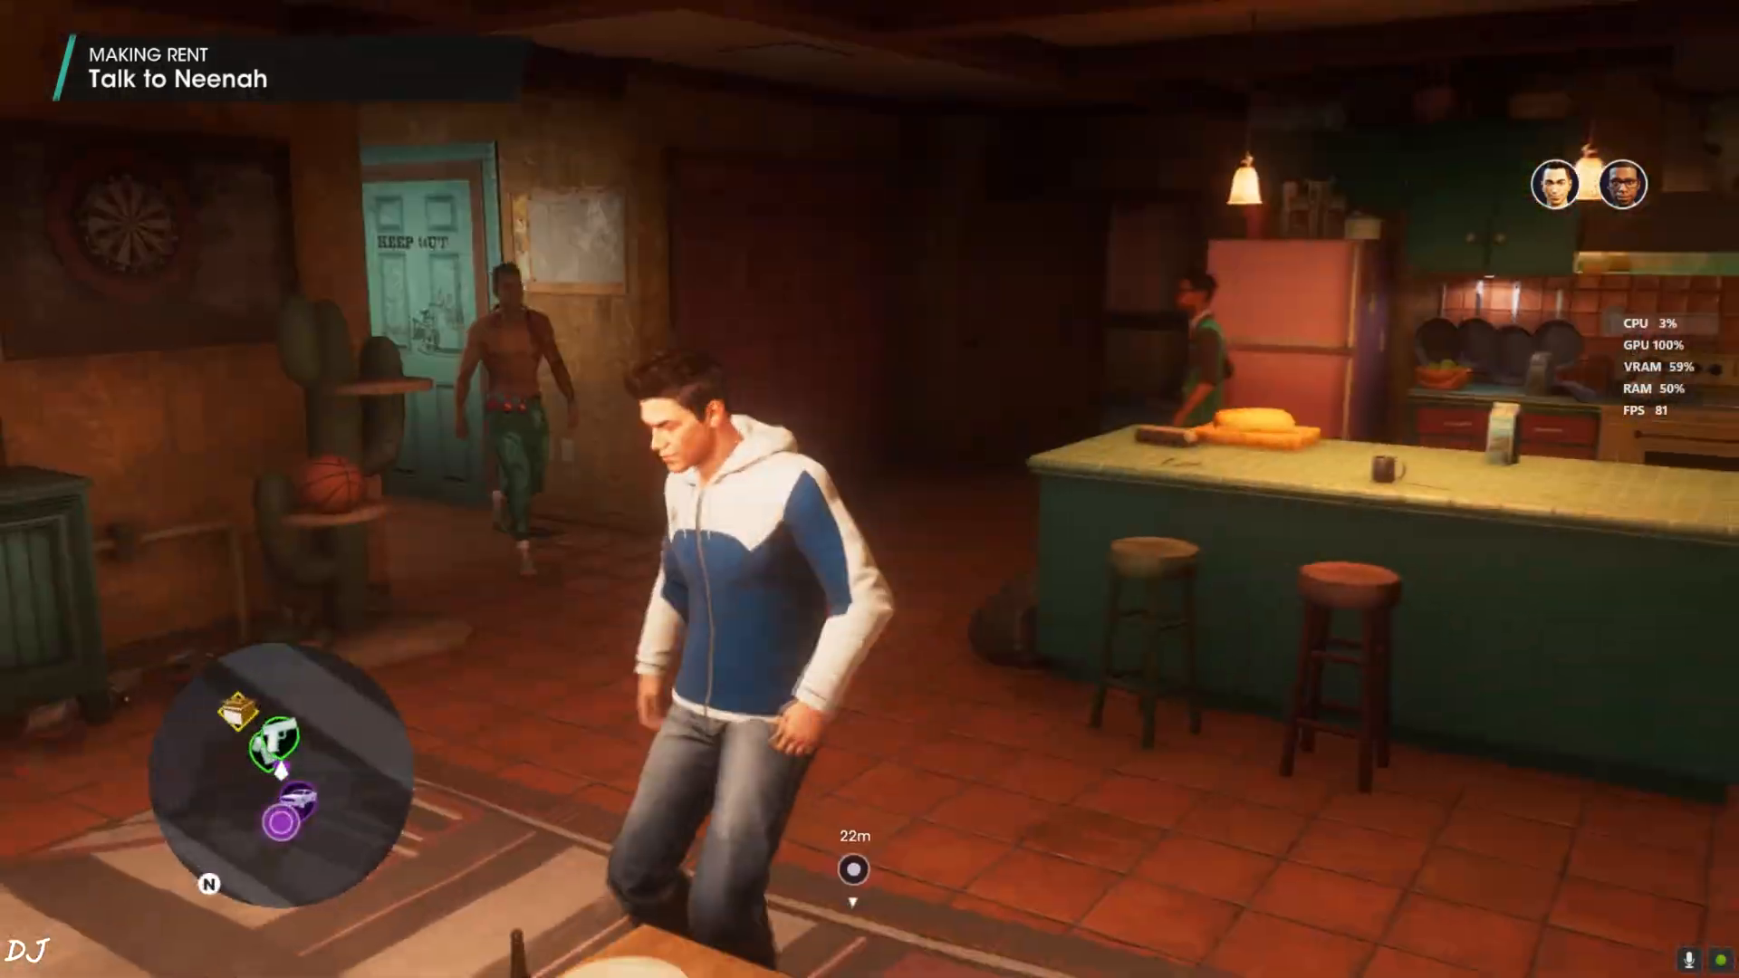
Walk the character out of the apartment into the street and bring up the OptiScaler overlay.
key("w")
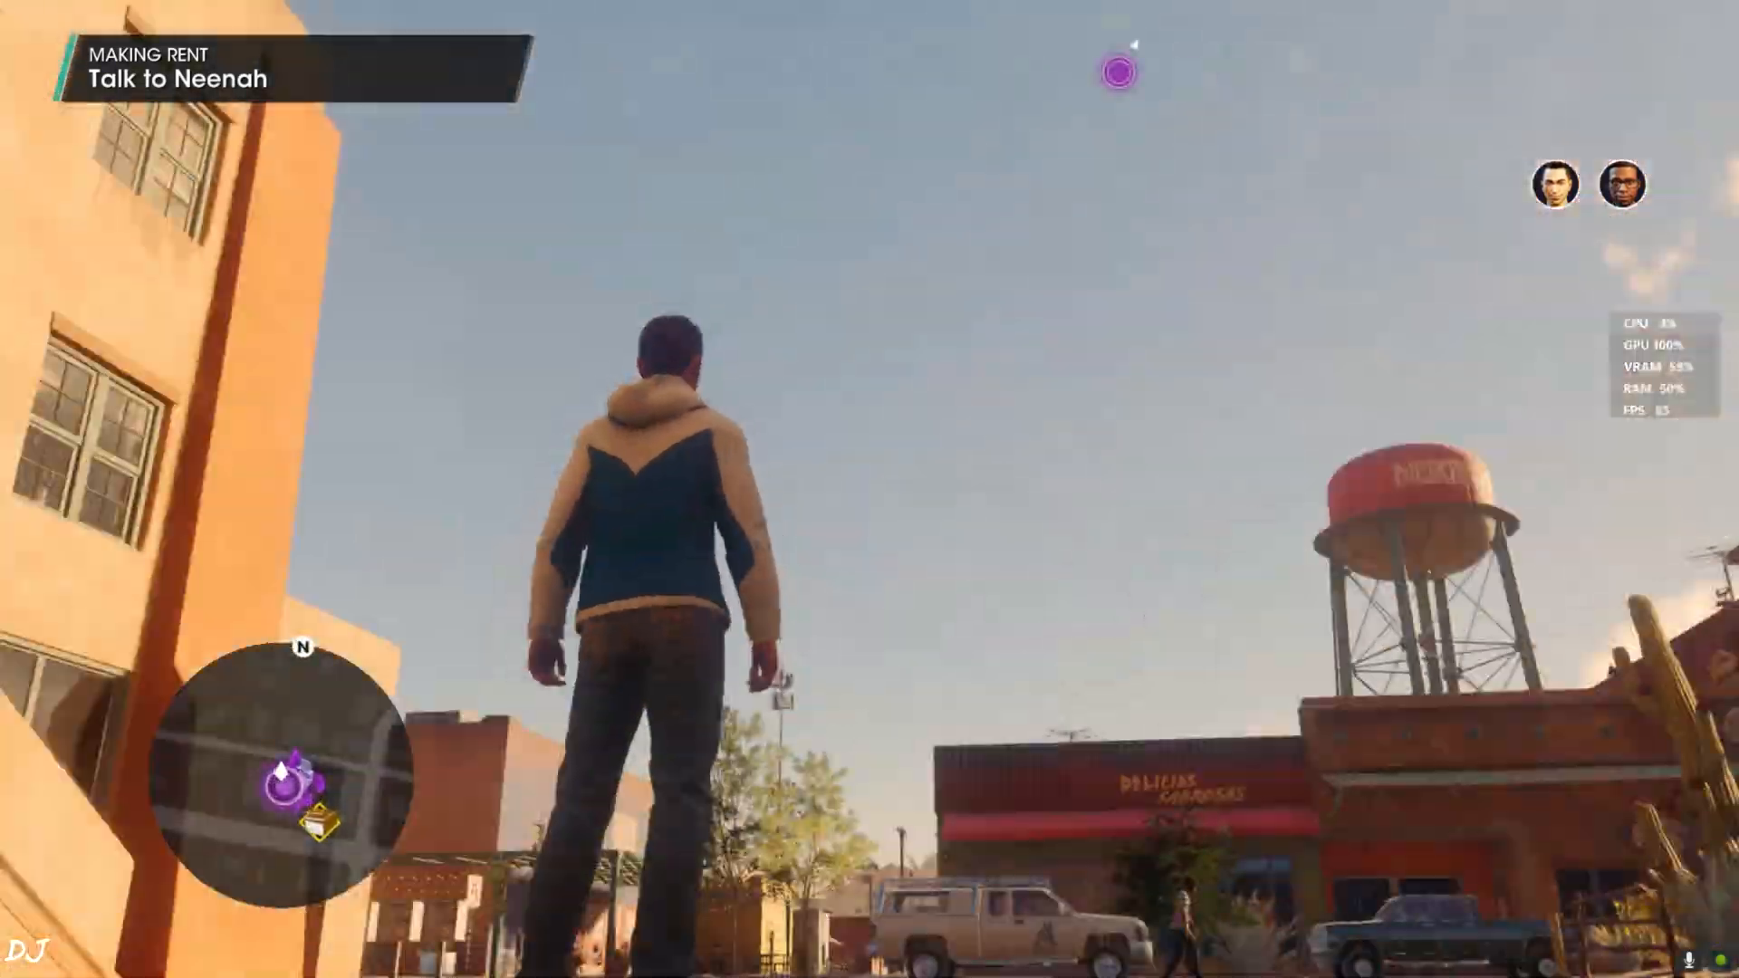
key("w")
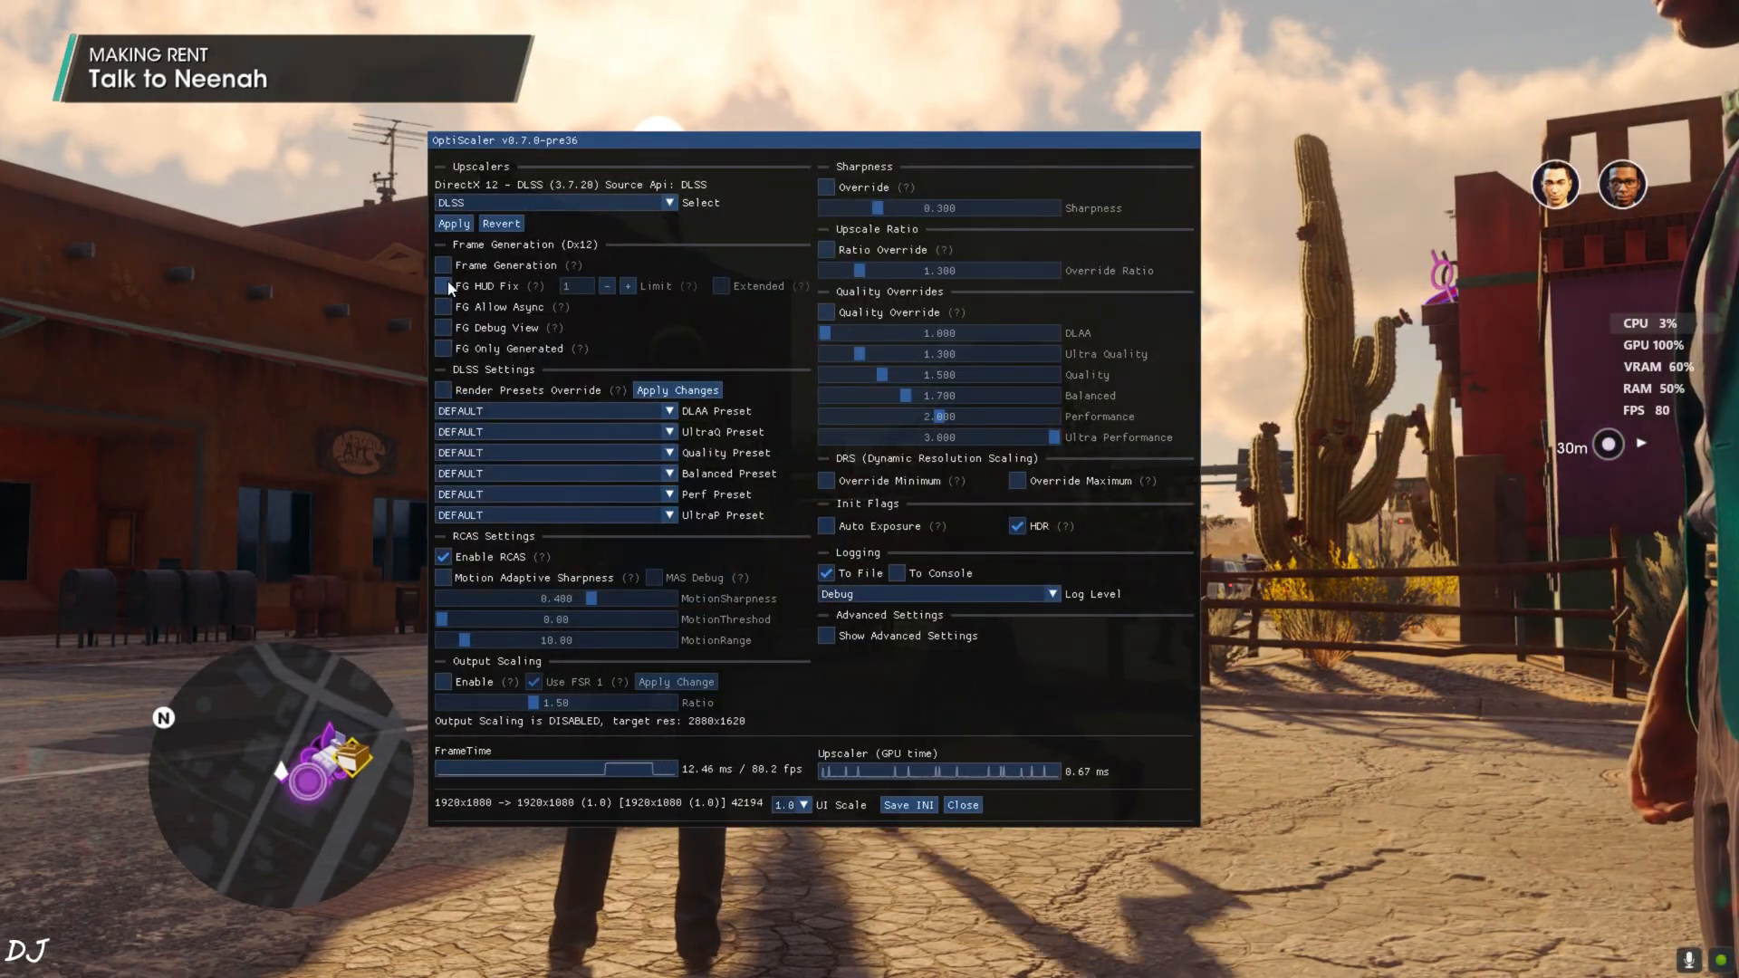
Switch on Frame Generation in OptiScaler and resume play at about 125 FPS.
left_click(444, 264)
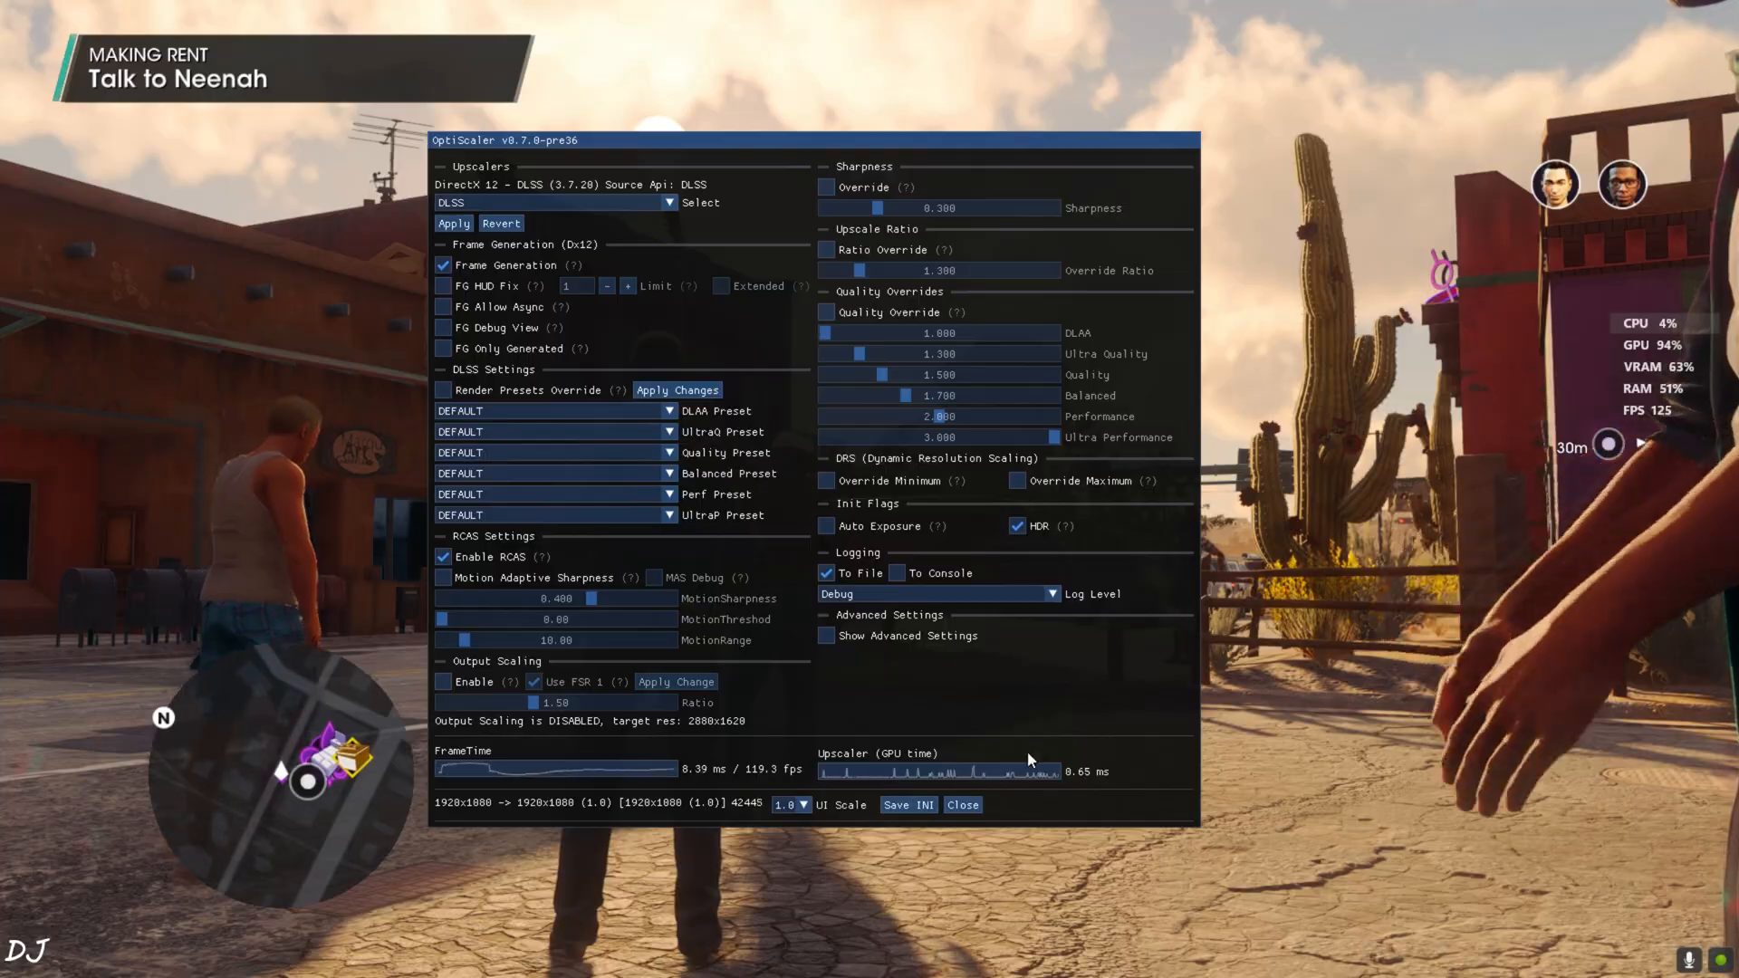
left_click(960, 805)
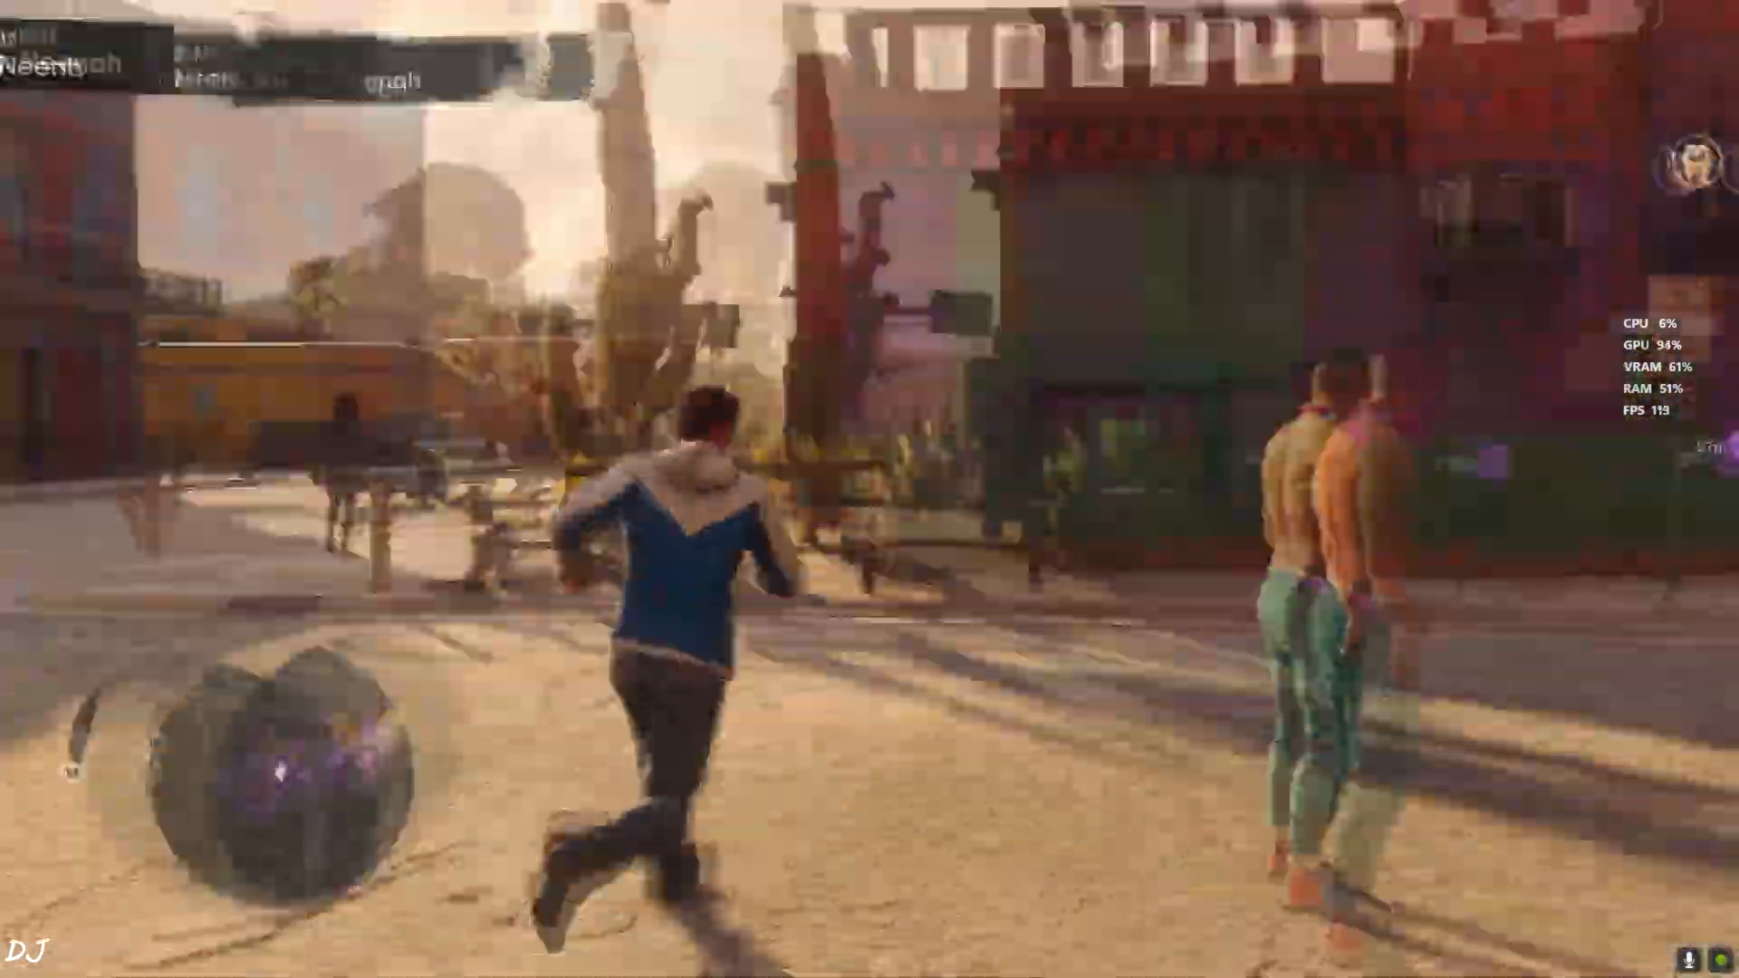
mouse_move(870, 489)
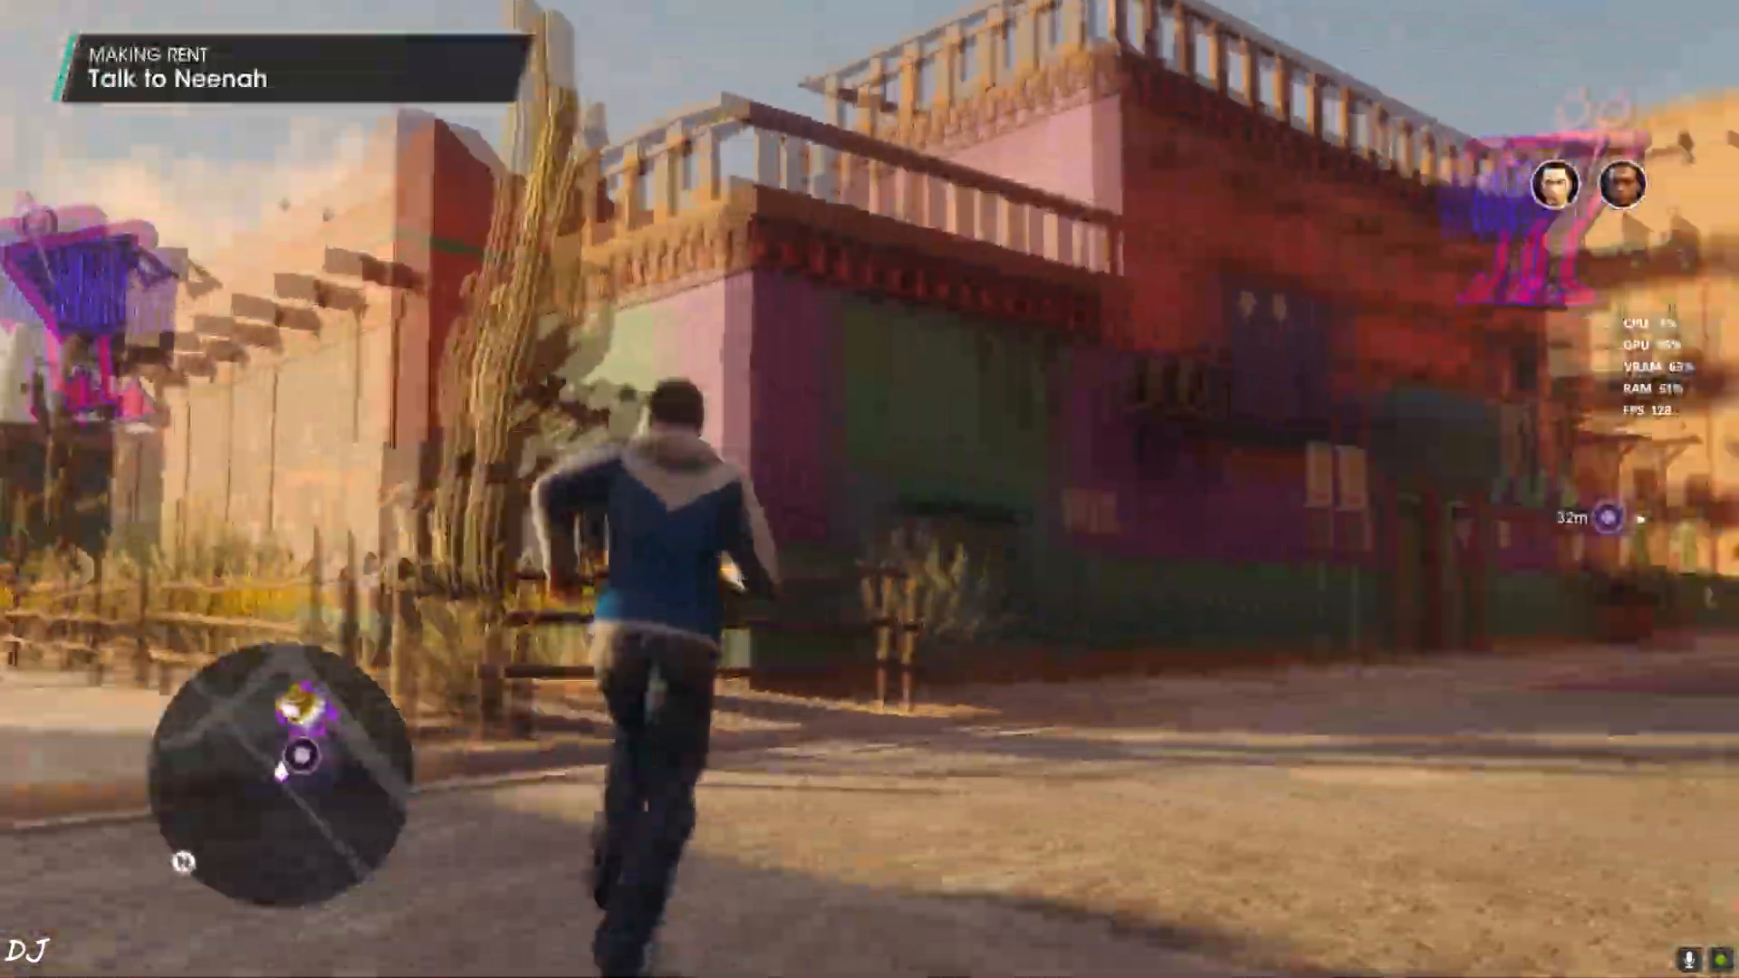
mouse_move(870, 489)
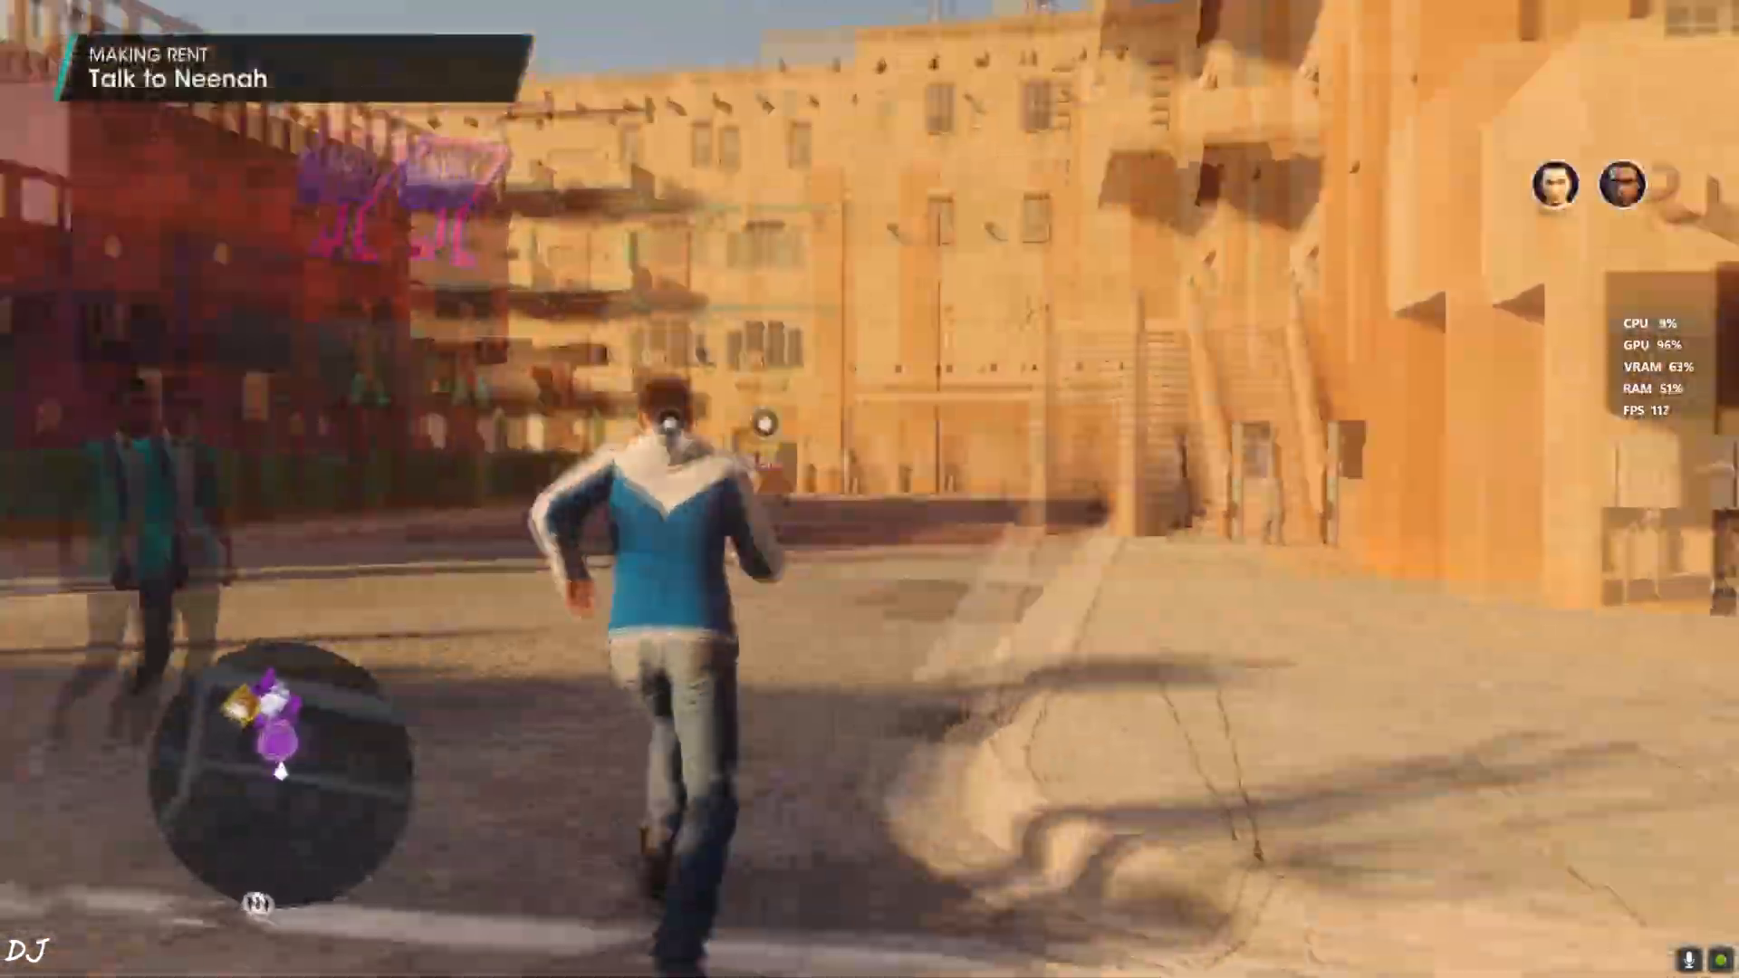
Run the character through the town to test frame generation around 113–128 FPS.
key("w")
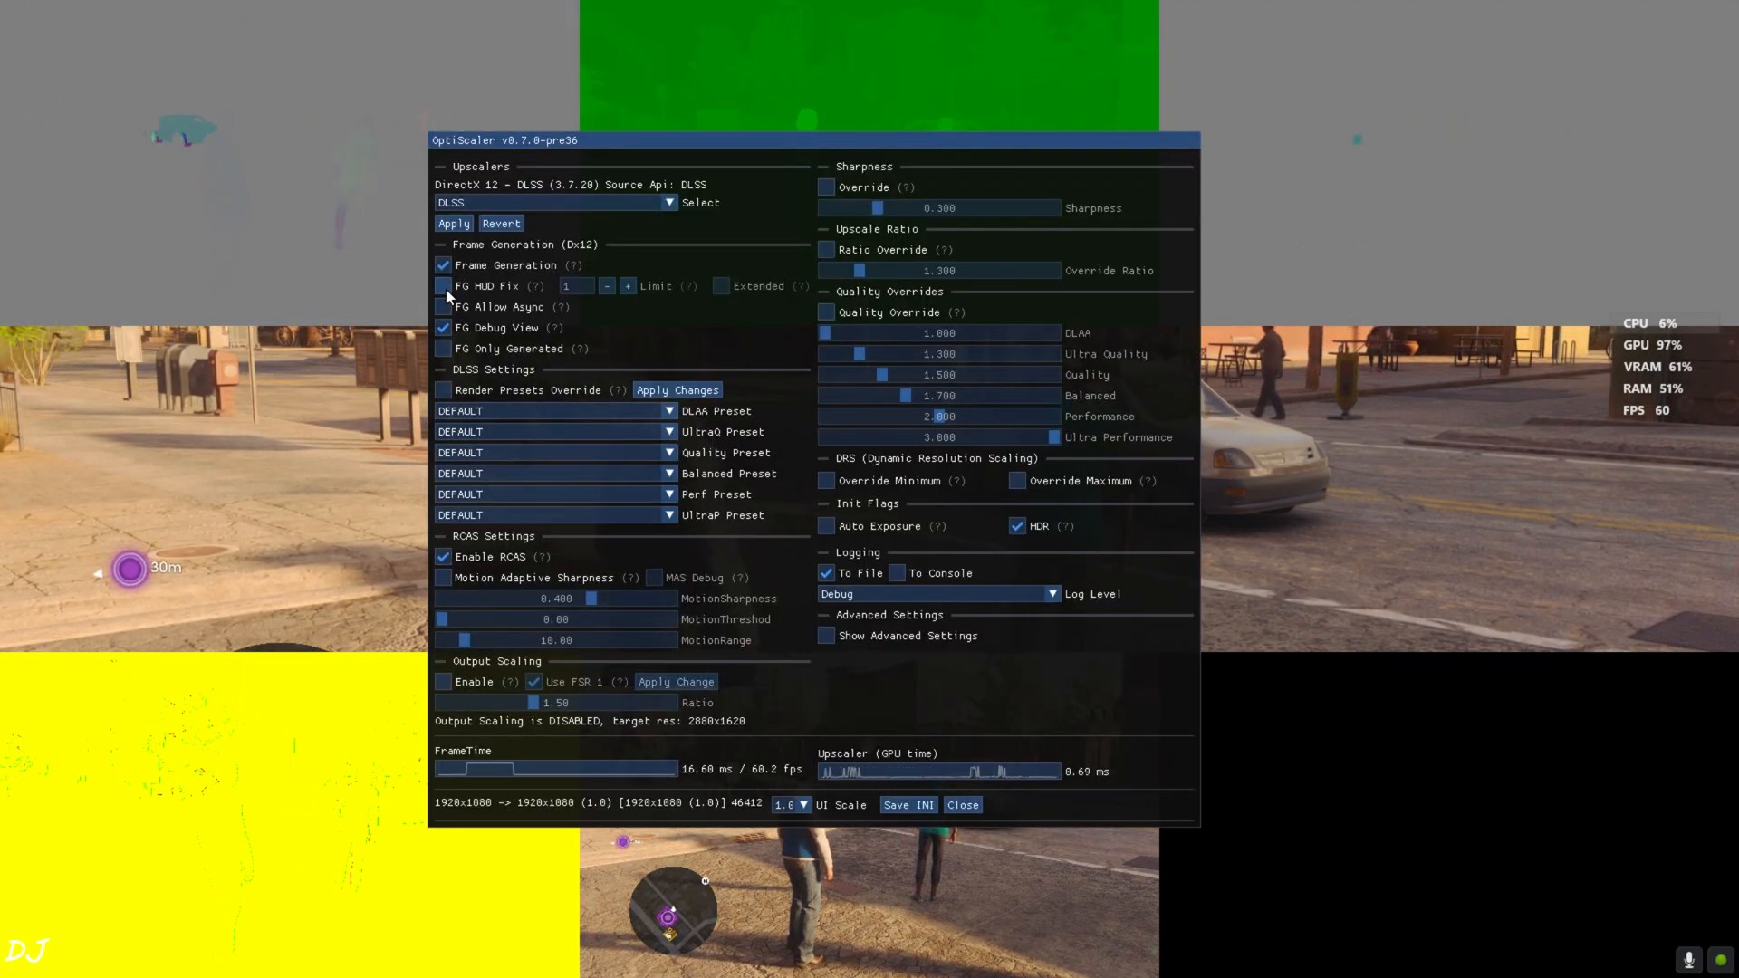
Enable FG HUD Fix with its limit raised to 7 and check the result in gameplay.
left_click(443, 307)
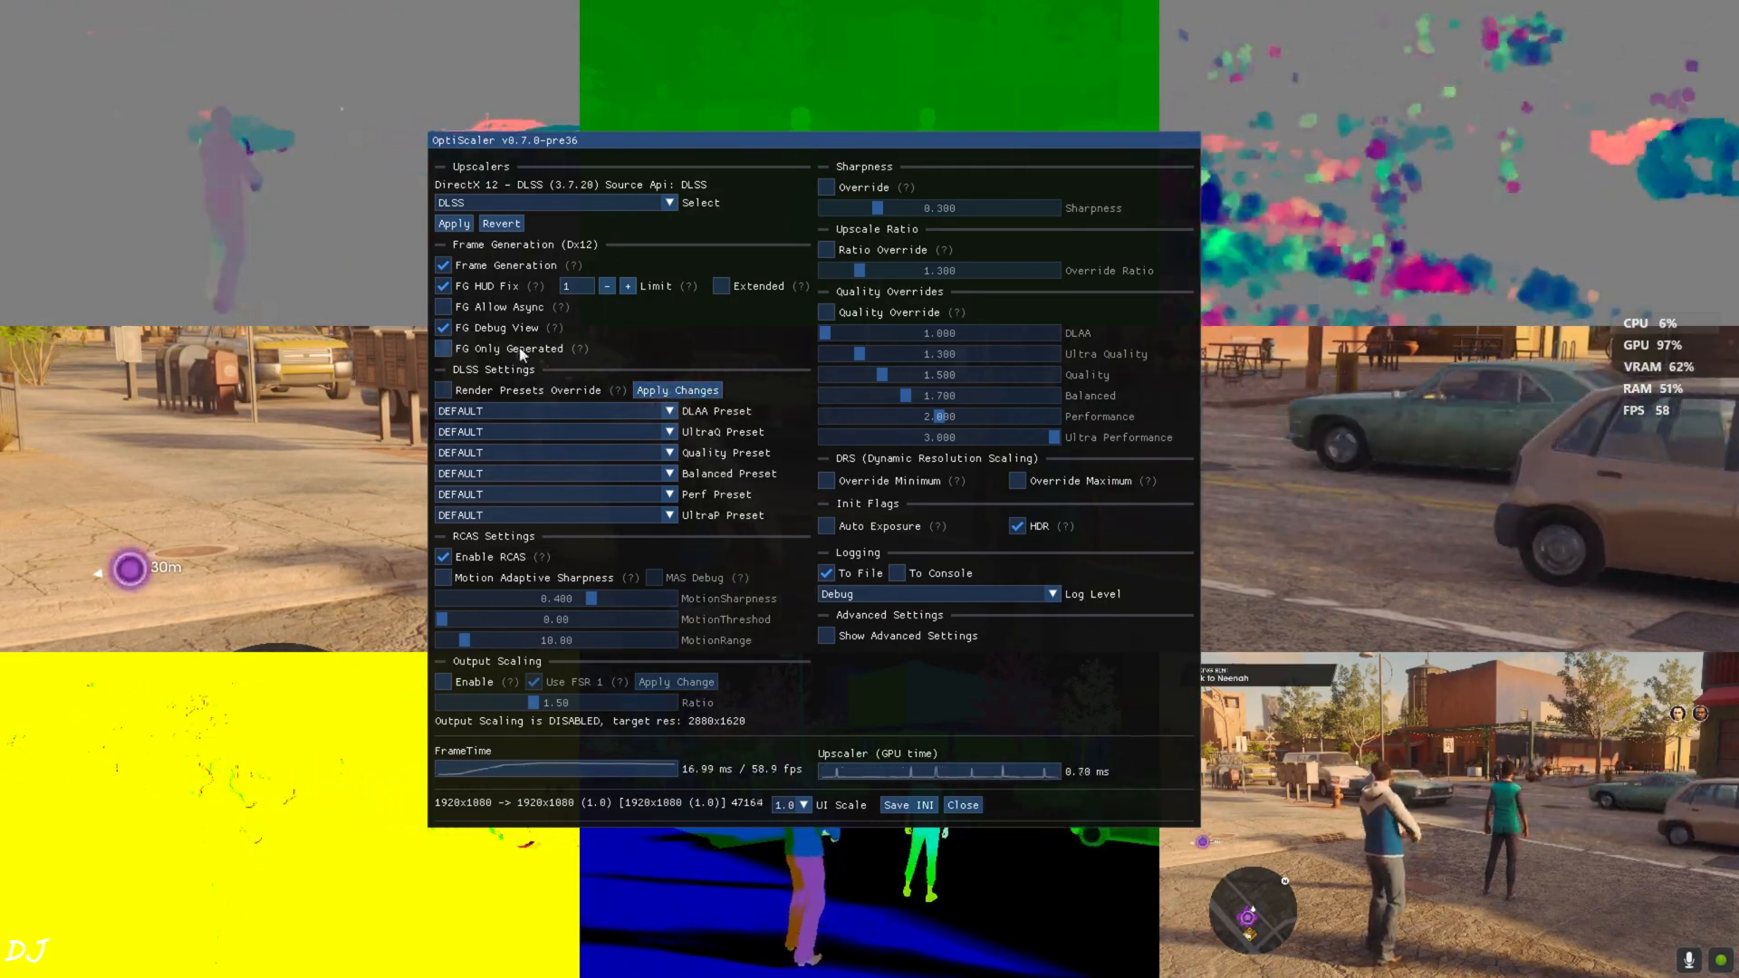
left_click(627, 287)
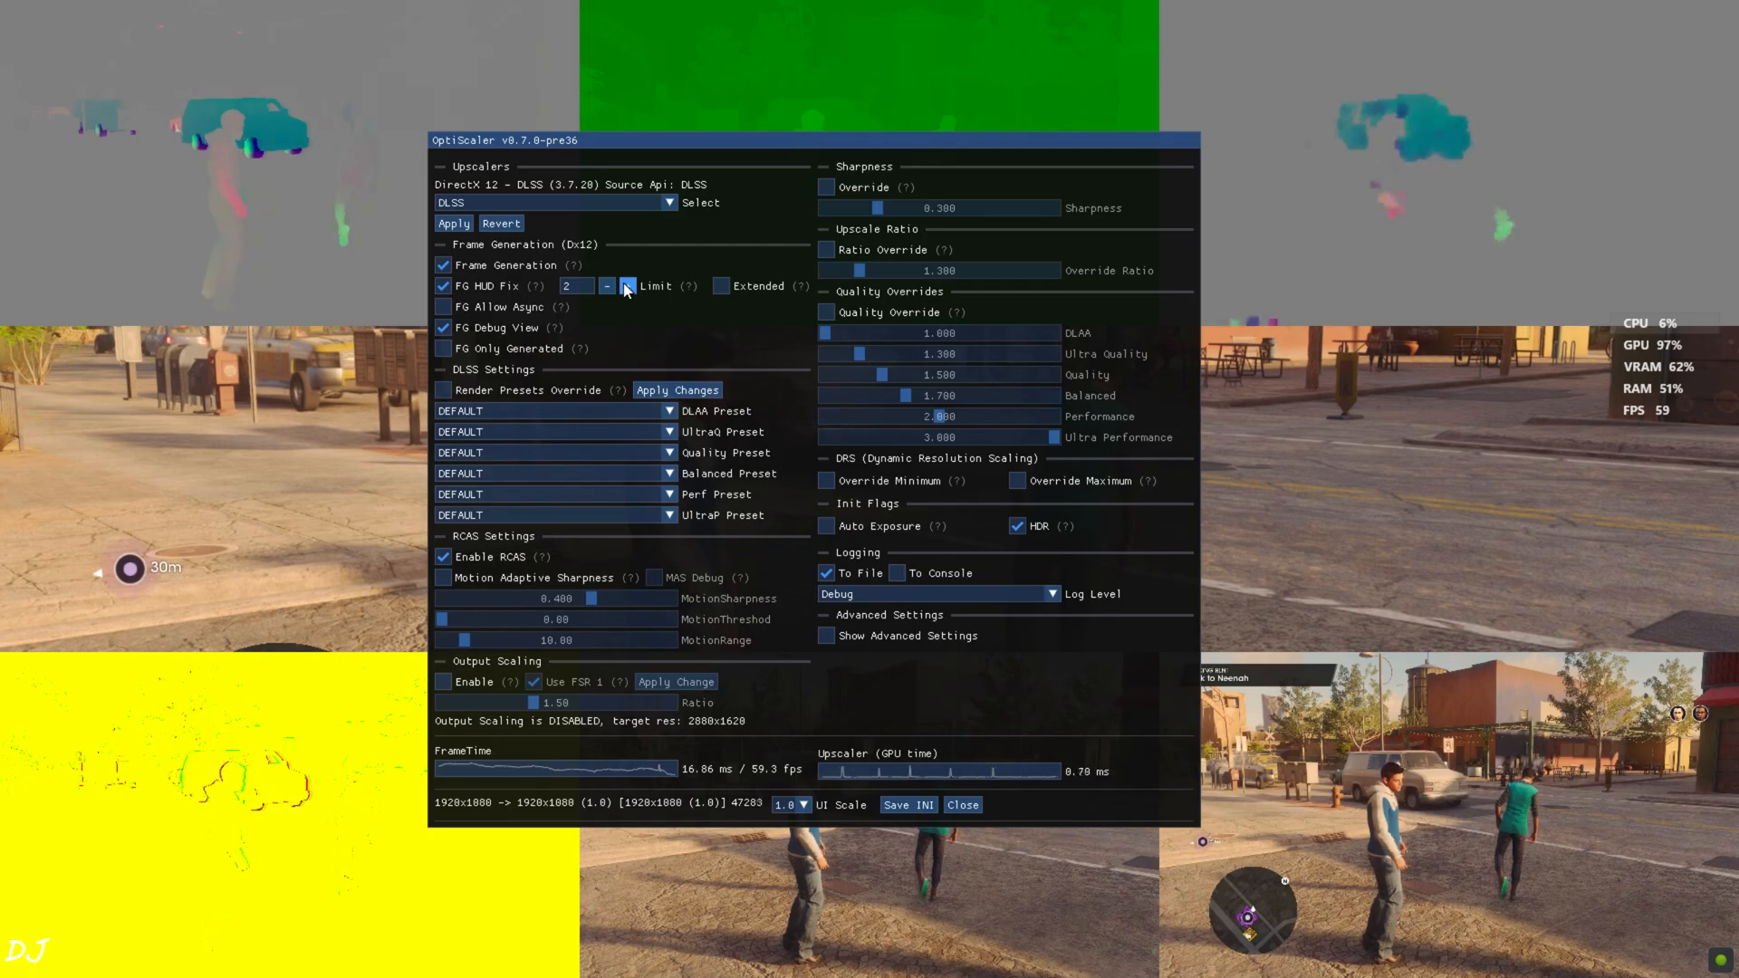
left_click(626, 286)
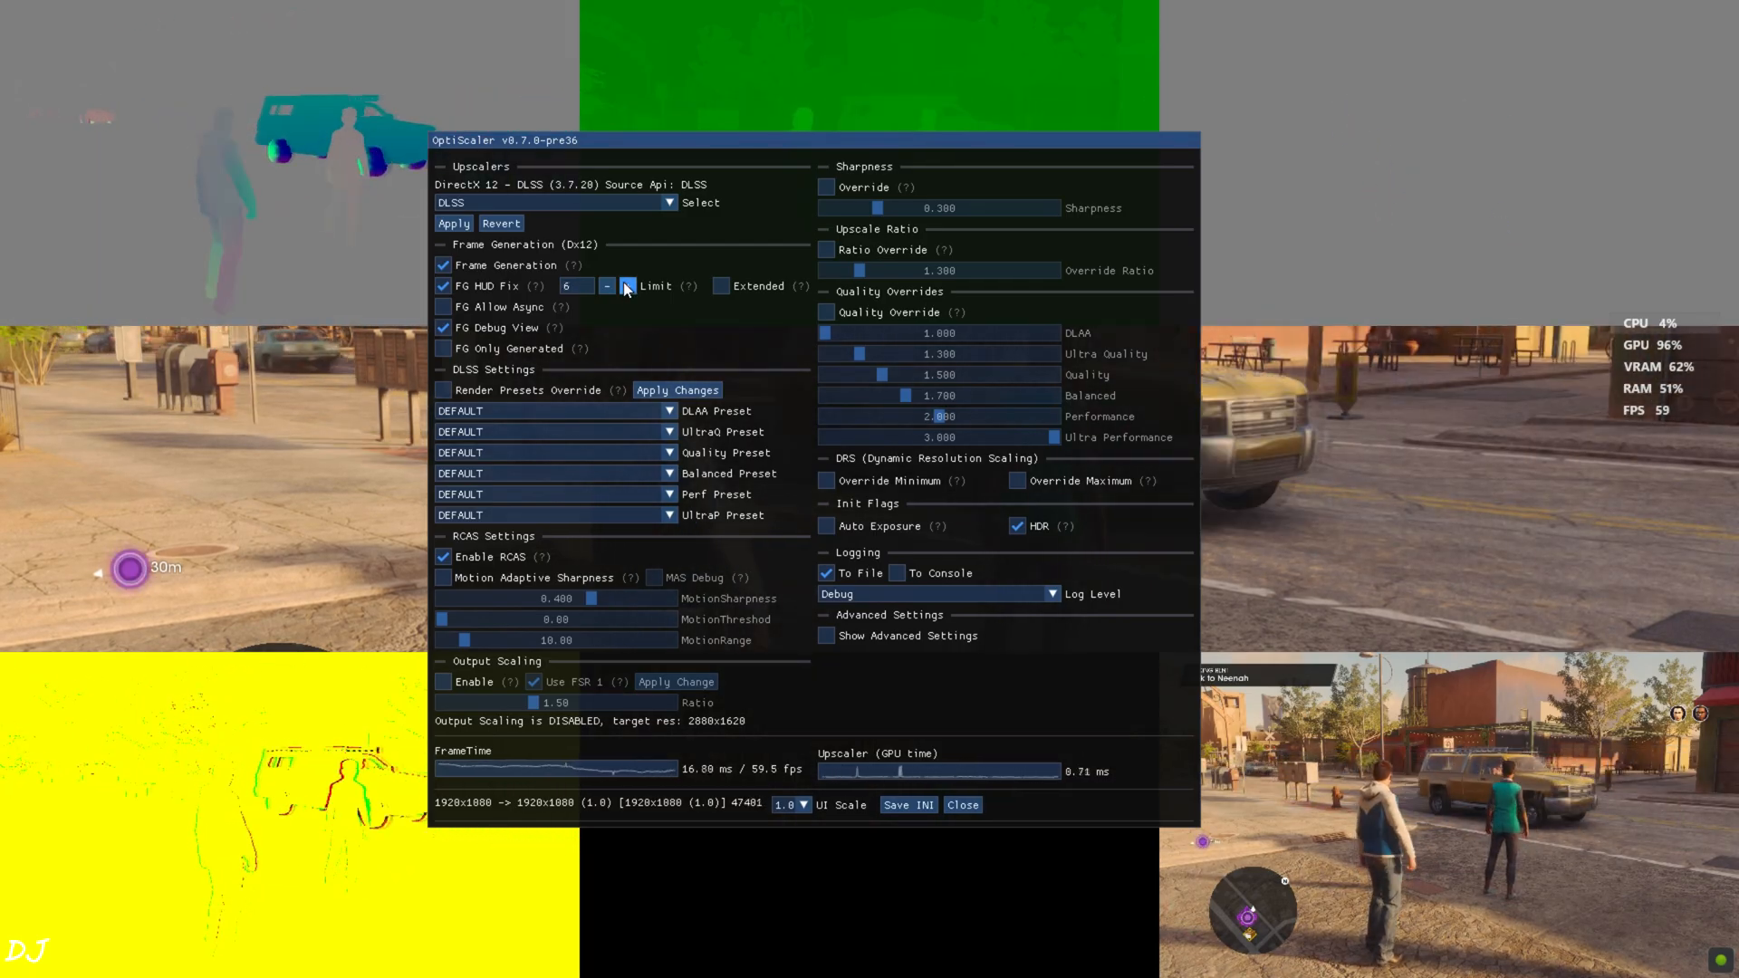
left_click(626, 286)
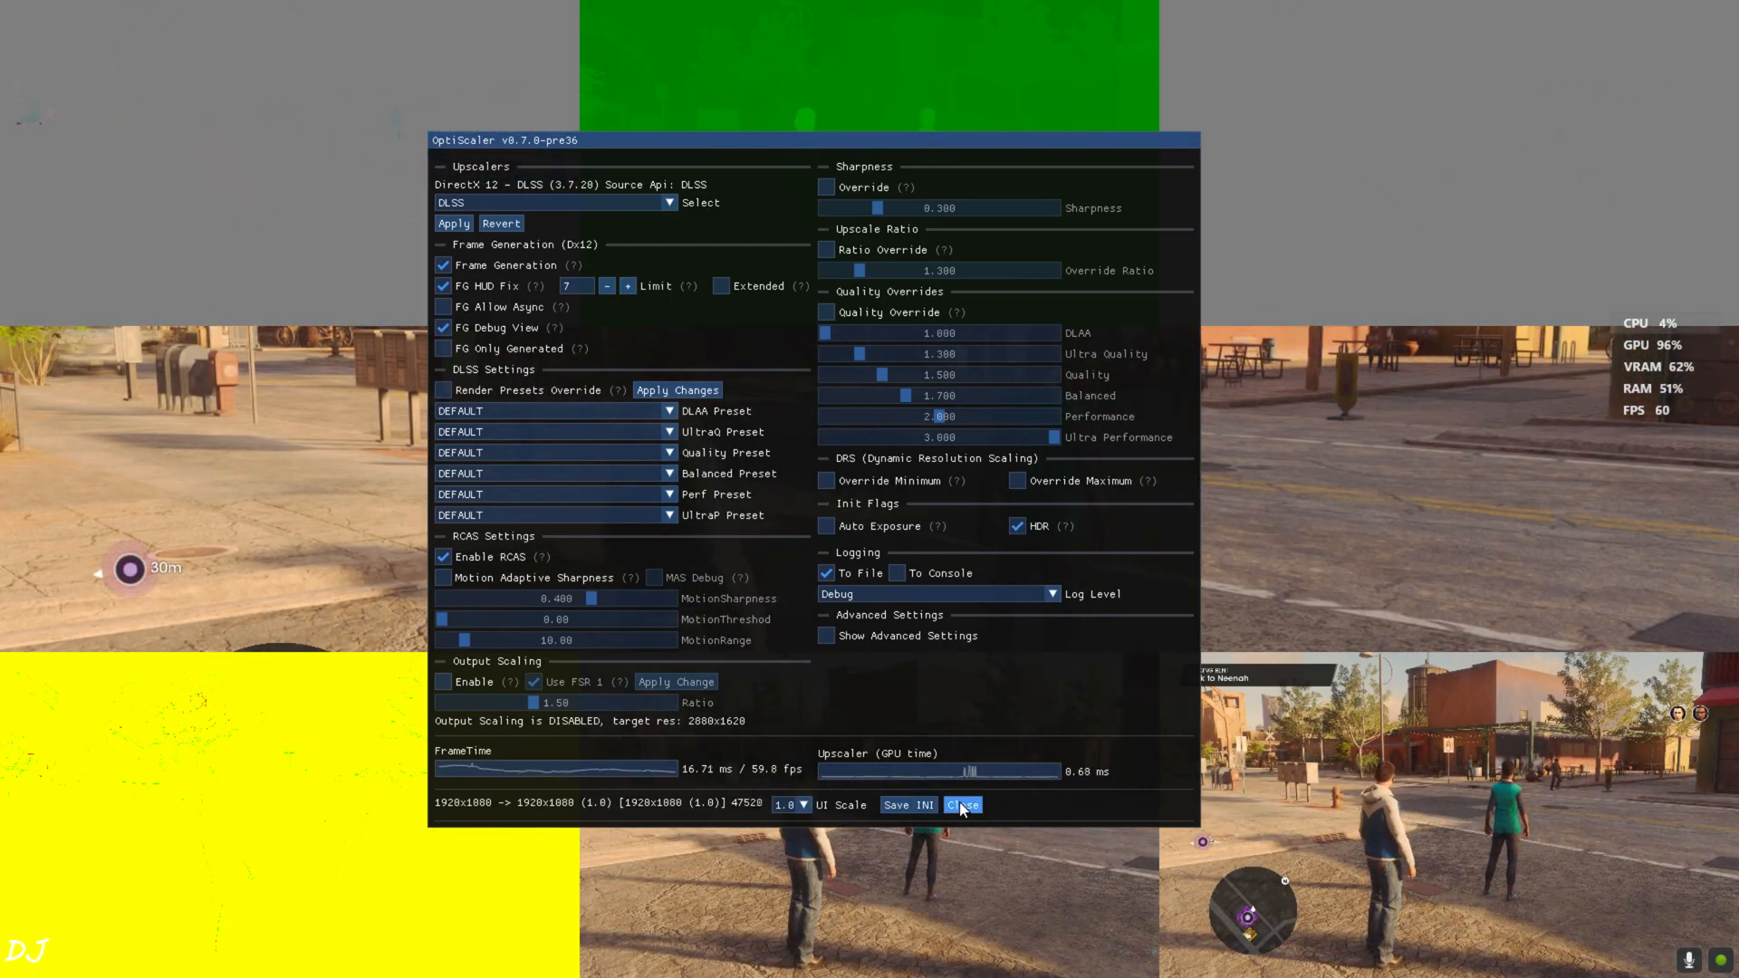
left_click(962, 804)
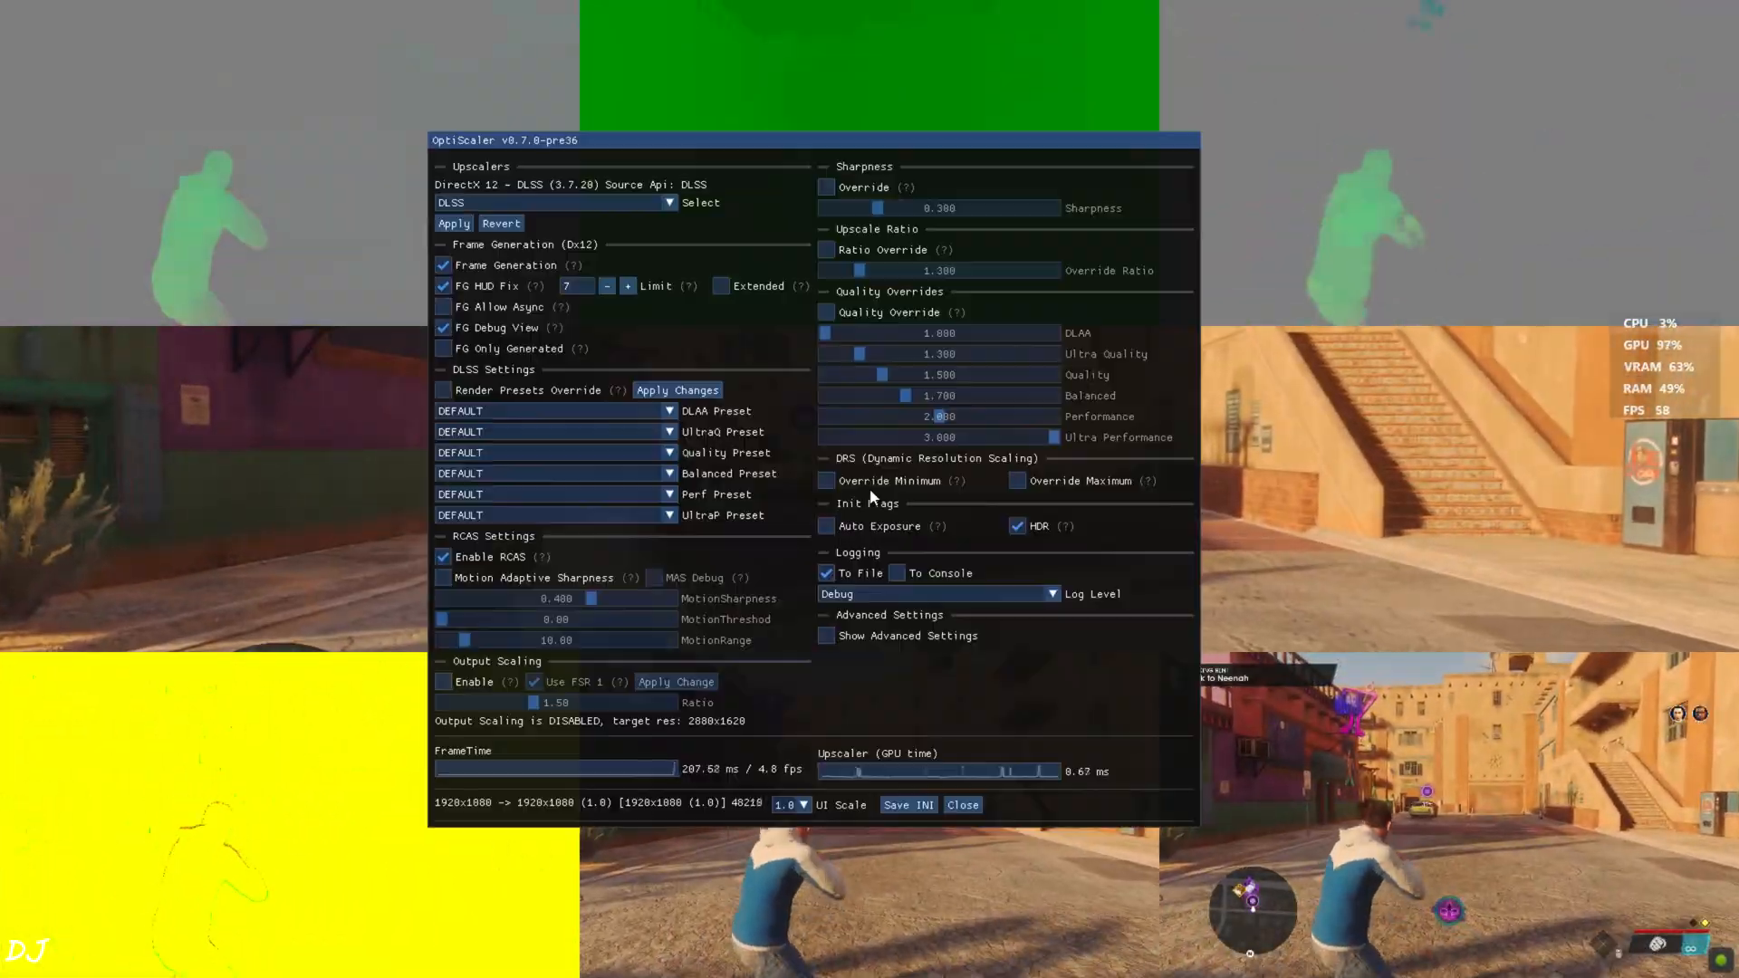
Switch off FG Debug View and return to play near 115 FPS.
left_click(444, 327)
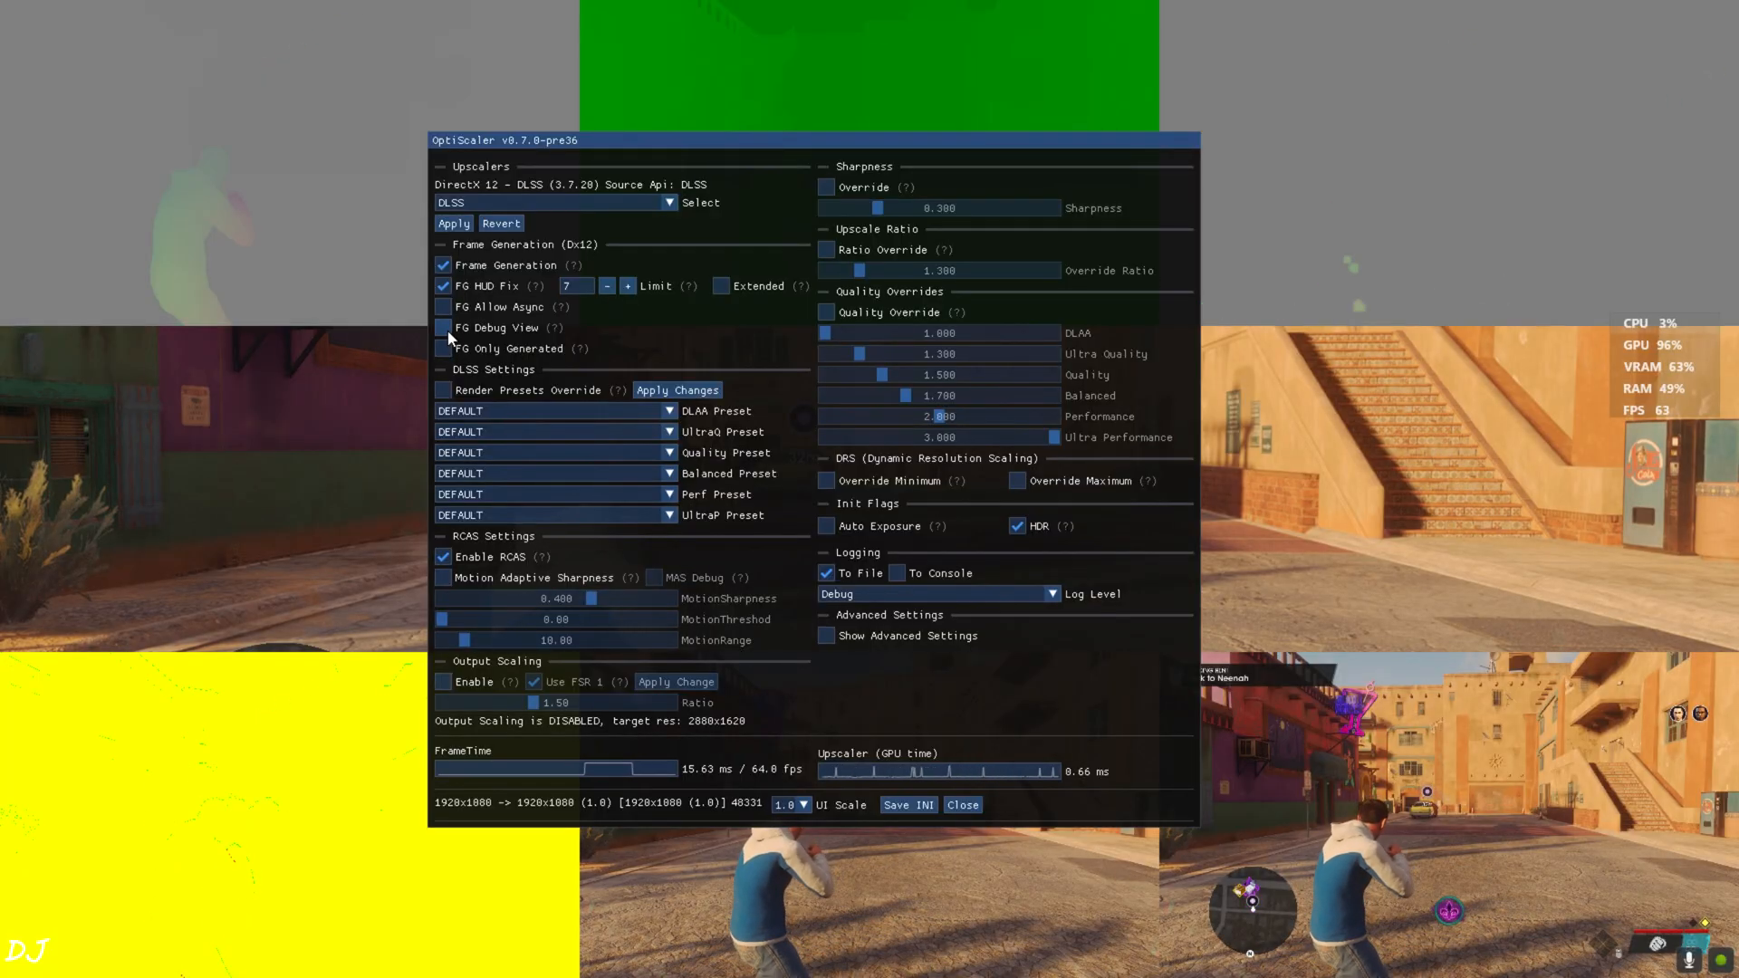
left_click(960, 805)
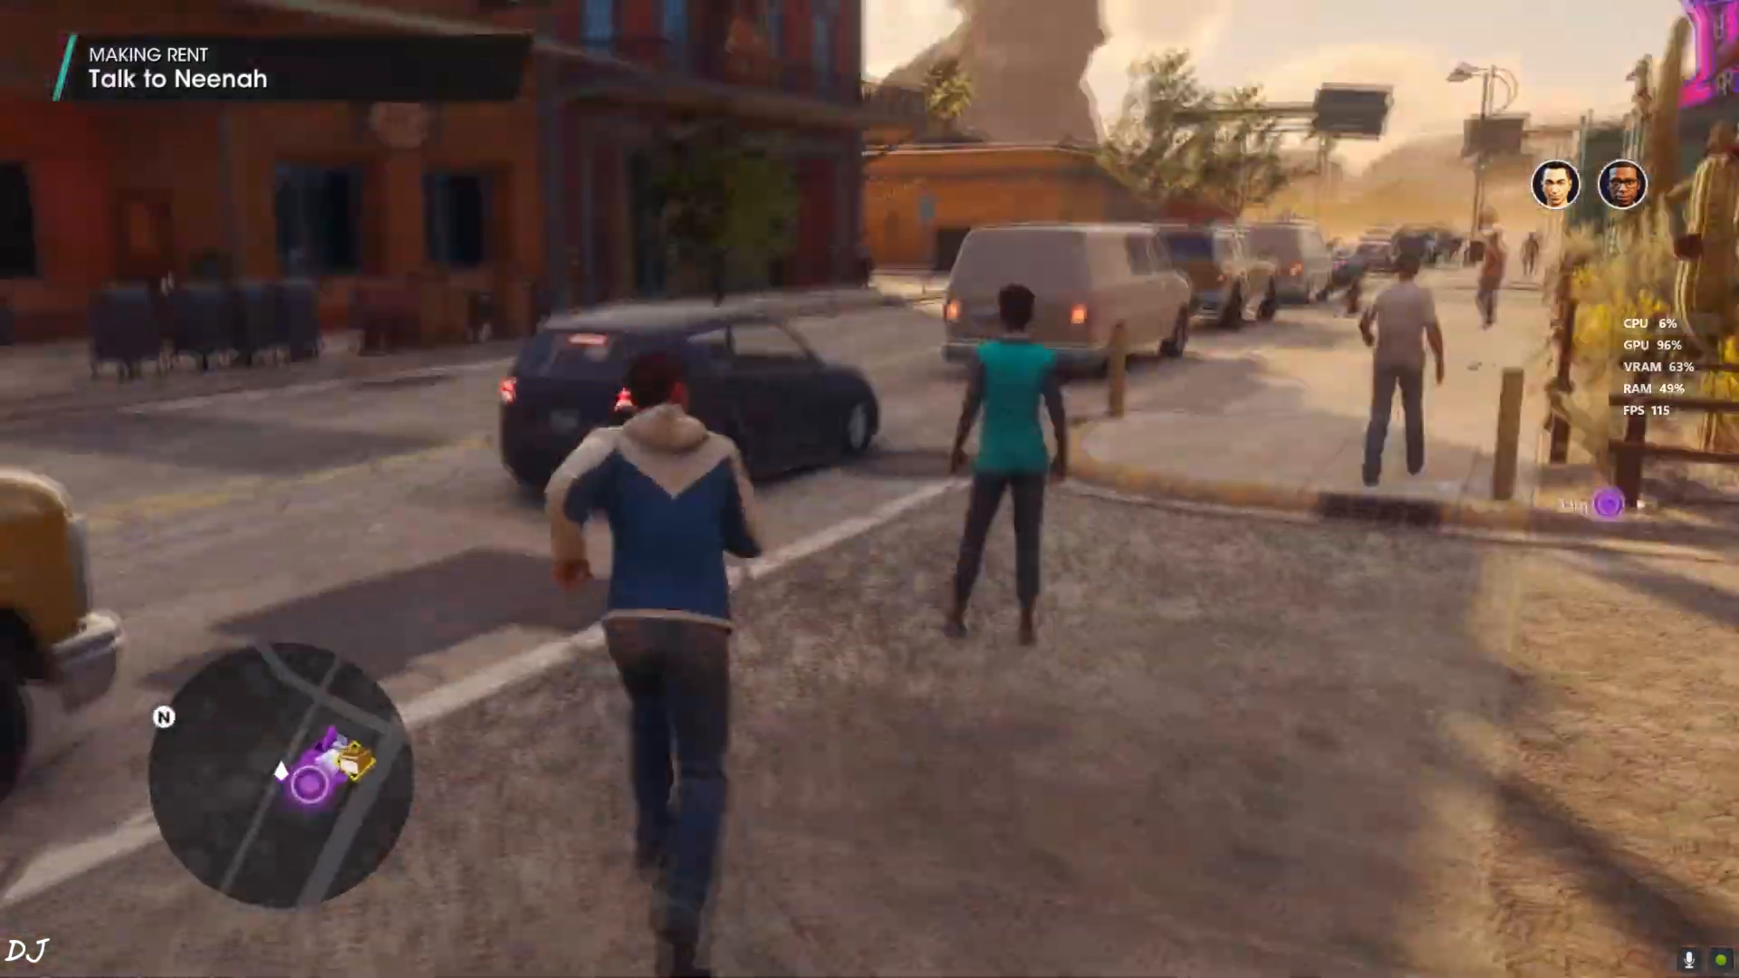
Run down the streets toward the yellow car until the objective becomes Steal the car.
key("w")
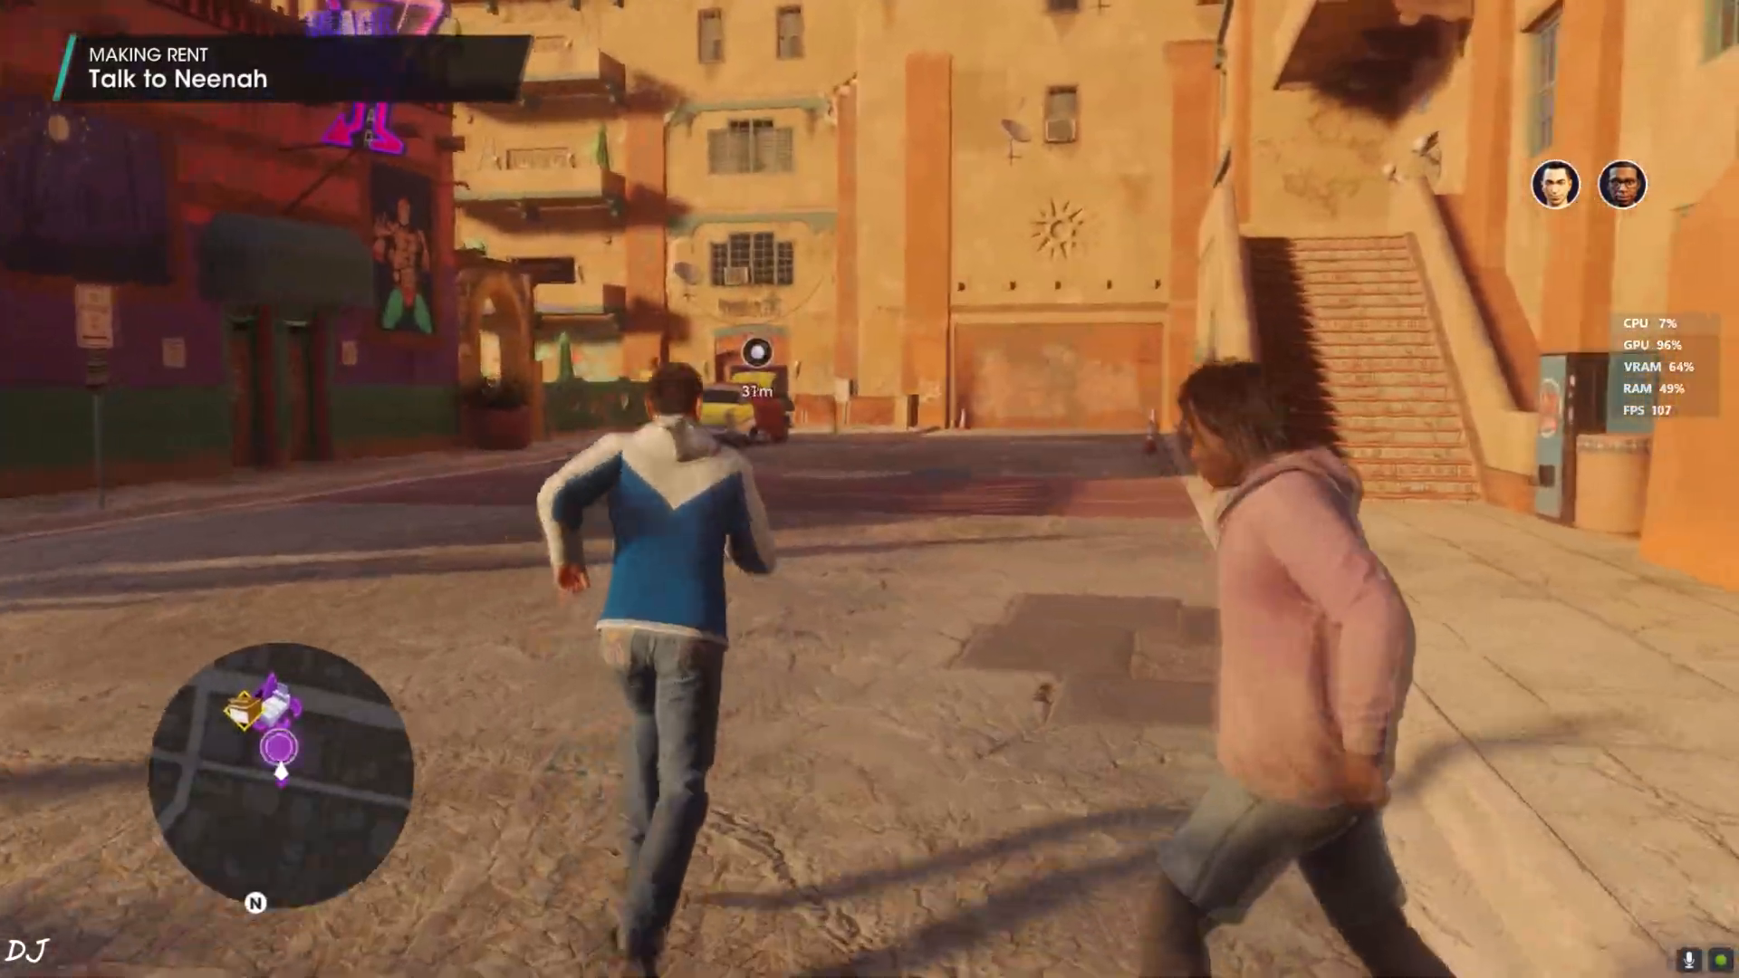
key("w")
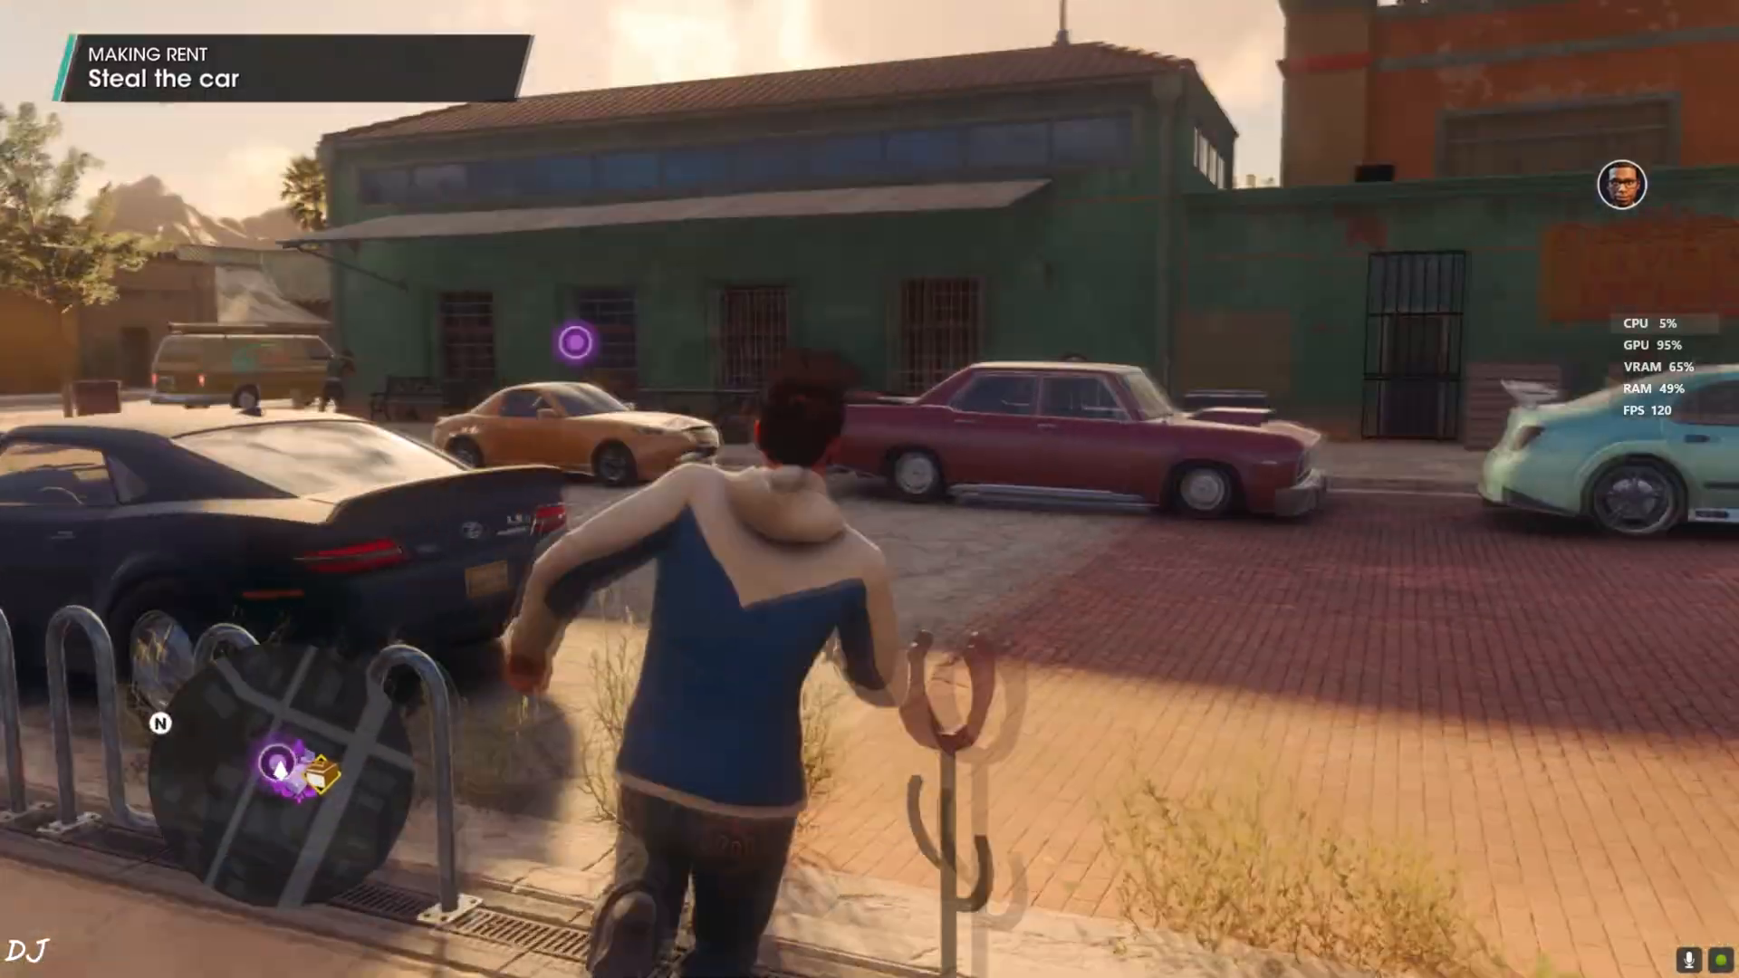
key("w")
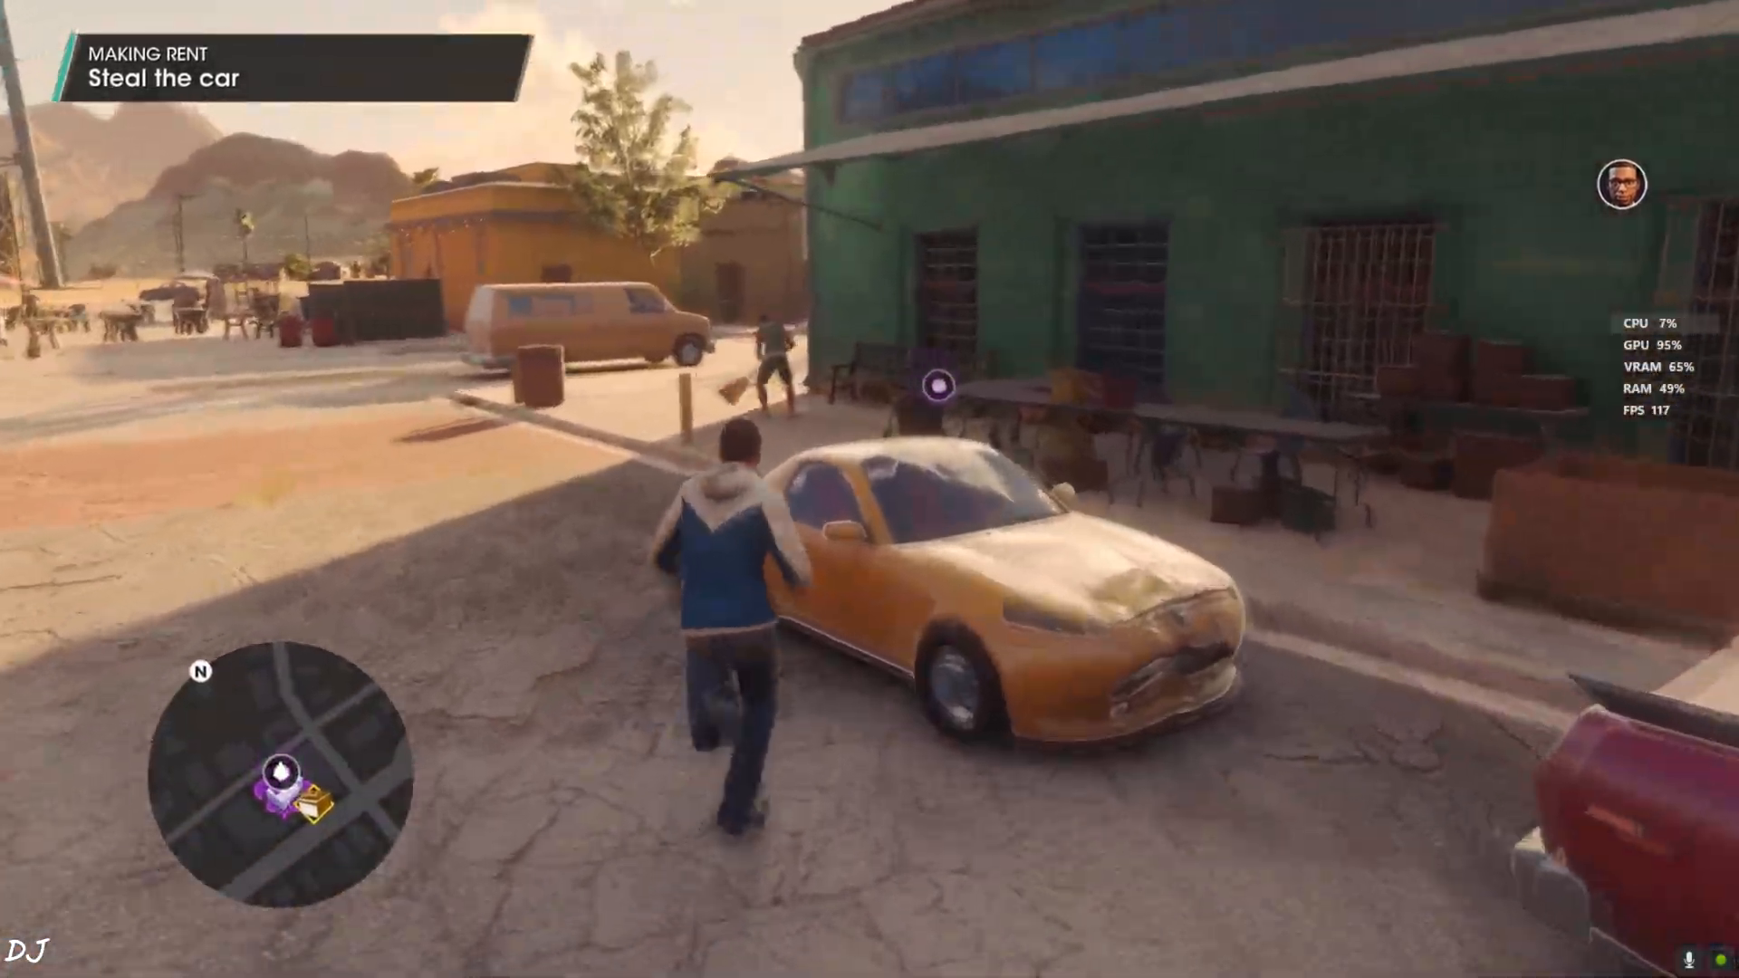